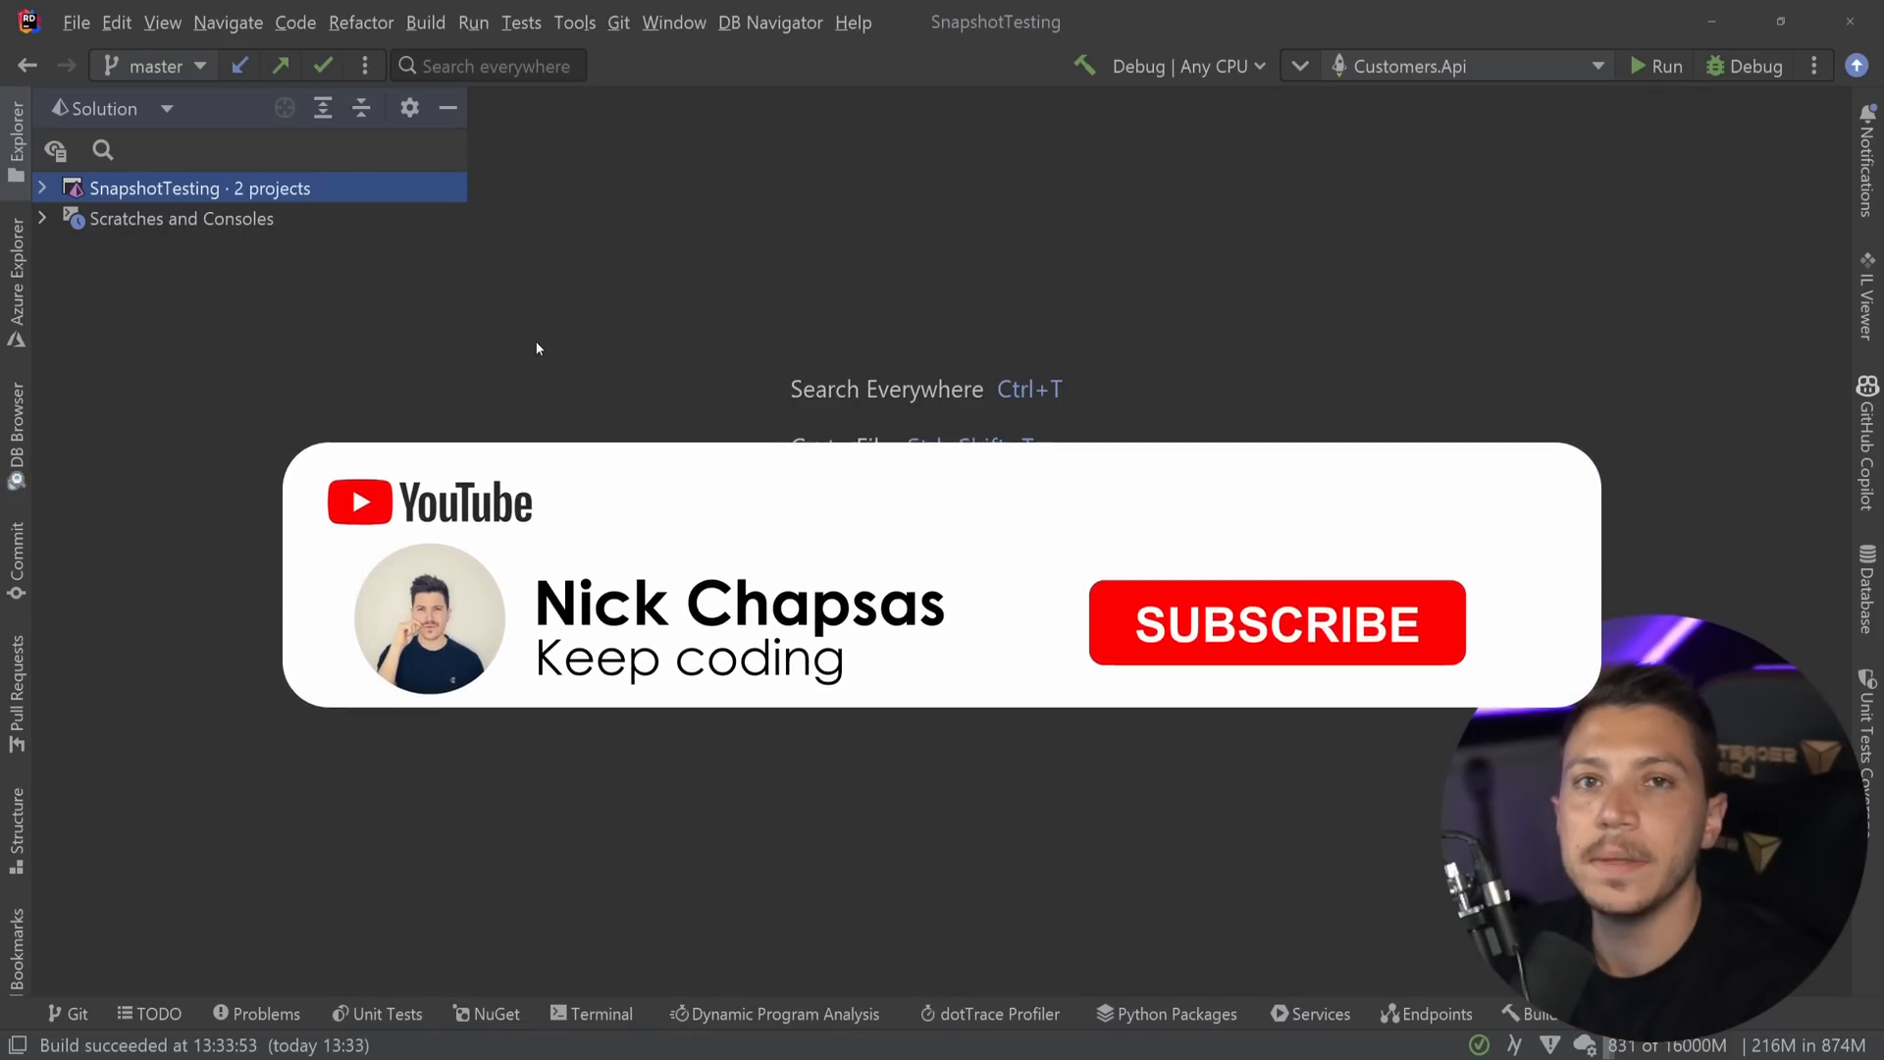
Open CustomerController.cs from Customers.Api > Controllers and scroll through its create, get, update and delete endpoints.
{"action": "left_click", "coordinate": [1276, 623]}
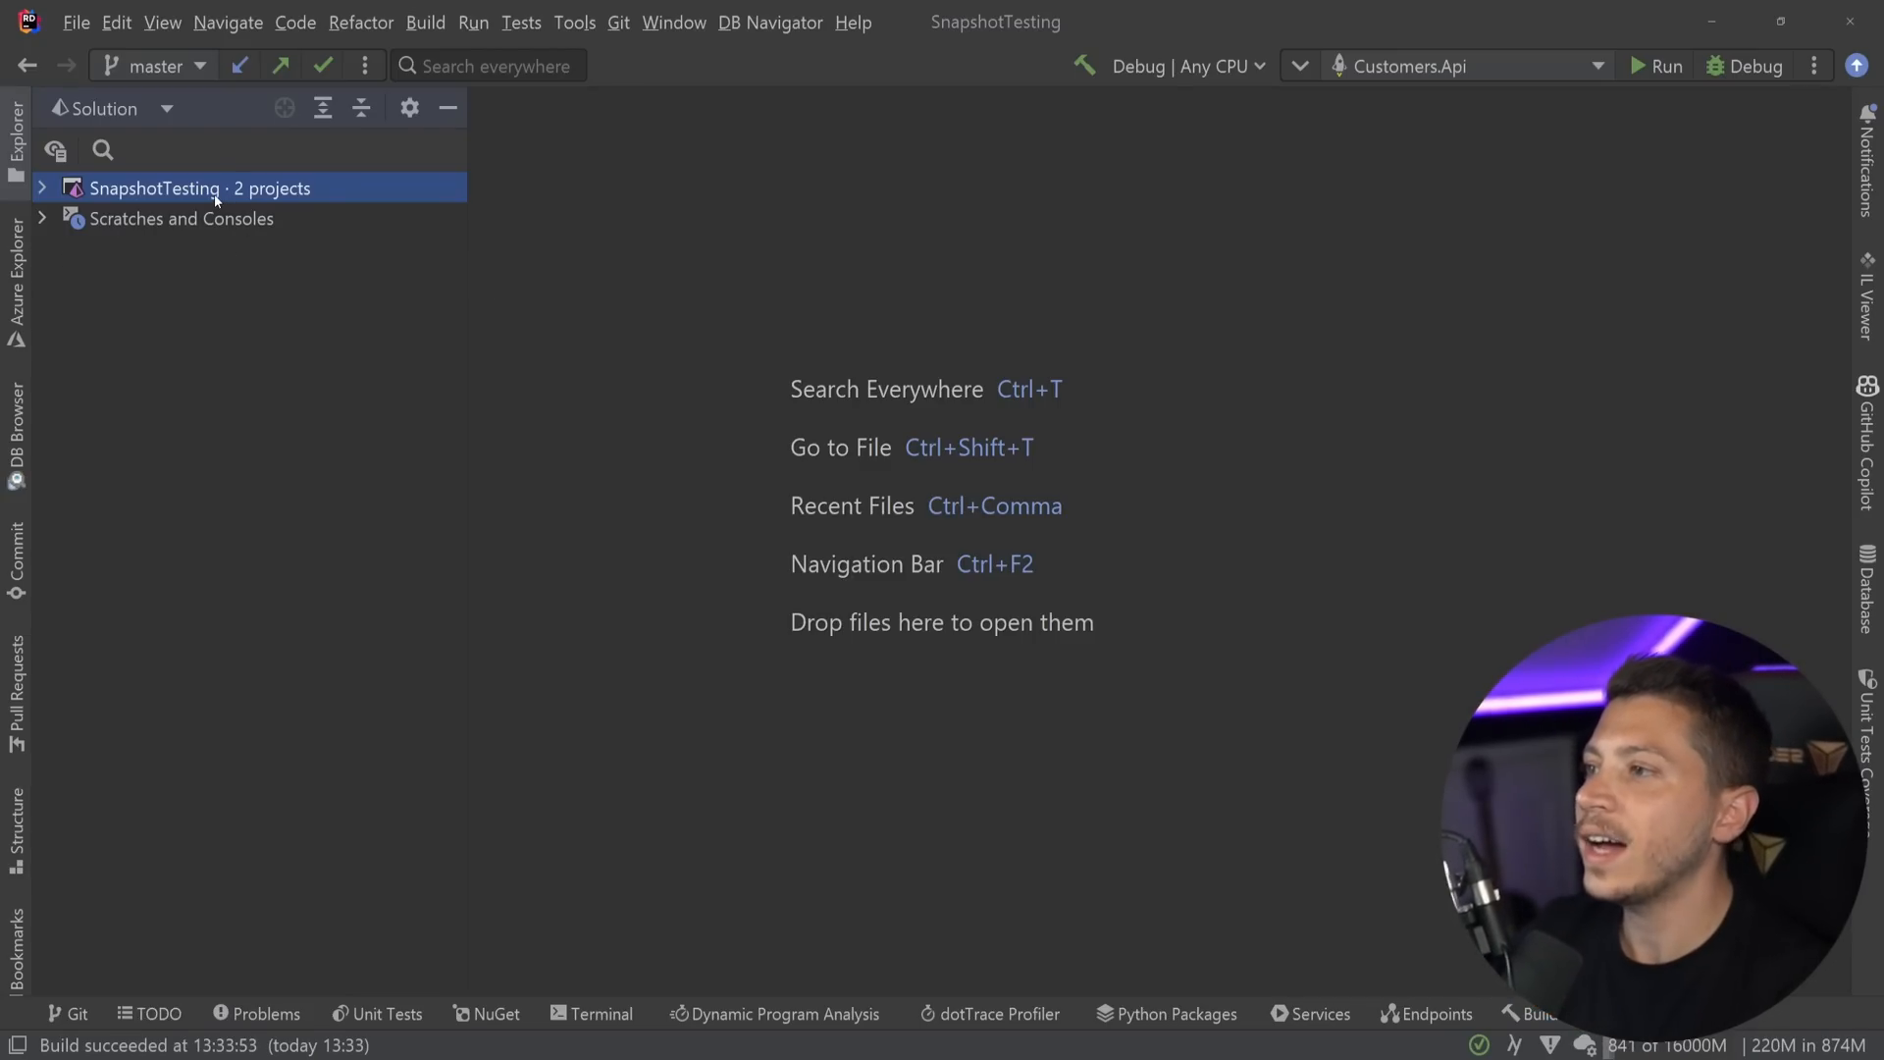
{"action": "left_click", "coordinate": [41, 187]}
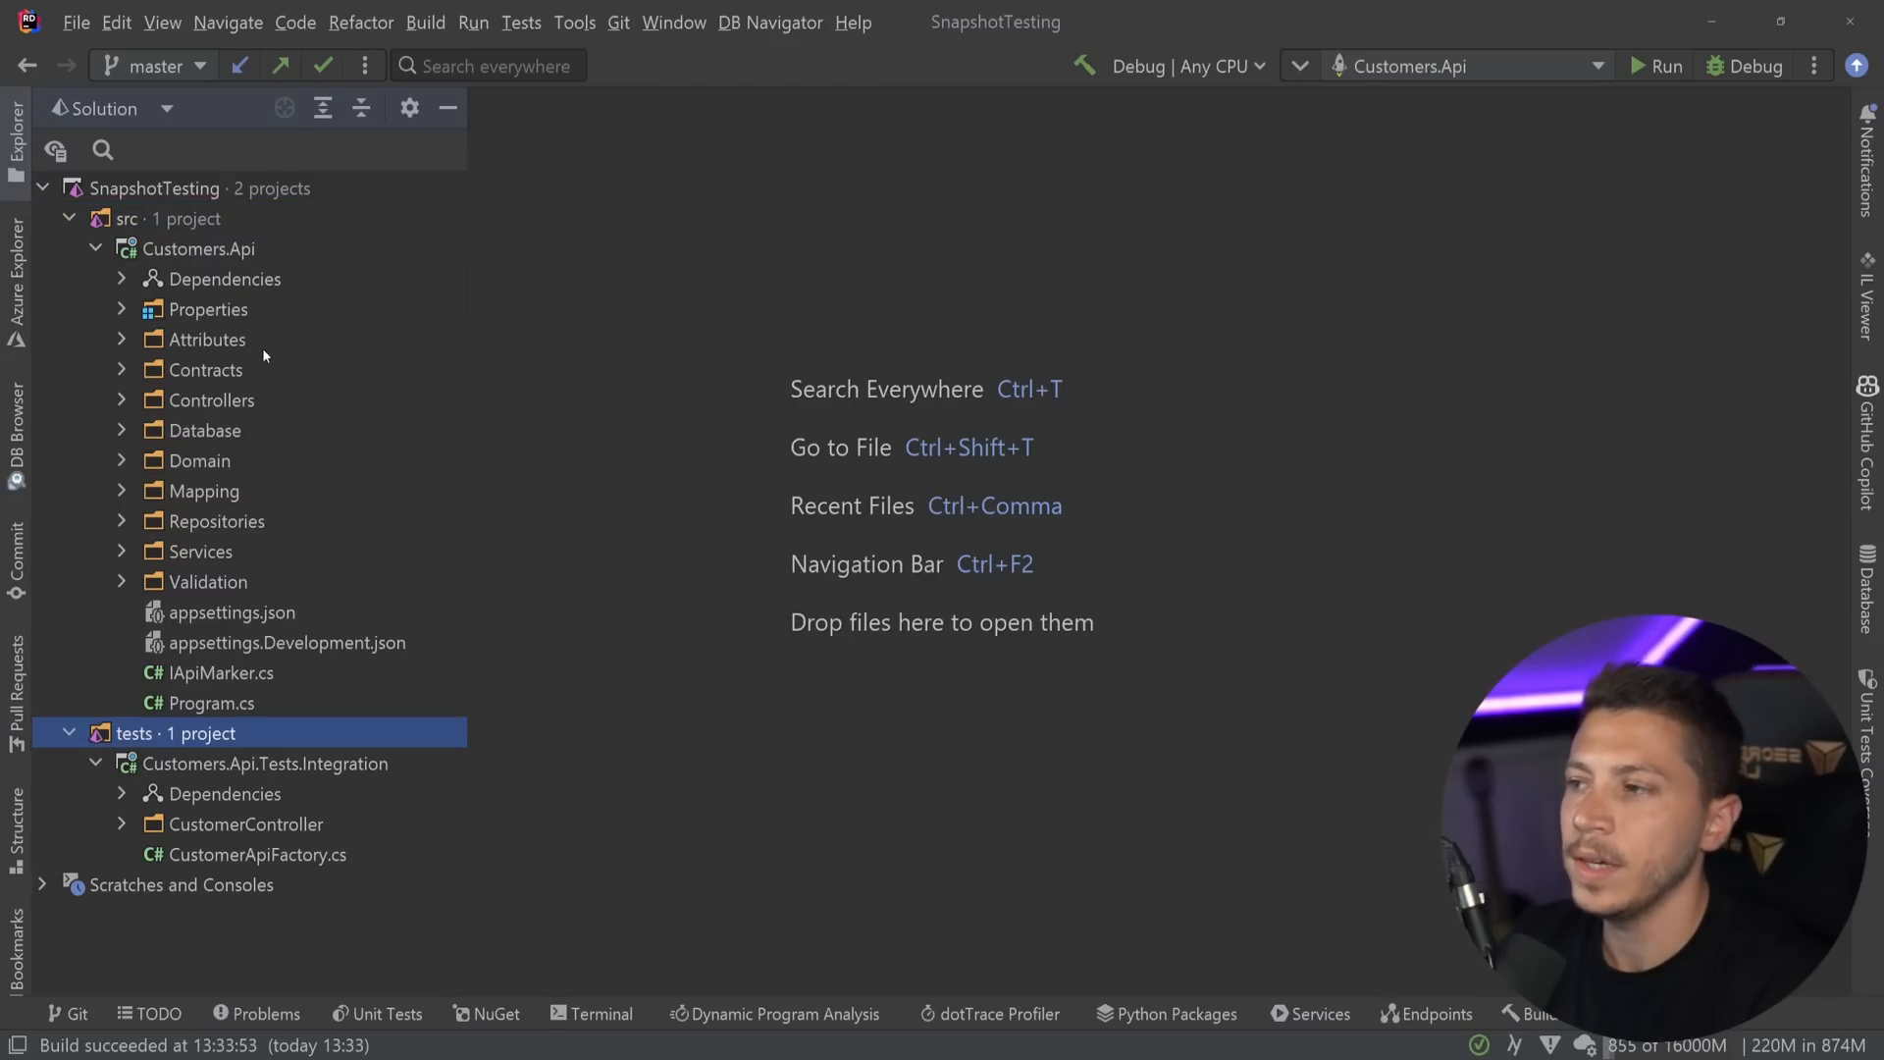
{"action": "left_click", "coordinate": [212, 399]}
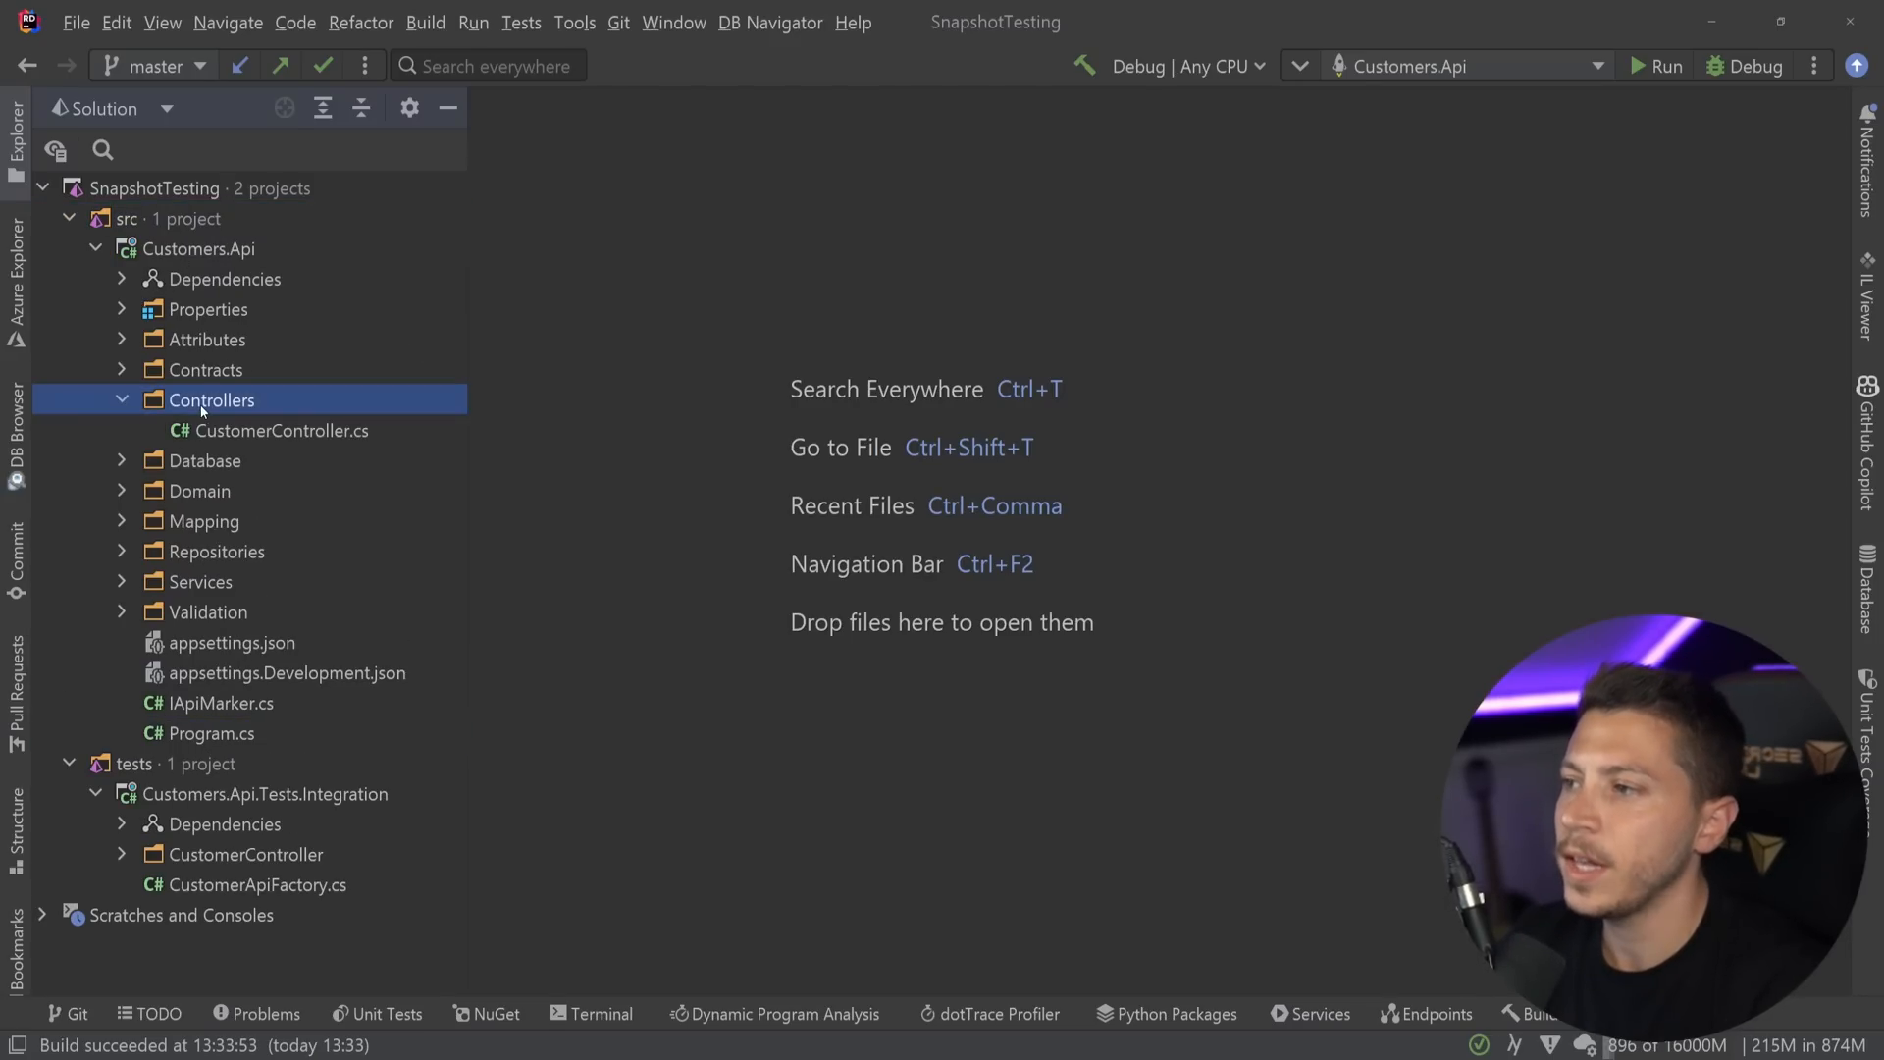
{"action": "double_click", "coordinate": [282, 430]}
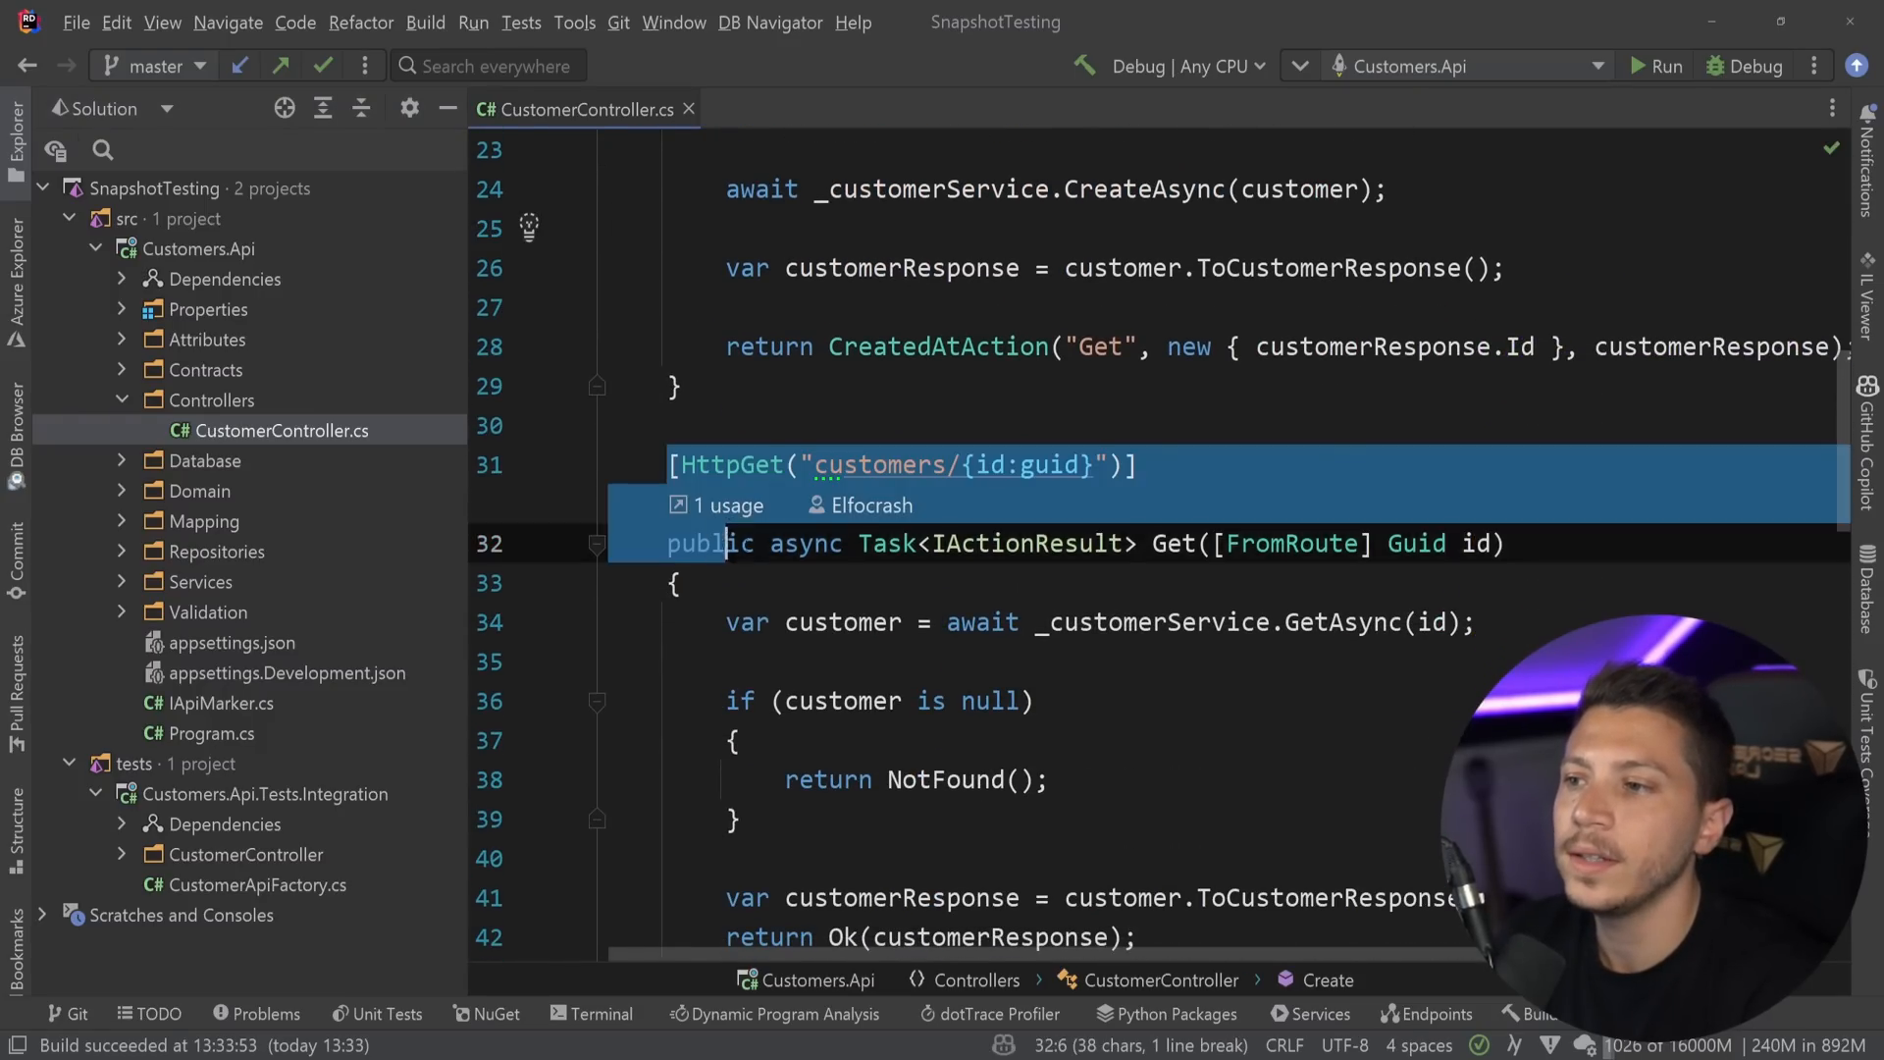
{"action": "scroll", "scroll_direction": "down", "scroll_amount": 3}
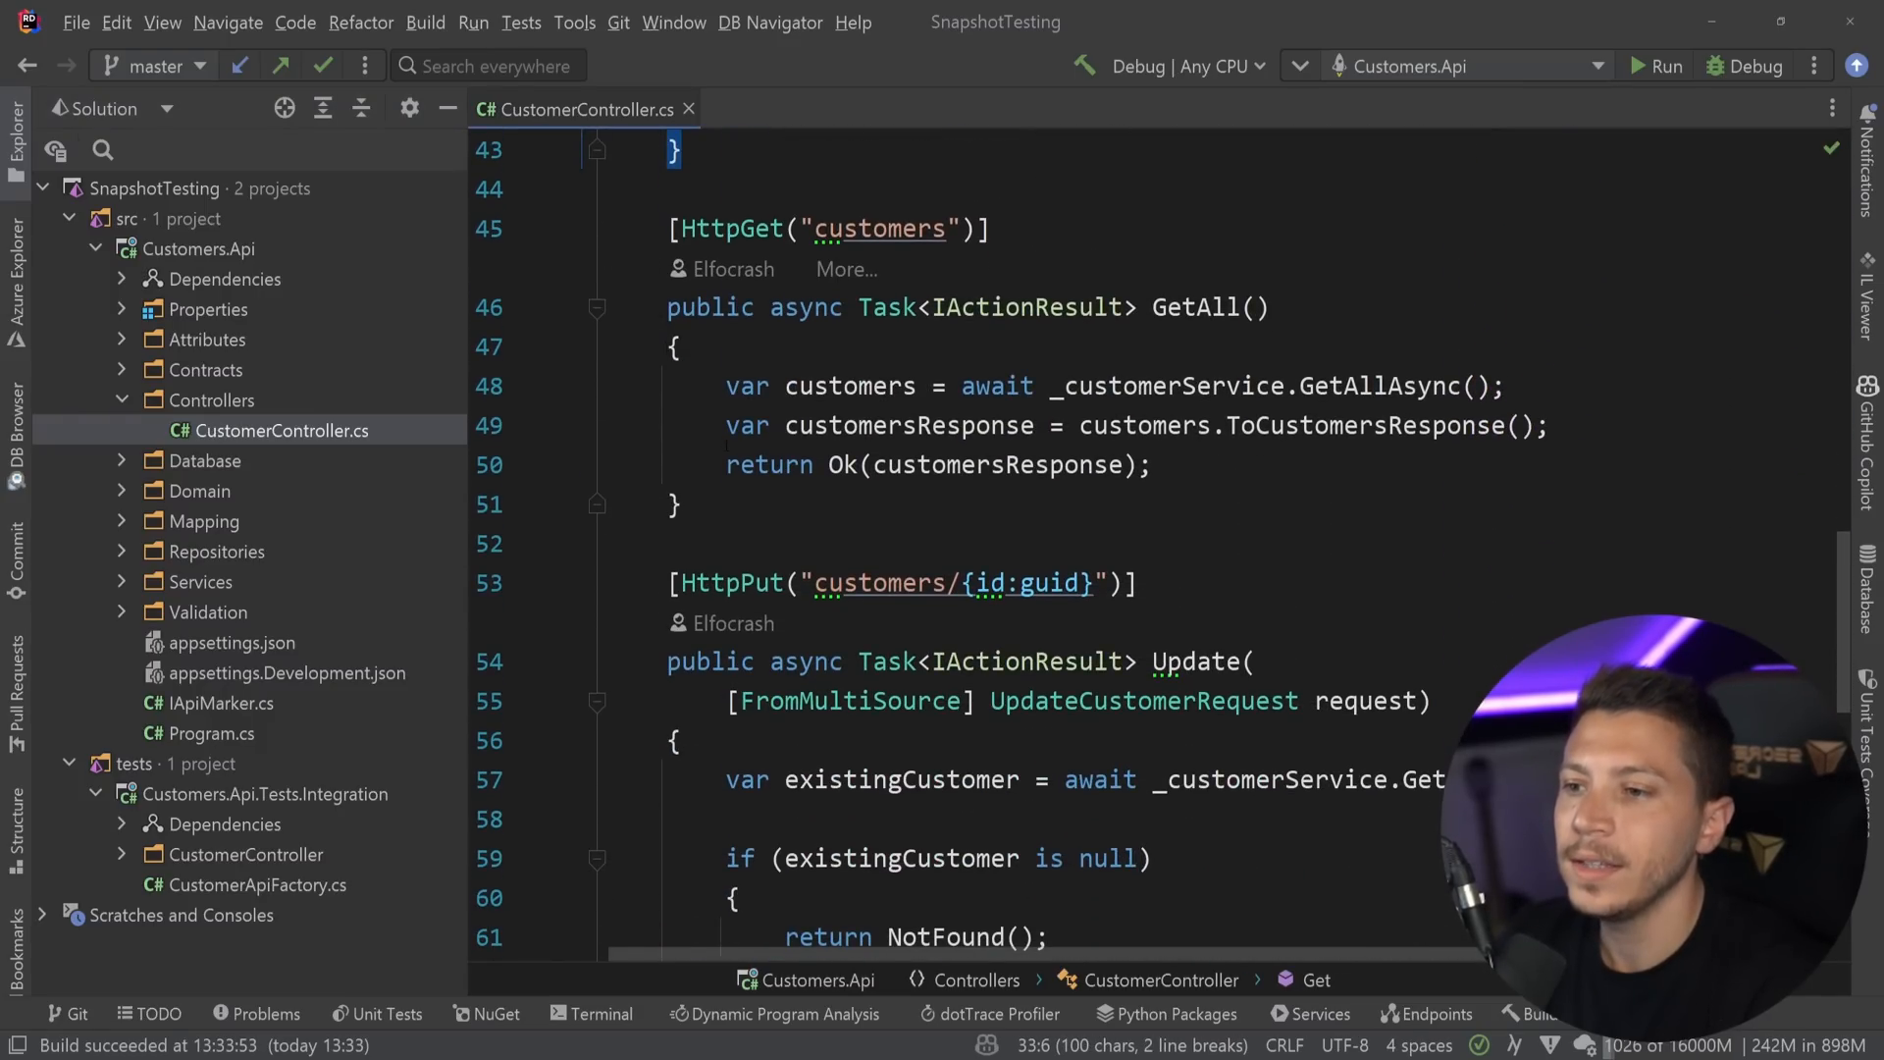
{"action": "scroll", "scroll_direction": "down", "scroll_amount": 3}
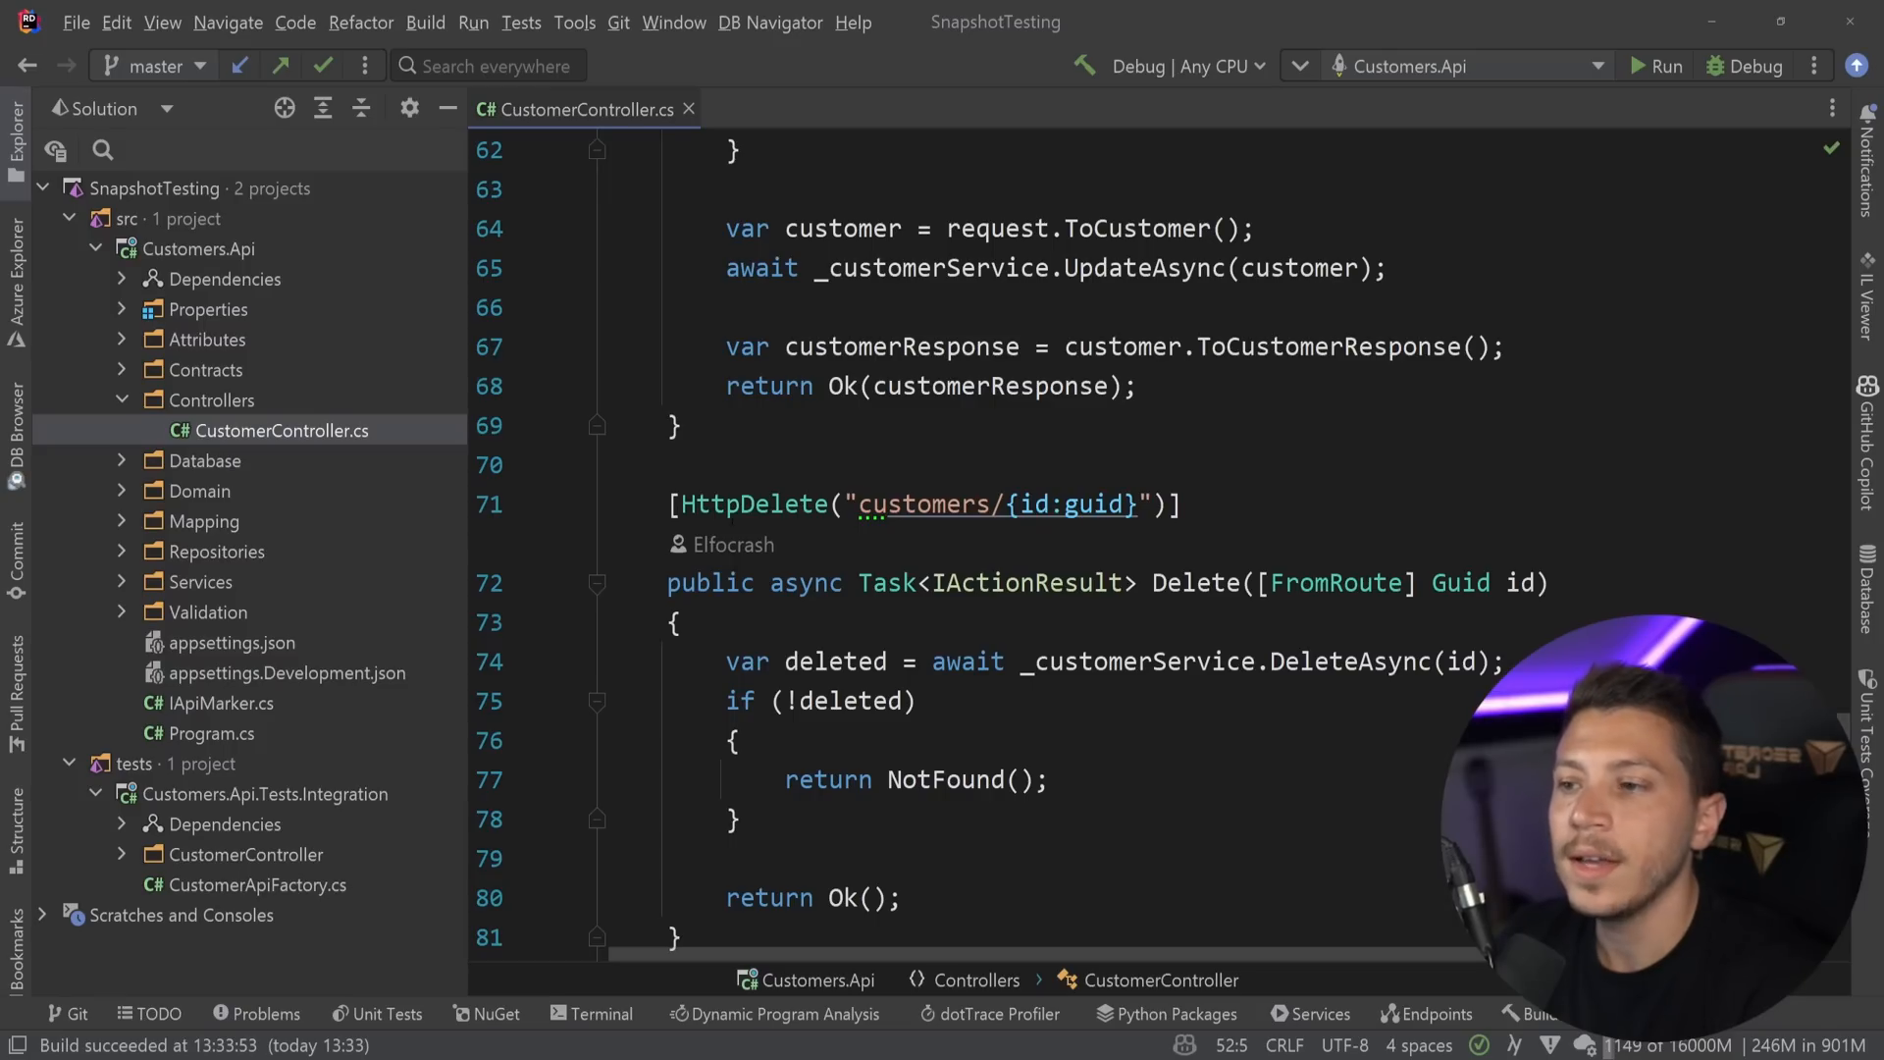
{"action": "mouse_move", "coordinate": [598, 458]}
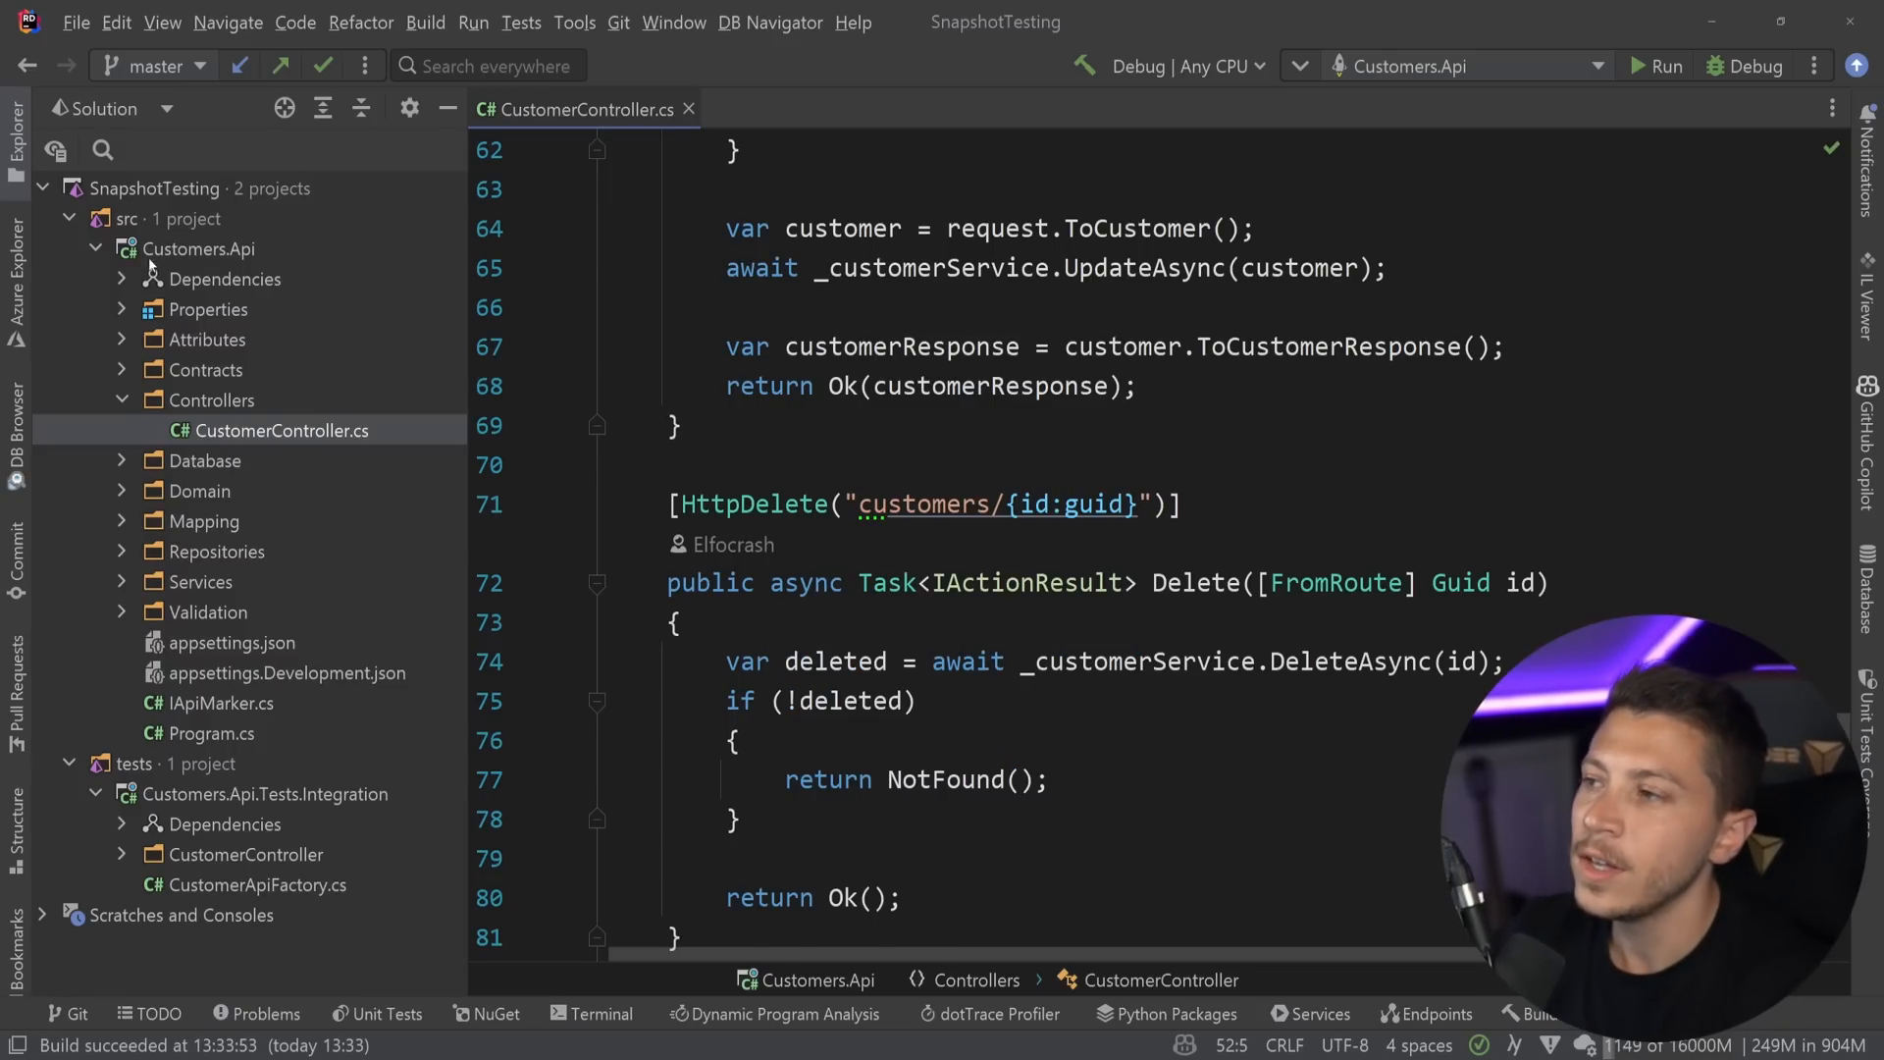
{"action": "scroll", "scroll_direction": "up", "scroll_amount": 3}
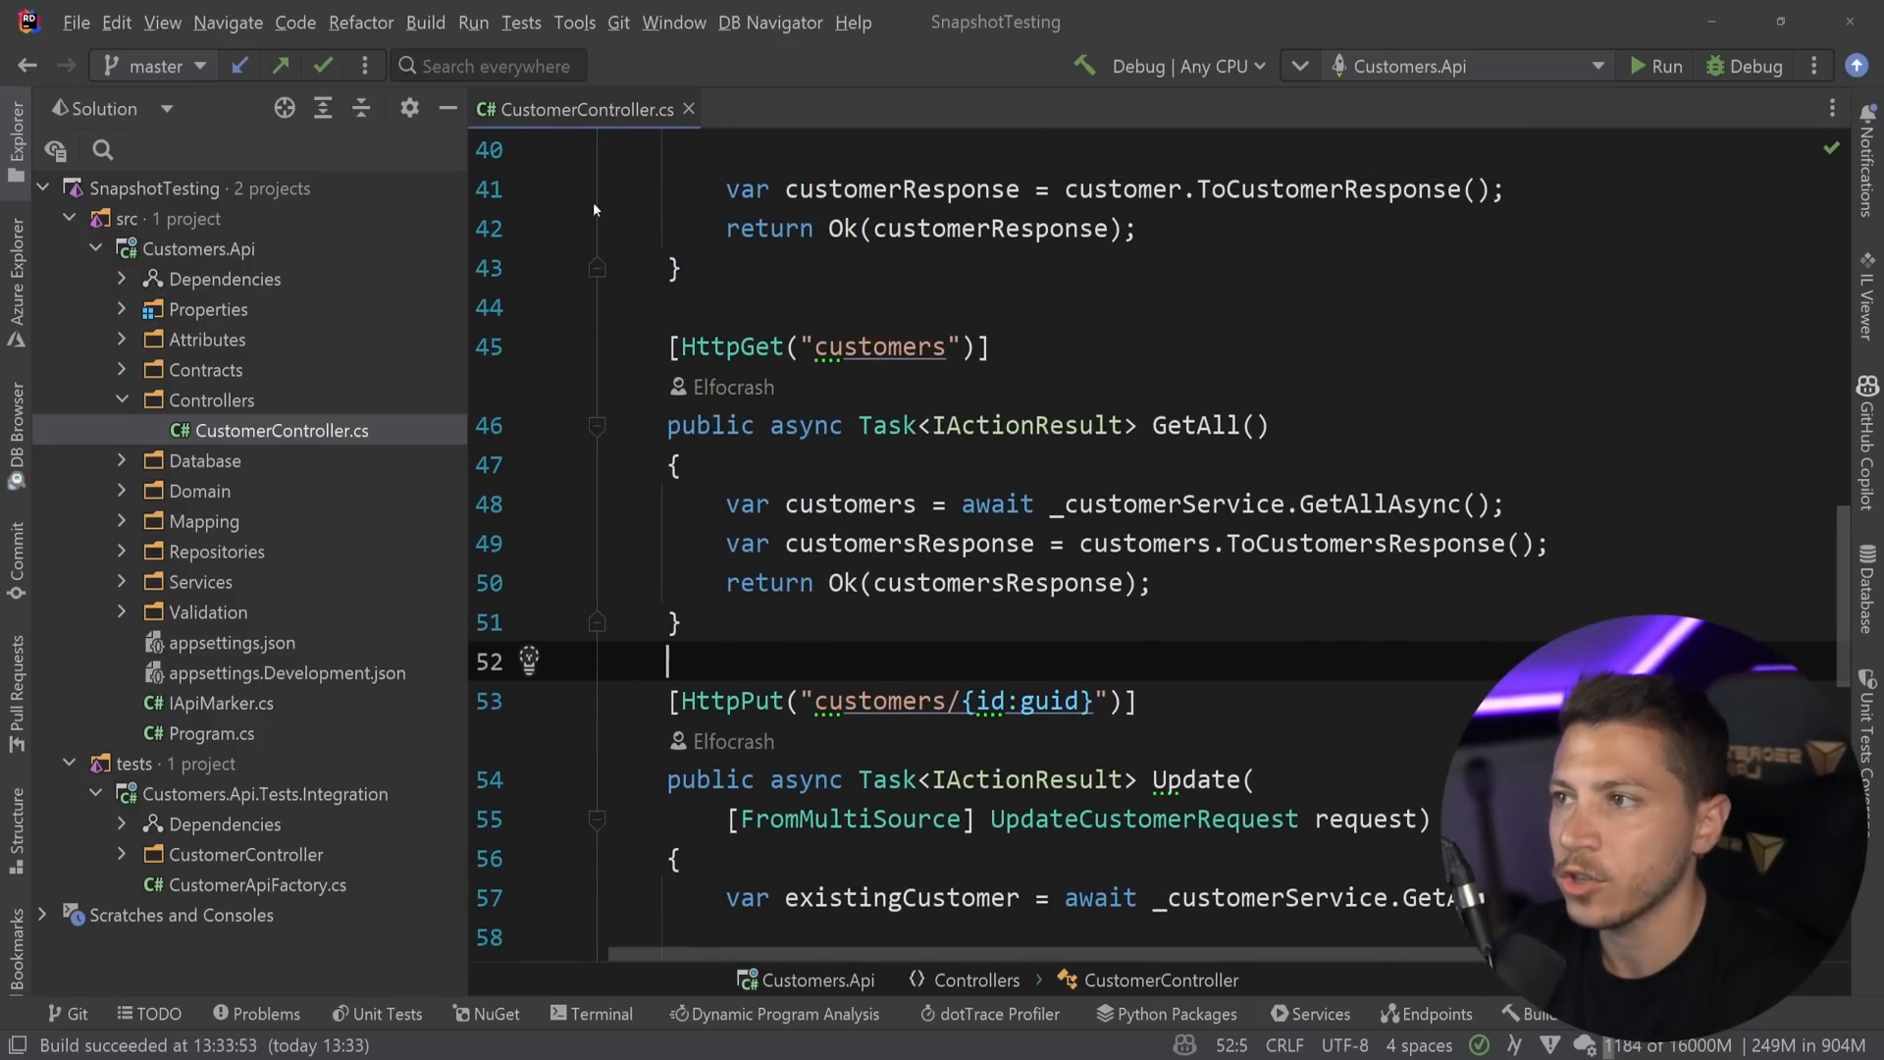
Collapse src and open CustomerApiFactory.cs from the integration tests, scrolling its container setup.
{"action": "left_click", "coordinate": [689, 108]}
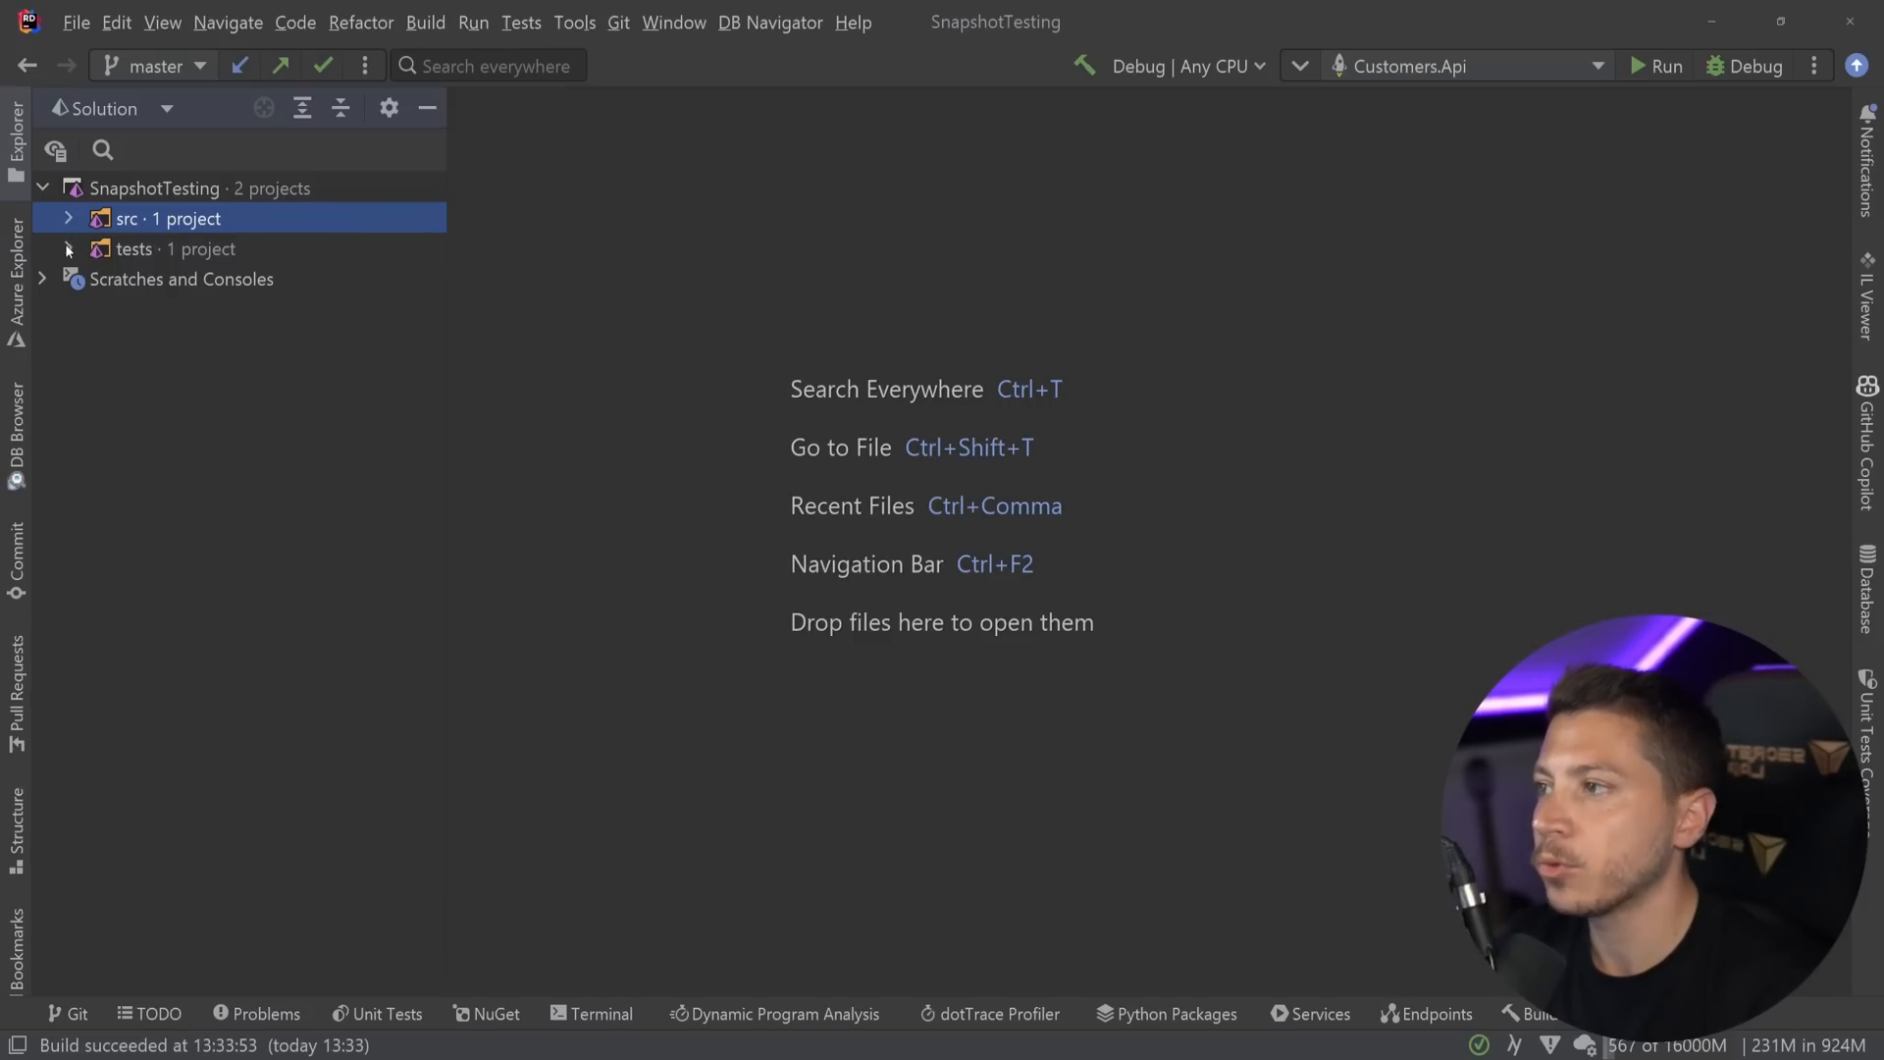
{"action": "left_click", "coordinate": [69, 248]}
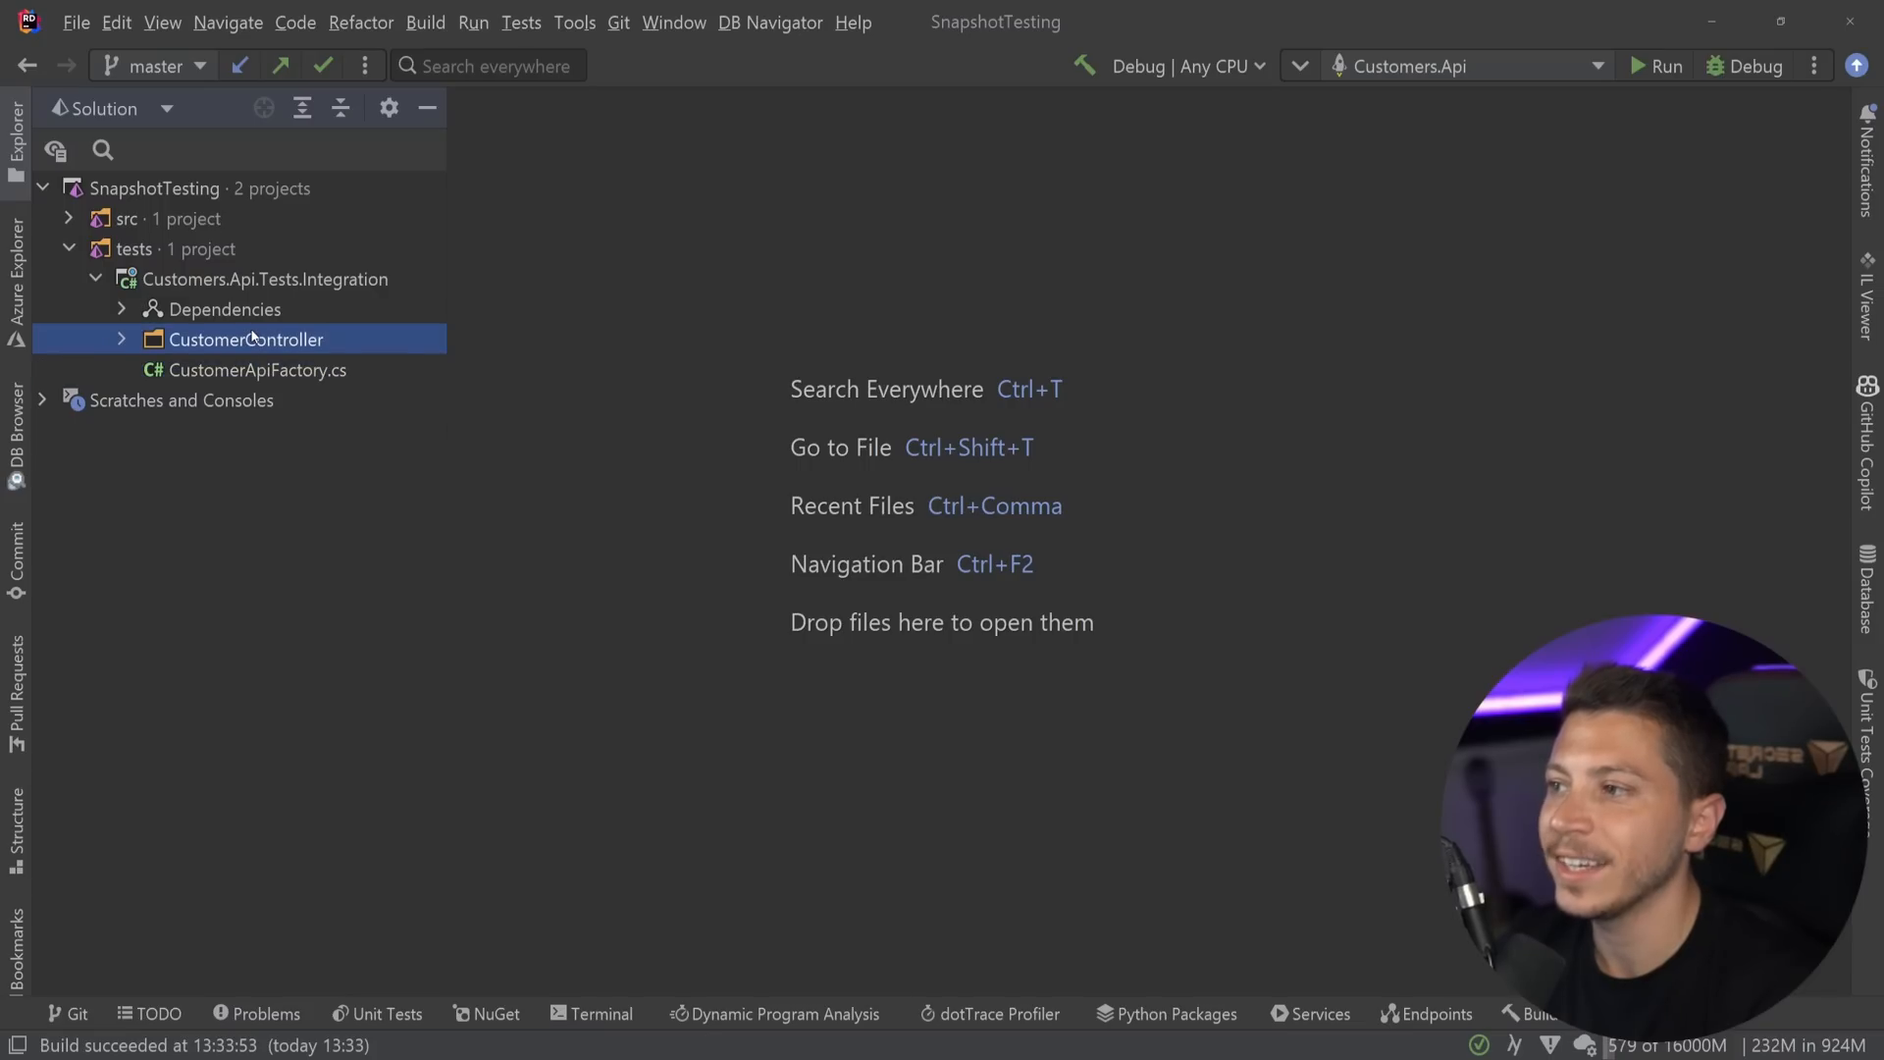
{"action": "left_click", "coordinate": [119, 339]}
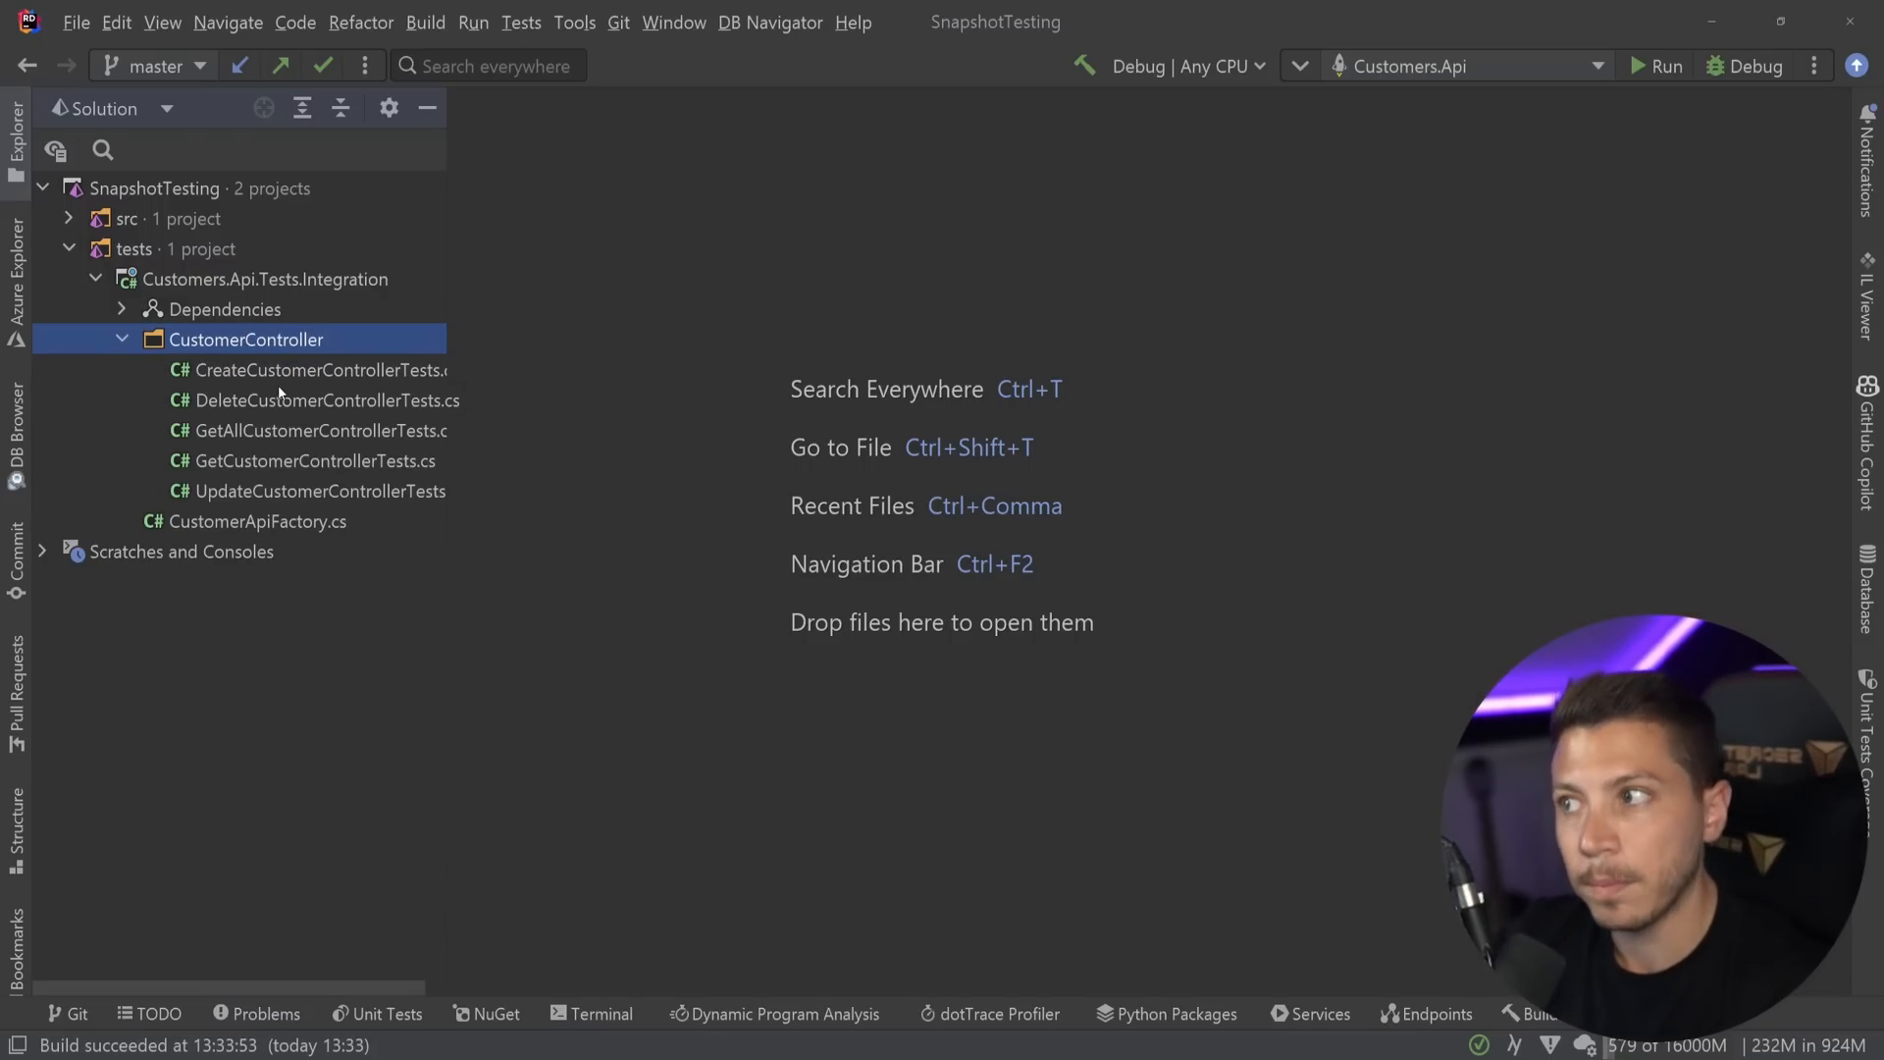
{"action": "double_click", "coordinate": [256, 520]}
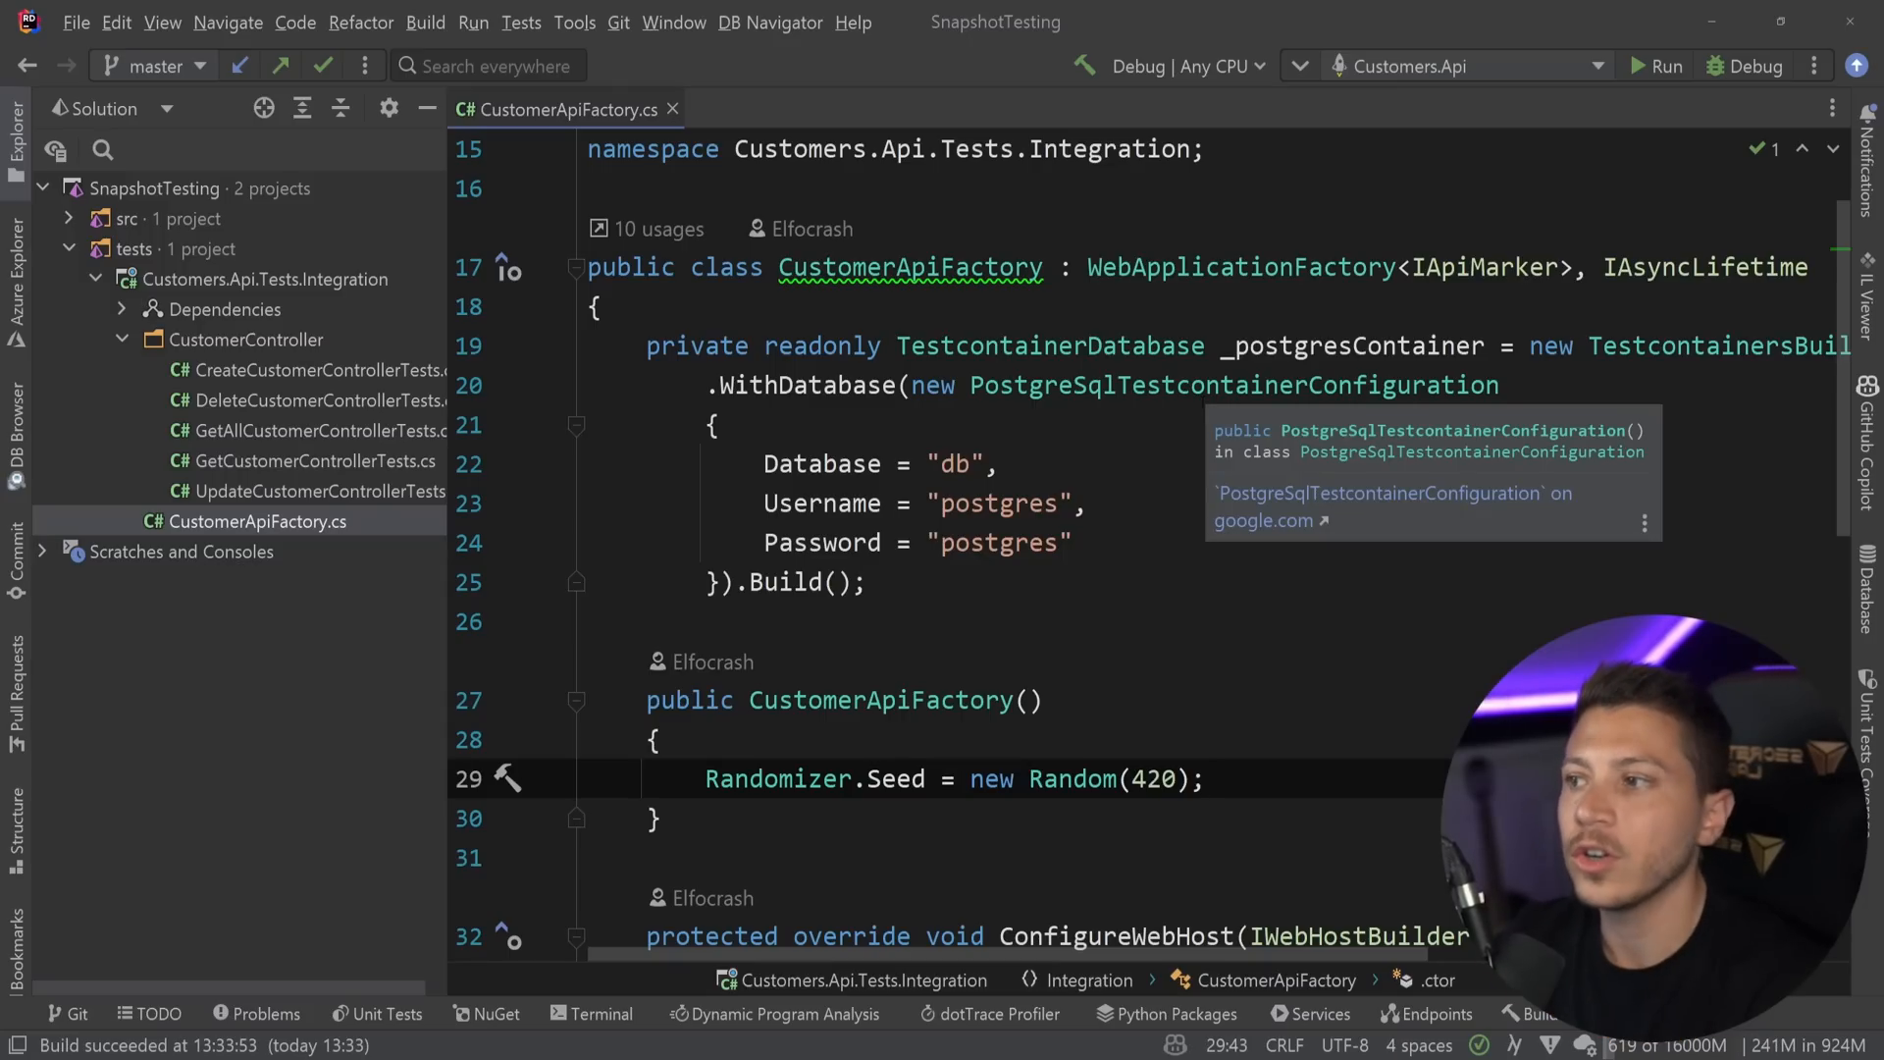
{"action": "scroll", "scroll_direction": "down", "scroll_amount": 3}
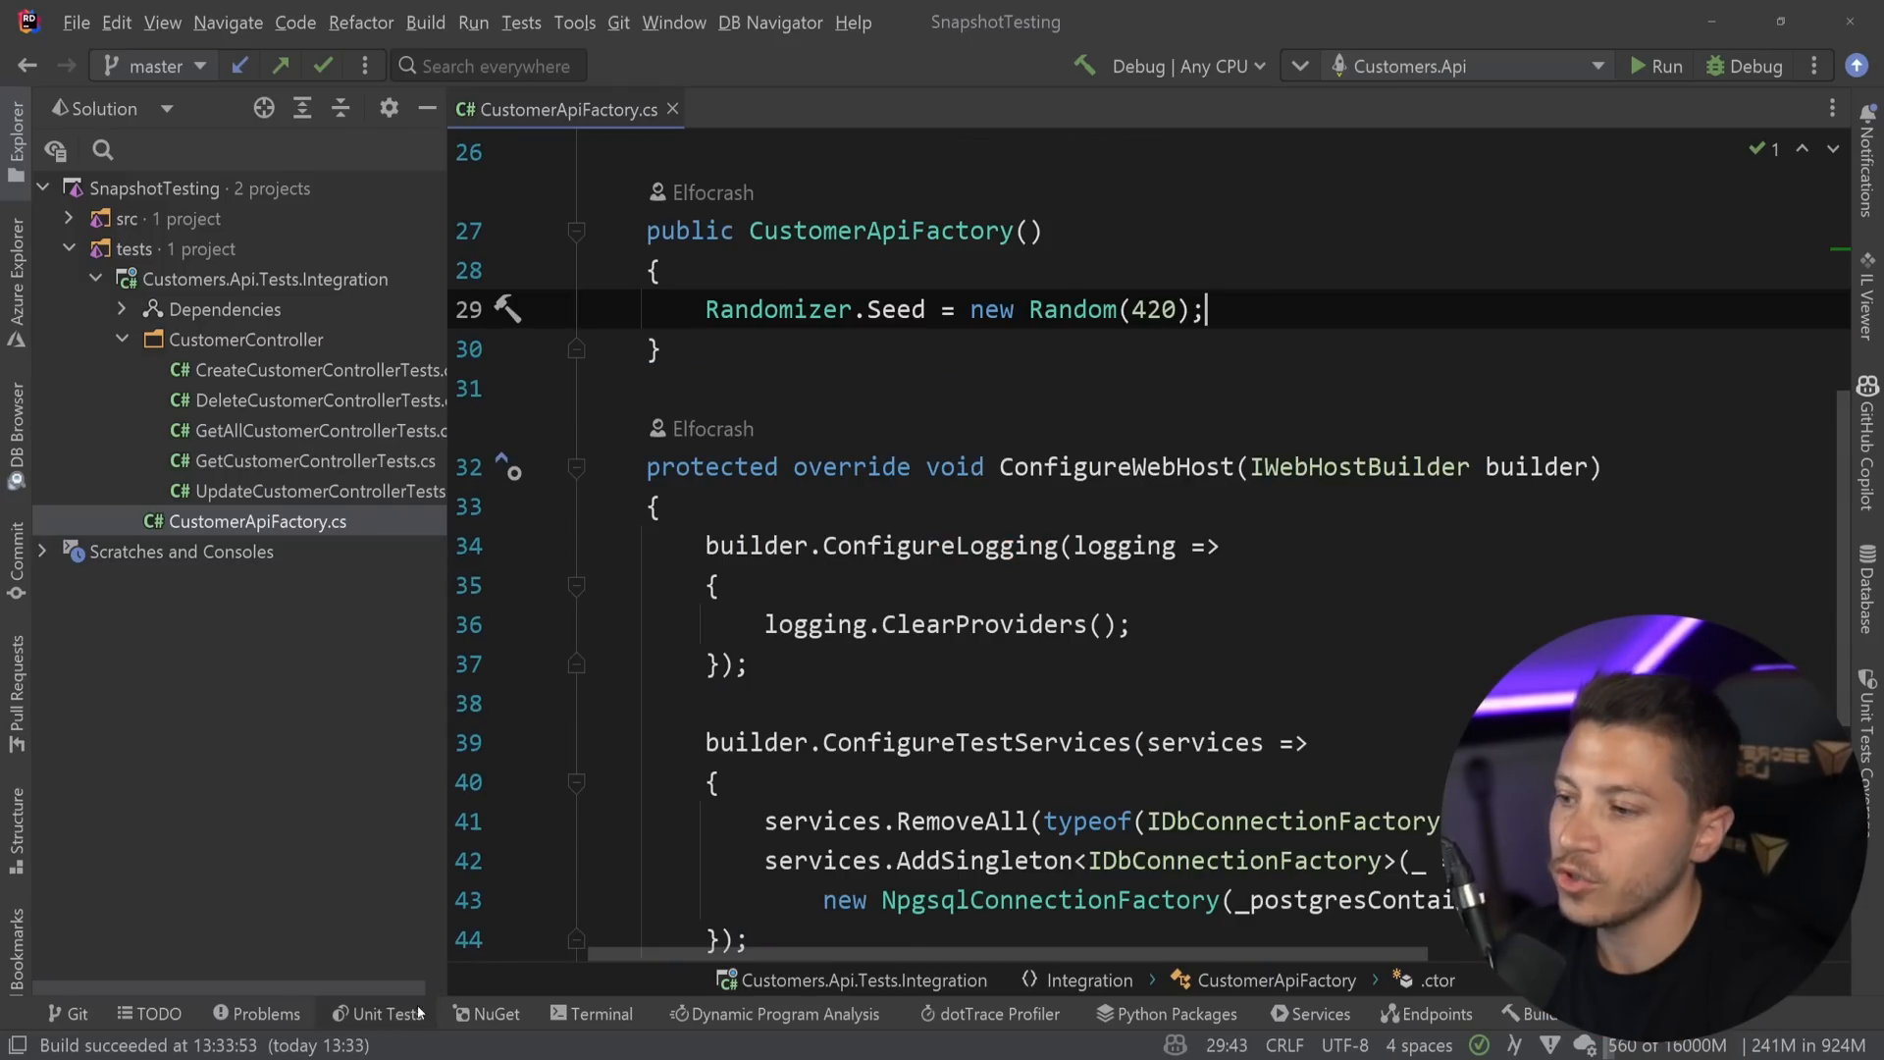
Run all 16 Customers.Api.Tests.Integration tests, confirm they pass, then hide the results.
{"action": "left_click", "coordinate": [387, 1013]}
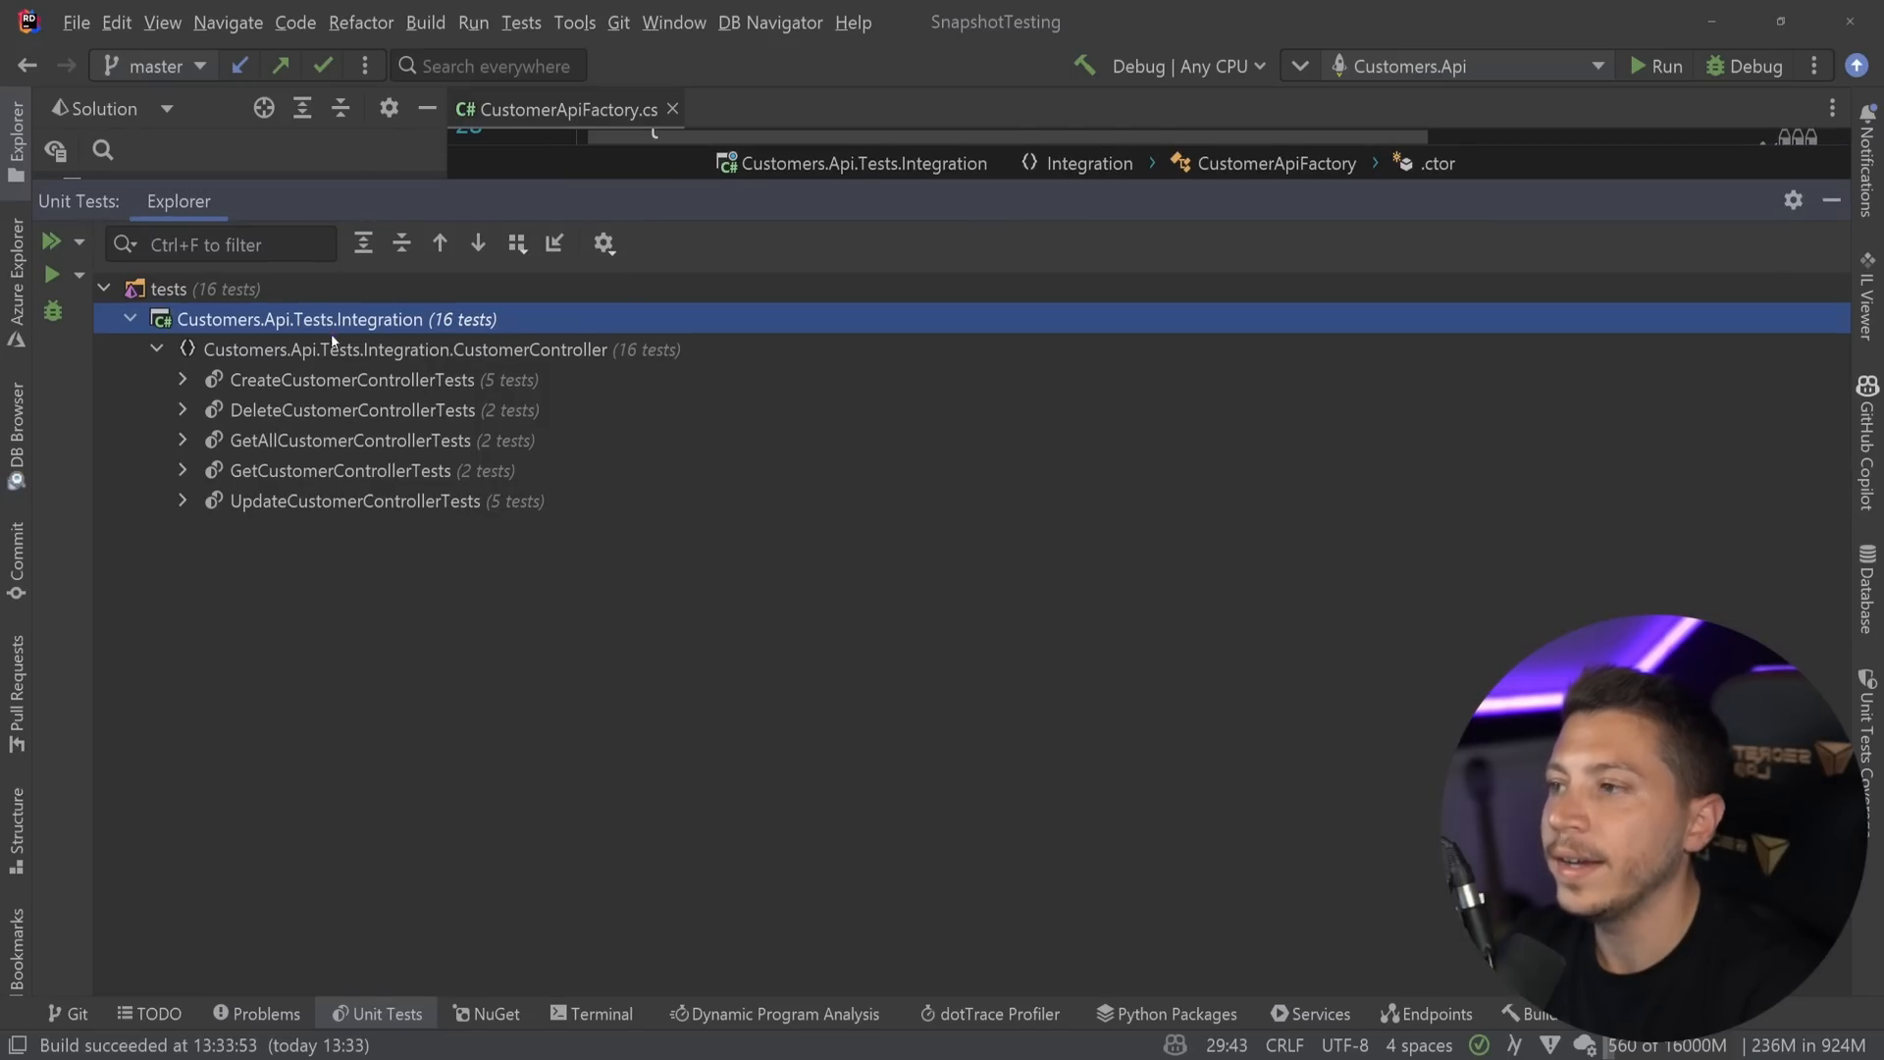
{"action": "left_click", "coordinate": [50, 241]}
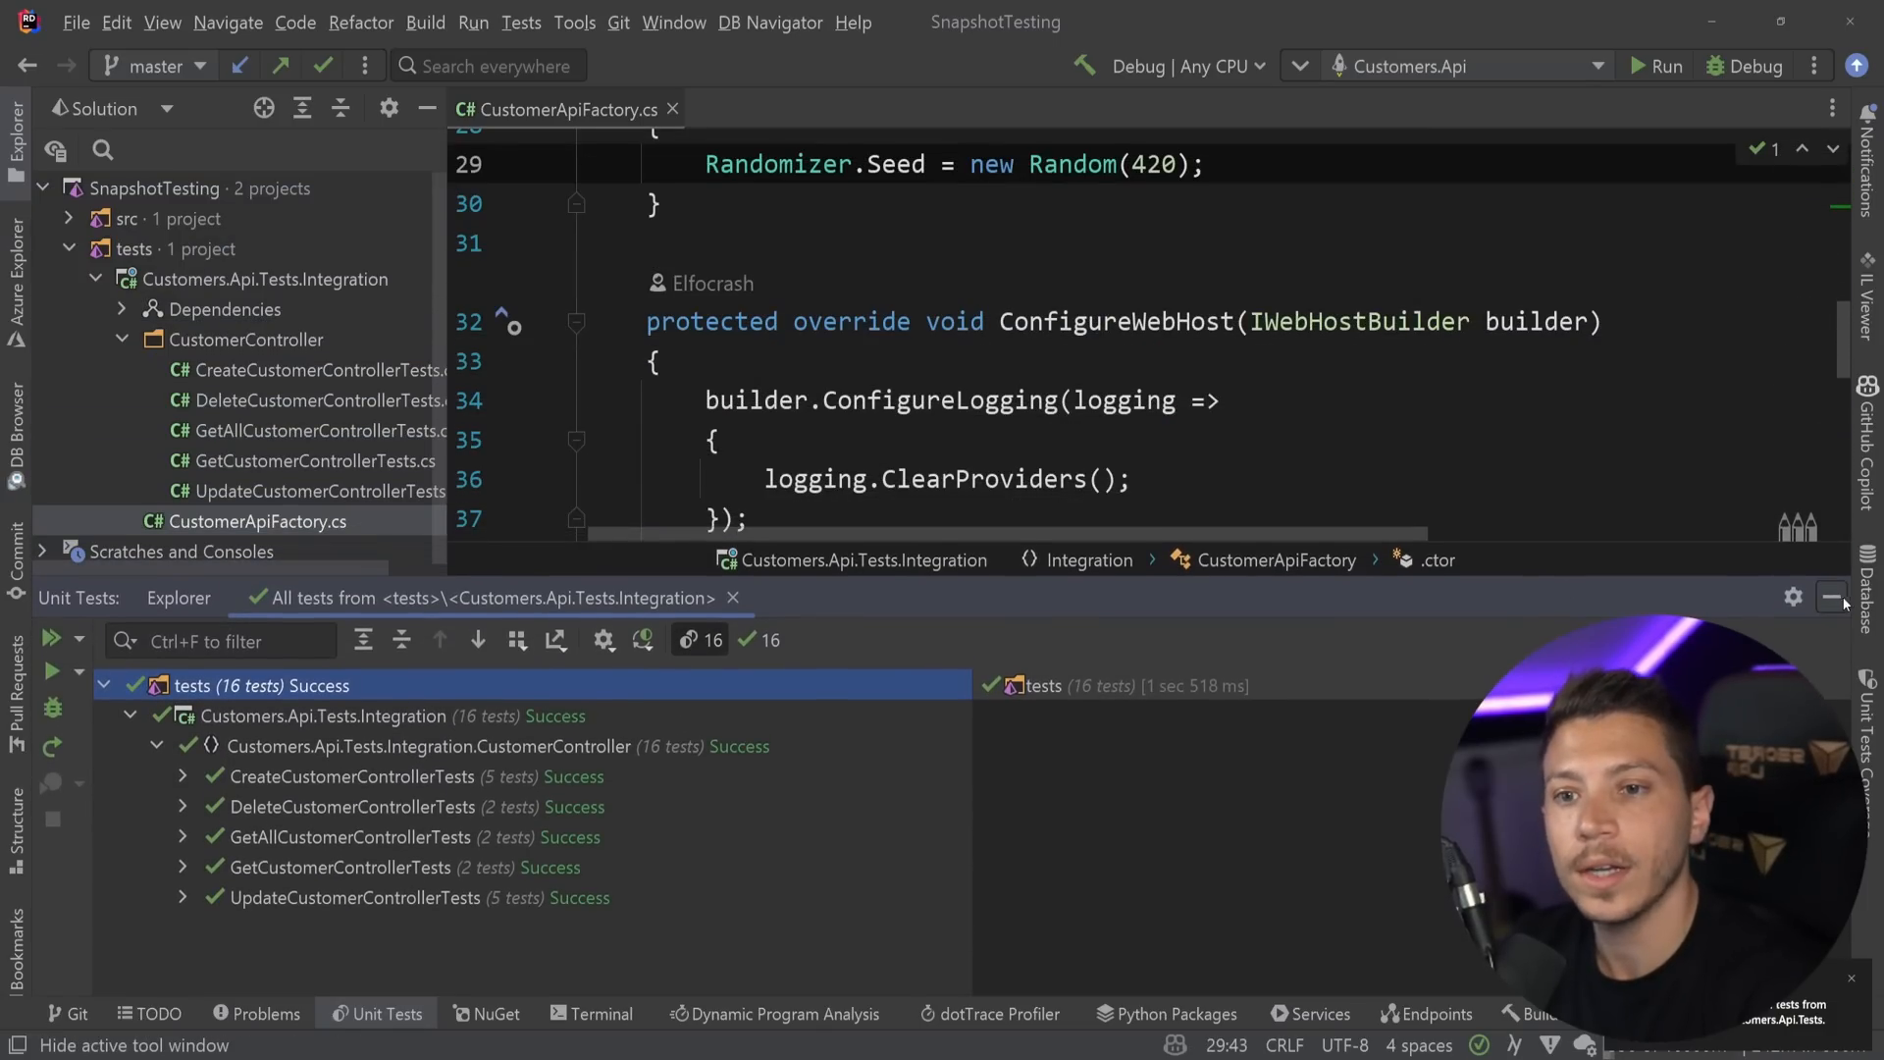
{"action": "left_click", "coordinate": [1831, 598]}
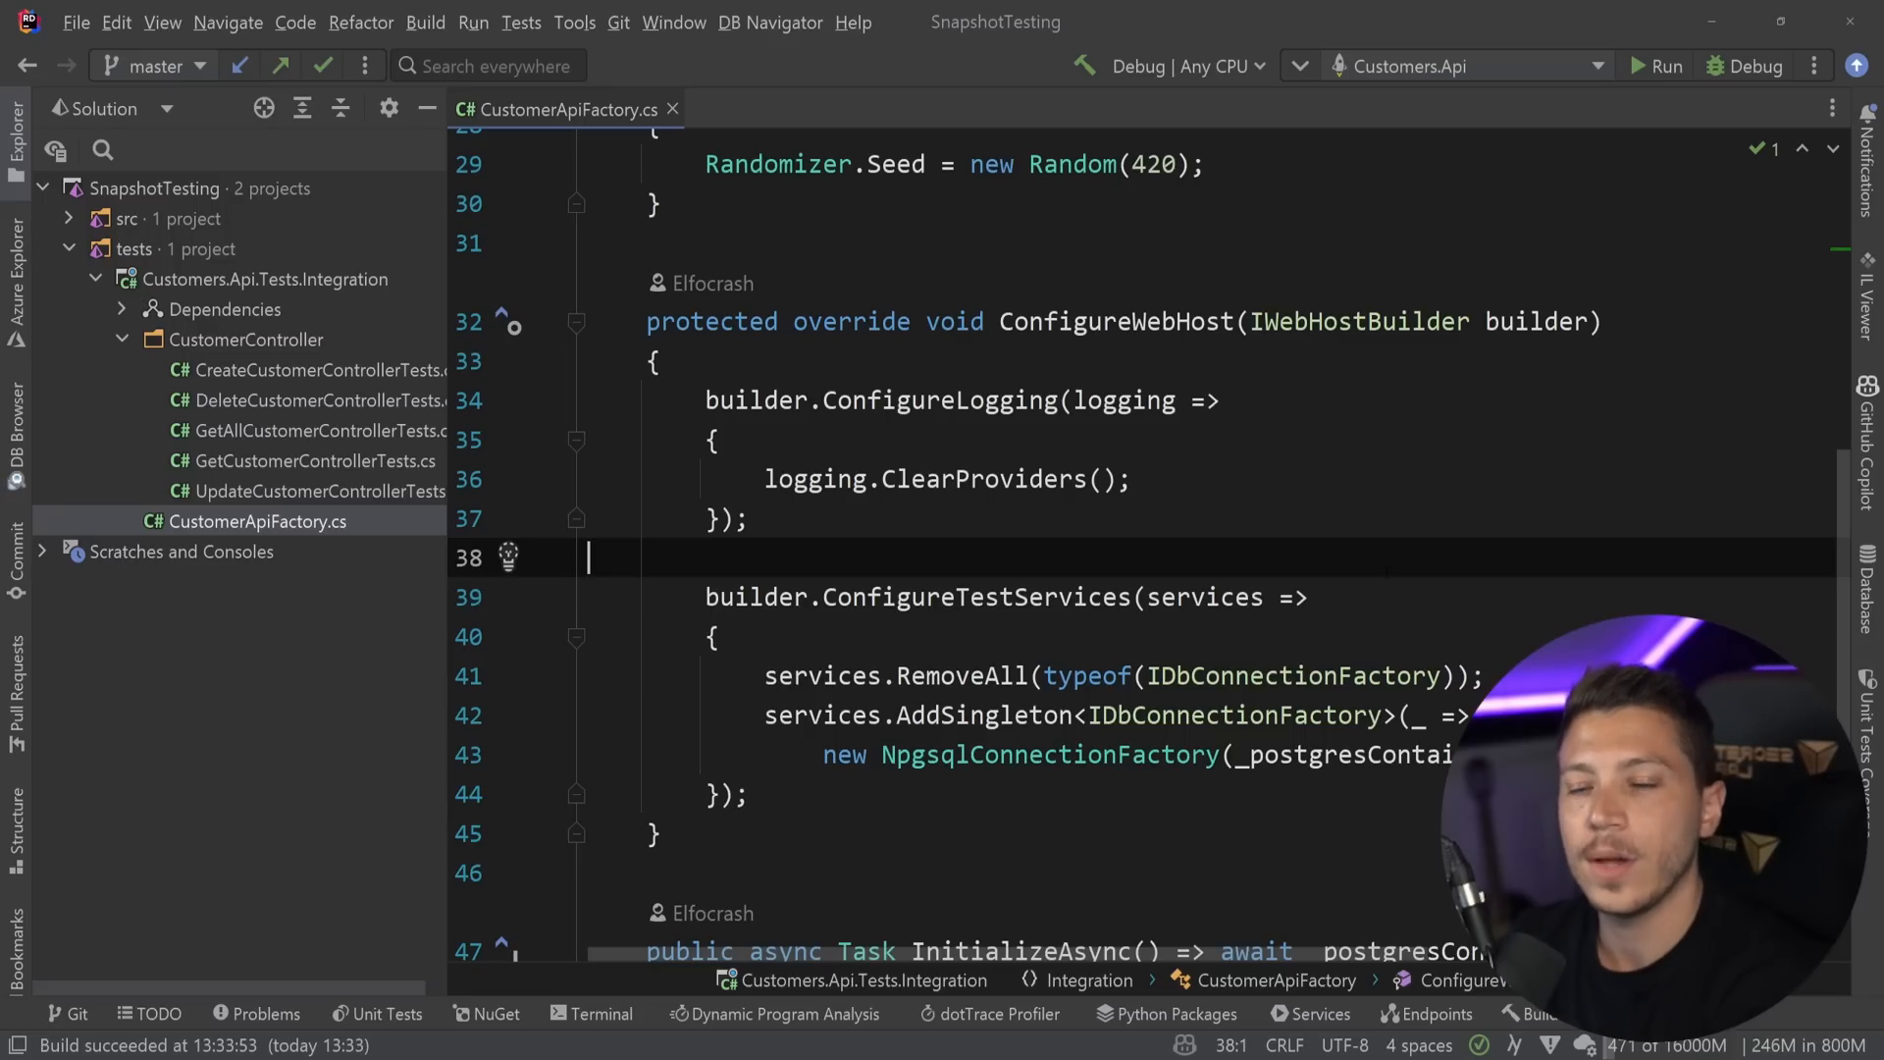
Open CreateCustomerControllerTests.cs and highlight the Generate call in Create_ReturnsCreated_WhenCustomerIsCreated.
{"action": "left_click", "coordinate": [310, 370]}
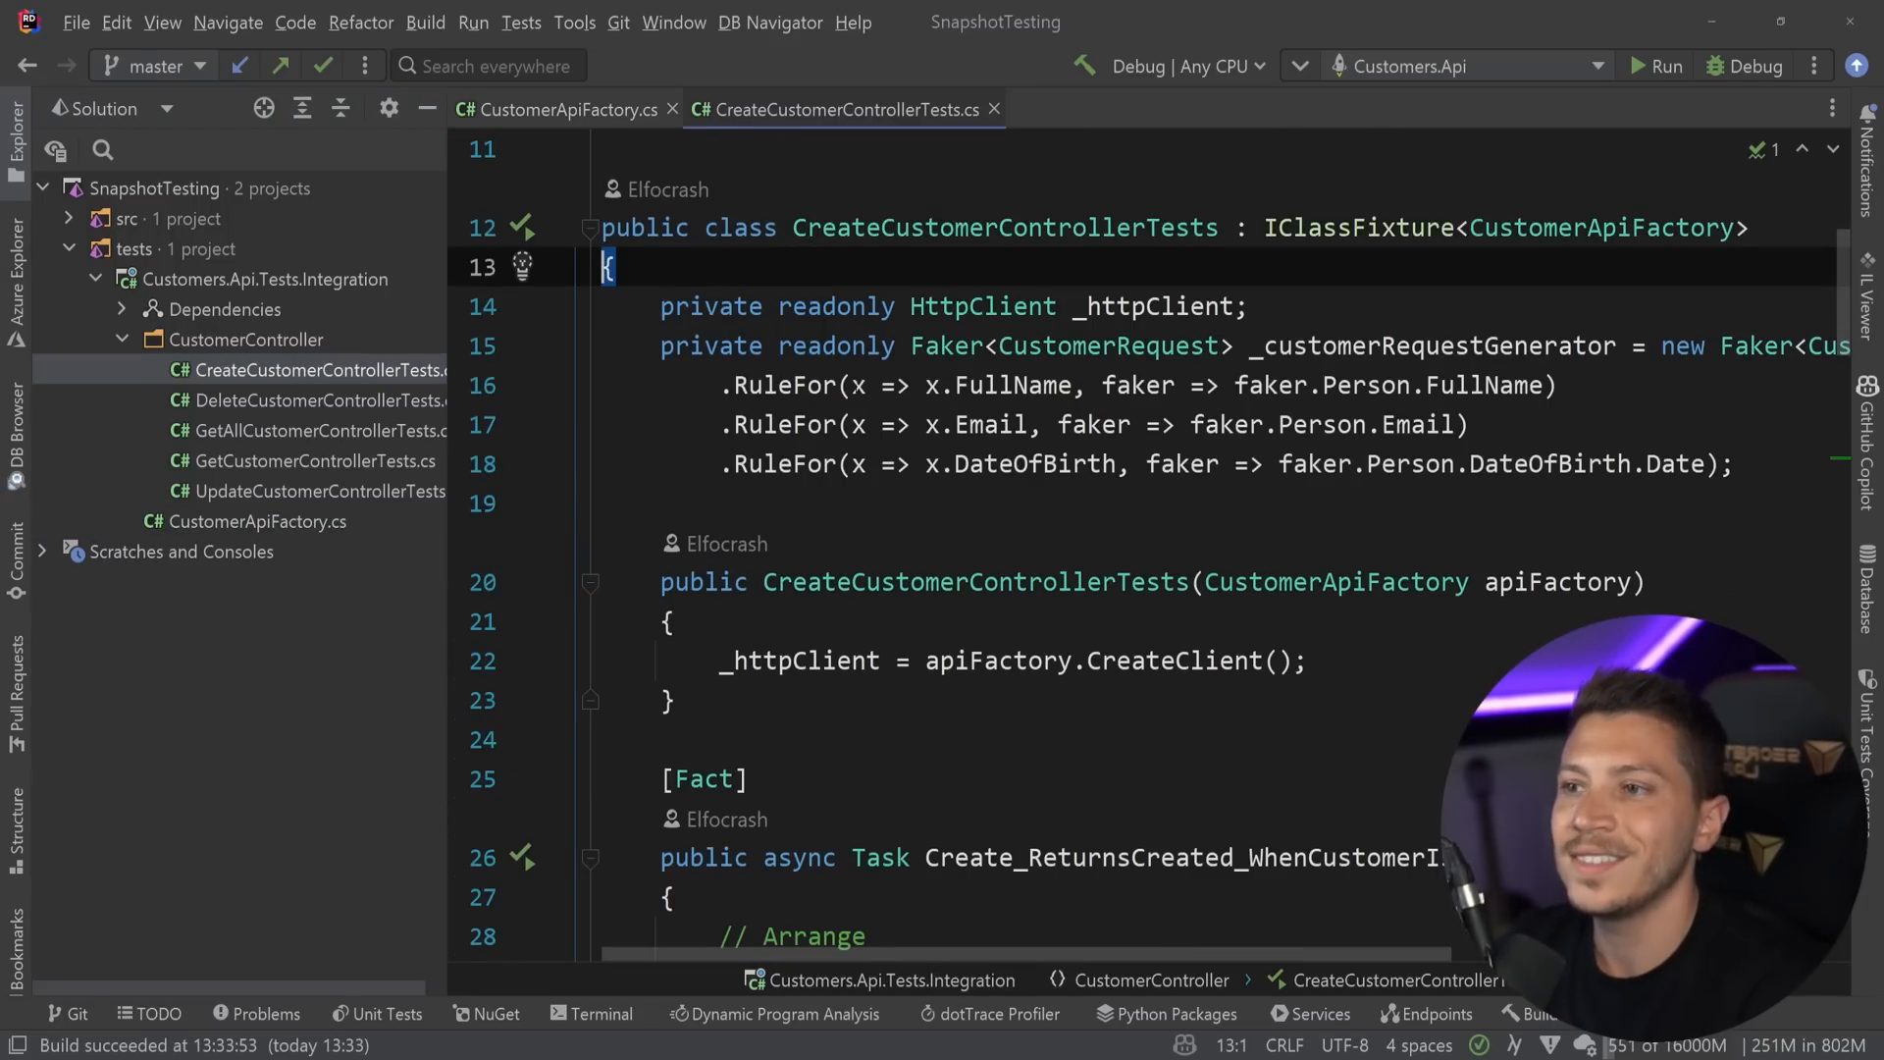
{"action": "scroll", "scroll_direction": "down", "scroll_amount": 3}
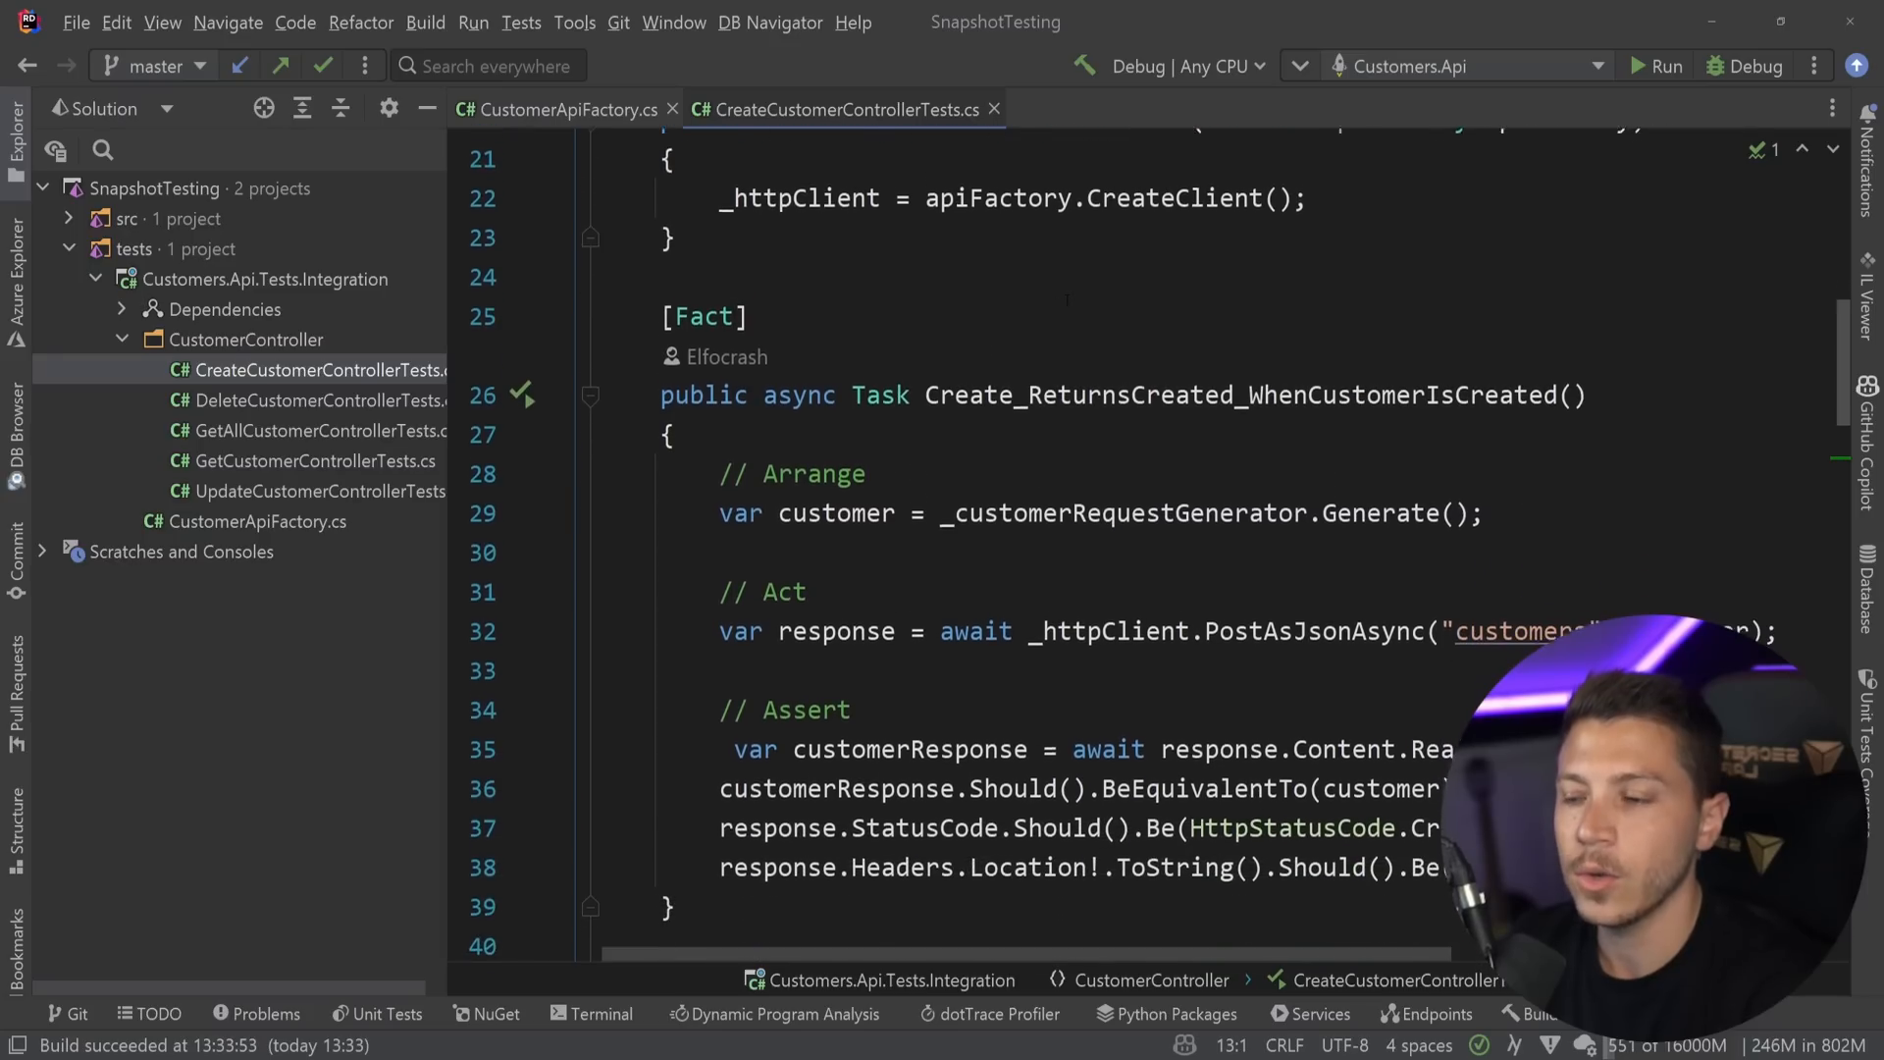
{"action": "scroll", "scroll_direction": "up", "scroll_amount": 3}
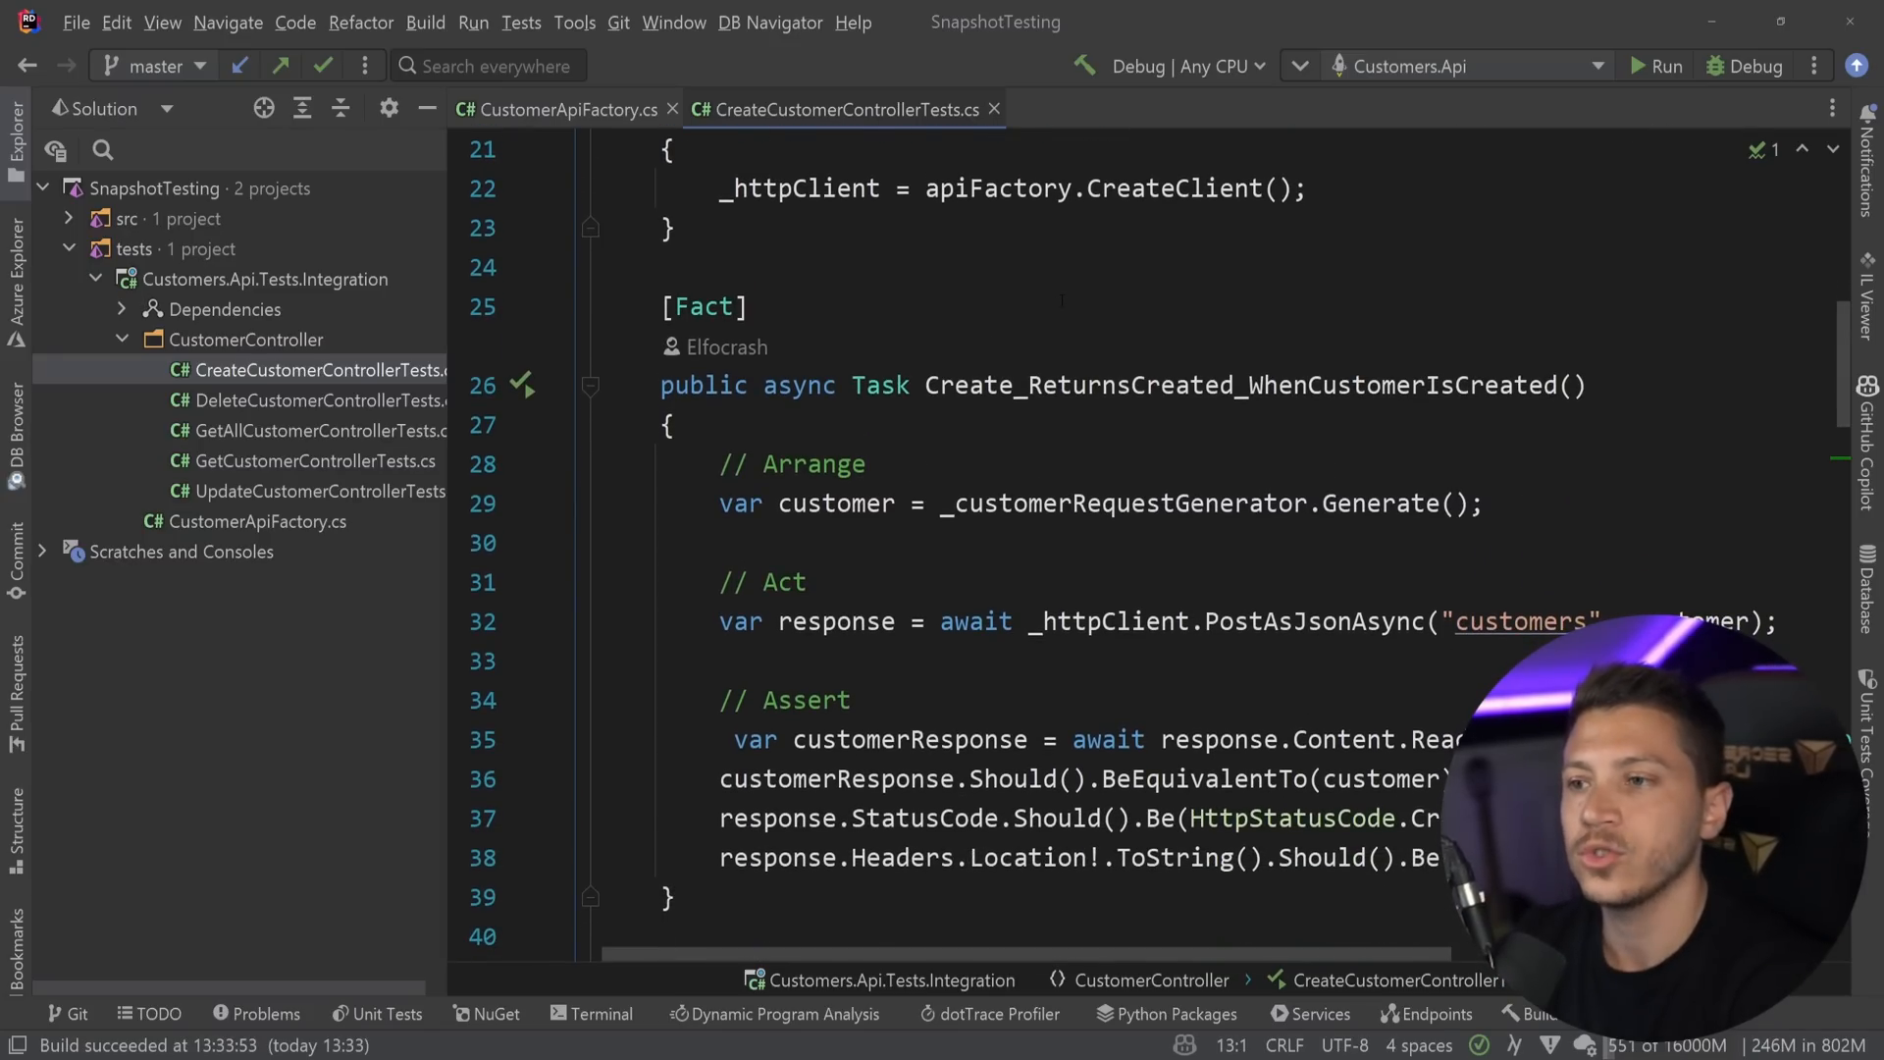
{"action": "scroll", "scroll_direction": "down", "scroll_amount": 3}
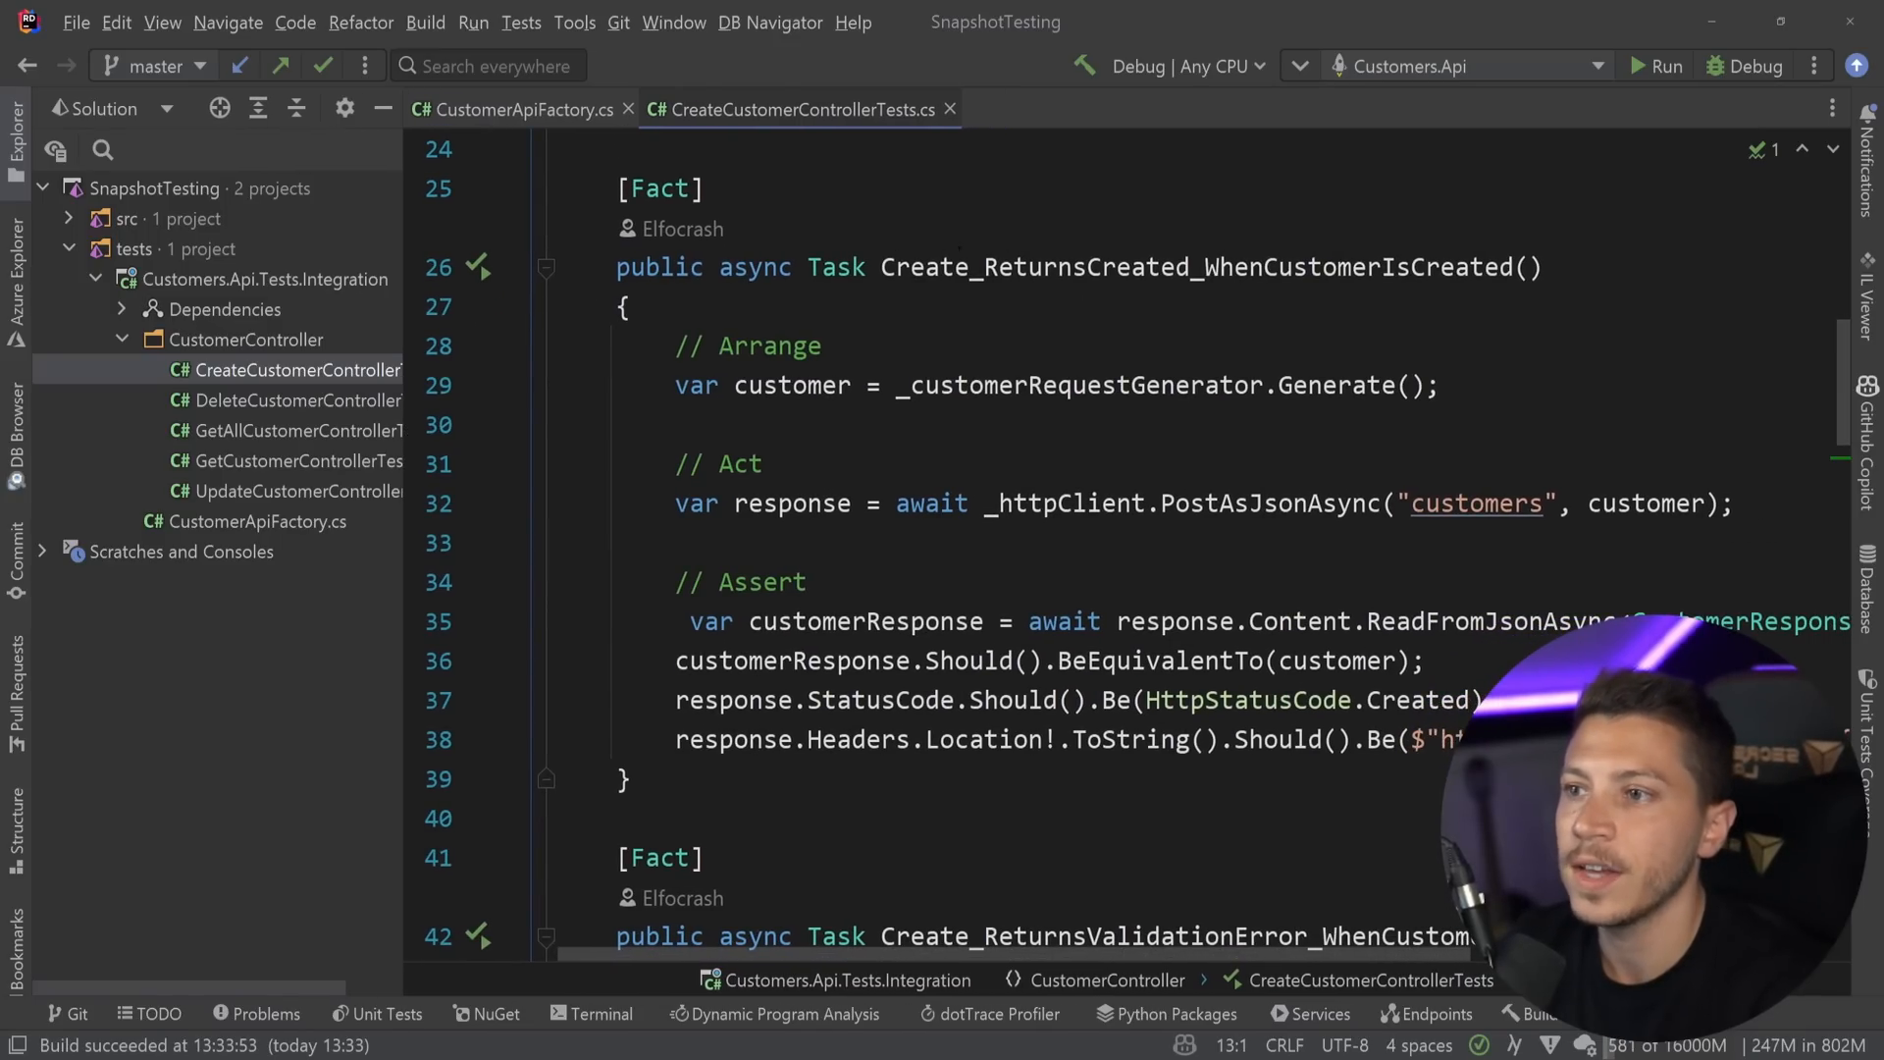
{"action": "double_click", "coordinate": [1199, 267]}
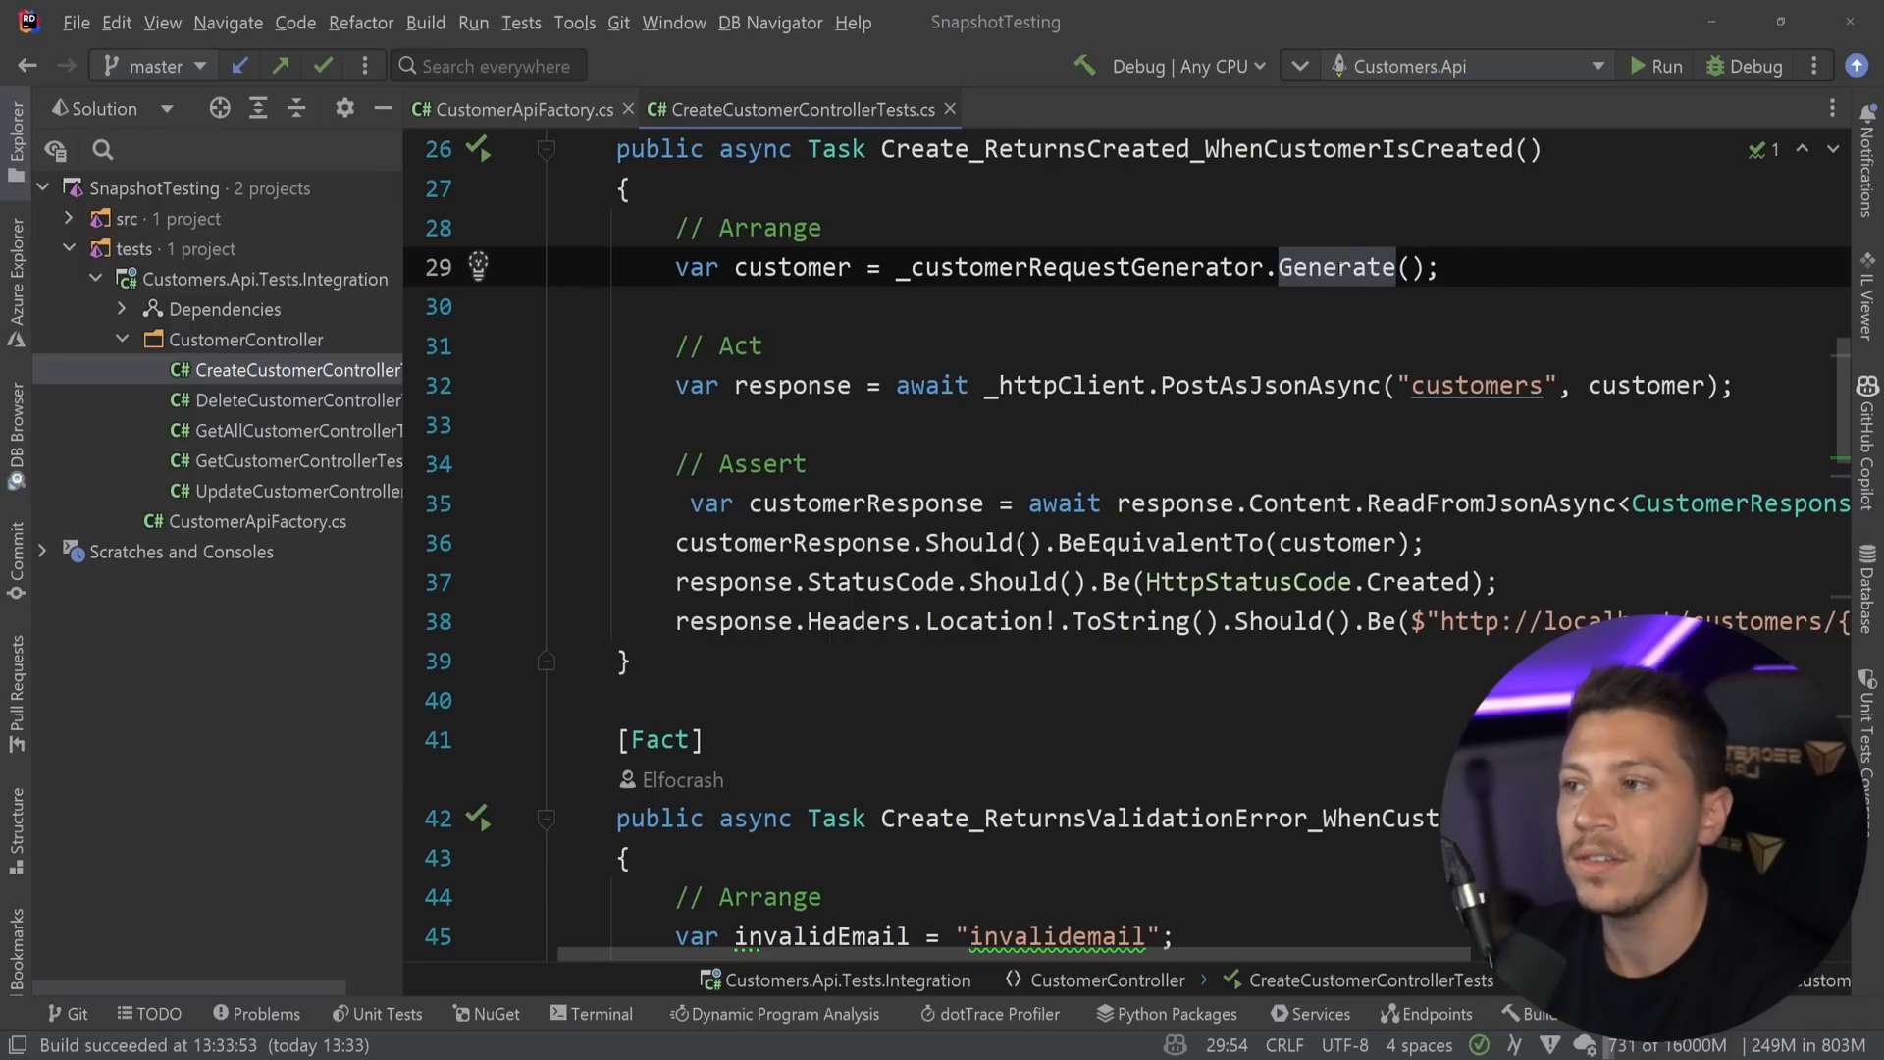
Debug the create-customer test to its breakpoint, inspect the generated customer, then stop.
{"action": "left_click", "coordinate": [478, 149]}
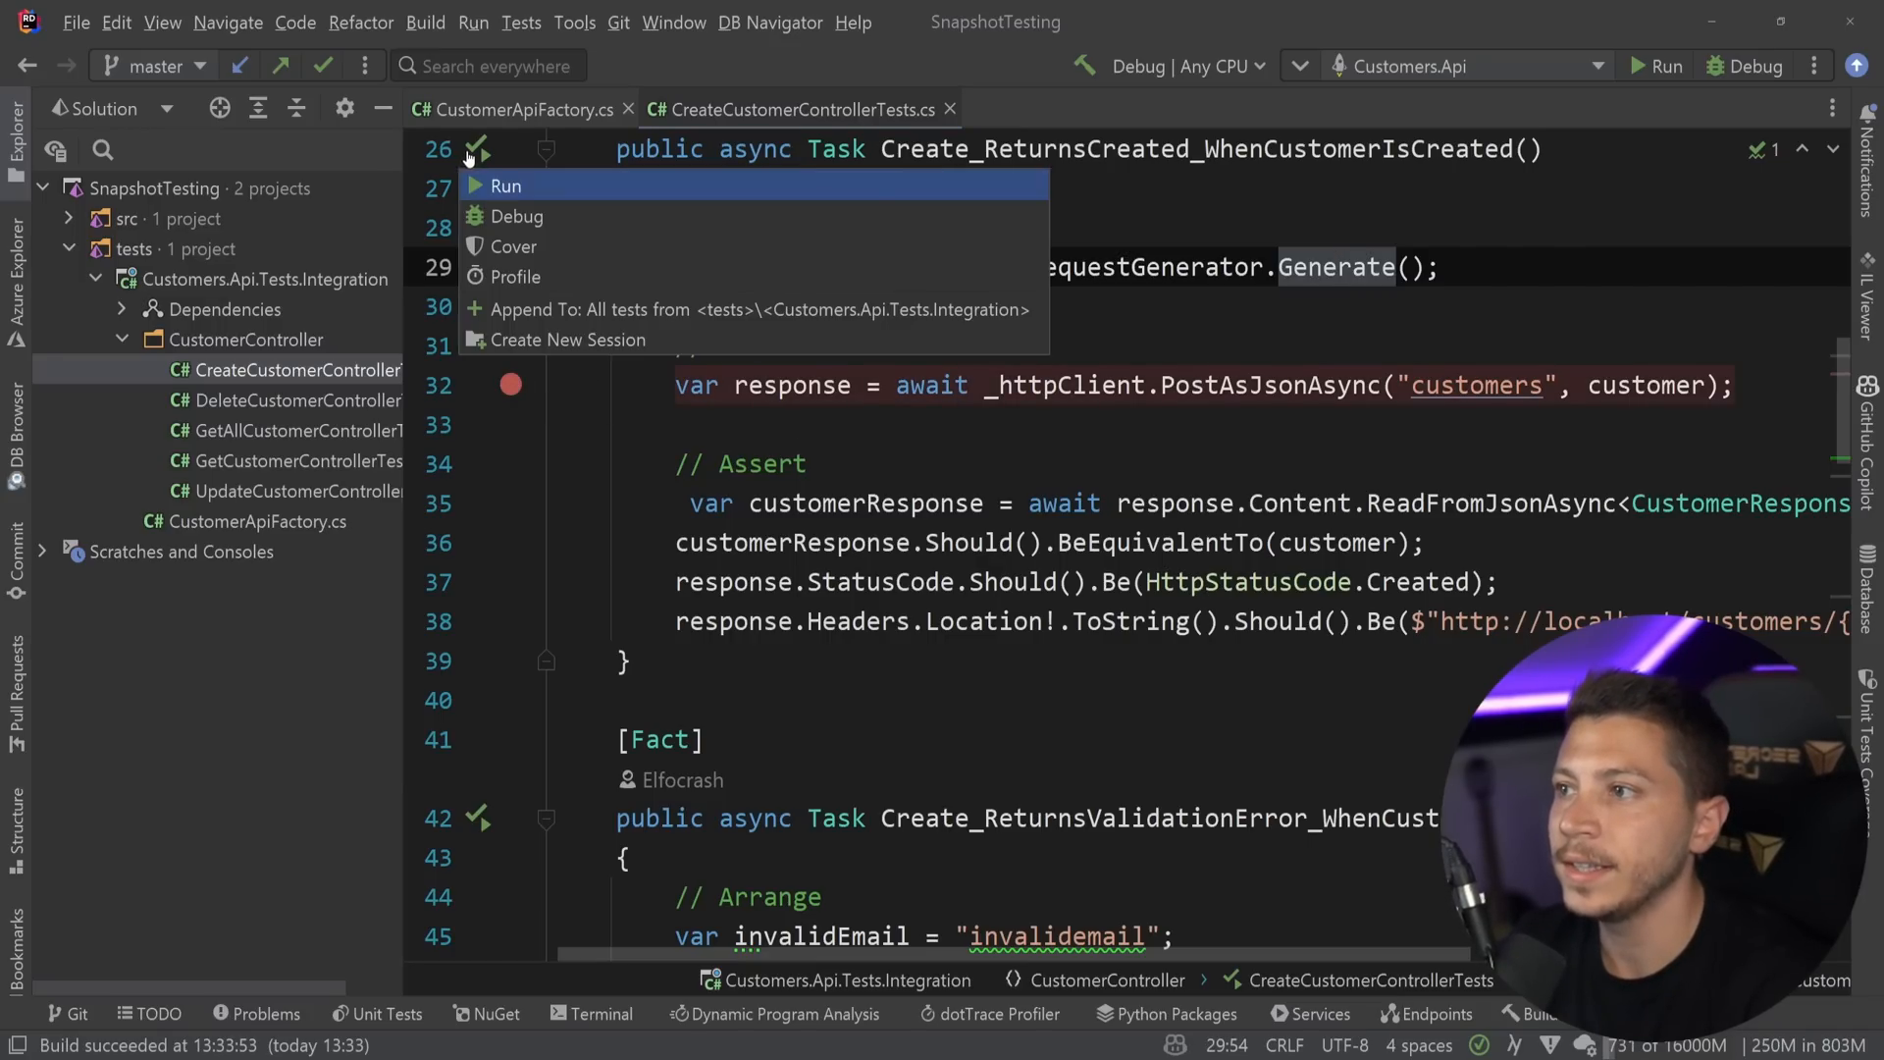
{"action": "left_click", "coordinate": [517, 216]}
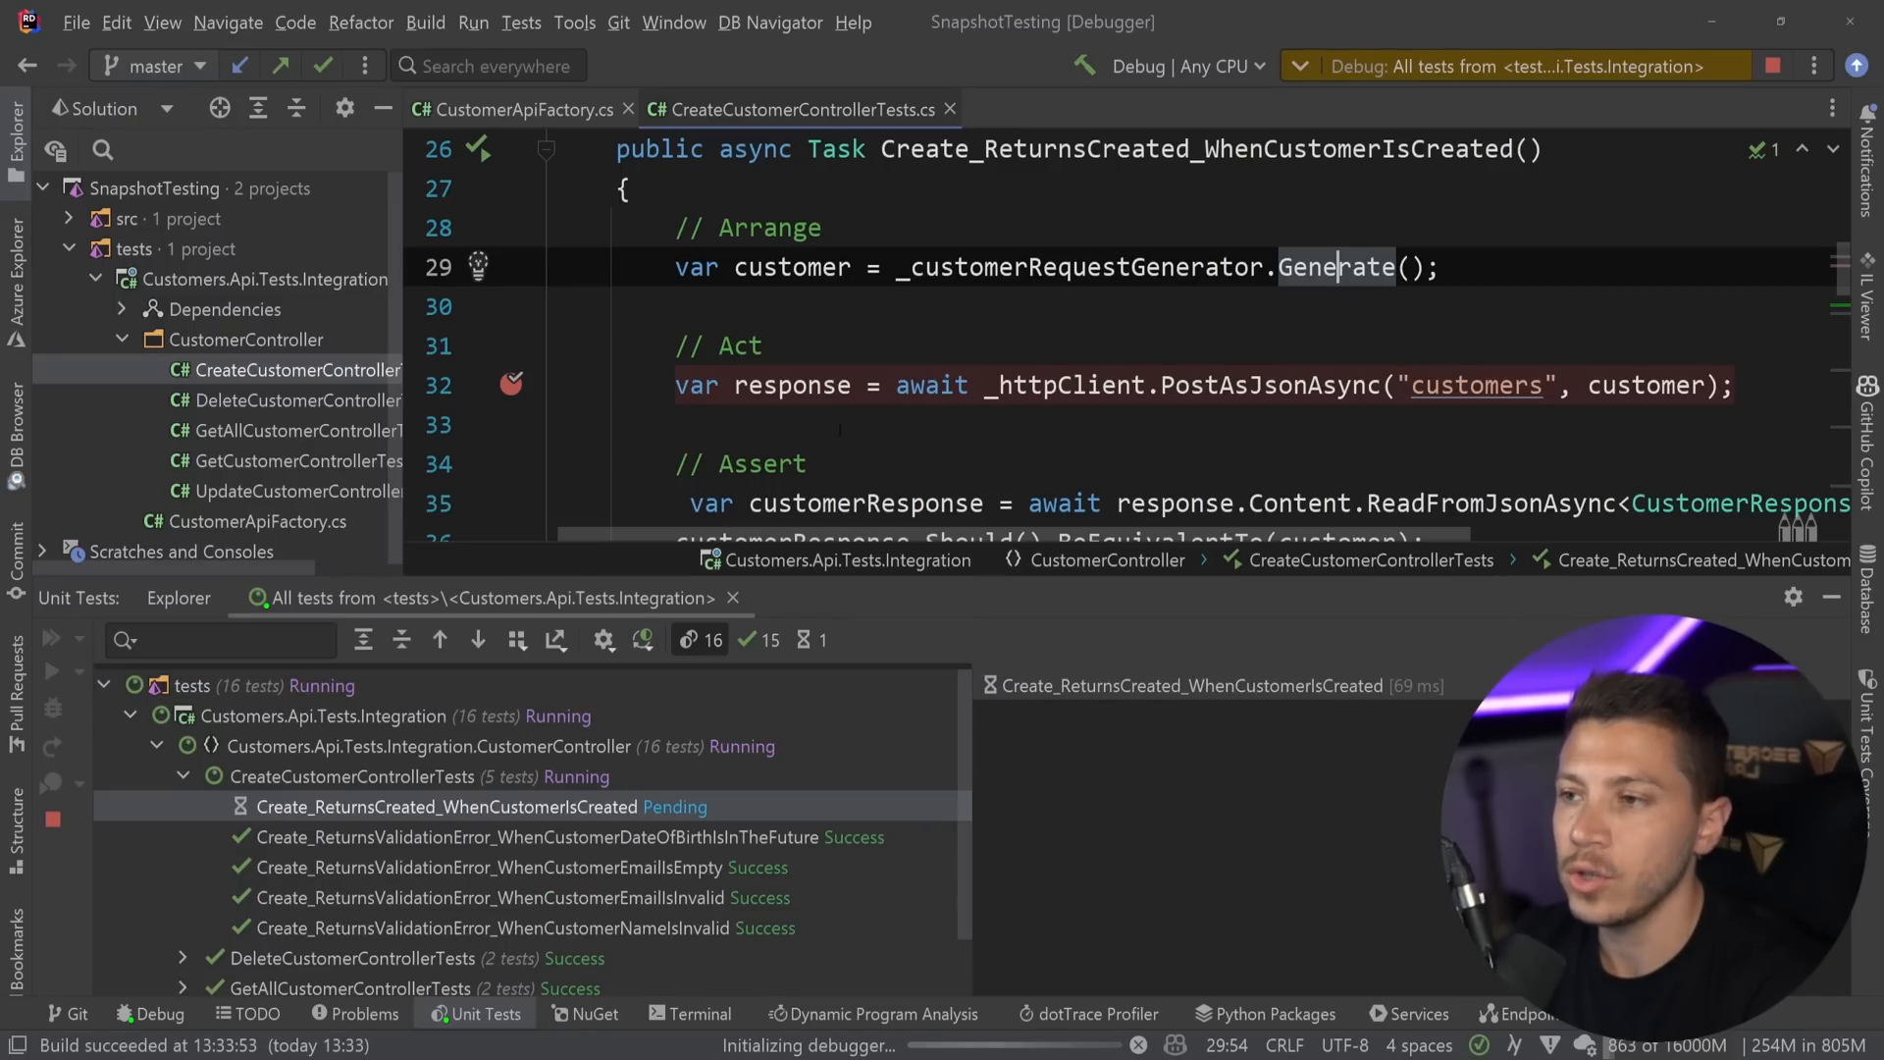
{"action": "left_click", "coordinate": [1056, 592]}
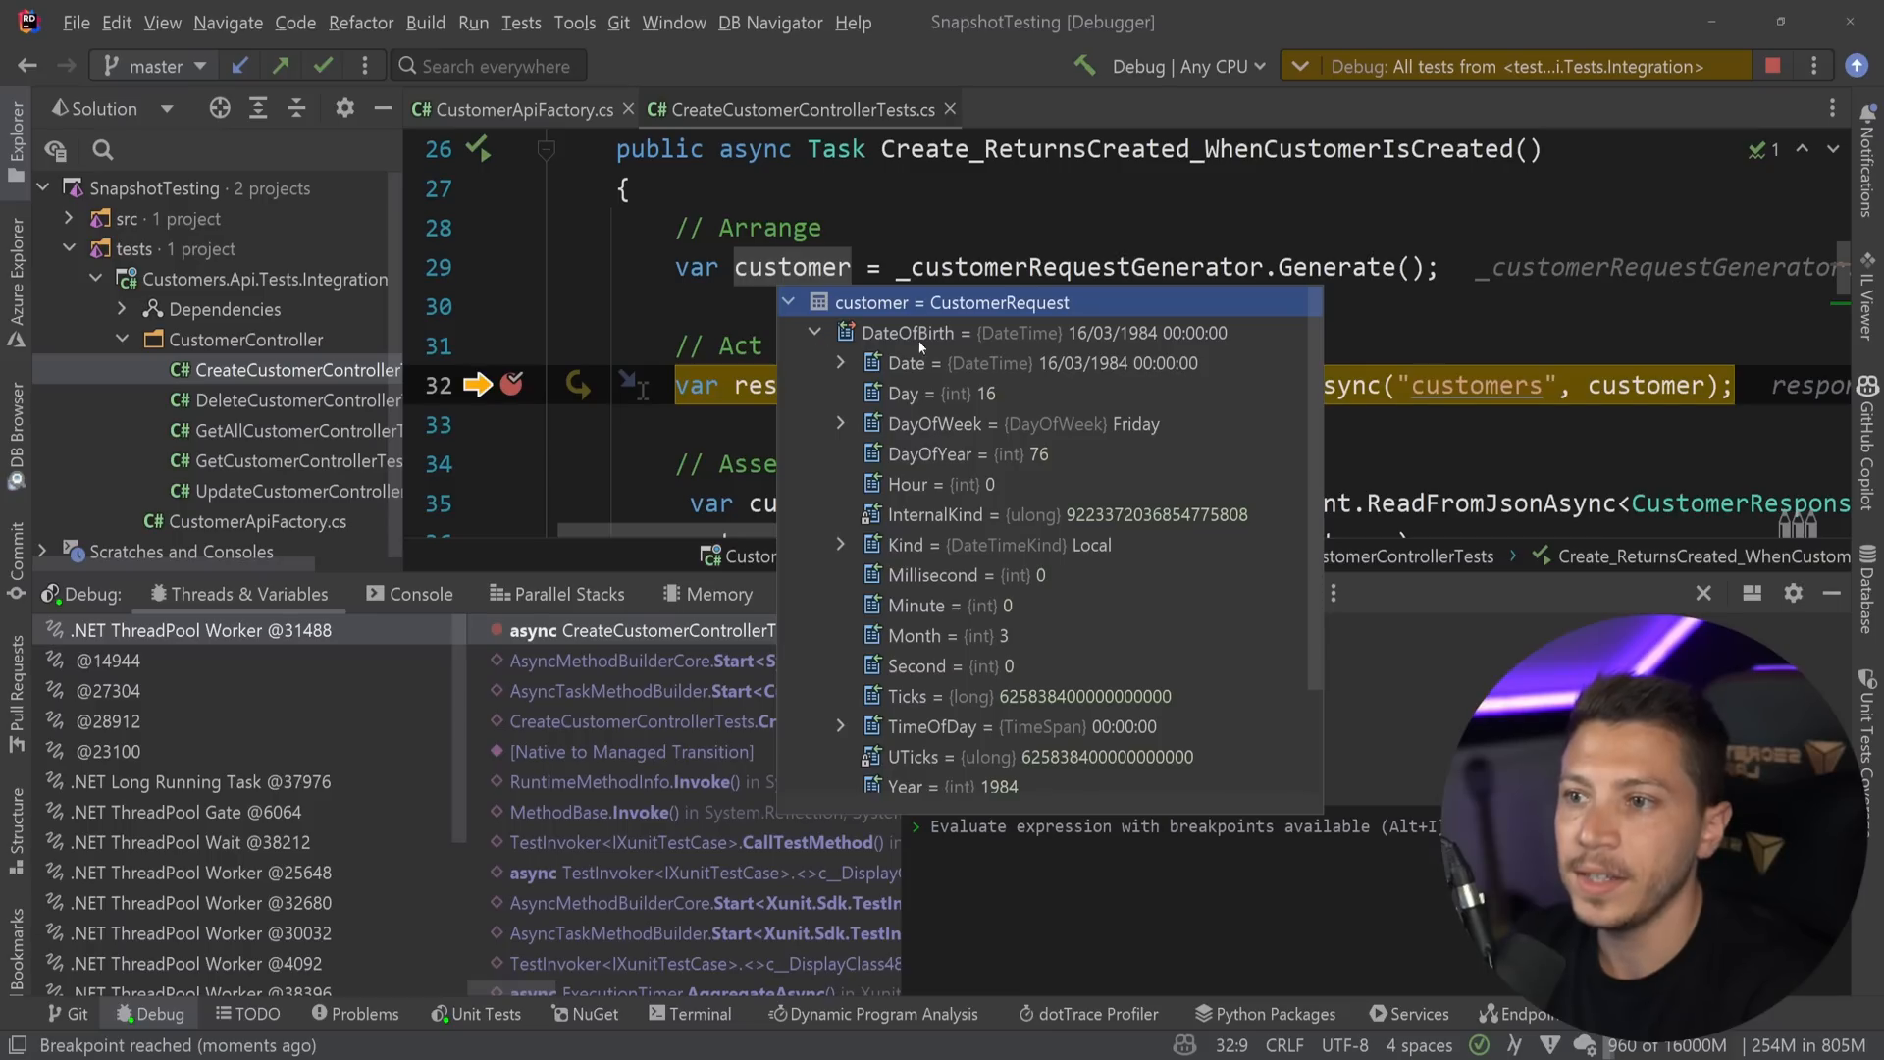
{"action": "left_click", "coordinate": [814, 333]}
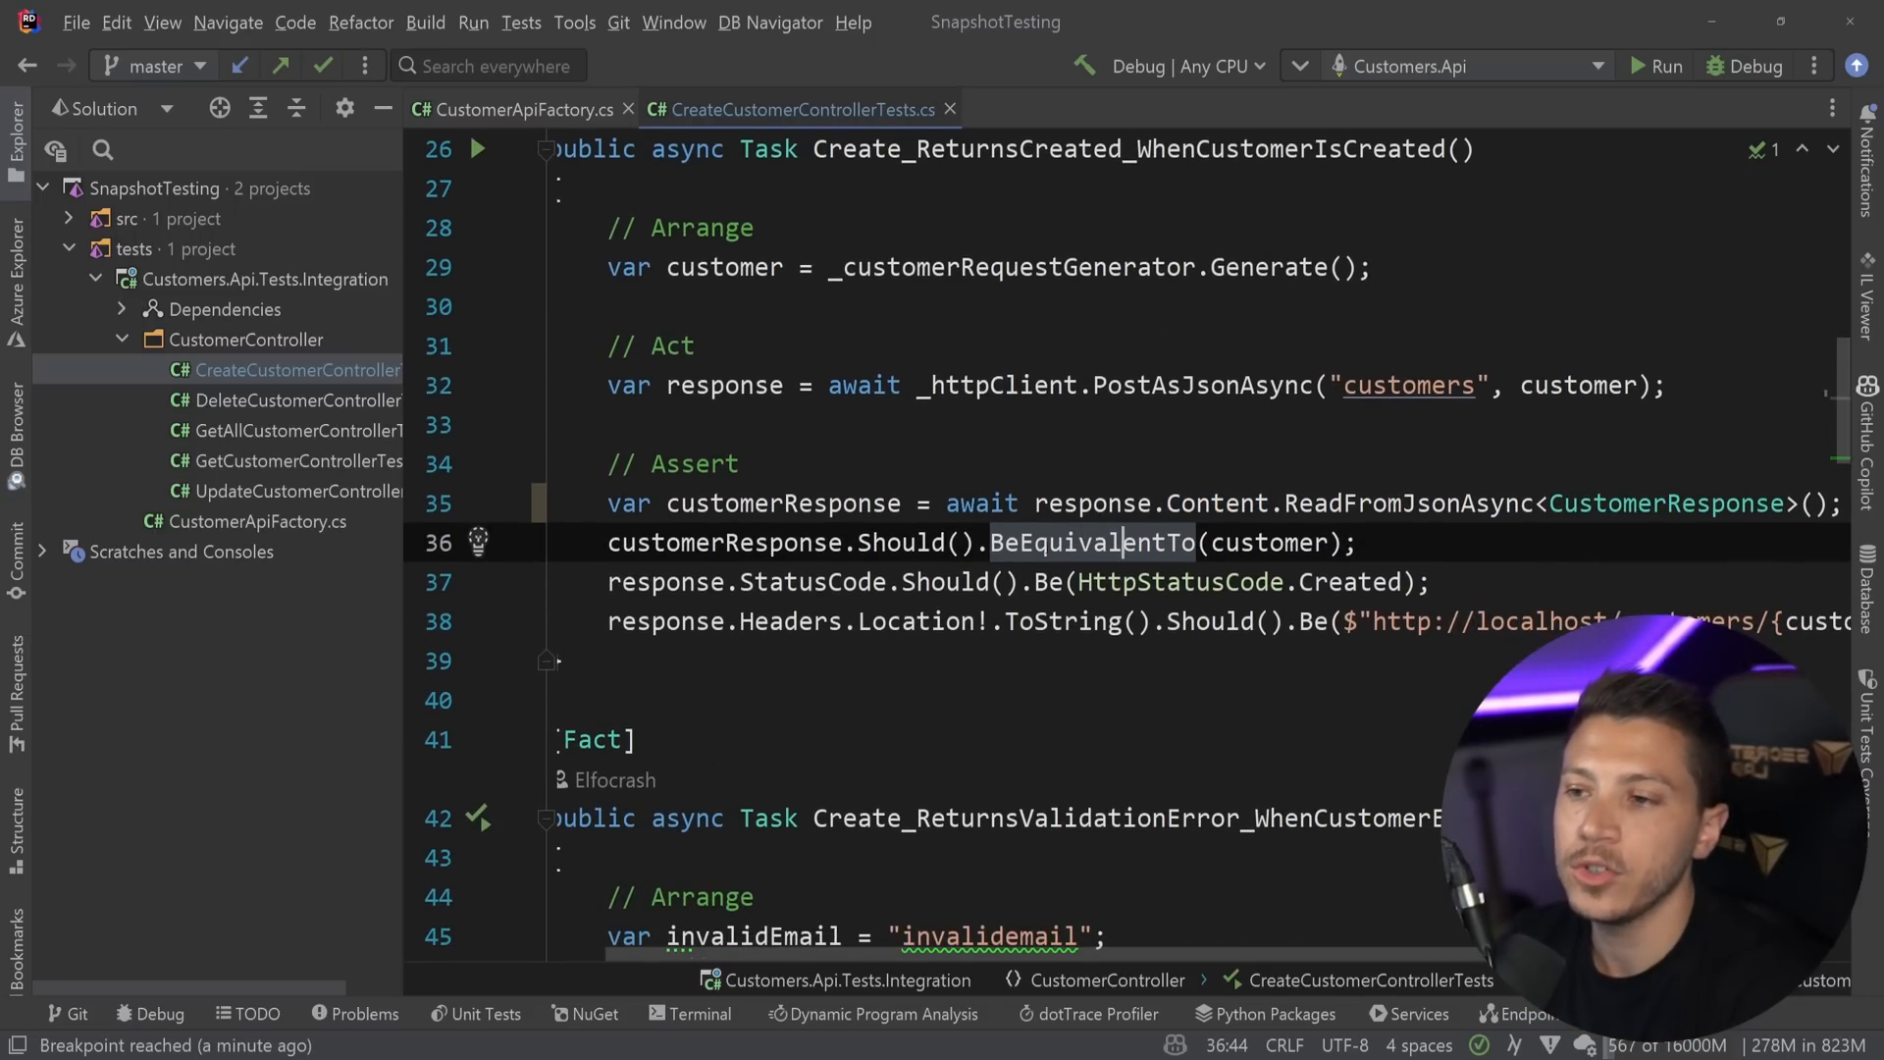
{"action": "double_click", "coordinate": [1091, 541]}
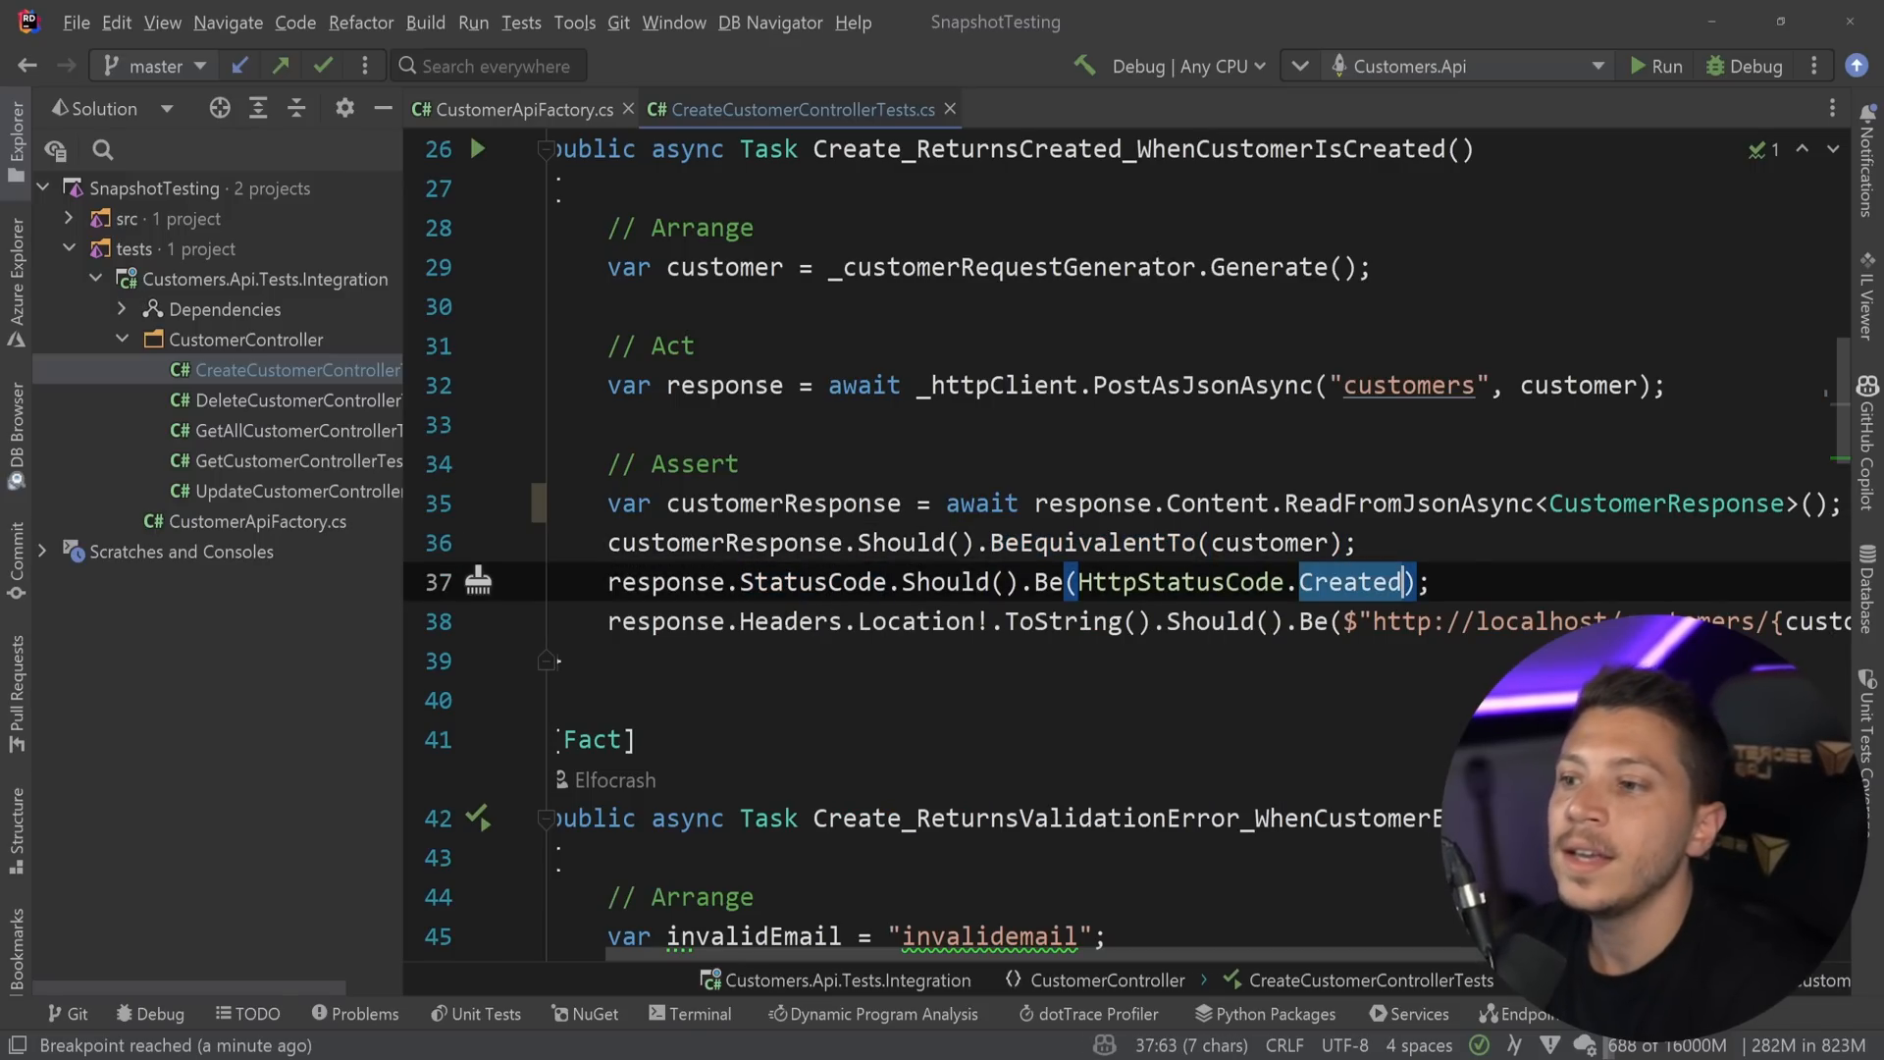
{"action": "double_click", "coordinate": [915, 621]}
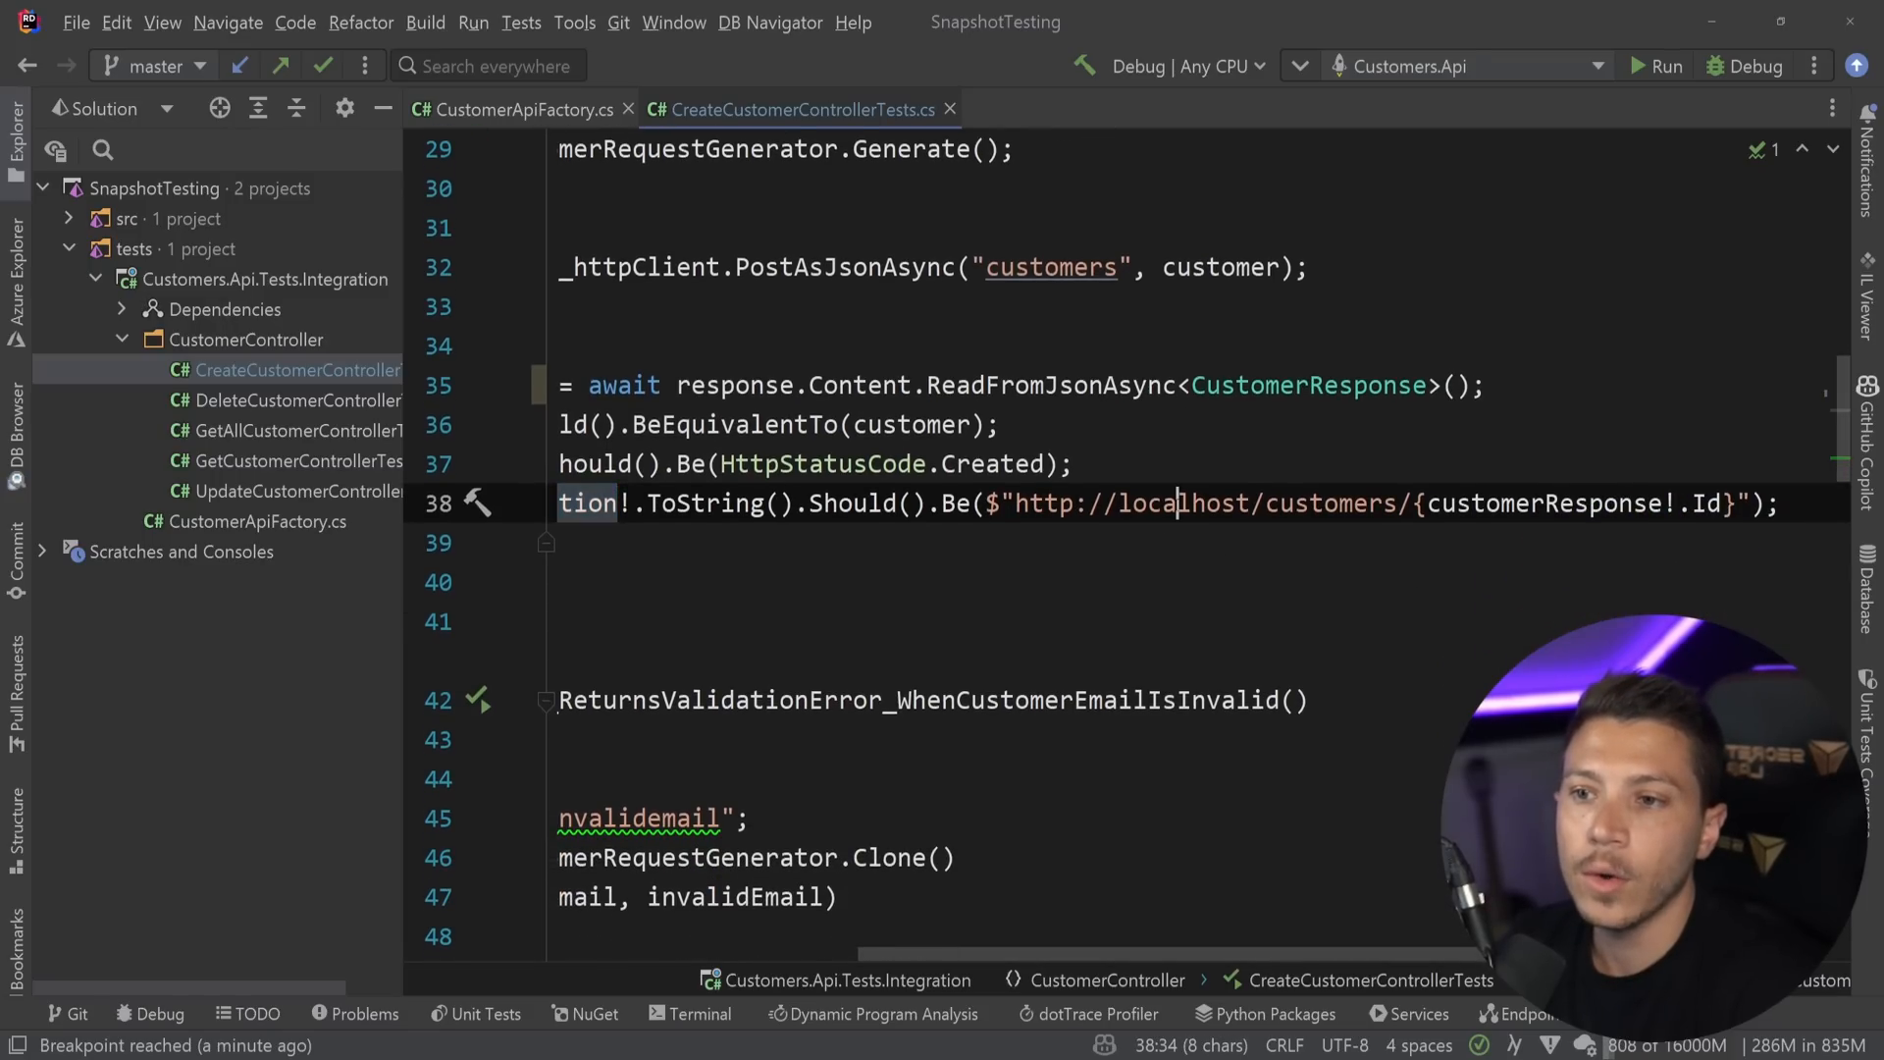
{"action": "double_click", "coordinate": [1563, 503]}
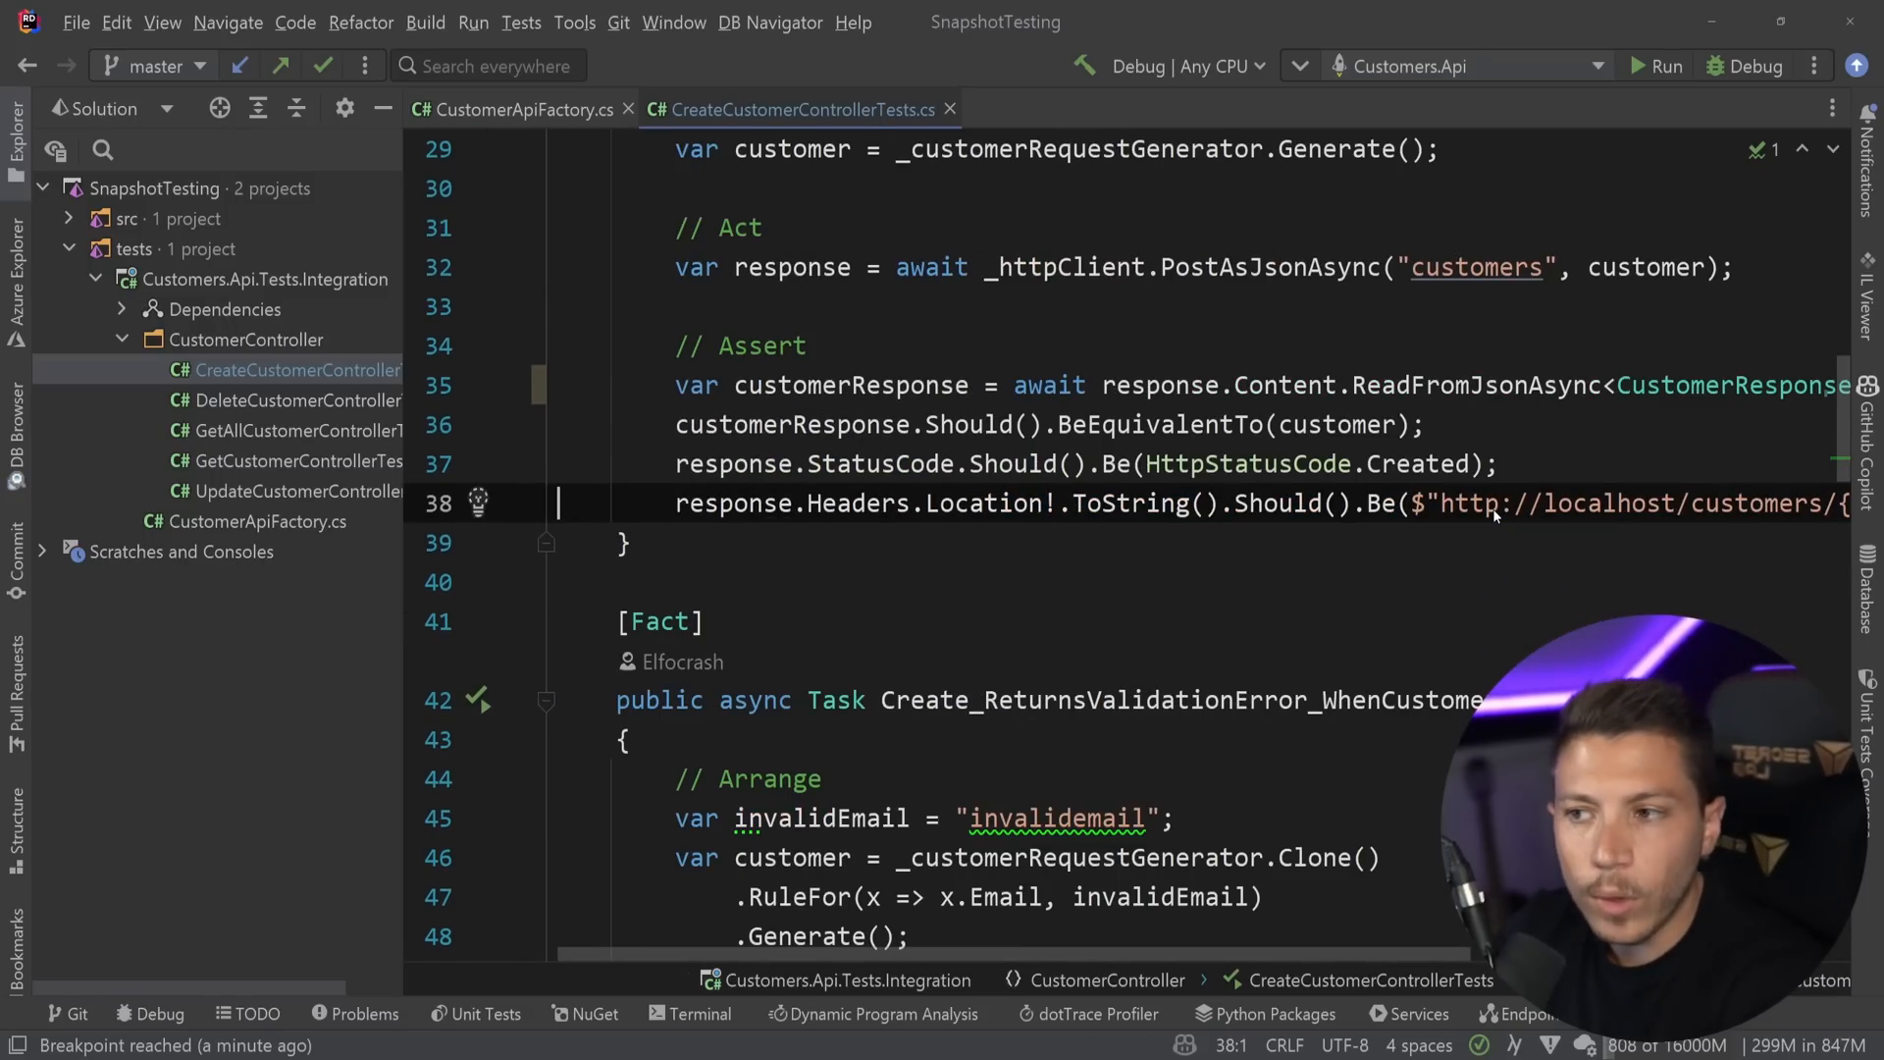
{"action": "type", "text": "response."}
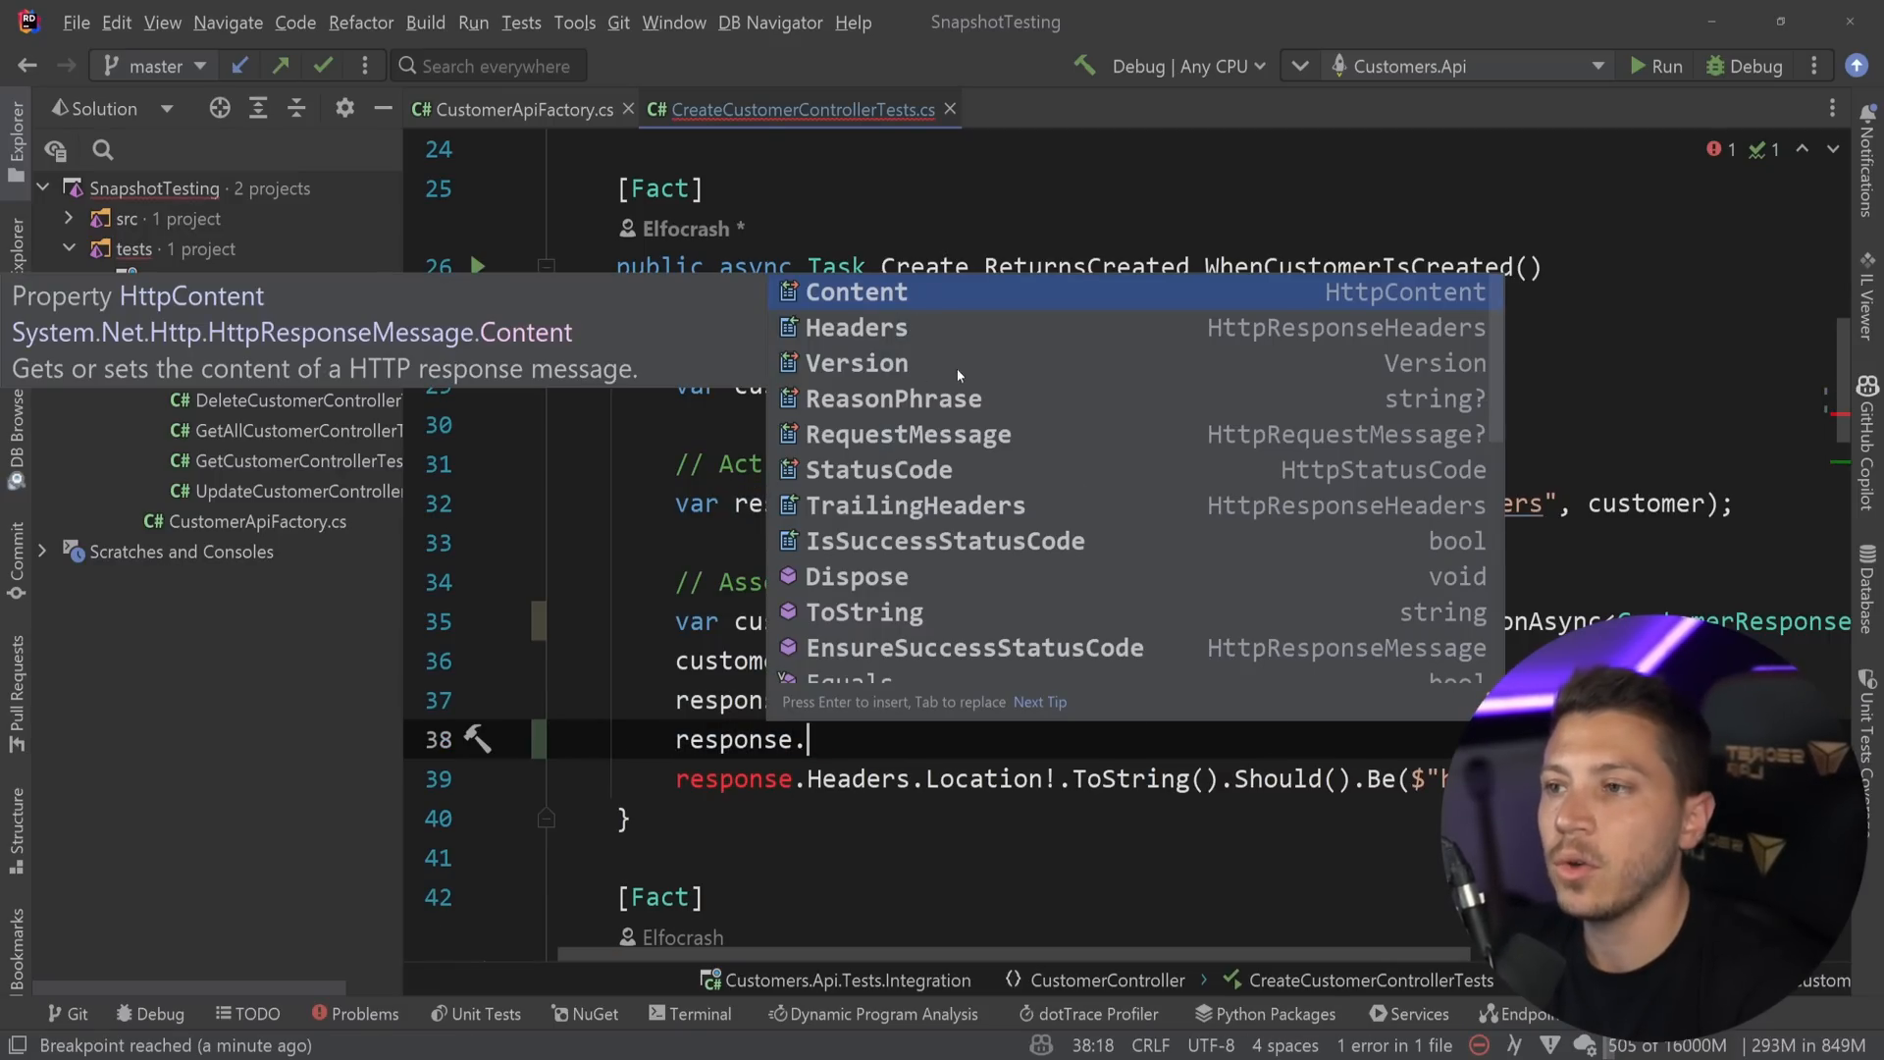
{"action": "mouse_move", "coordinate": [911, 314]}
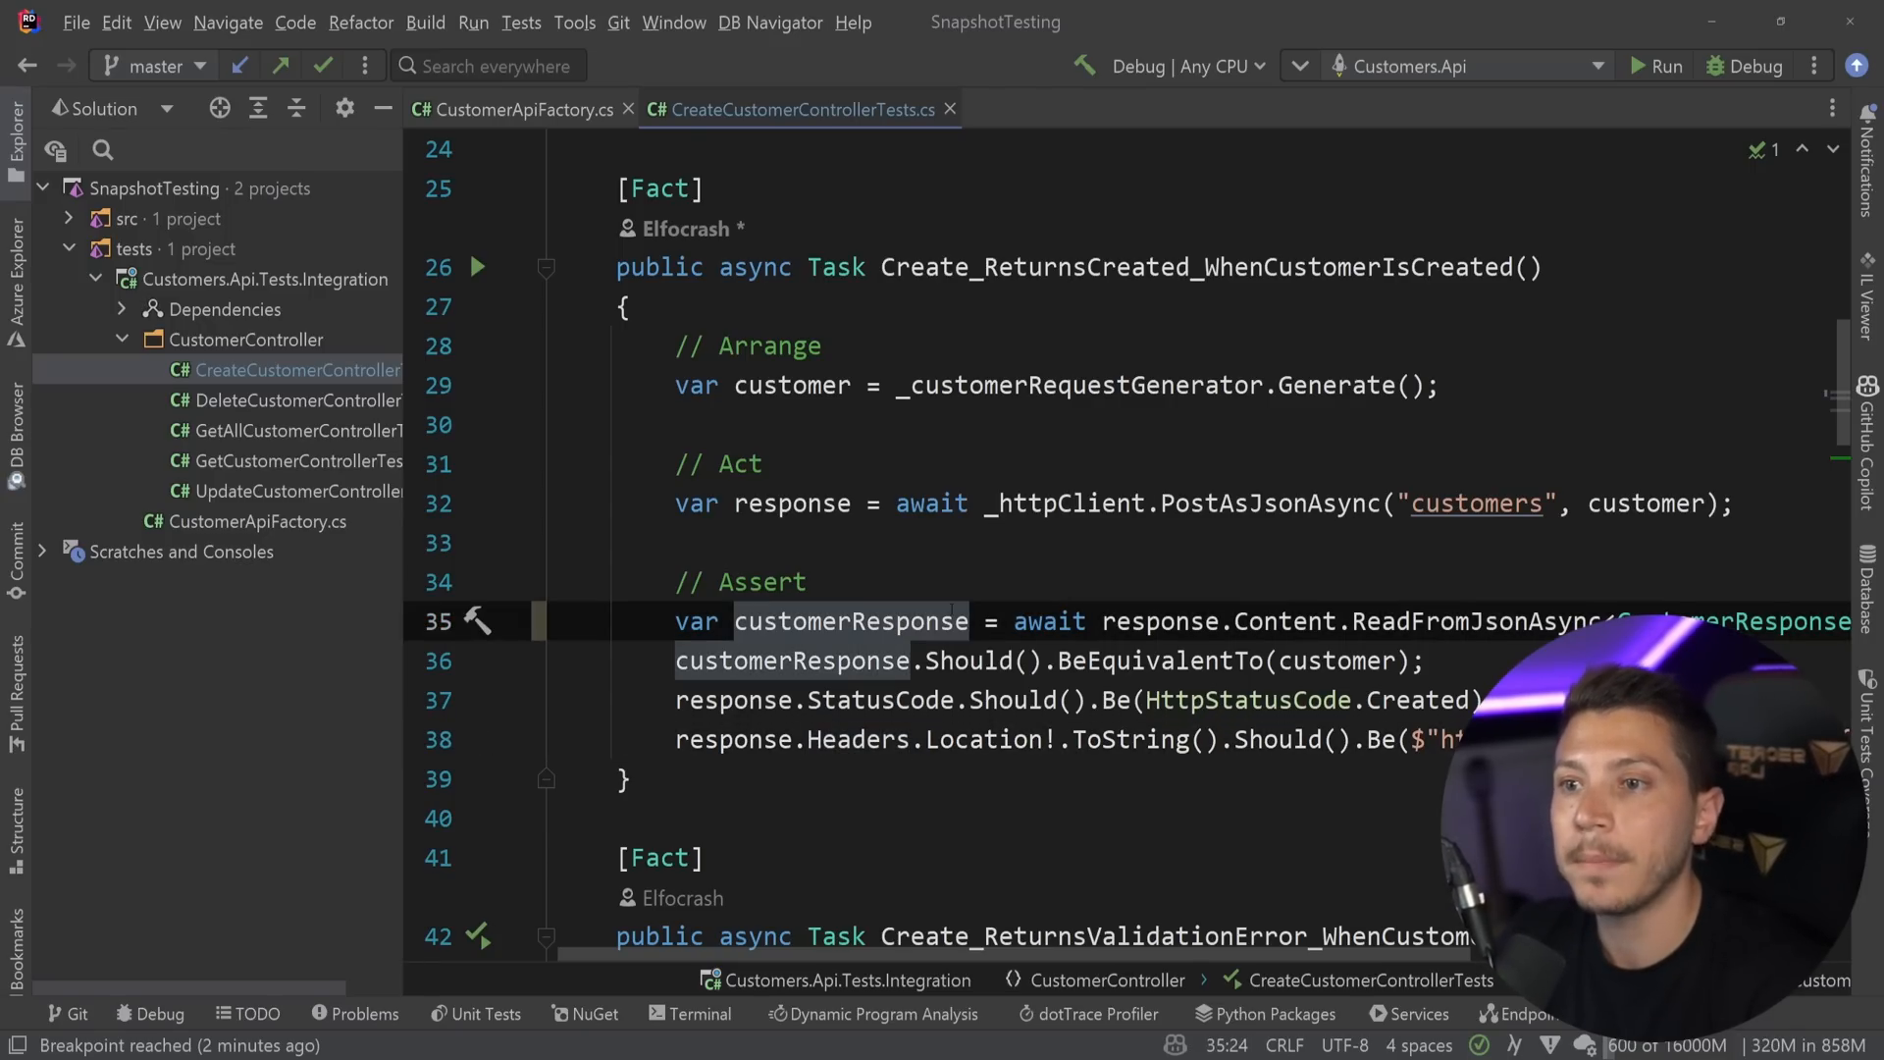
{"action": "left_click", "coordinate": [882, 700]}
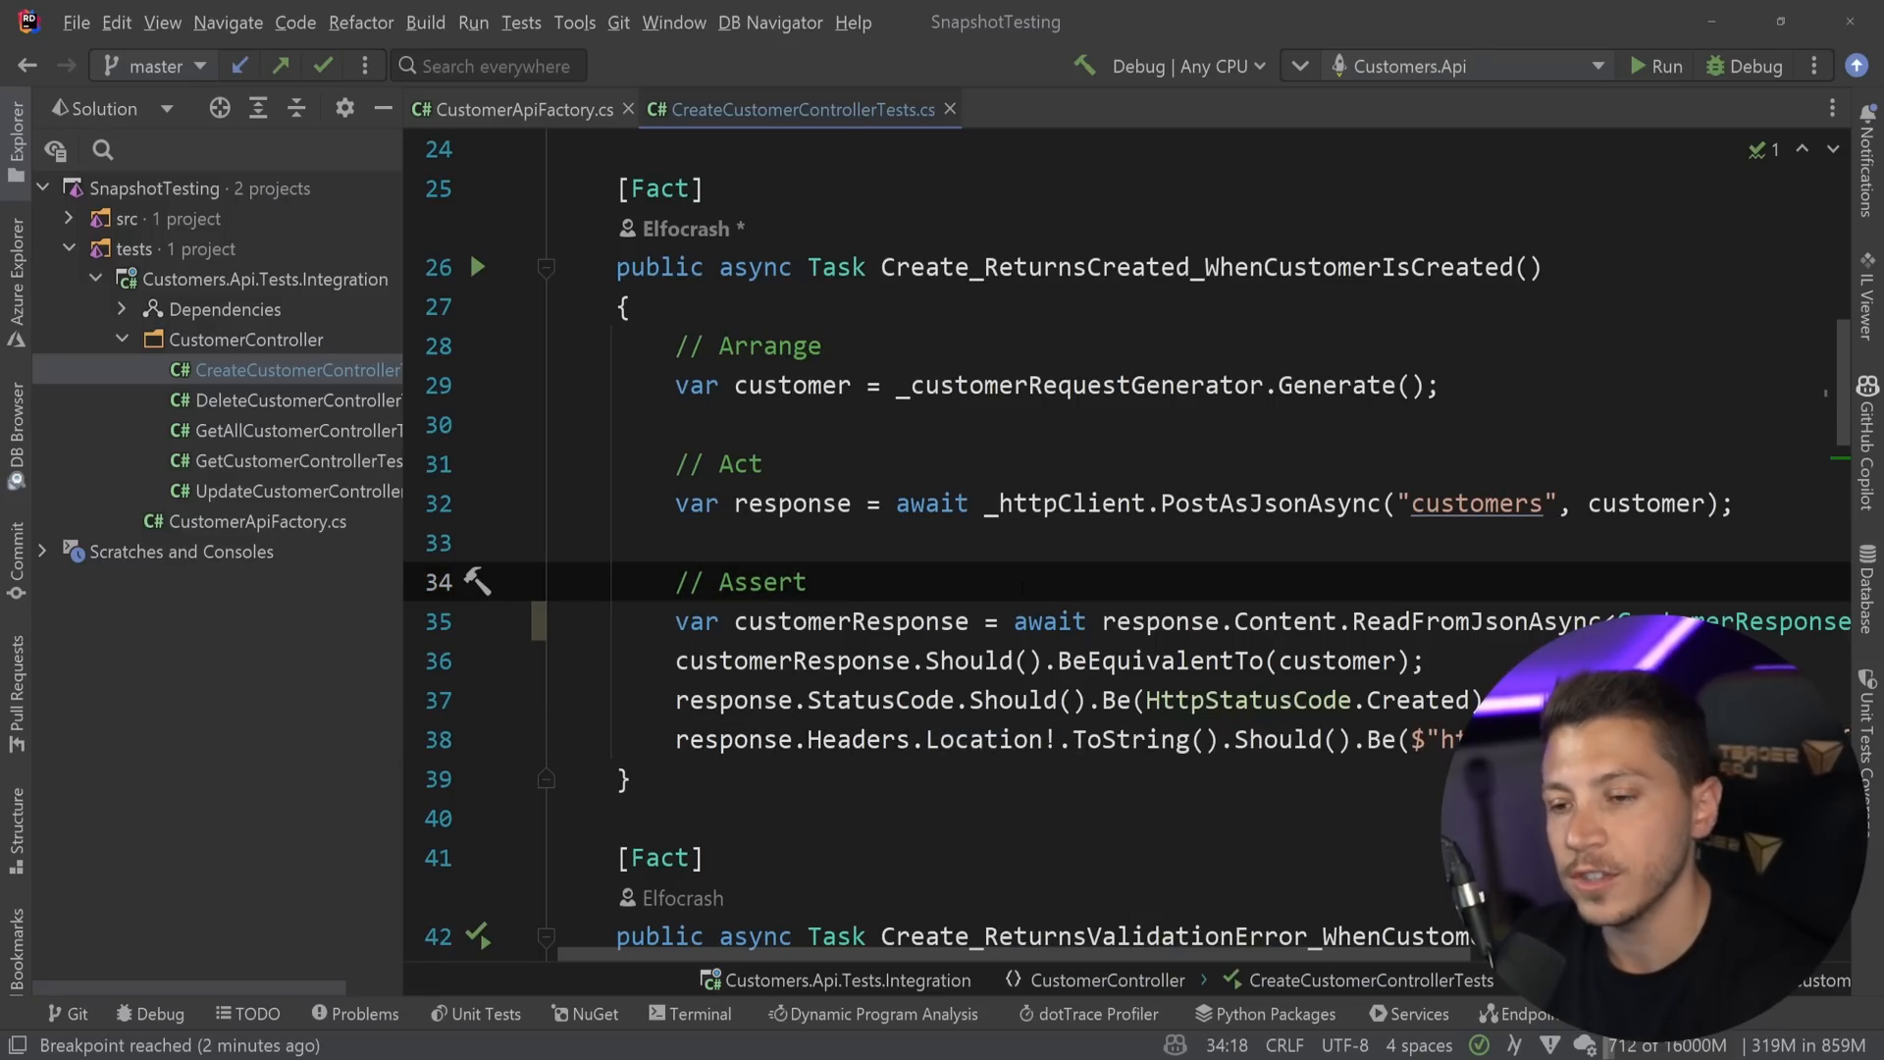
{"action": "left_click", "coordinate": [986, 740]}
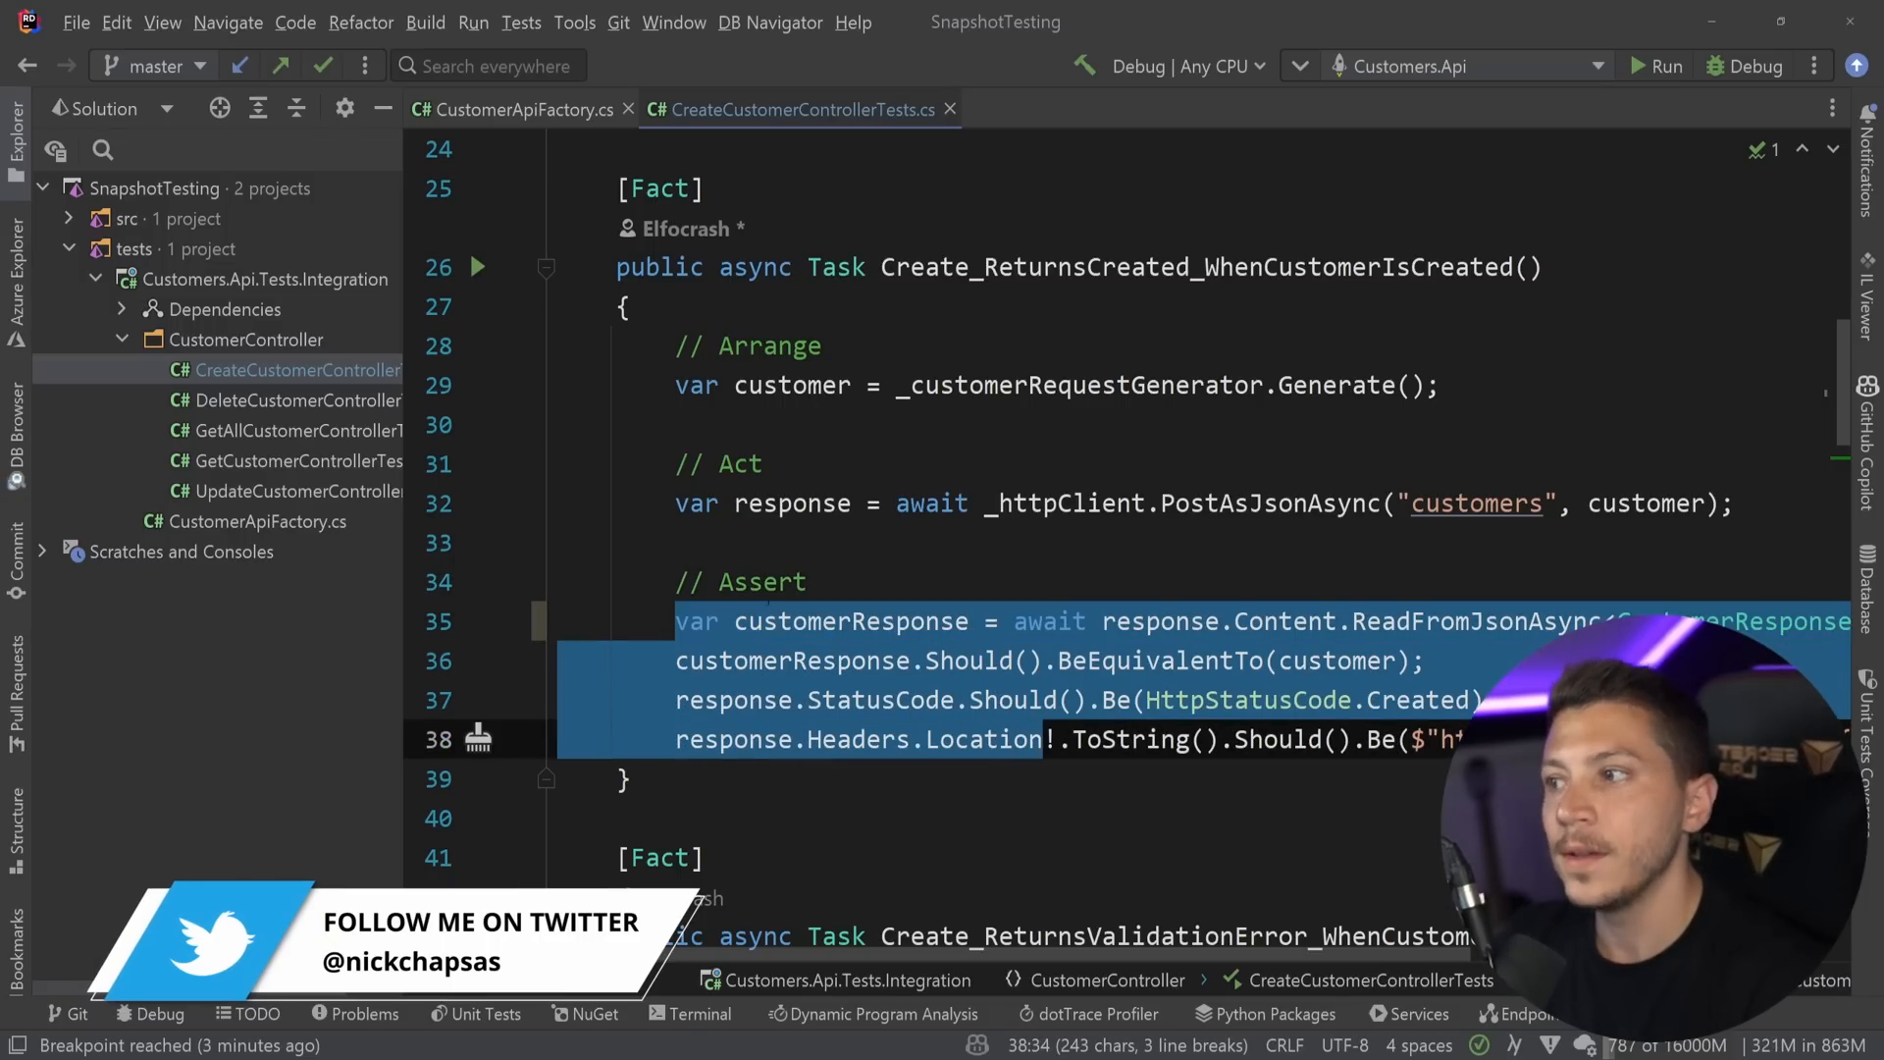
Search NuGet for 'Verify' and install Verify.Xunit 17.4.2 into Customers.Api.Tests.Integration.
{"action": "left_click", "coordinate": [585, 1013]}
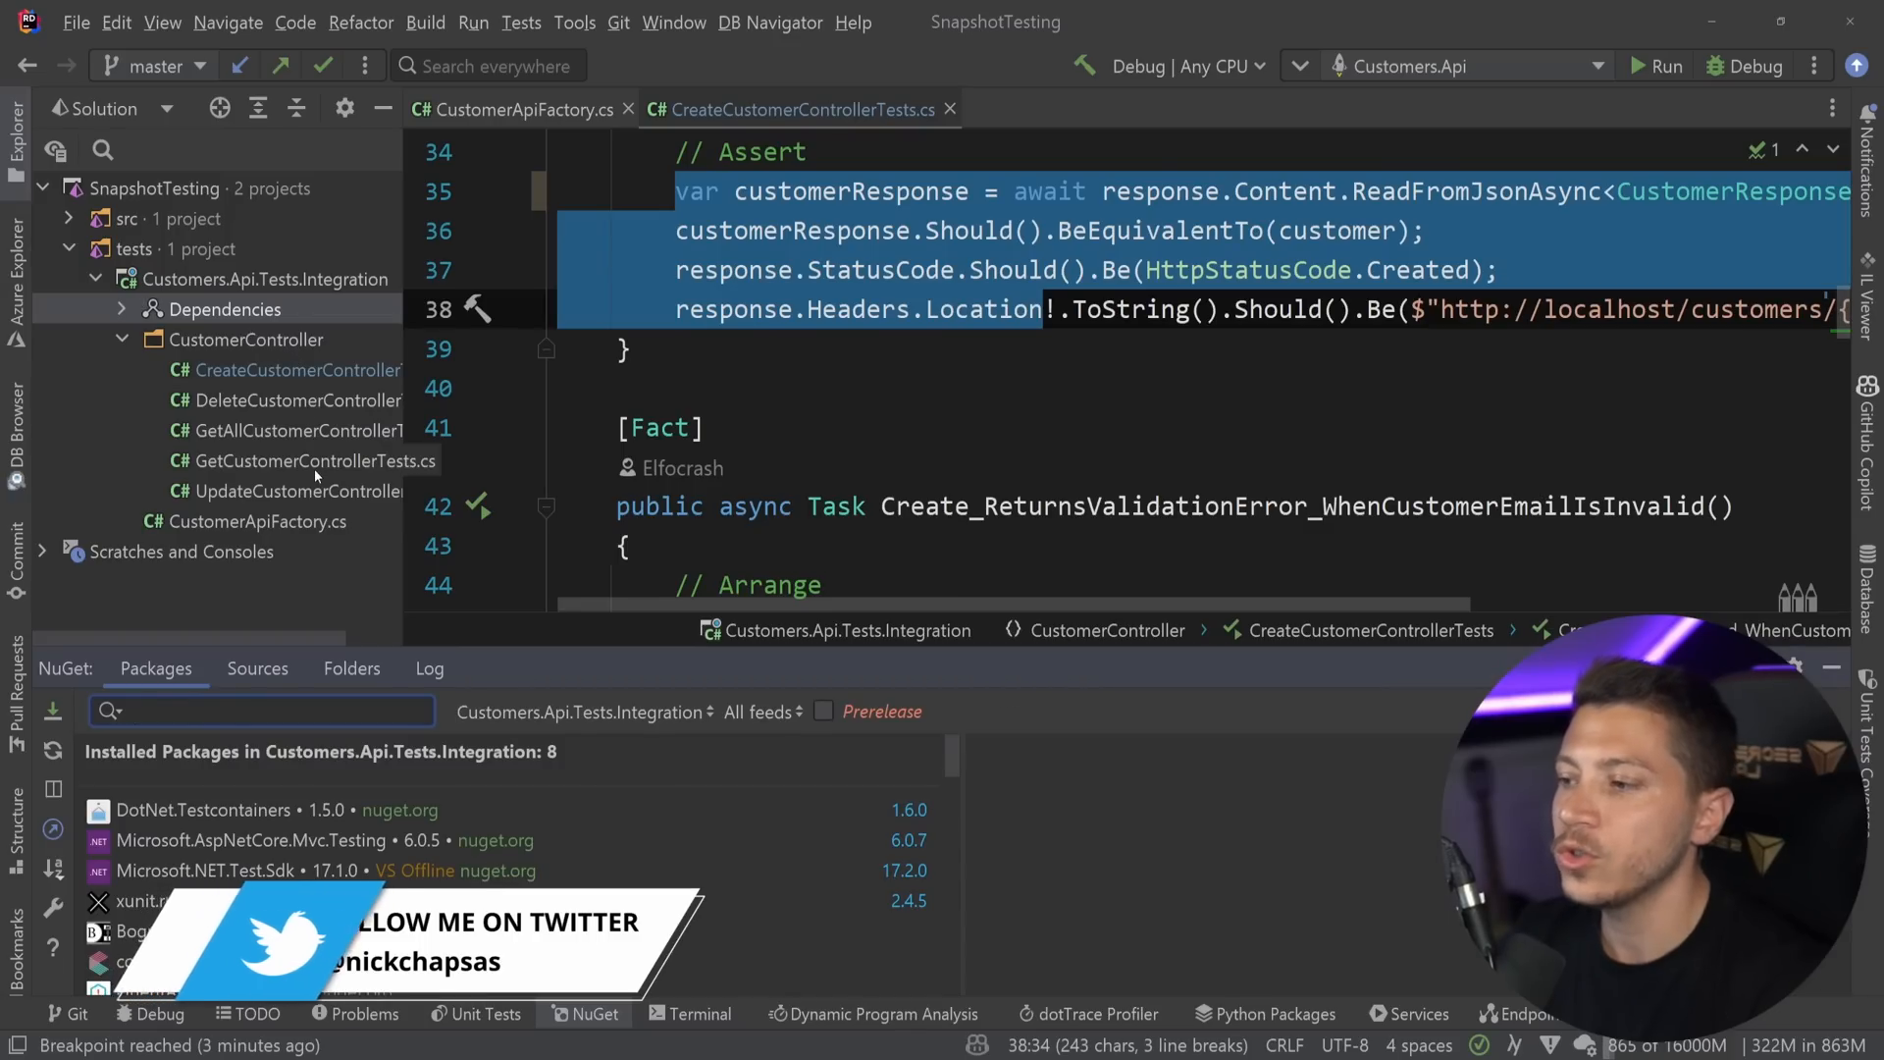
{"action": "type", "text": "Verif"}
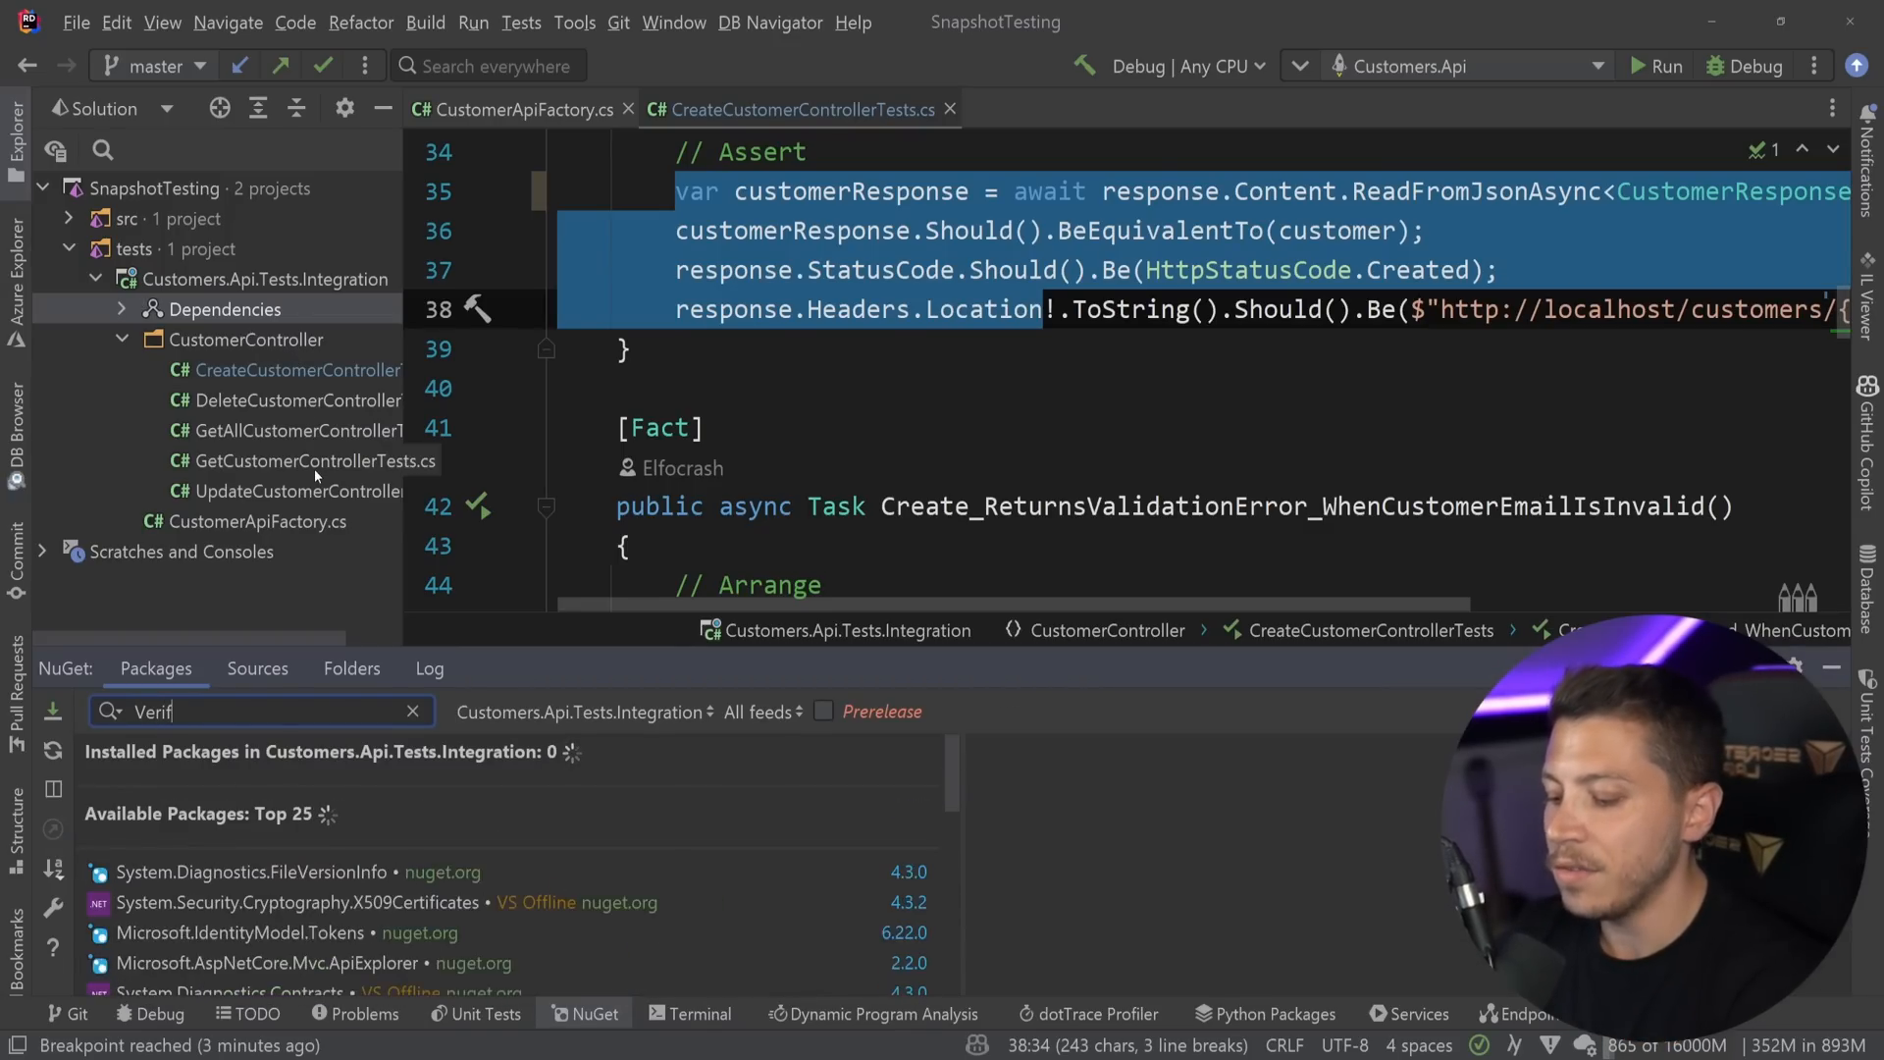
{"action": "left_click", "coordinate": [187, 963]}
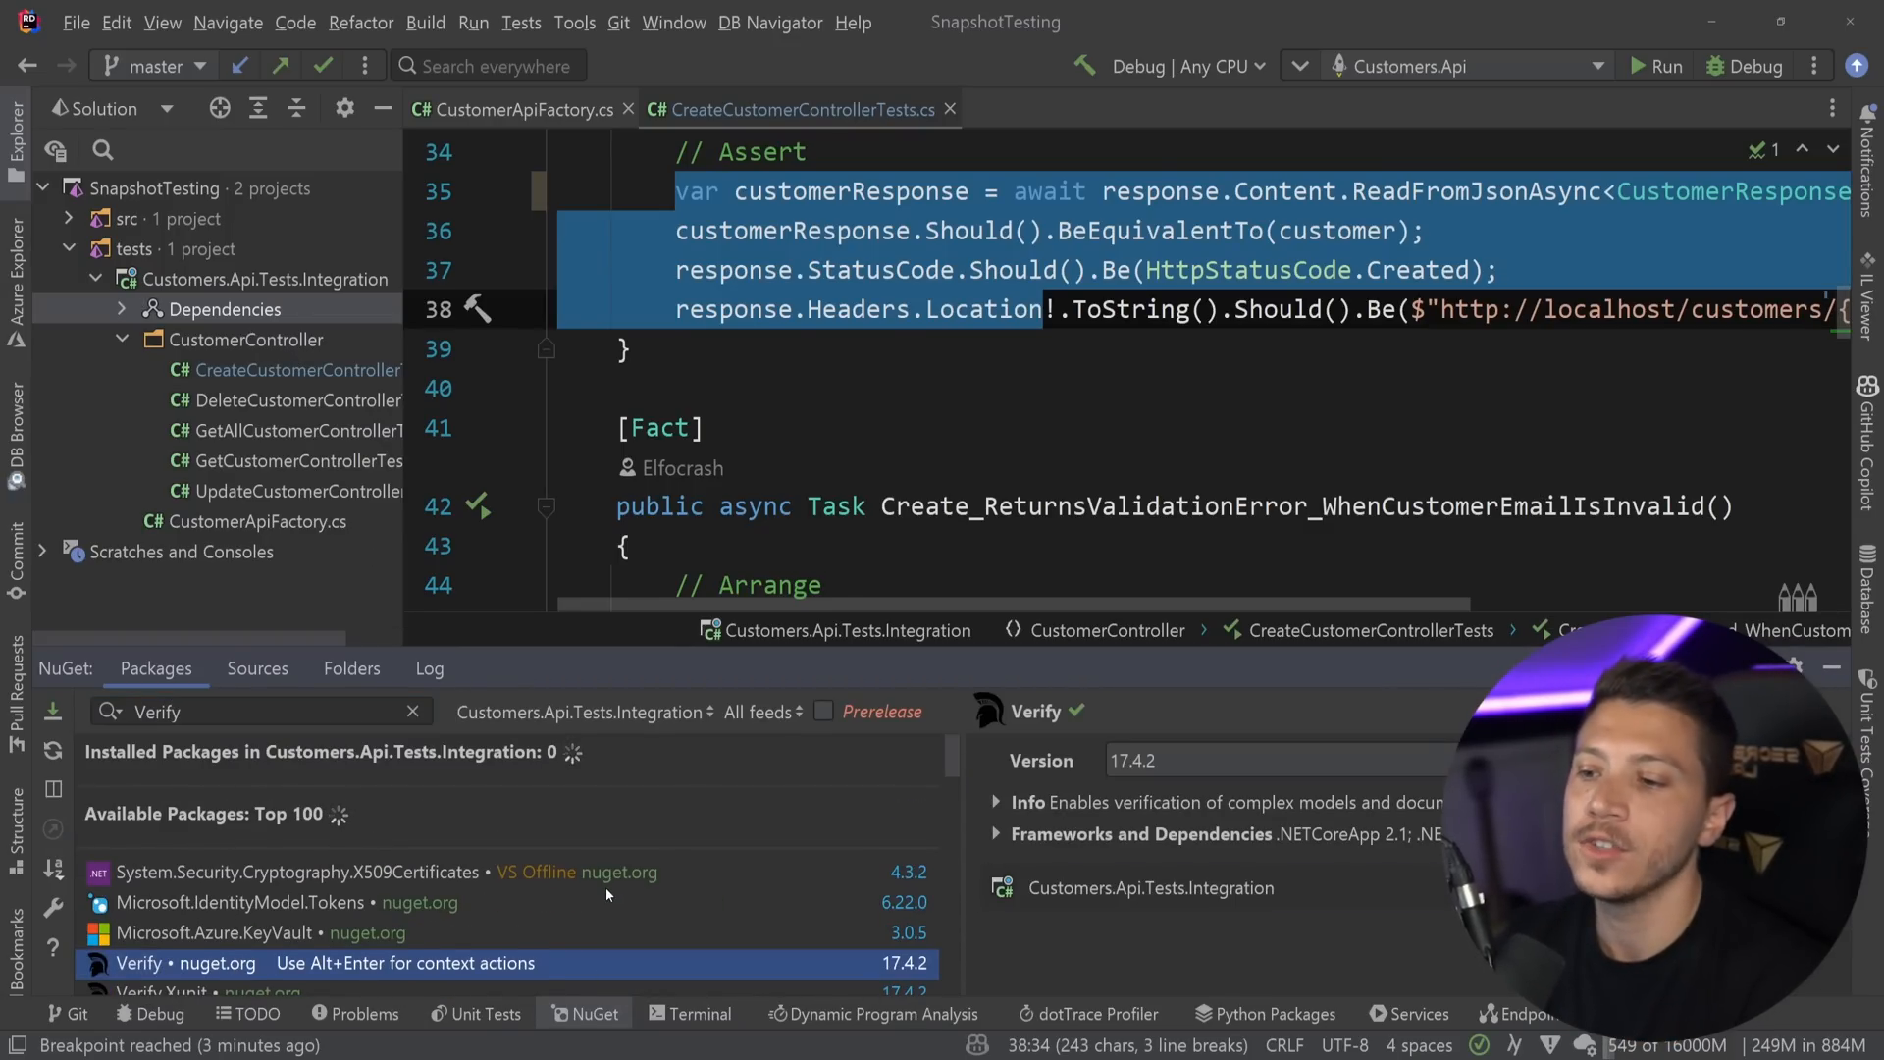
{"action": "left_click", "coordinate": [162, 957]}
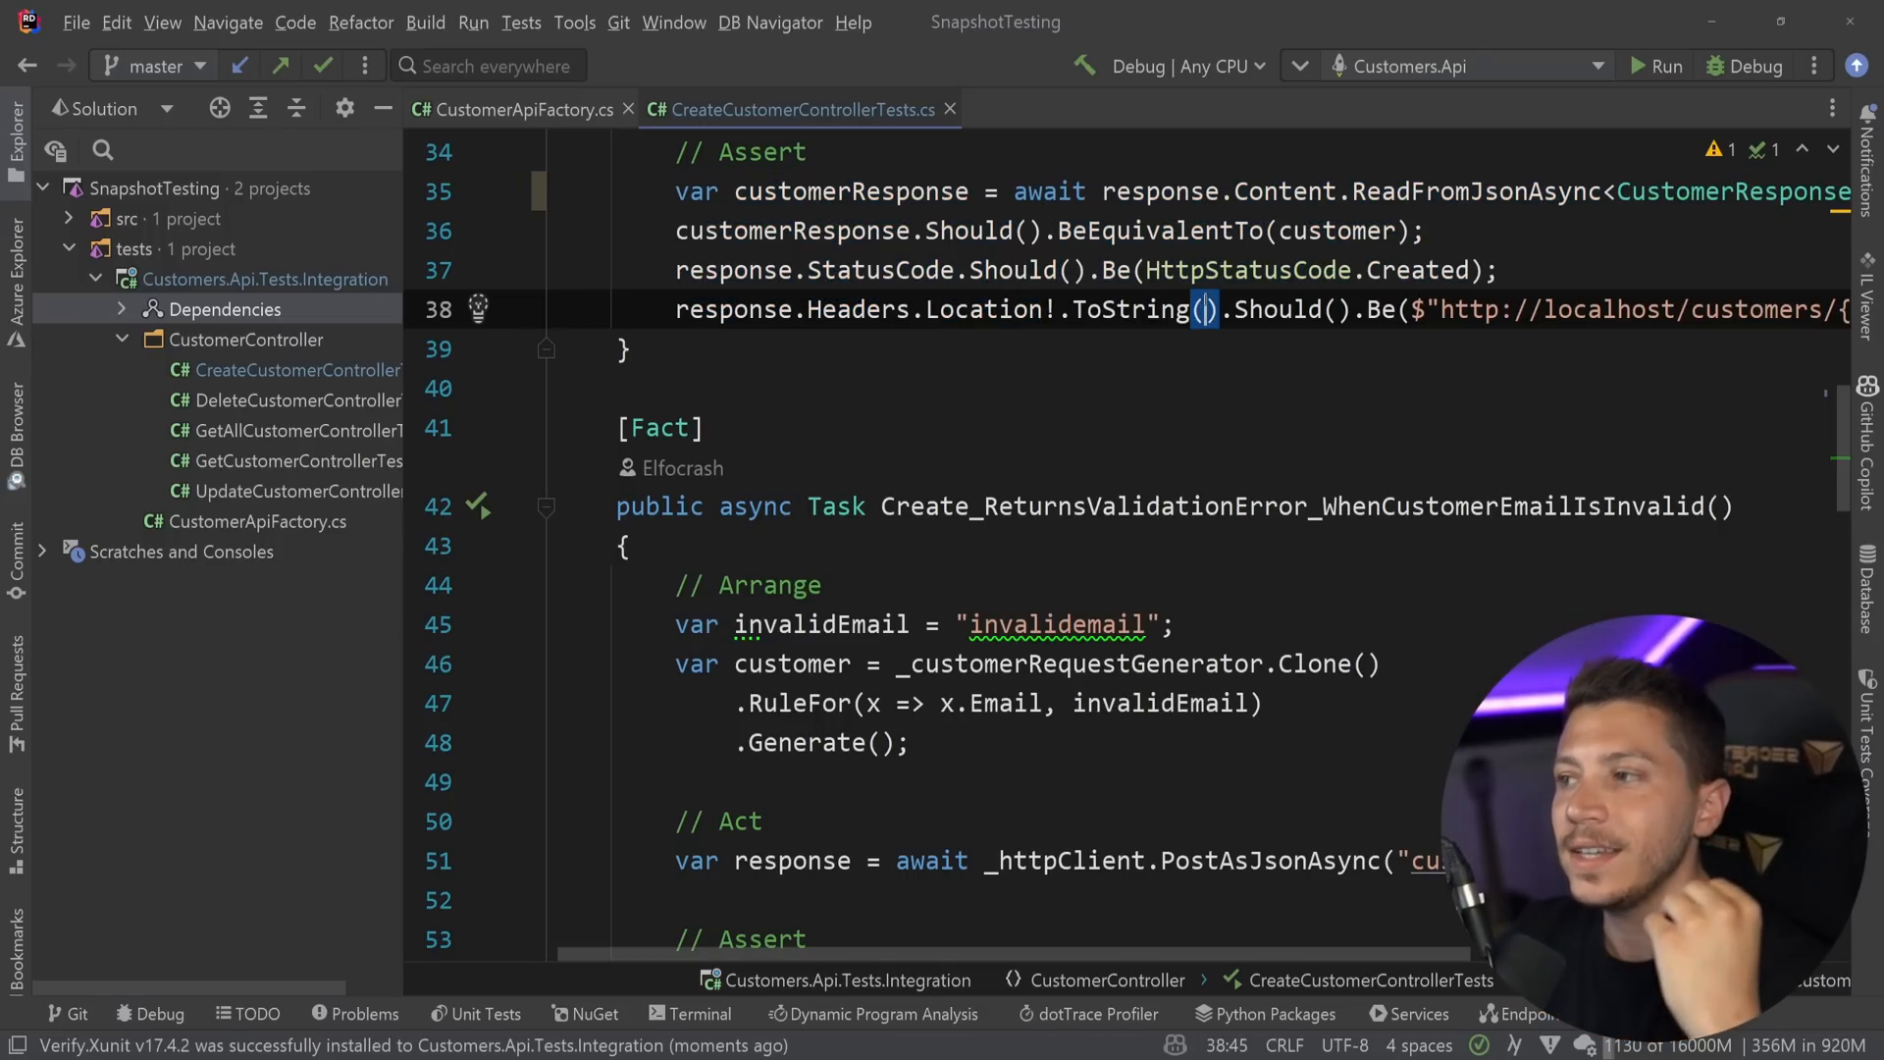
Add [UsesVerify] to the class, comment out the four assertions, and add await Verify(customerResponse);.
{"action": "scroll", "scroll_direction": "up", "scroll_amount": 3}
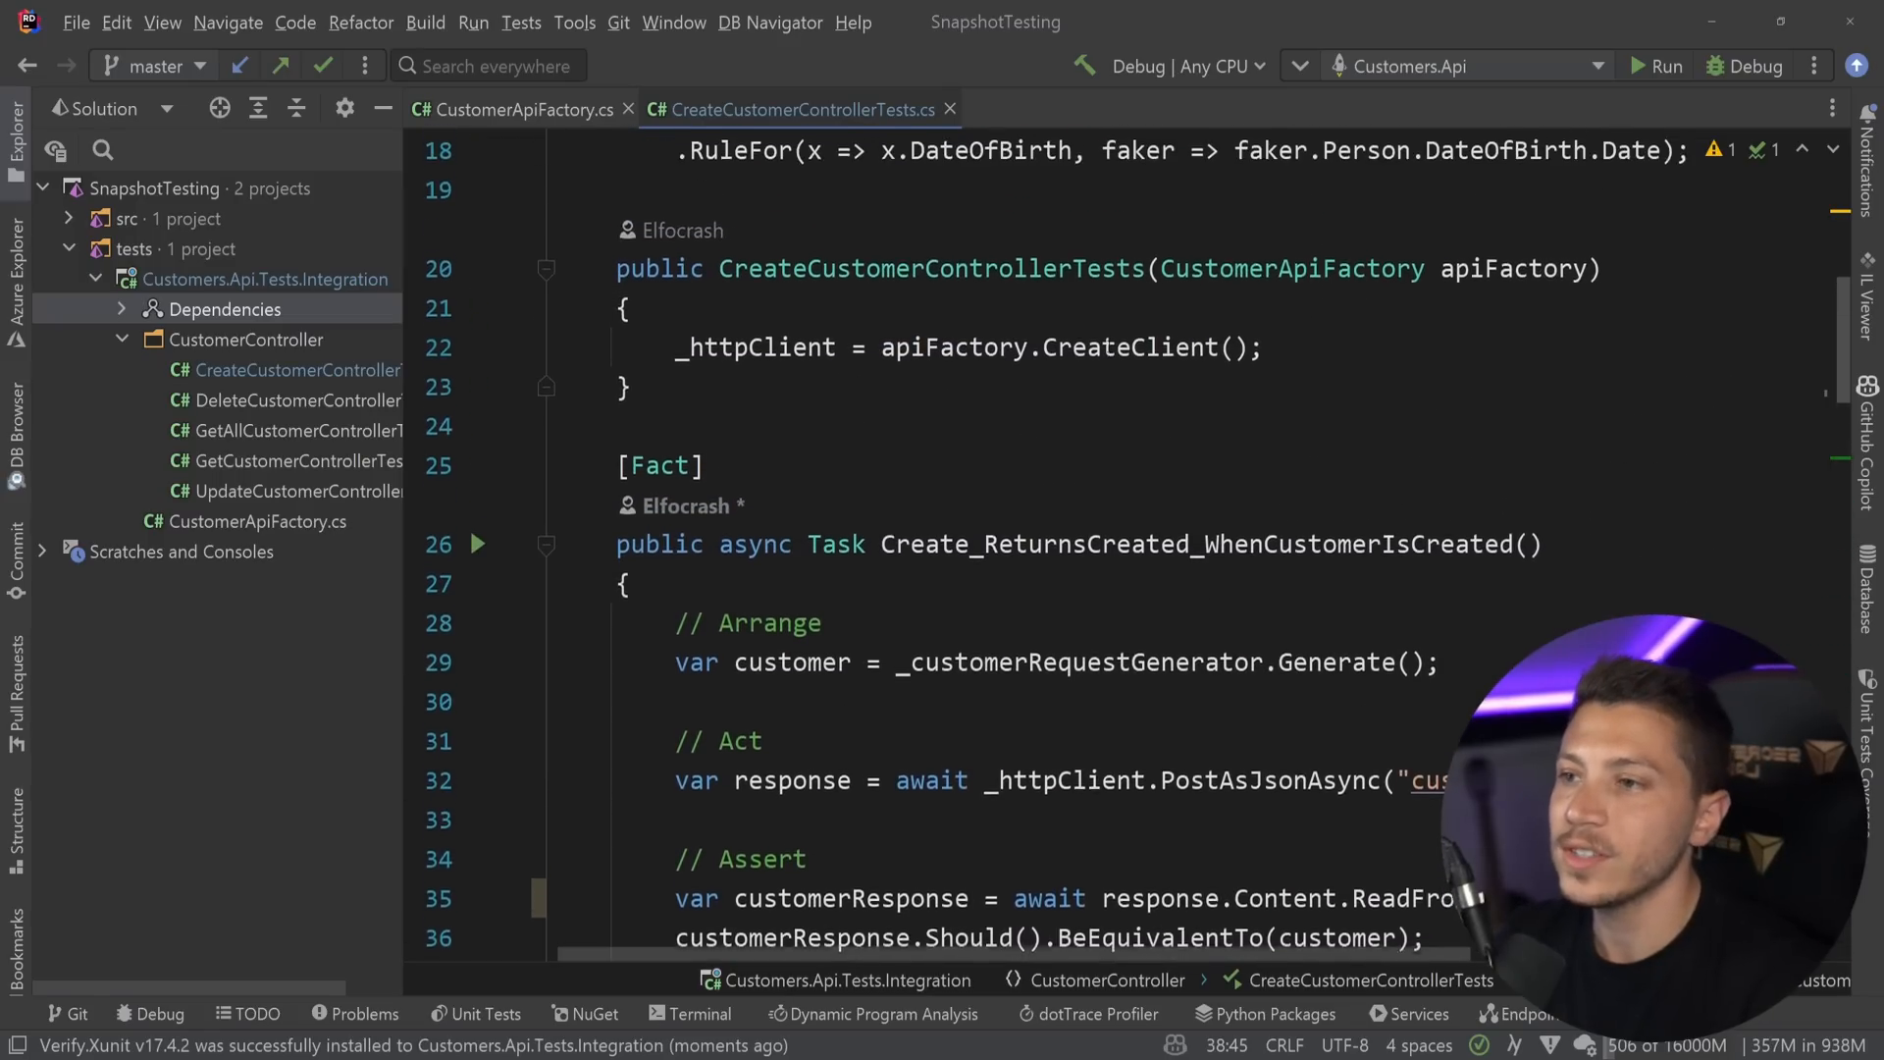
{"action": "scroll", "scroll_direction": "up", "scroll_amount": 3}
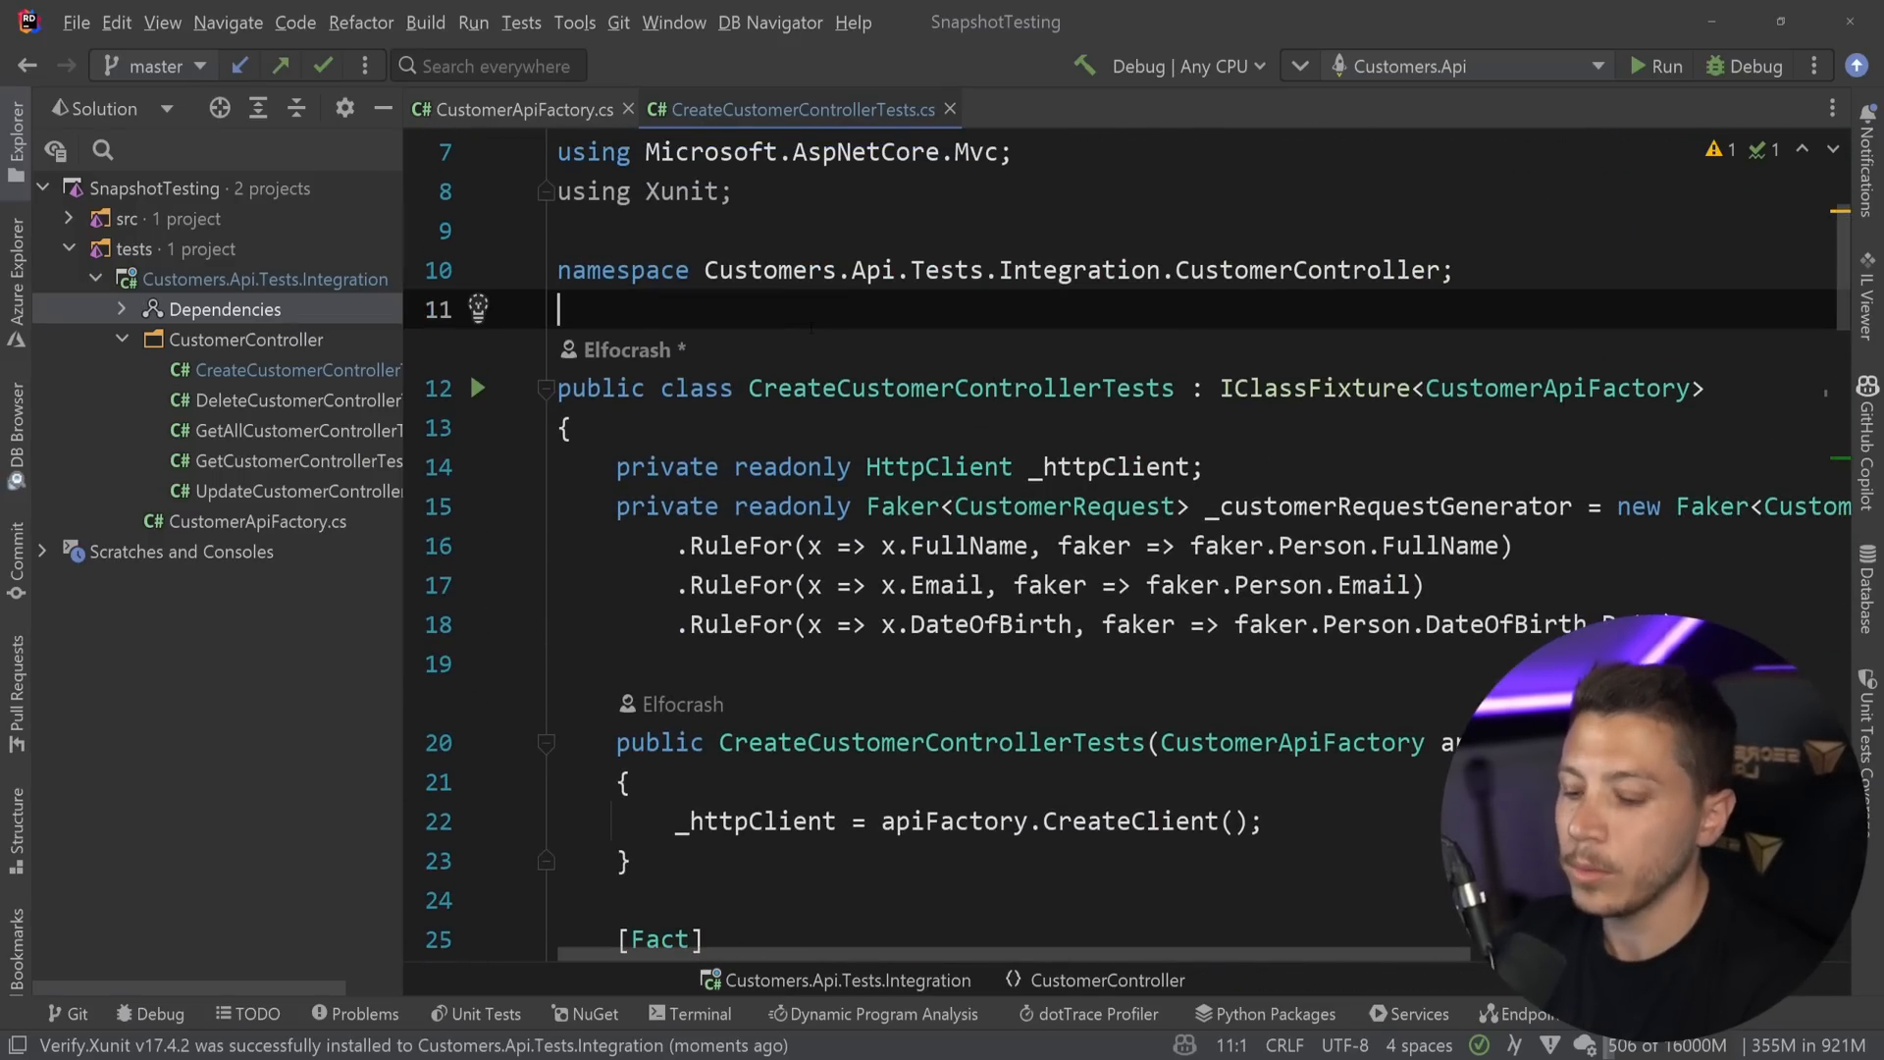
{"action": "type", "text": "[Us"}
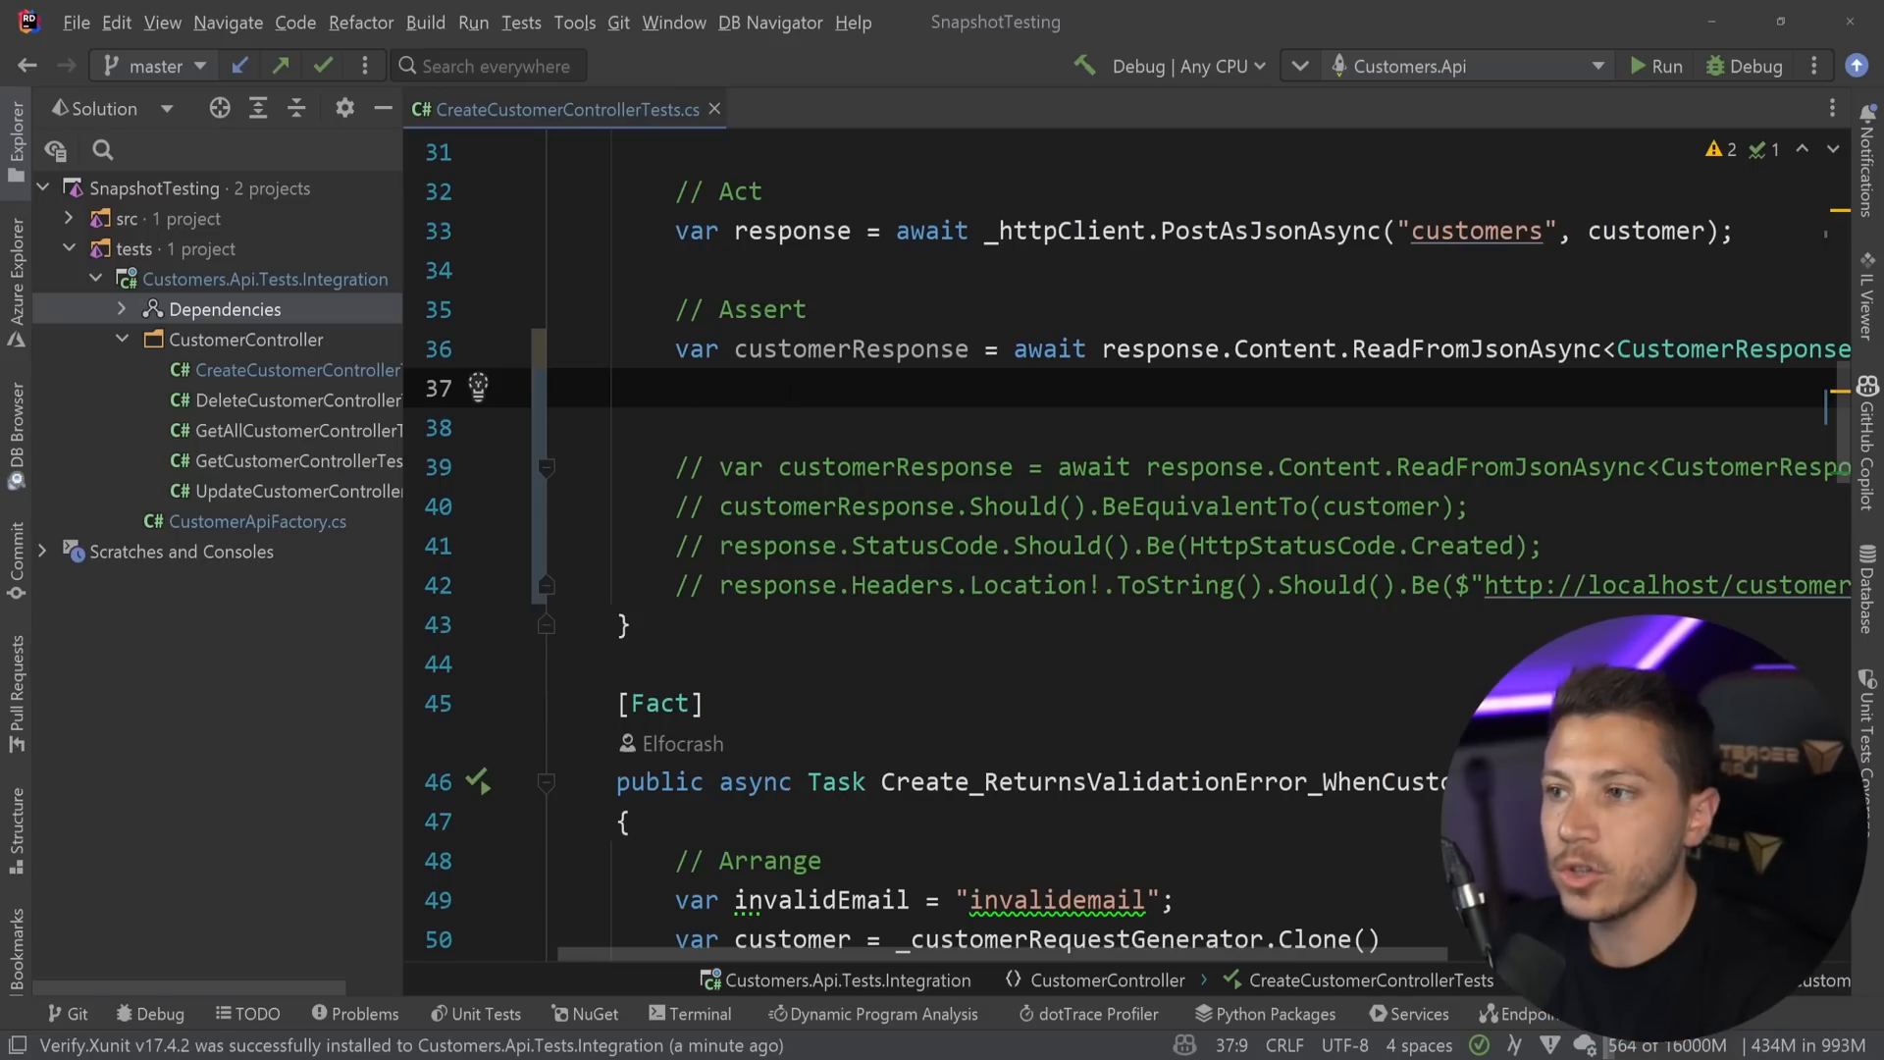
{"action": "type", "text": "await Verify(customer"}
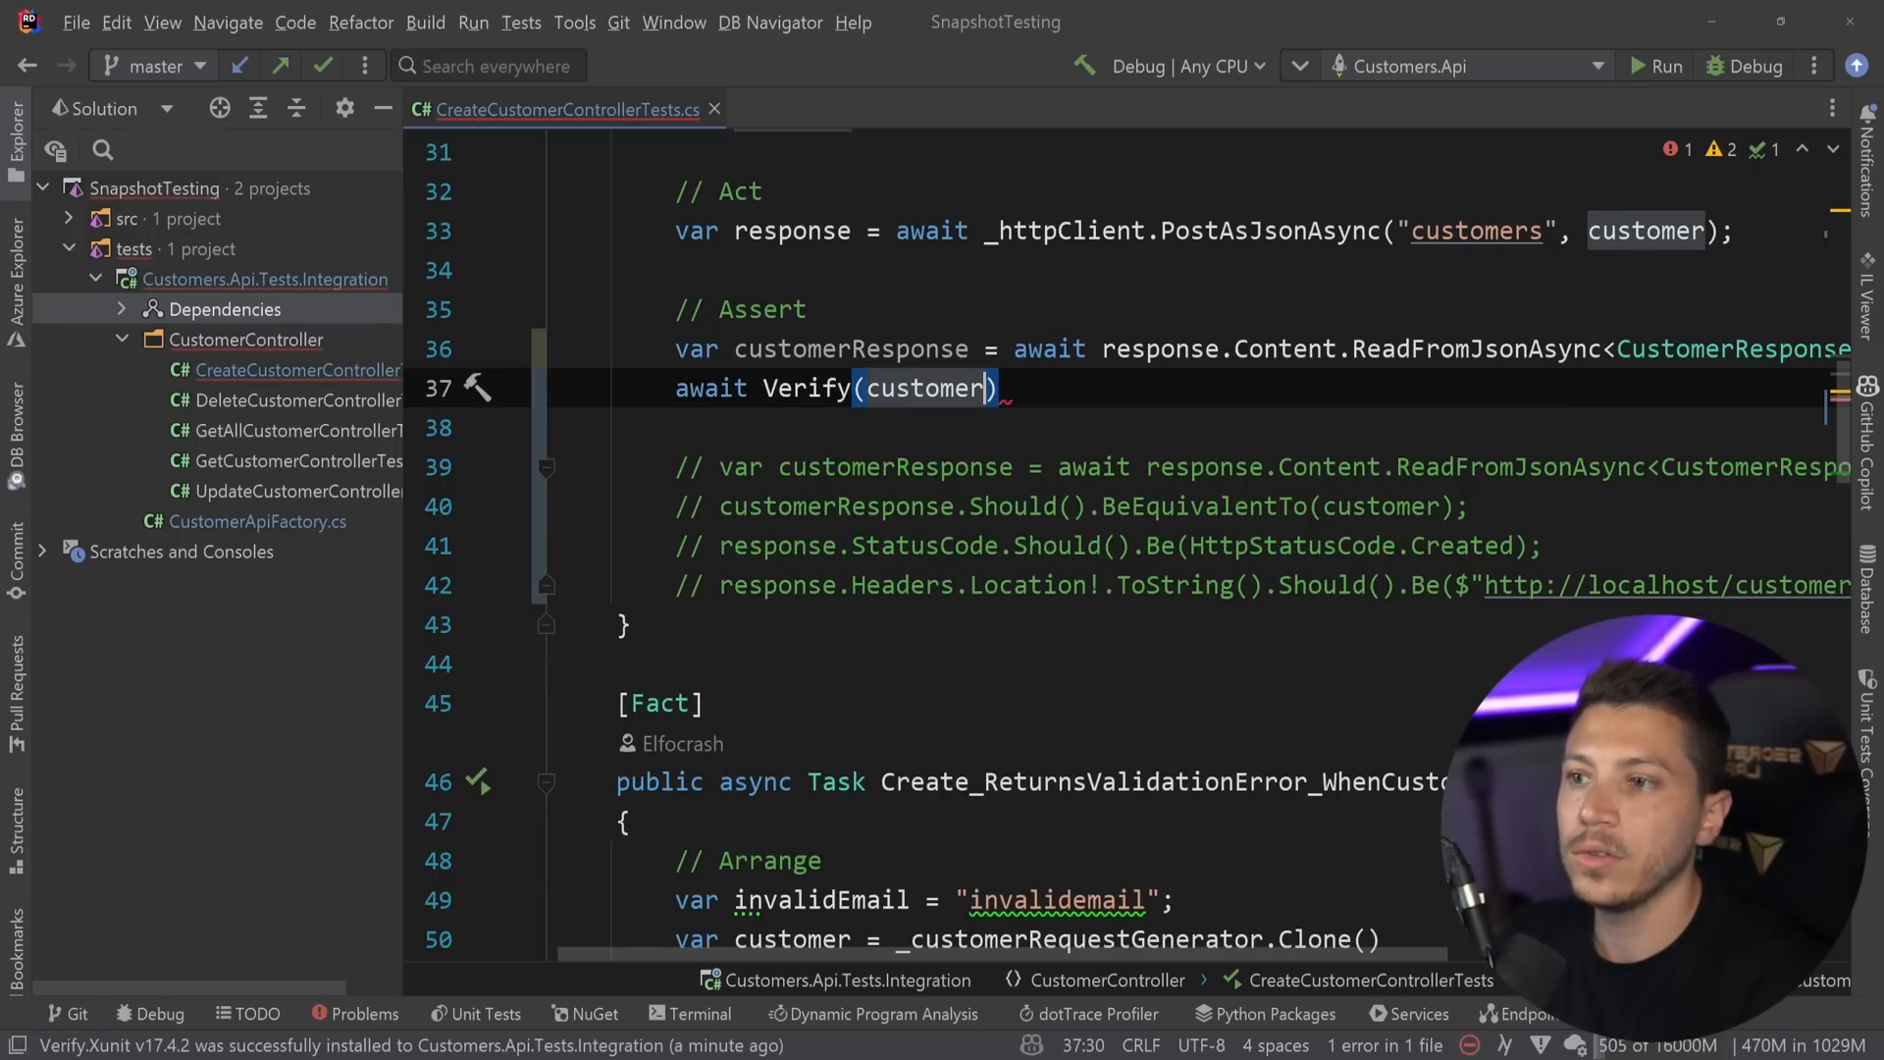
{"action": "type", "text": "Response);"}
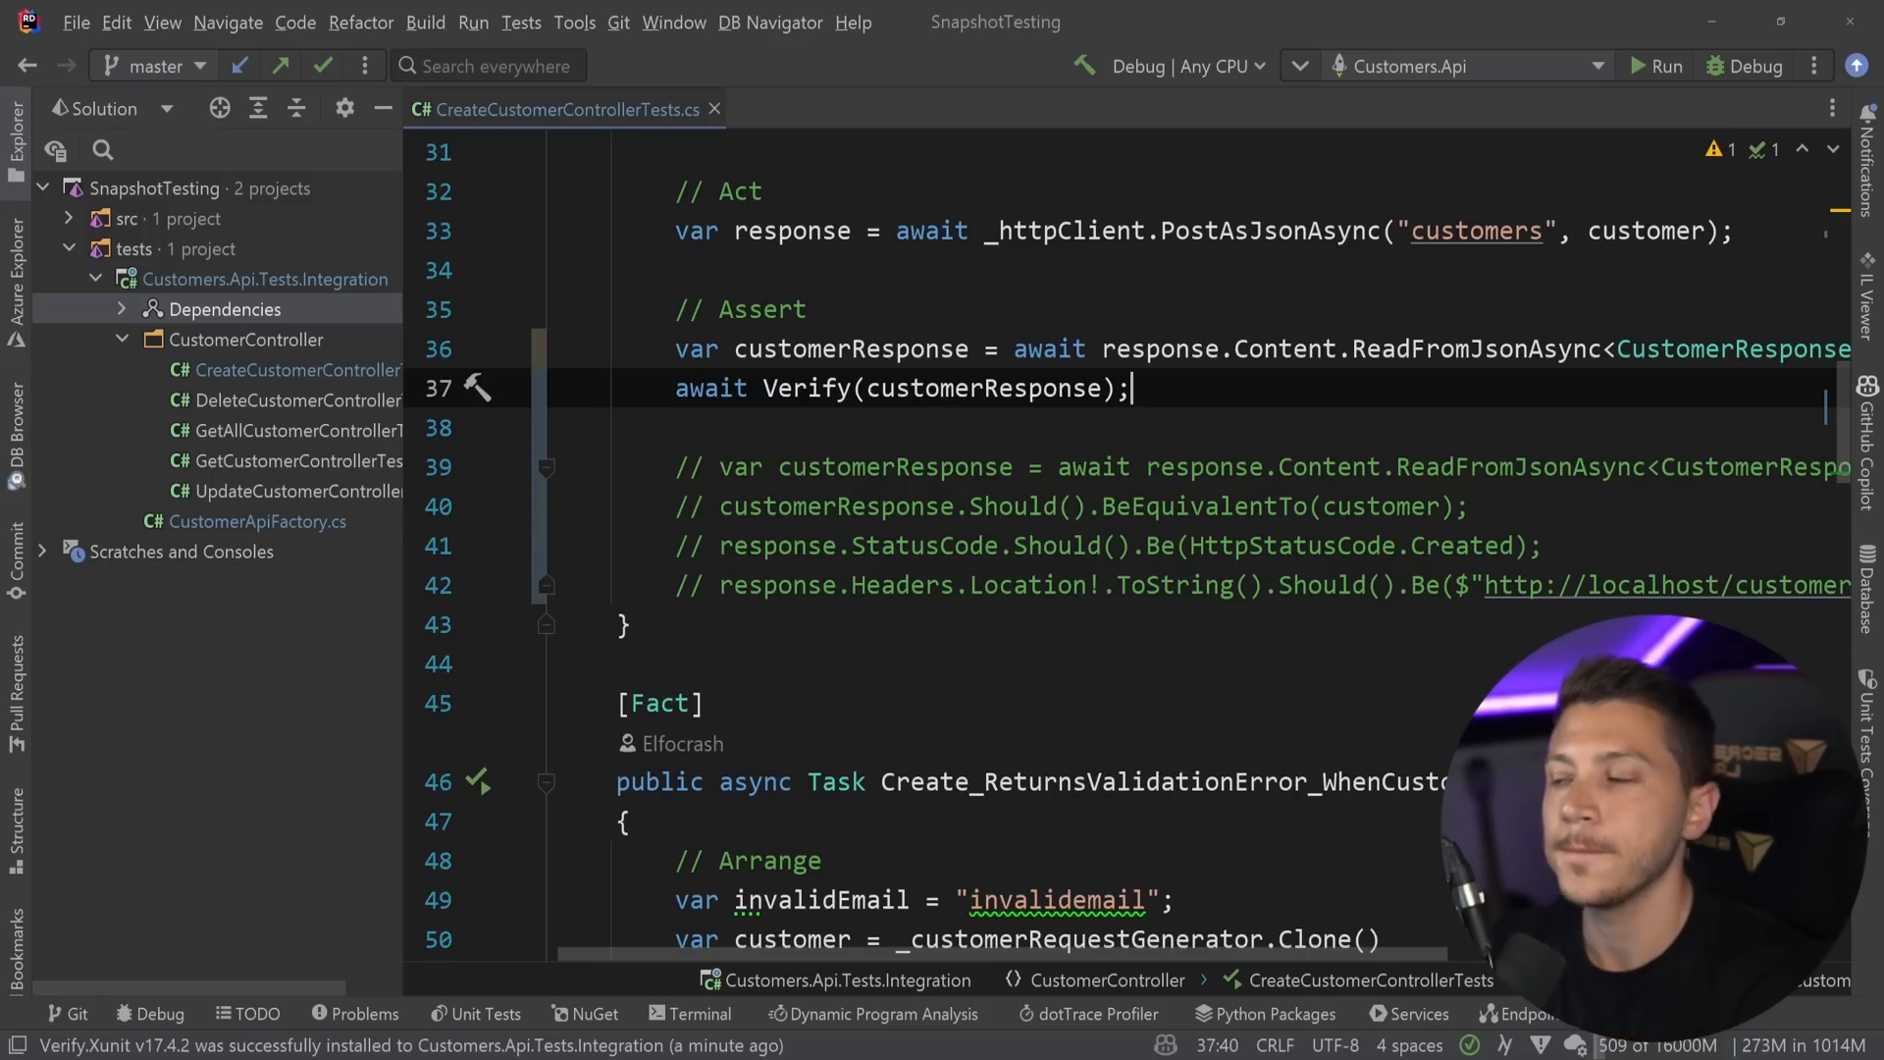
{"action": "scroll", "scroll_direction": "up", "scroll_amount": 3}
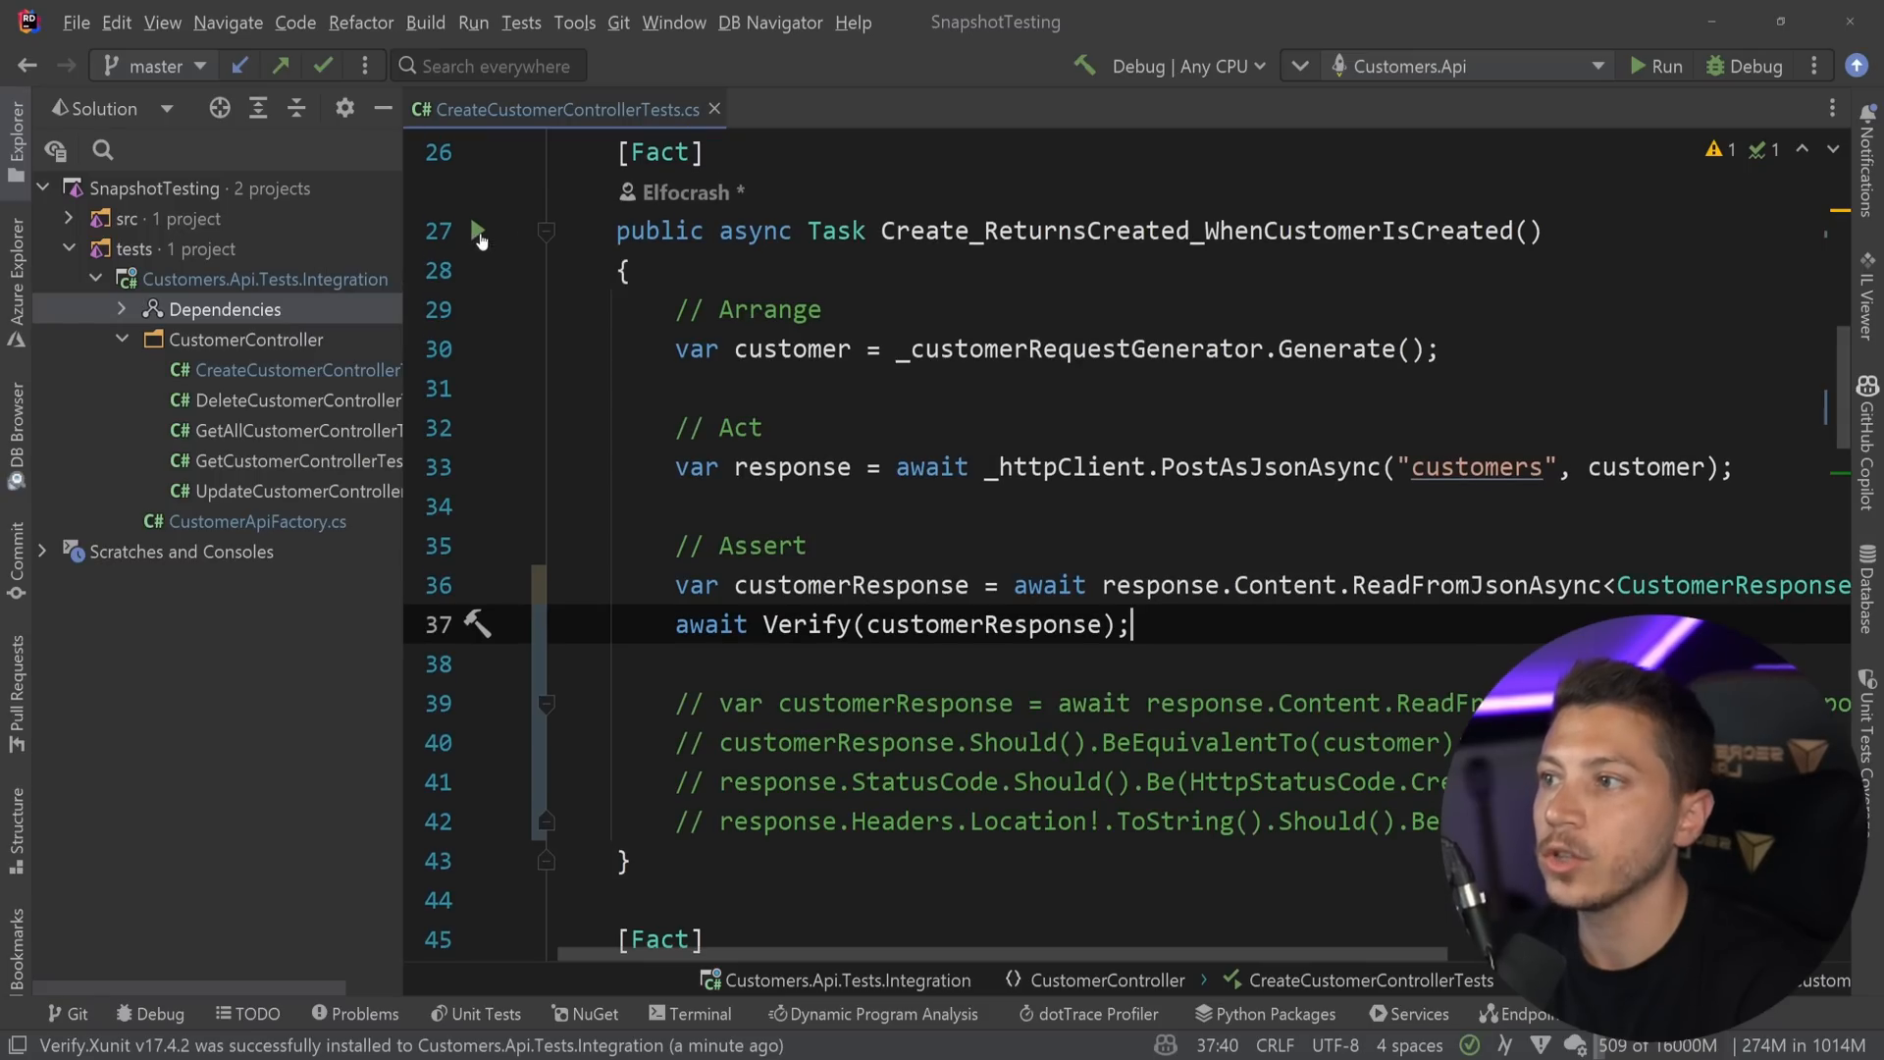
Run the create-customer test and select the received snapshot containing Guid_1 and DateTime_1.
{"action": "left_click", "coordinate": [477, 230]}
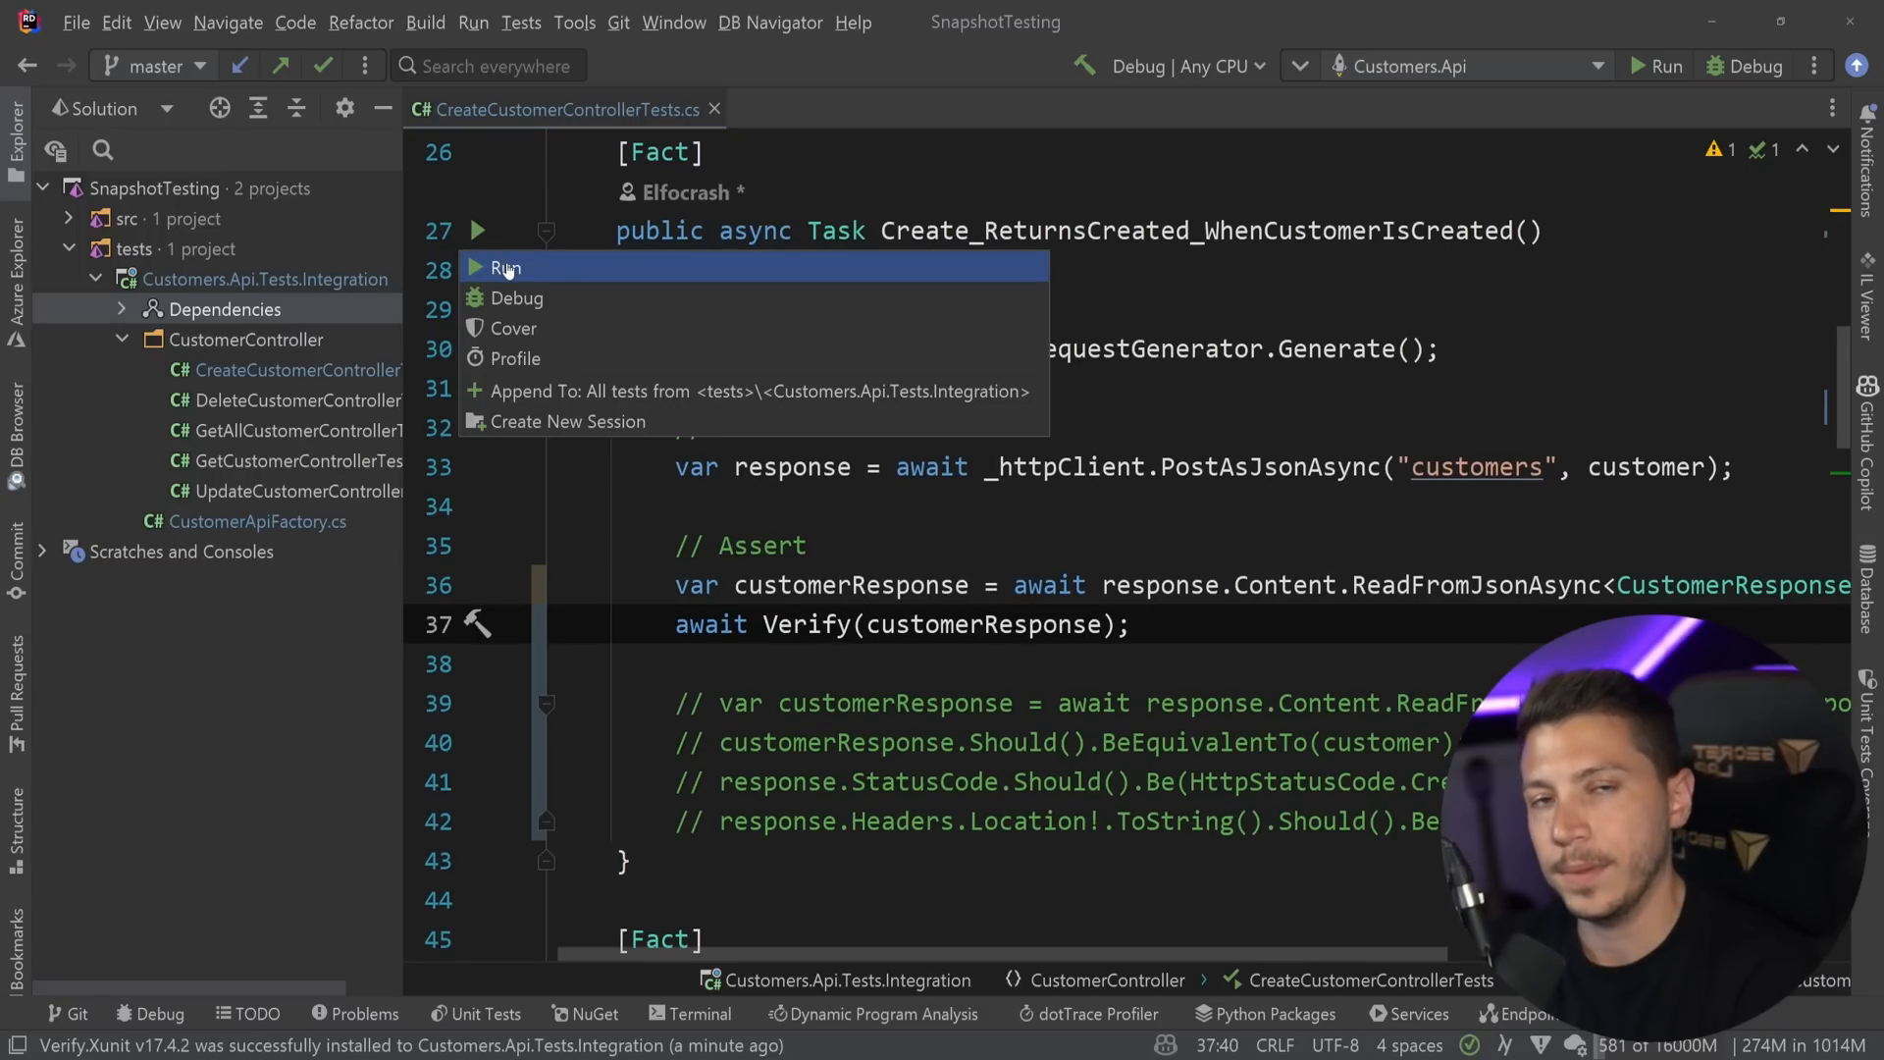
{"action": "left_click", "coordinate": [507, 267]}
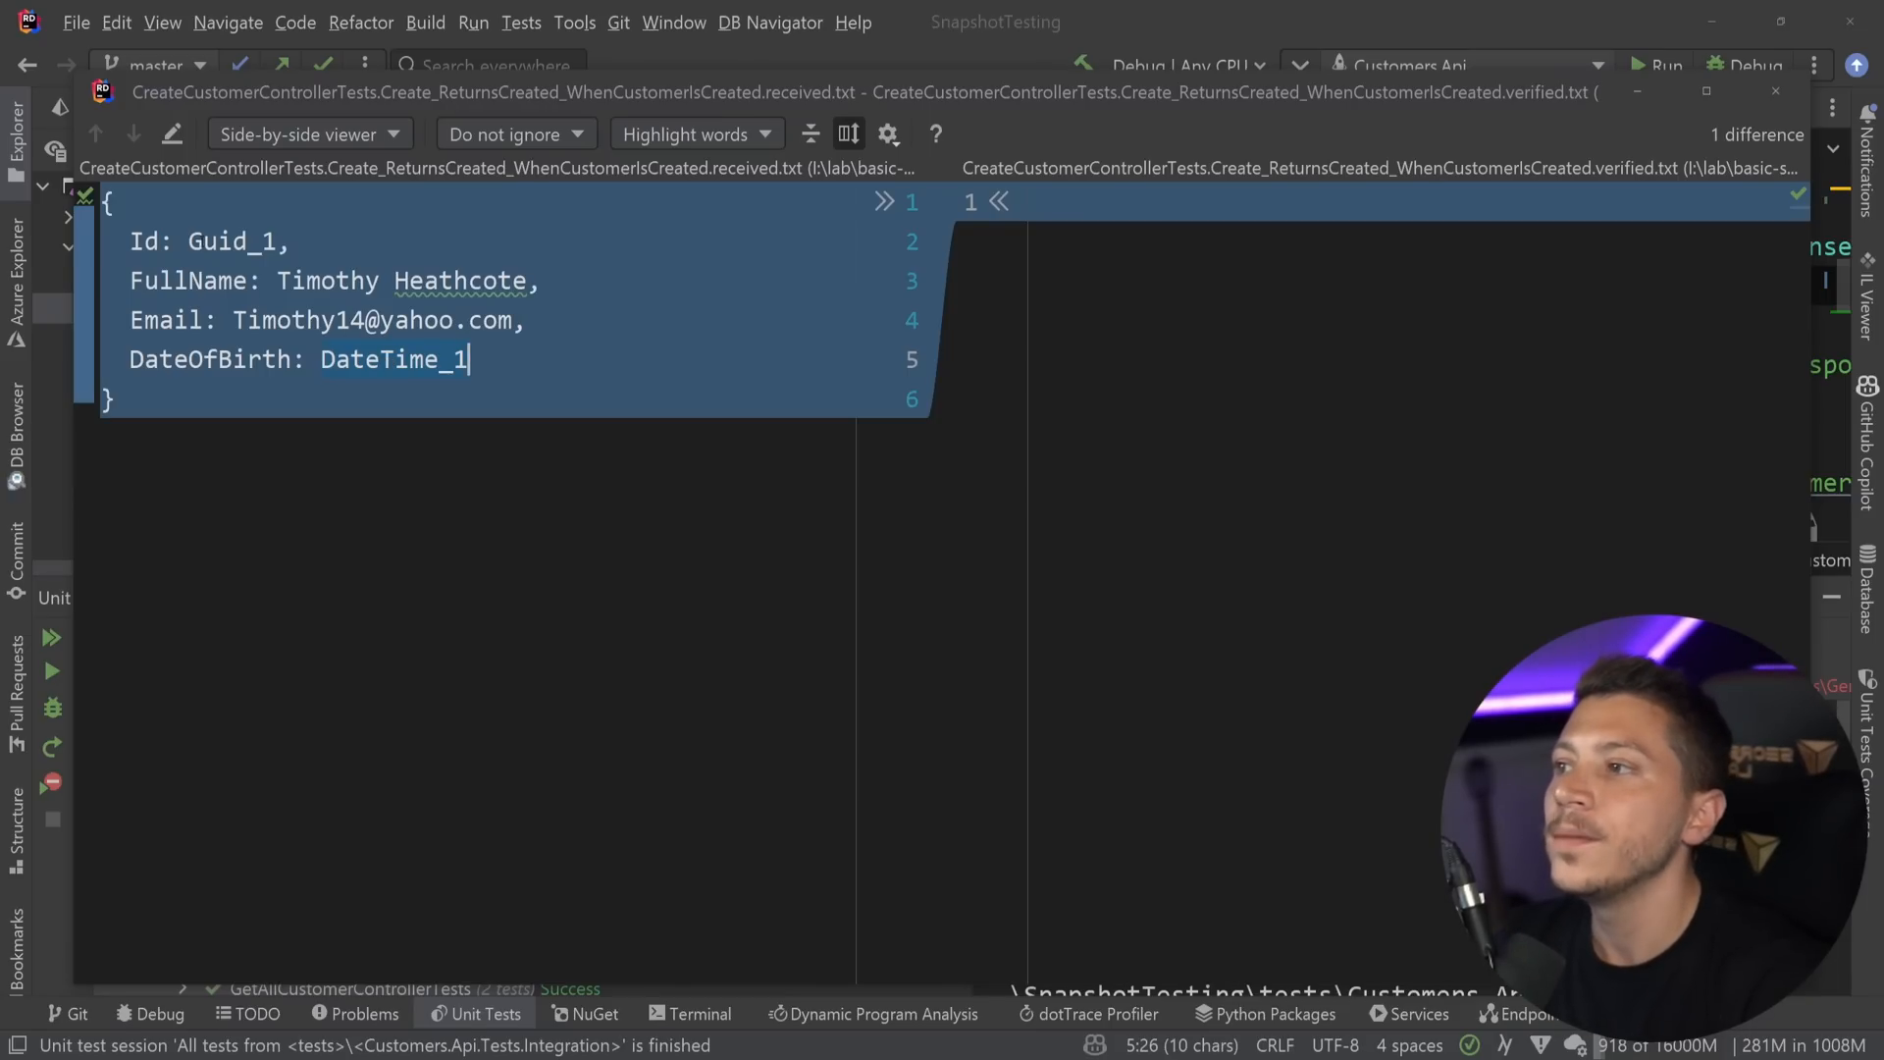
{"action": "left_click", "coordinate": [240, 241]}
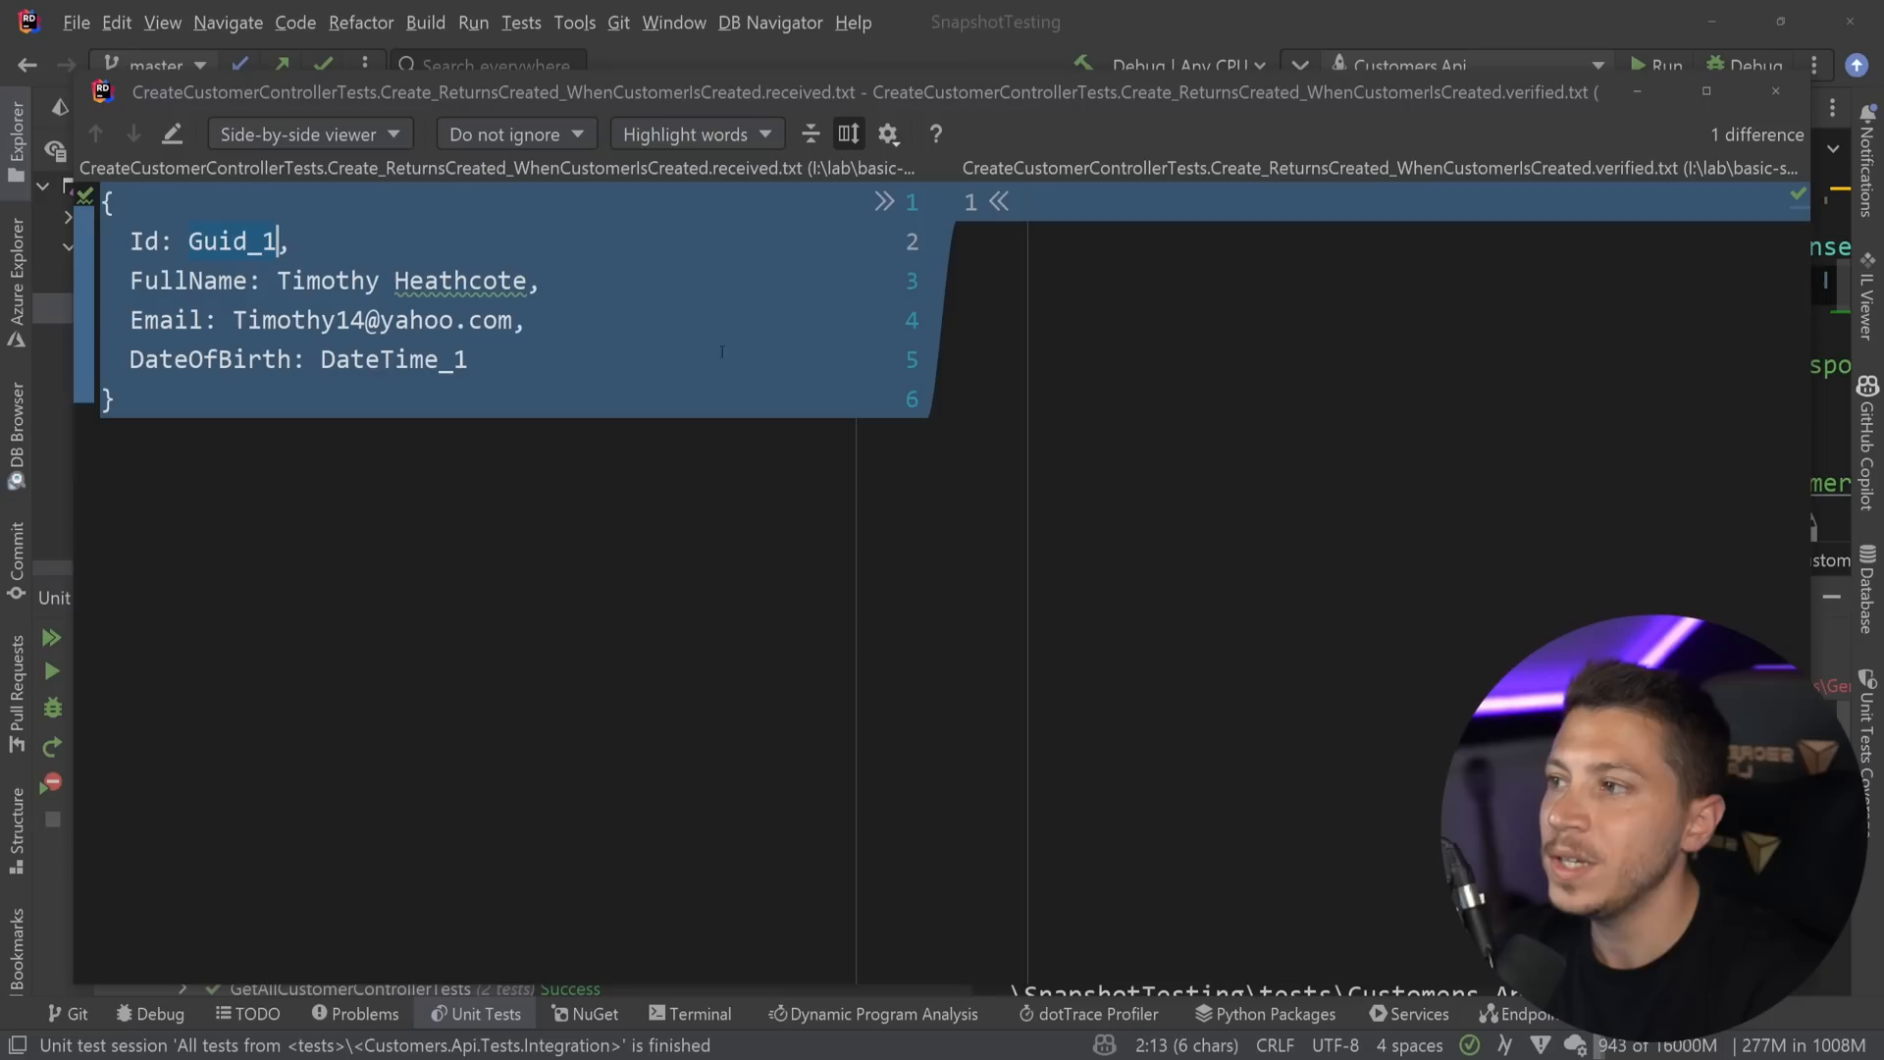
{"action": "key", "text": "ctrl+a"}
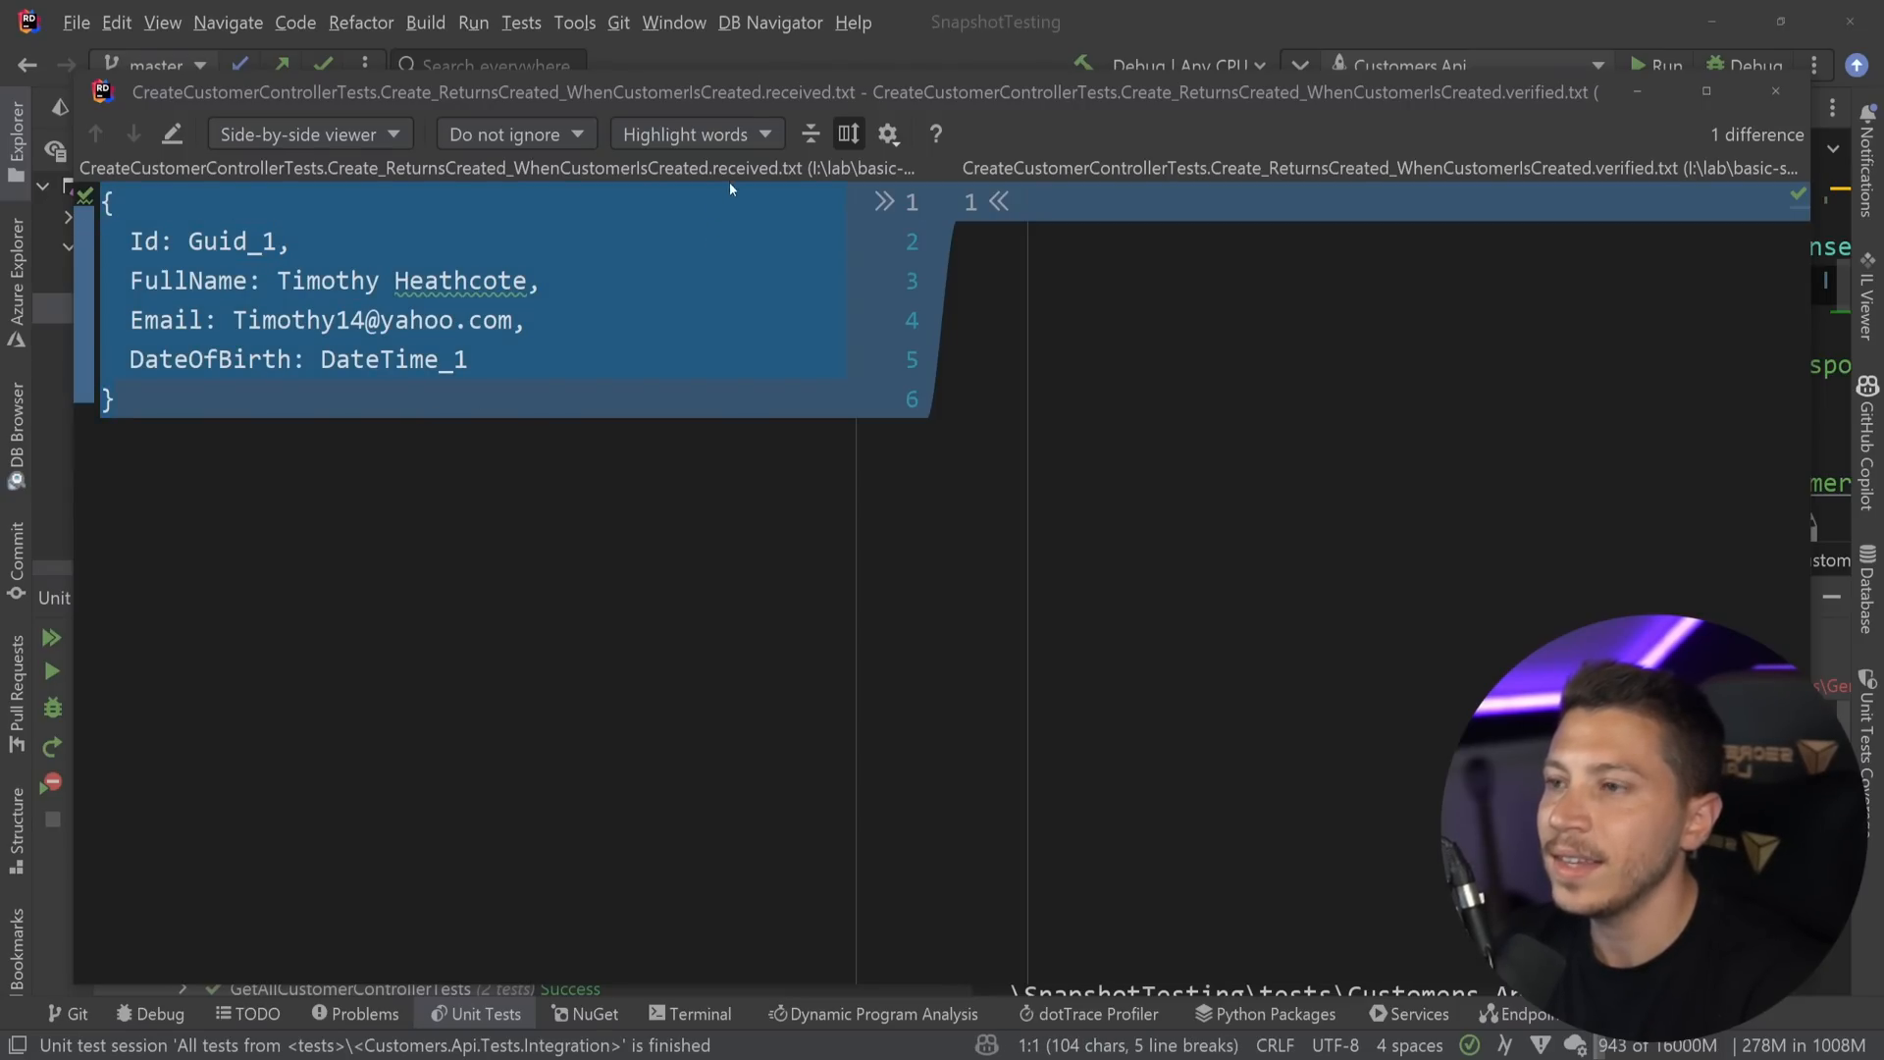
{"action": "mouse_move", "coordinate": [763, 175]}
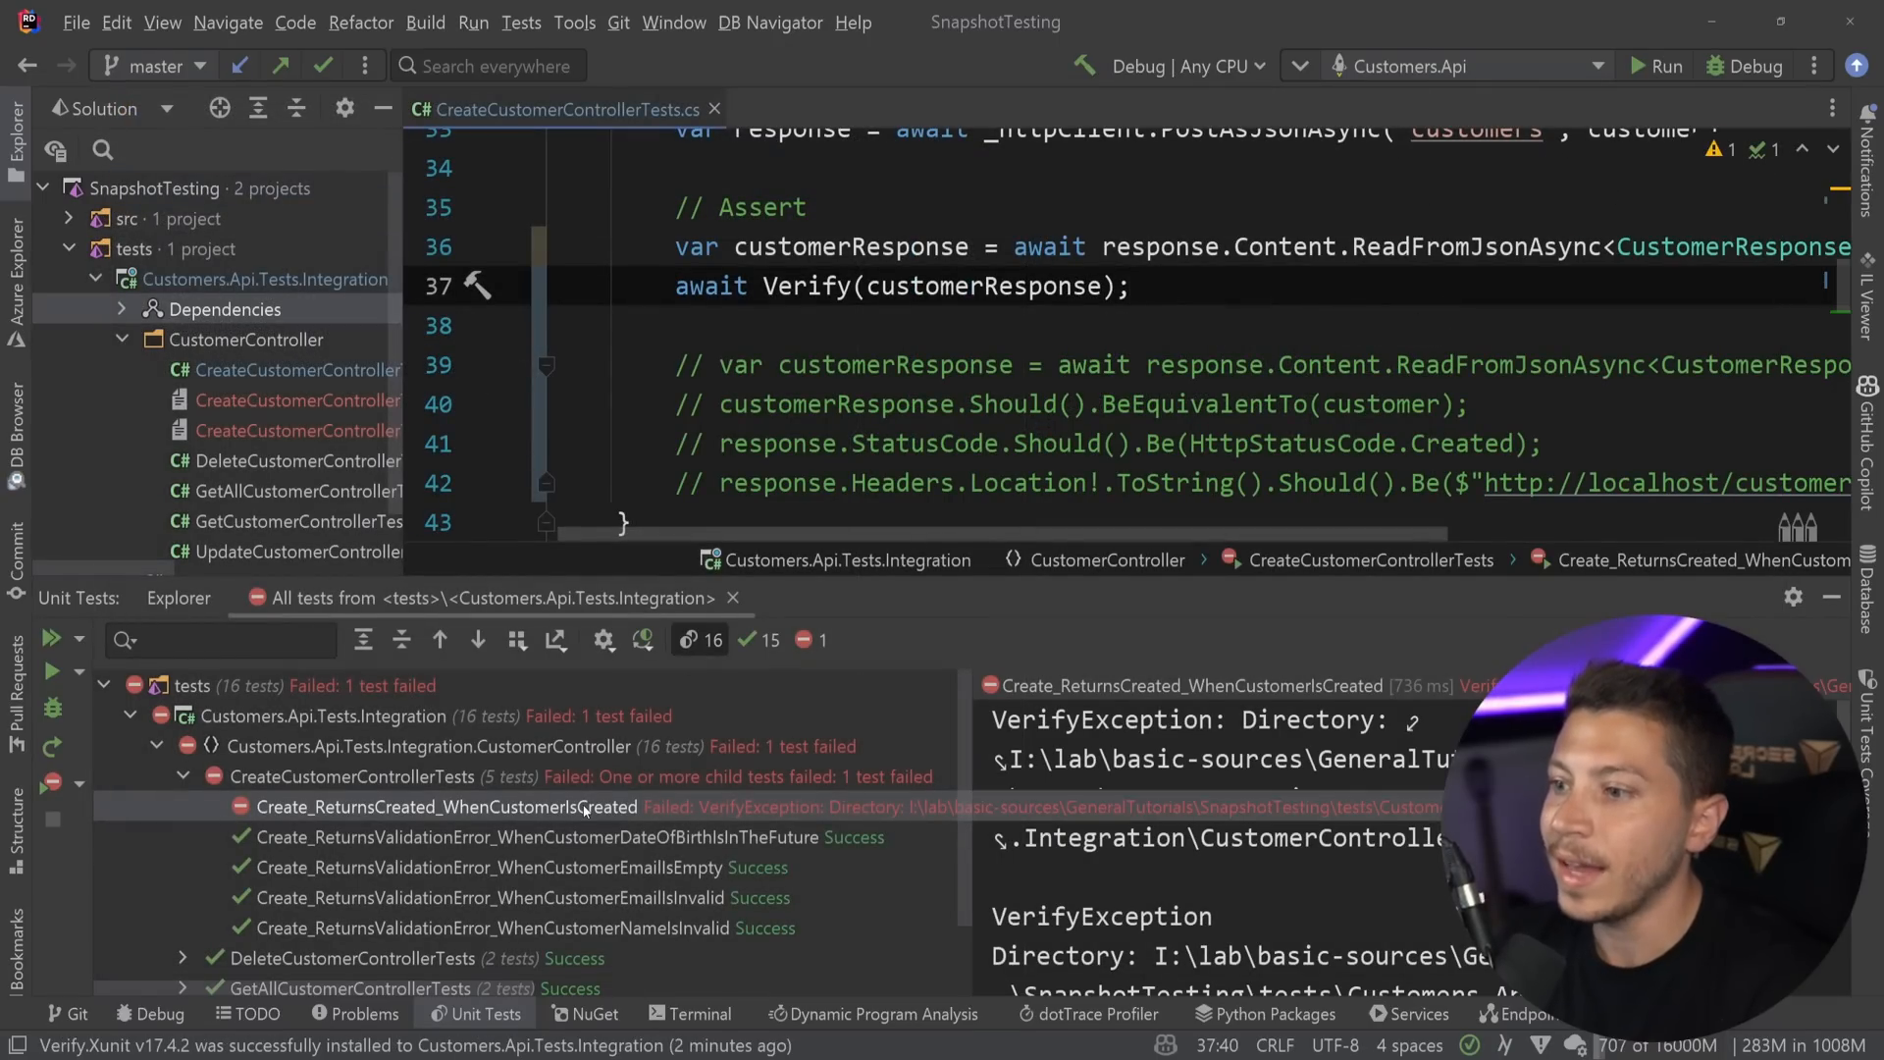
Accept the received snapshot and review the .verified.txt with Id Guid_1 and DateOfBirth DateTime_1.
{"action": "scroll", "scroll_direction": "up", "scroll_amount": 3}
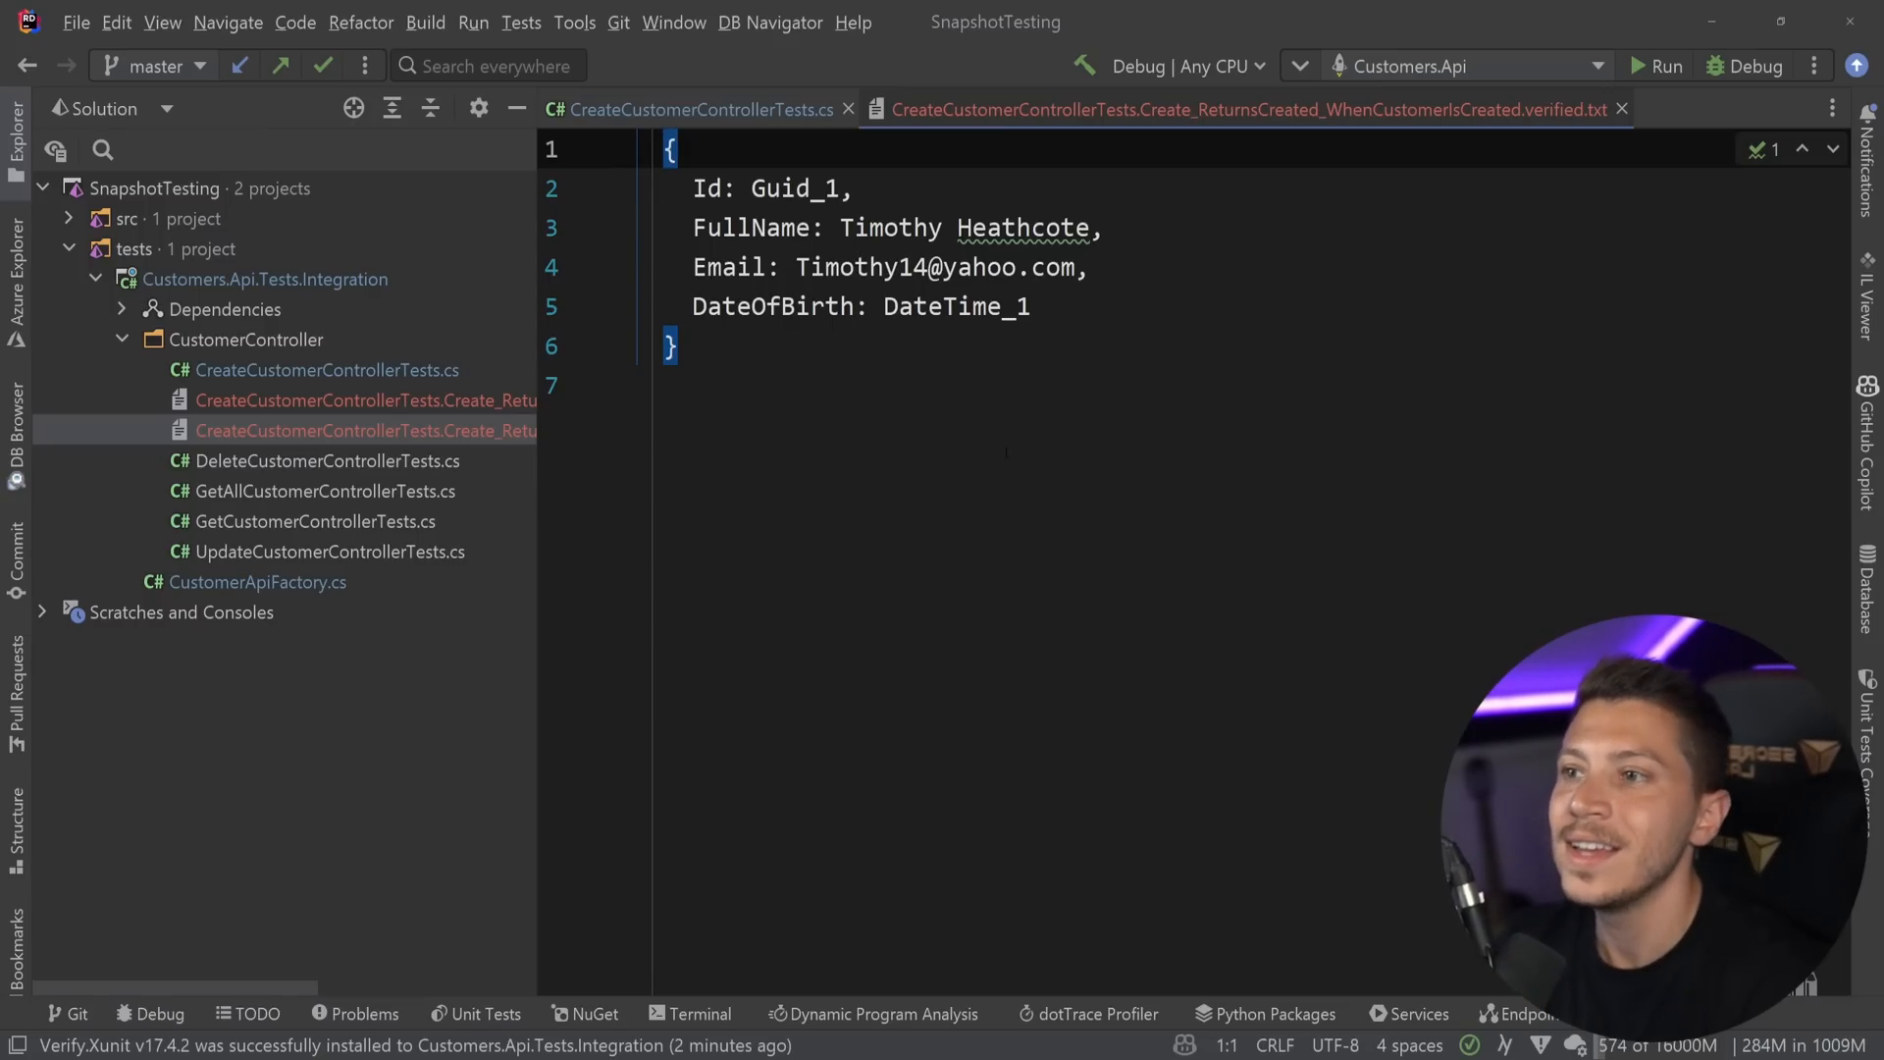
{"action": "key", "text": "ctrl+a"}
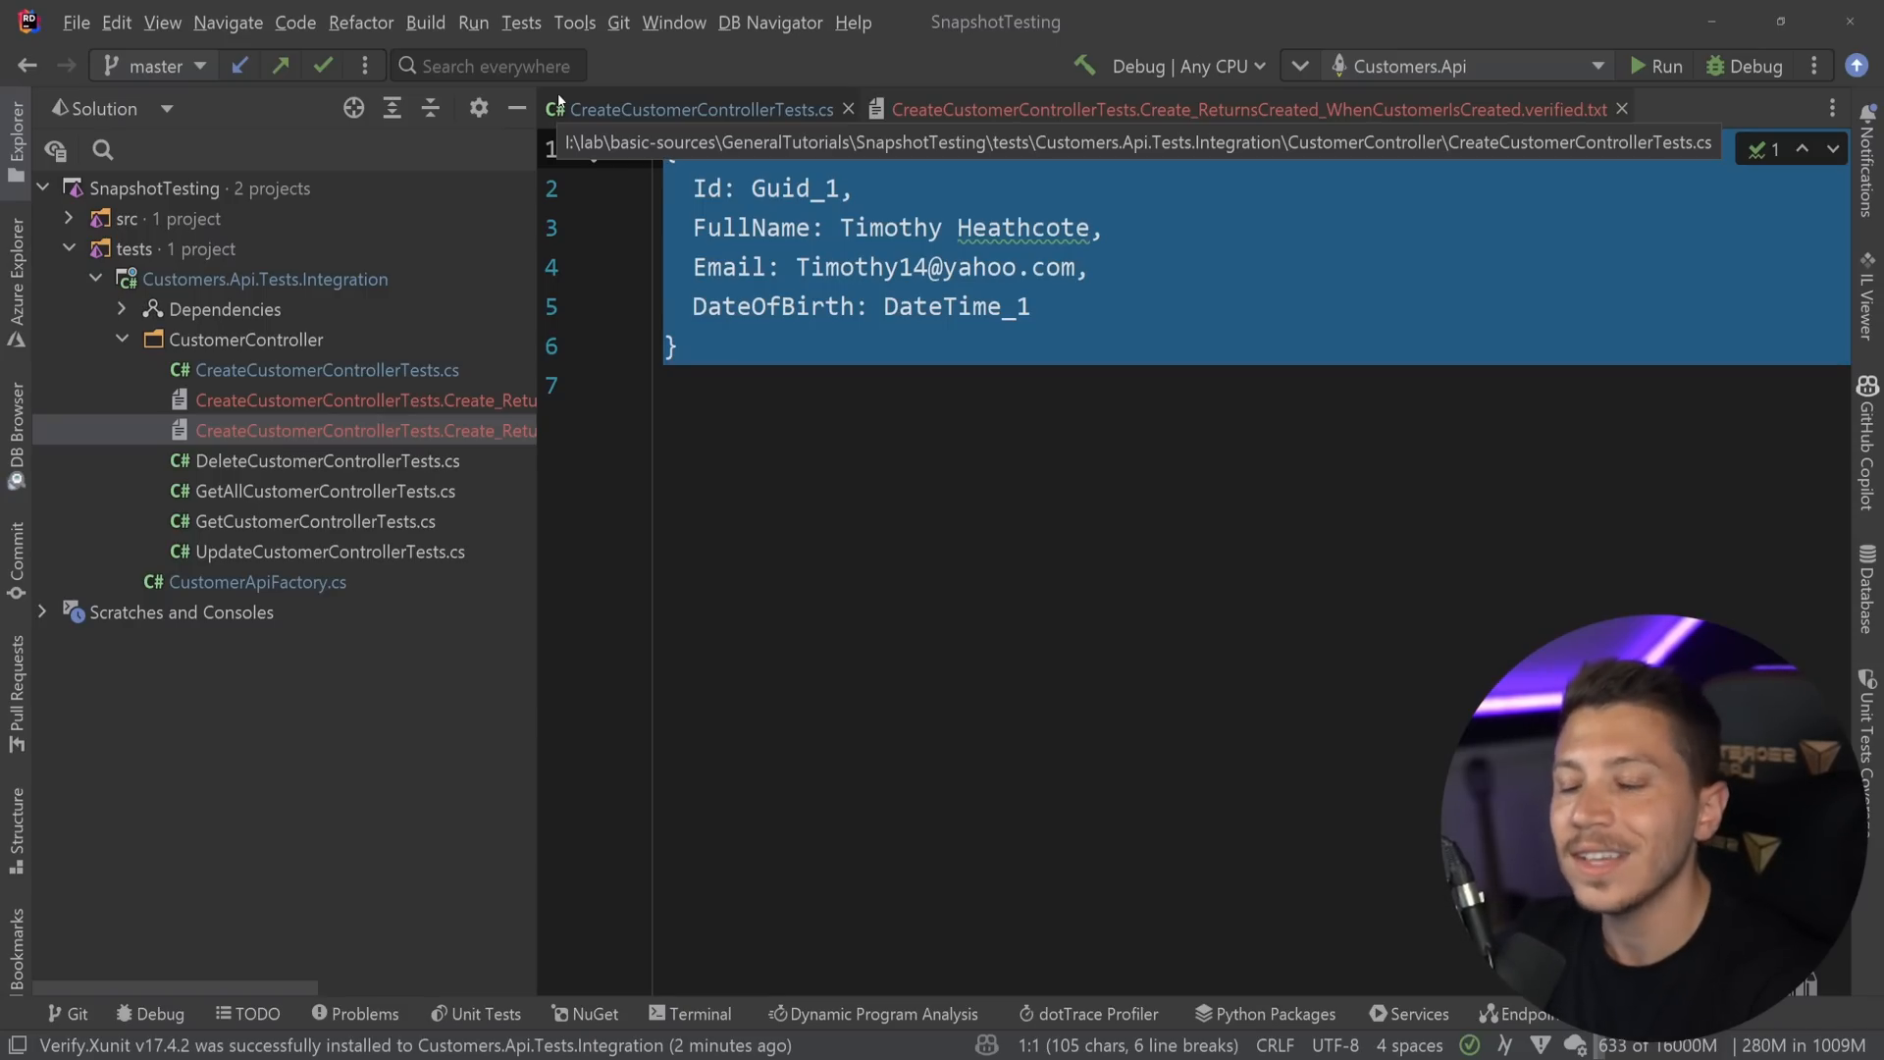
{"action": "left_click", "coordinate": [700, 306]}
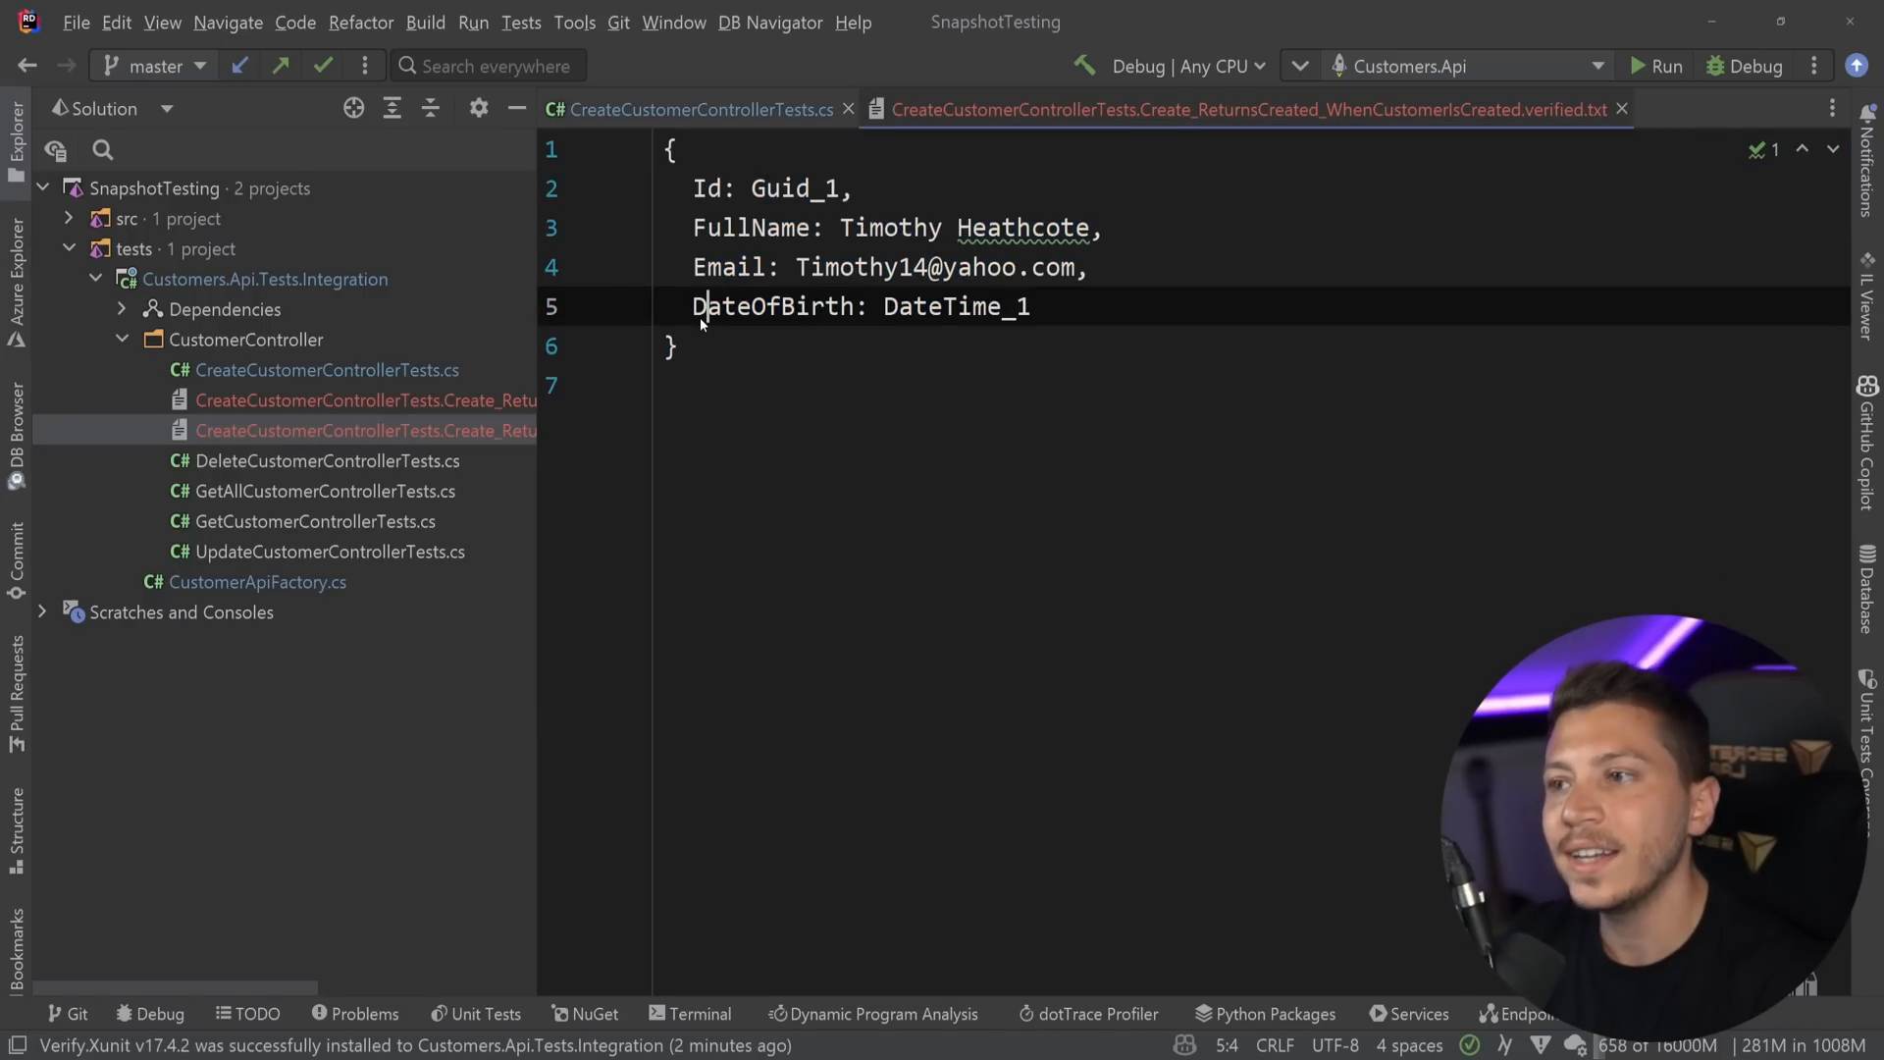
{"action": "mouse_move", "coordinate": [1571, 111]}
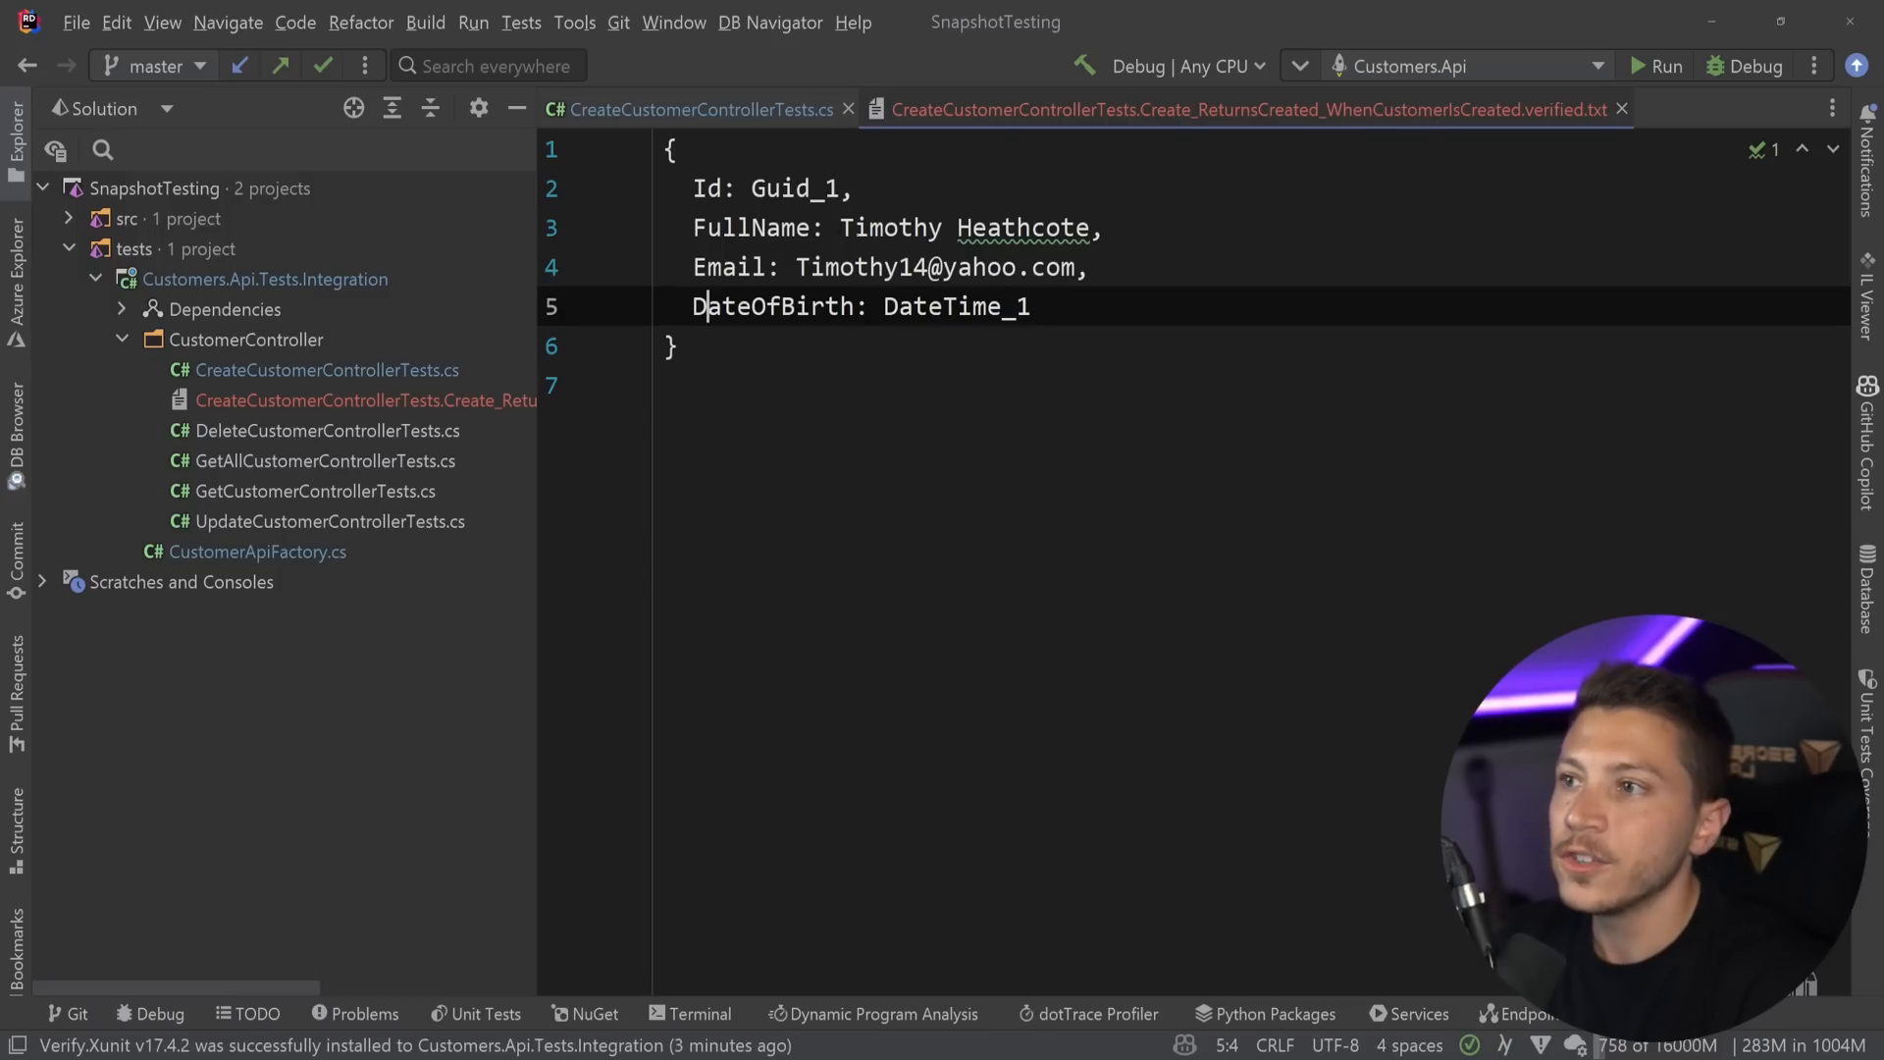
Append "asd" to the expected customer full name in the test code.
{"action": "left_click", "coordinate": [691, 109]}
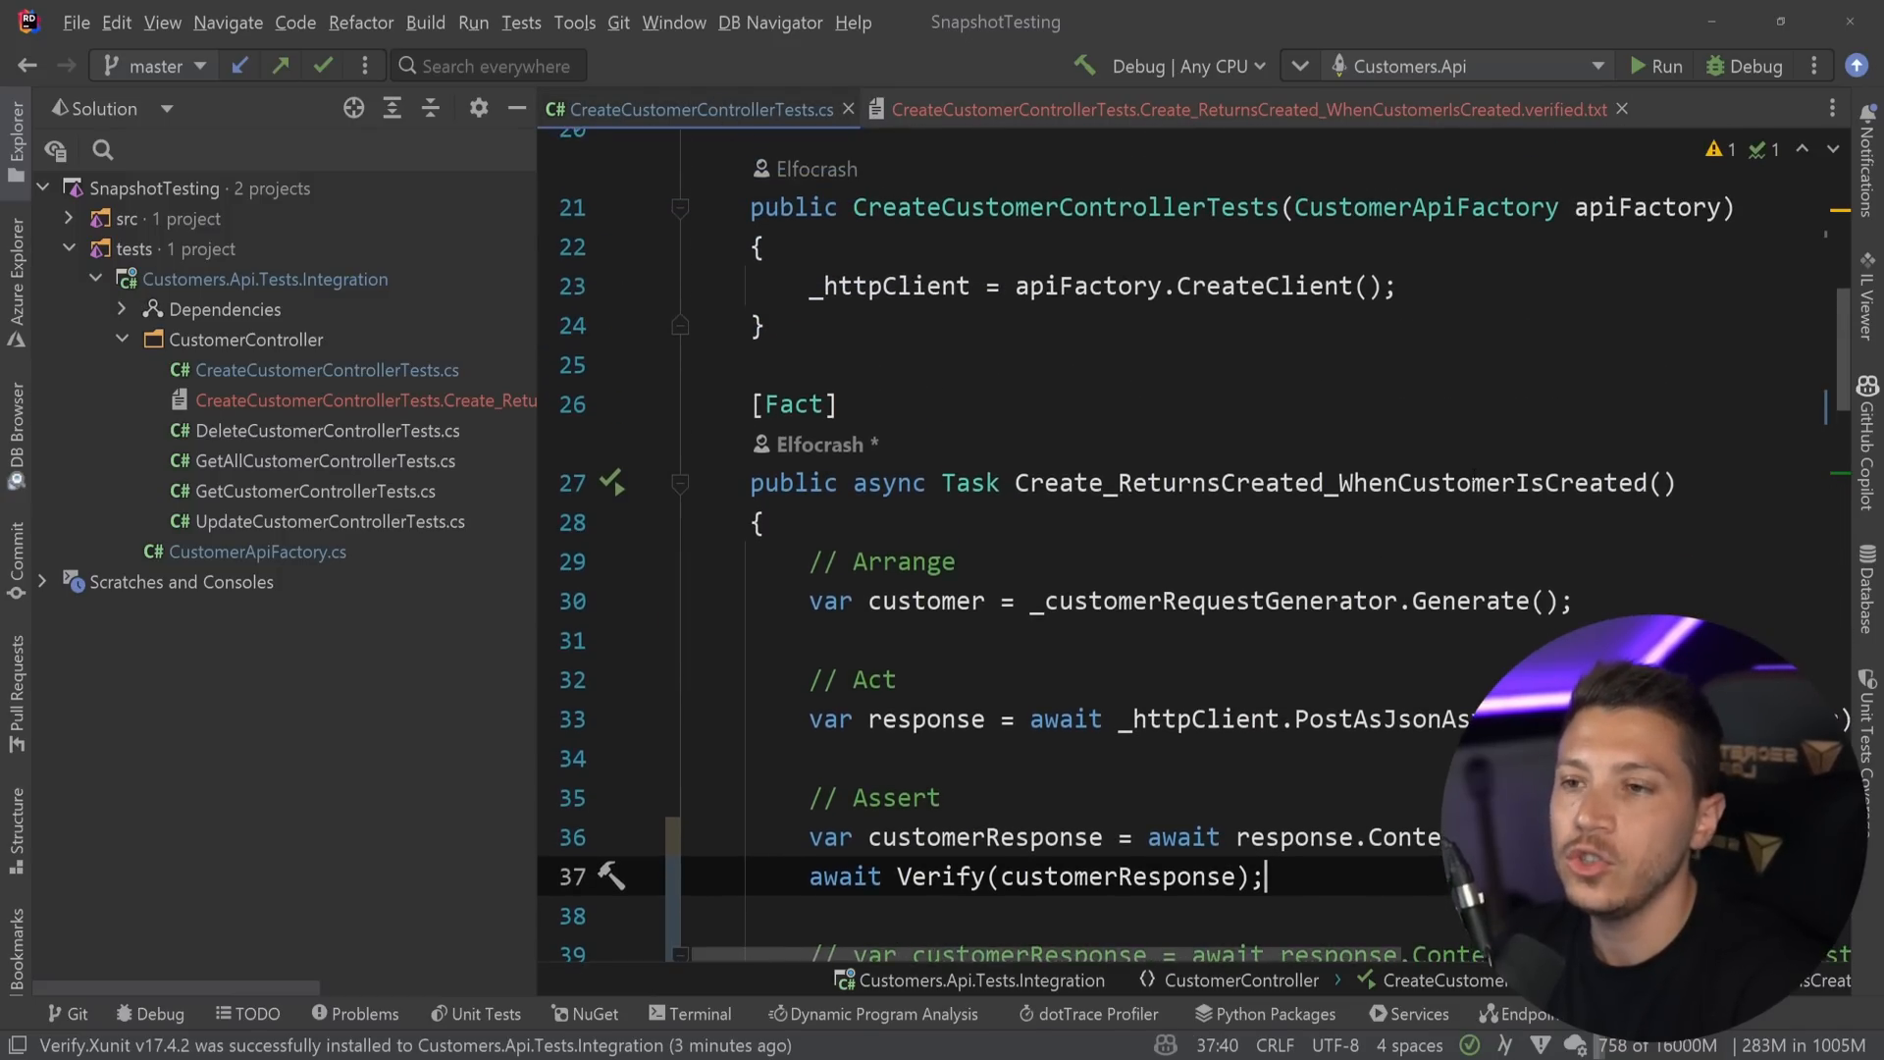
{"action": "scroll", "scroll_direction": "up", "scroll_amount": 3}
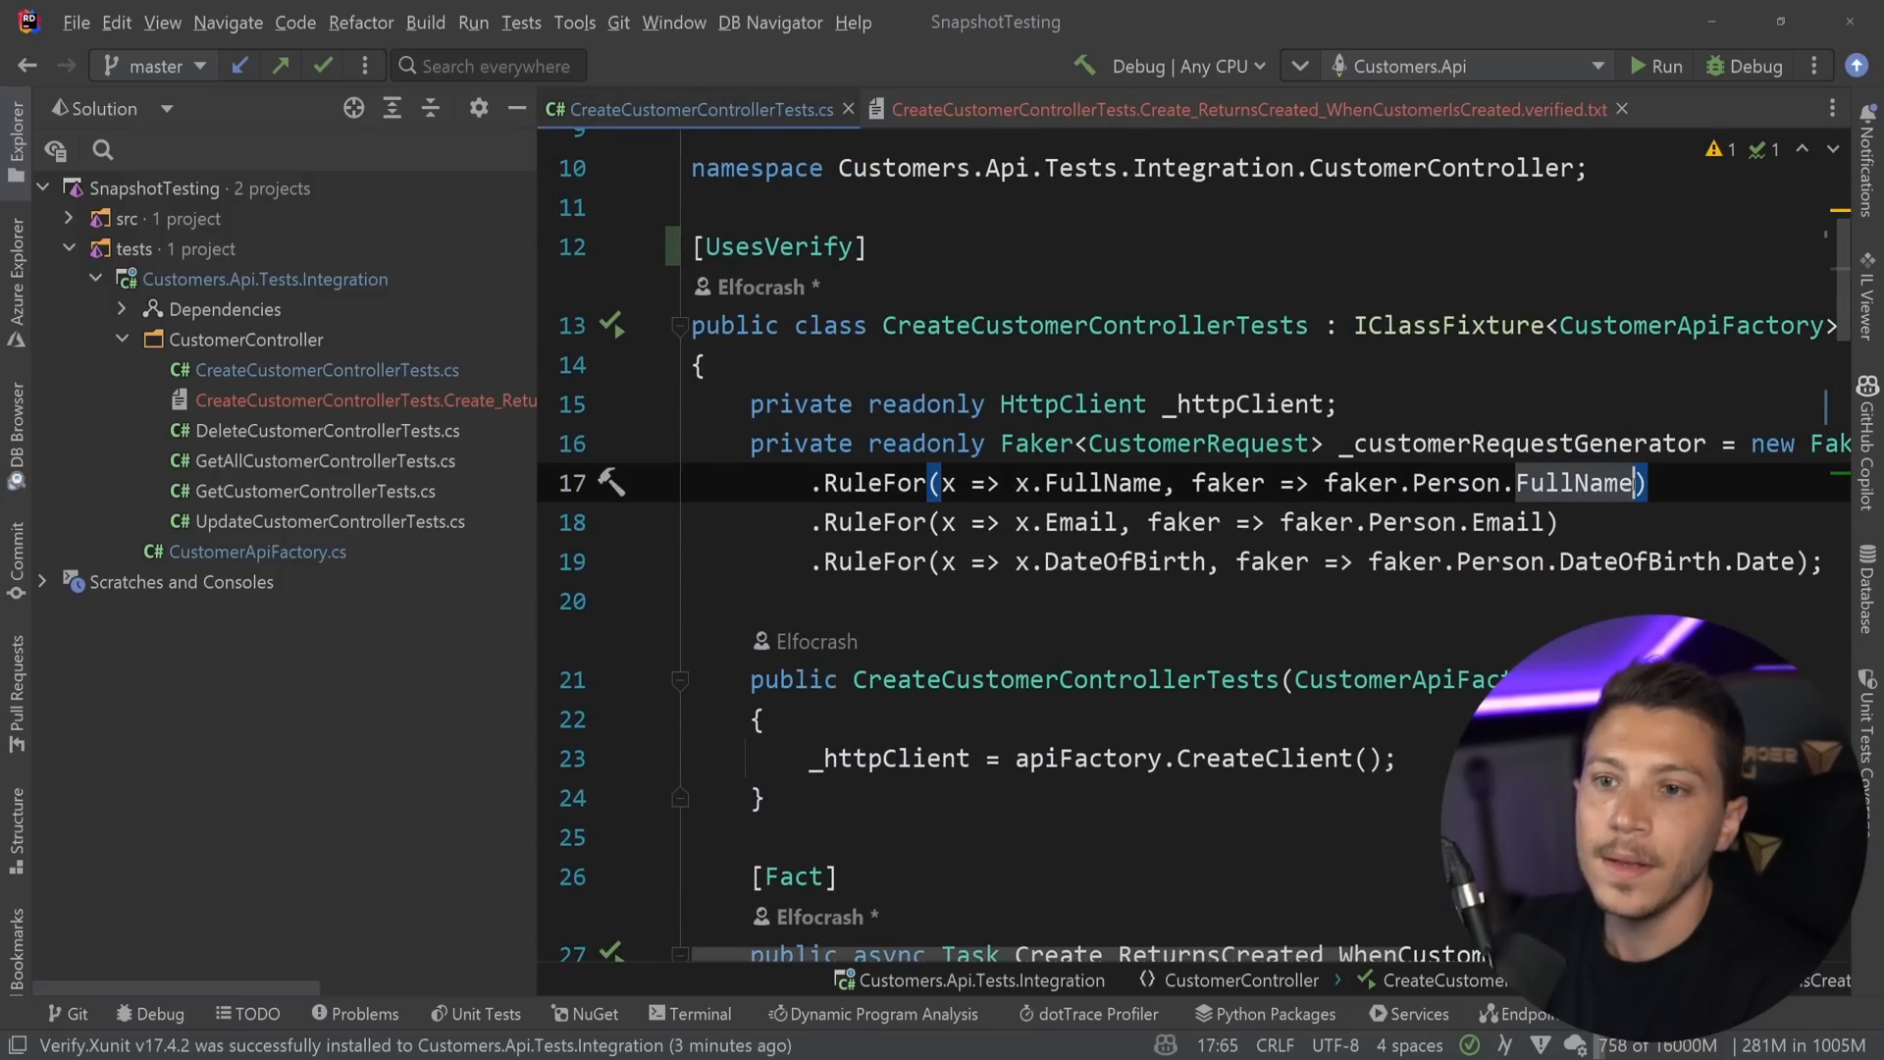
{"action": "type", "text": "+ \"\""}
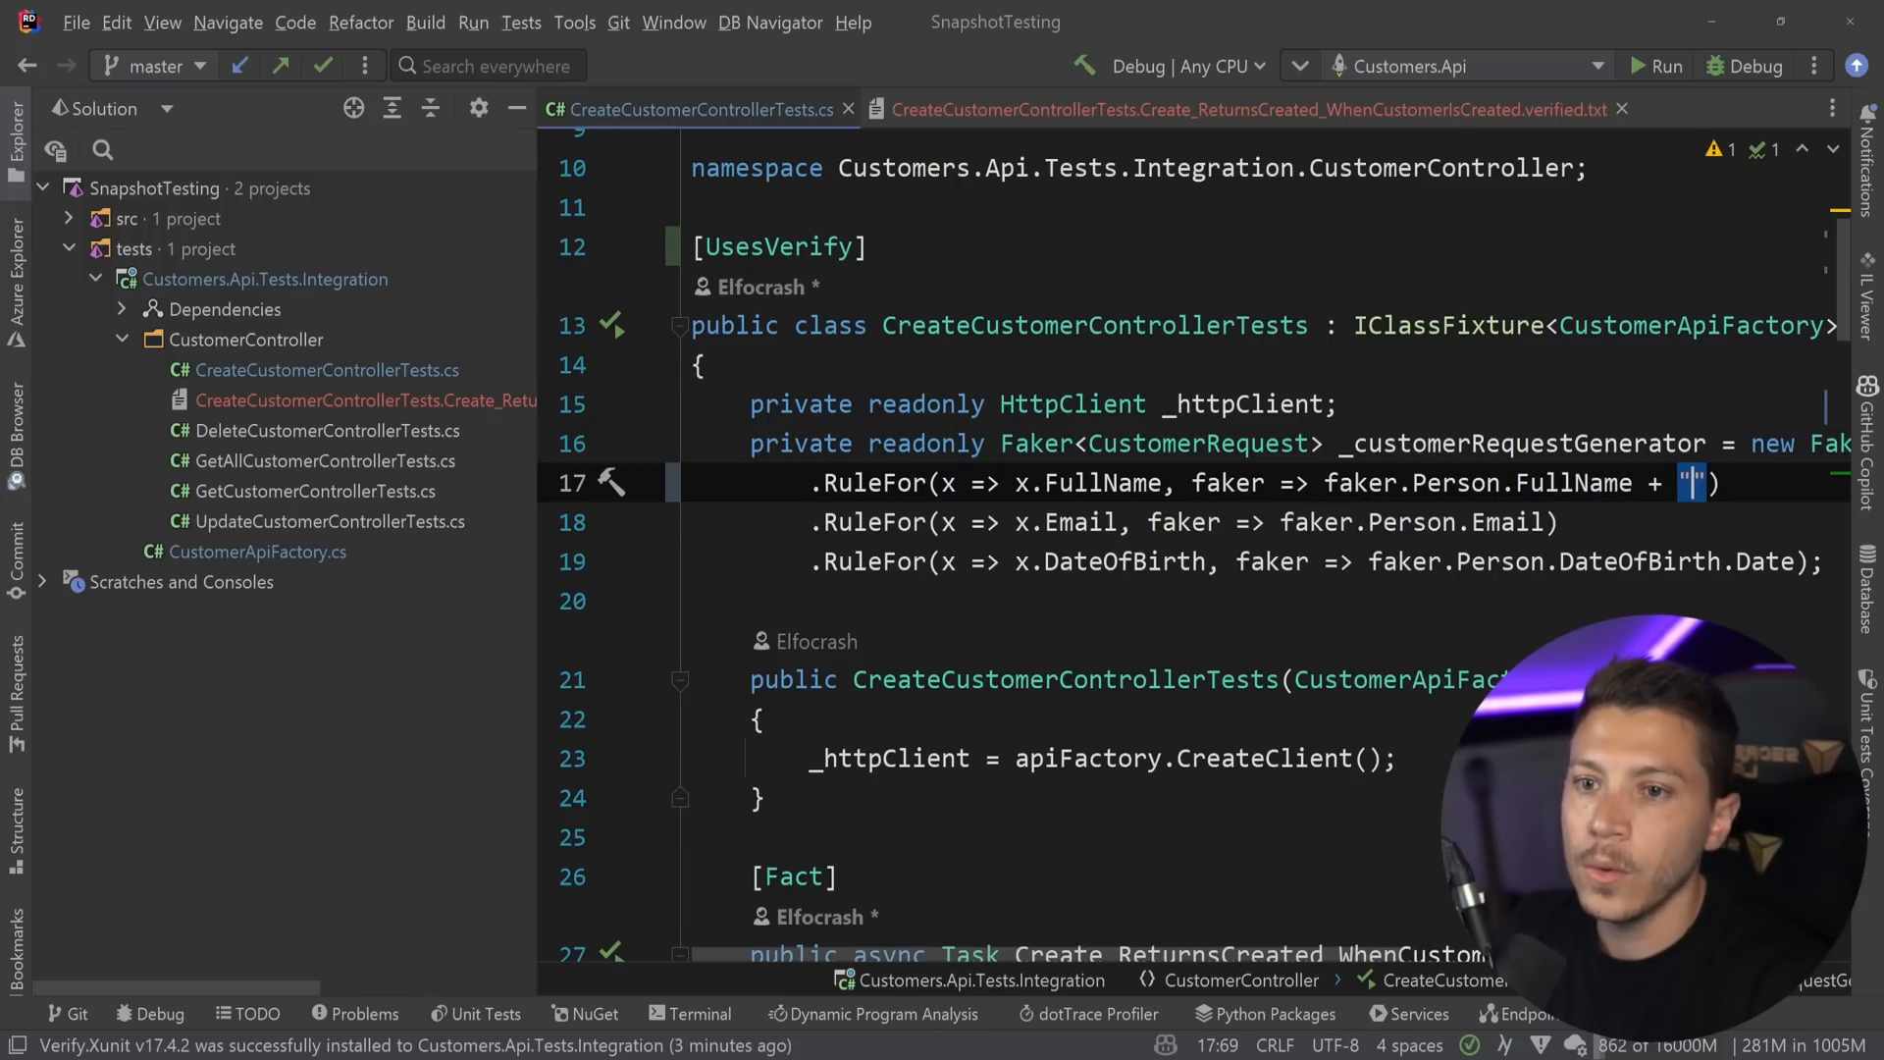
{"action": "type", "text": "asd"}
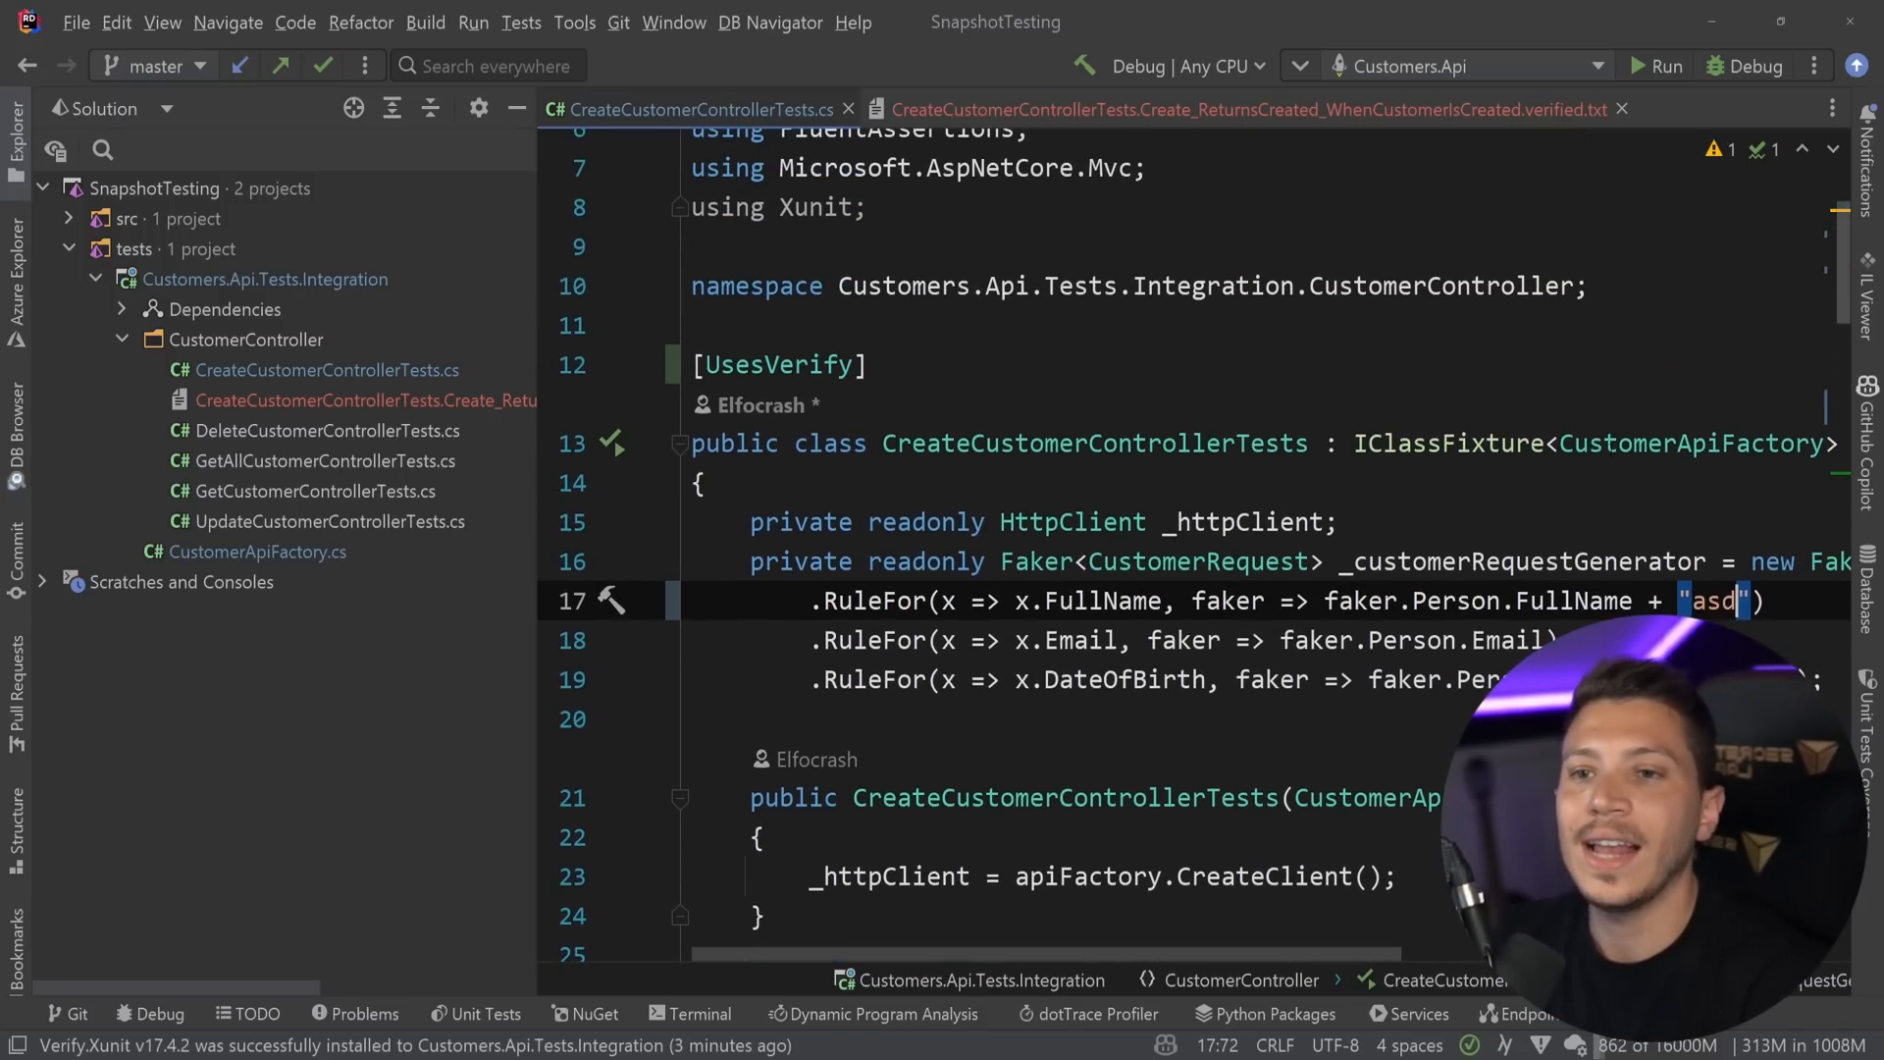
{"action": "scroll", "scroll_direction": "down", "scroll_amount": 3}
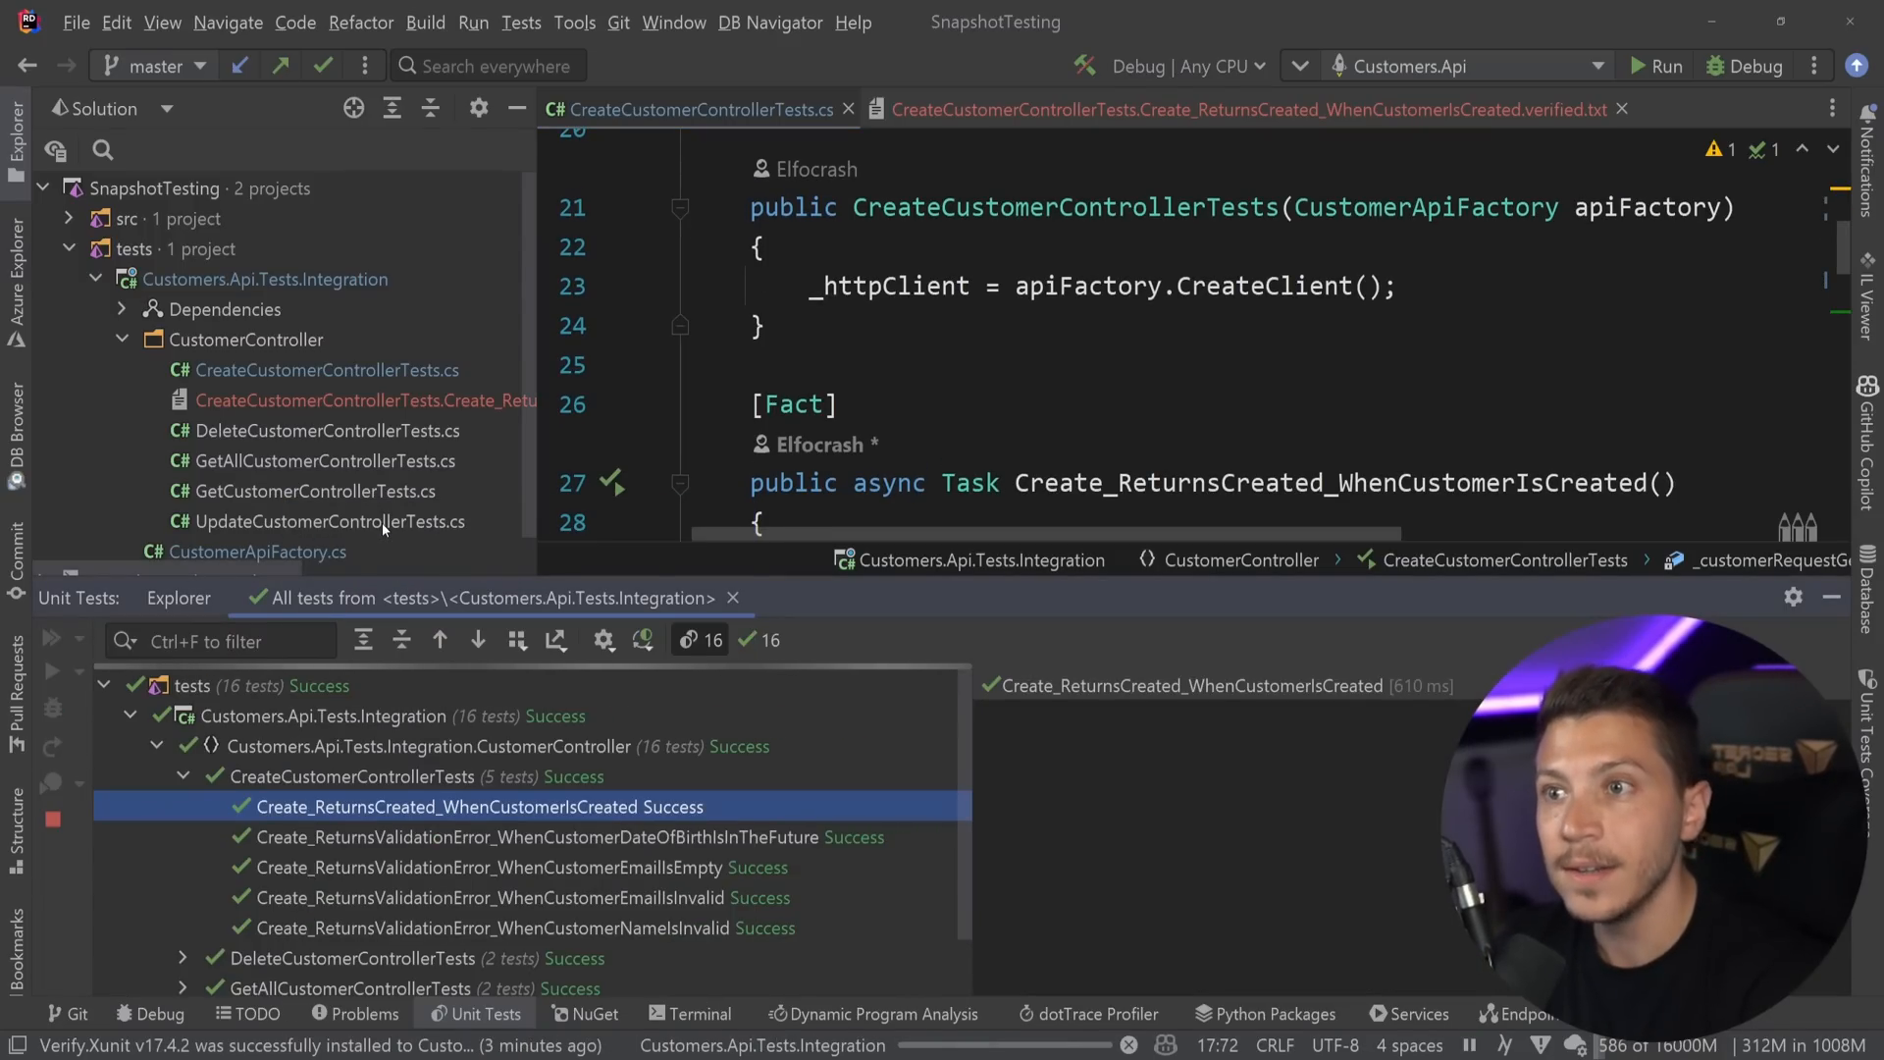
Run the test, view the Heathcoteasd vs Heathcote diff, then close the comparison.
{"action": "left_click", "coordinate": [53, 638]}
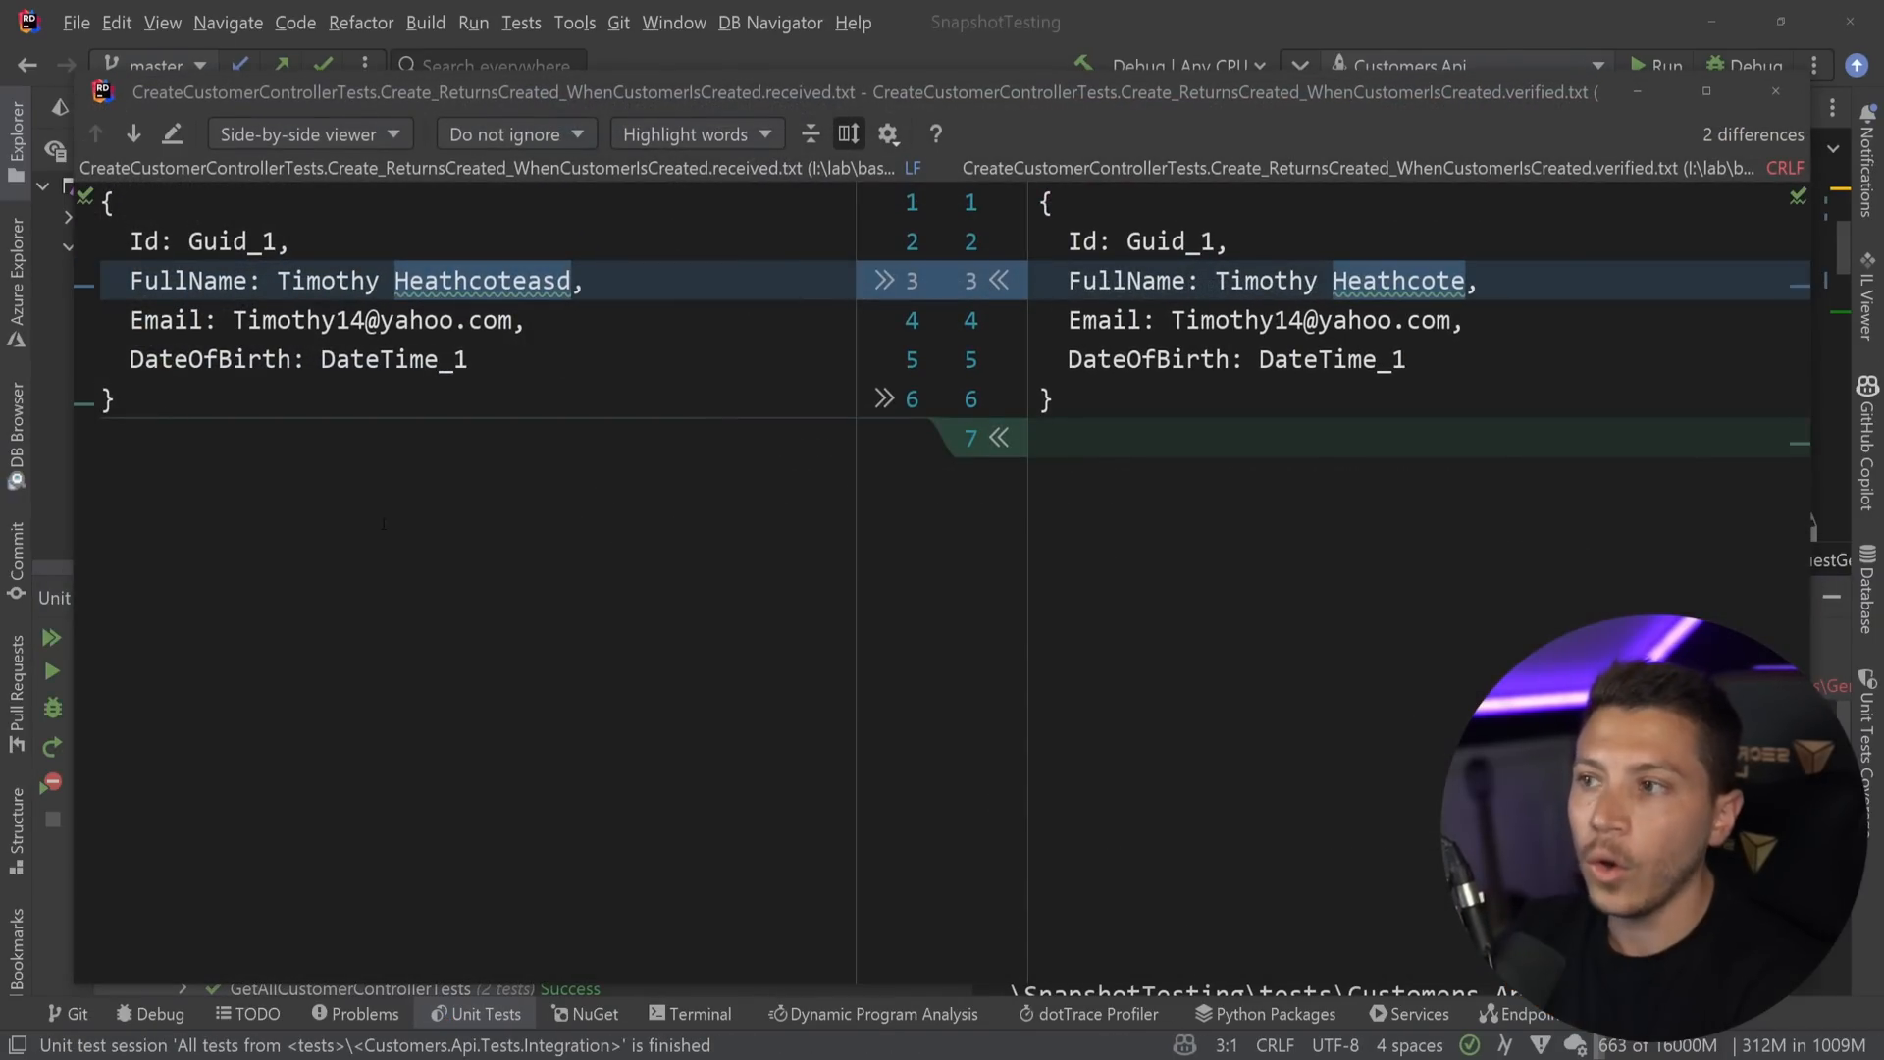
{"action": "left_click", "coordinate": [584, 280]}
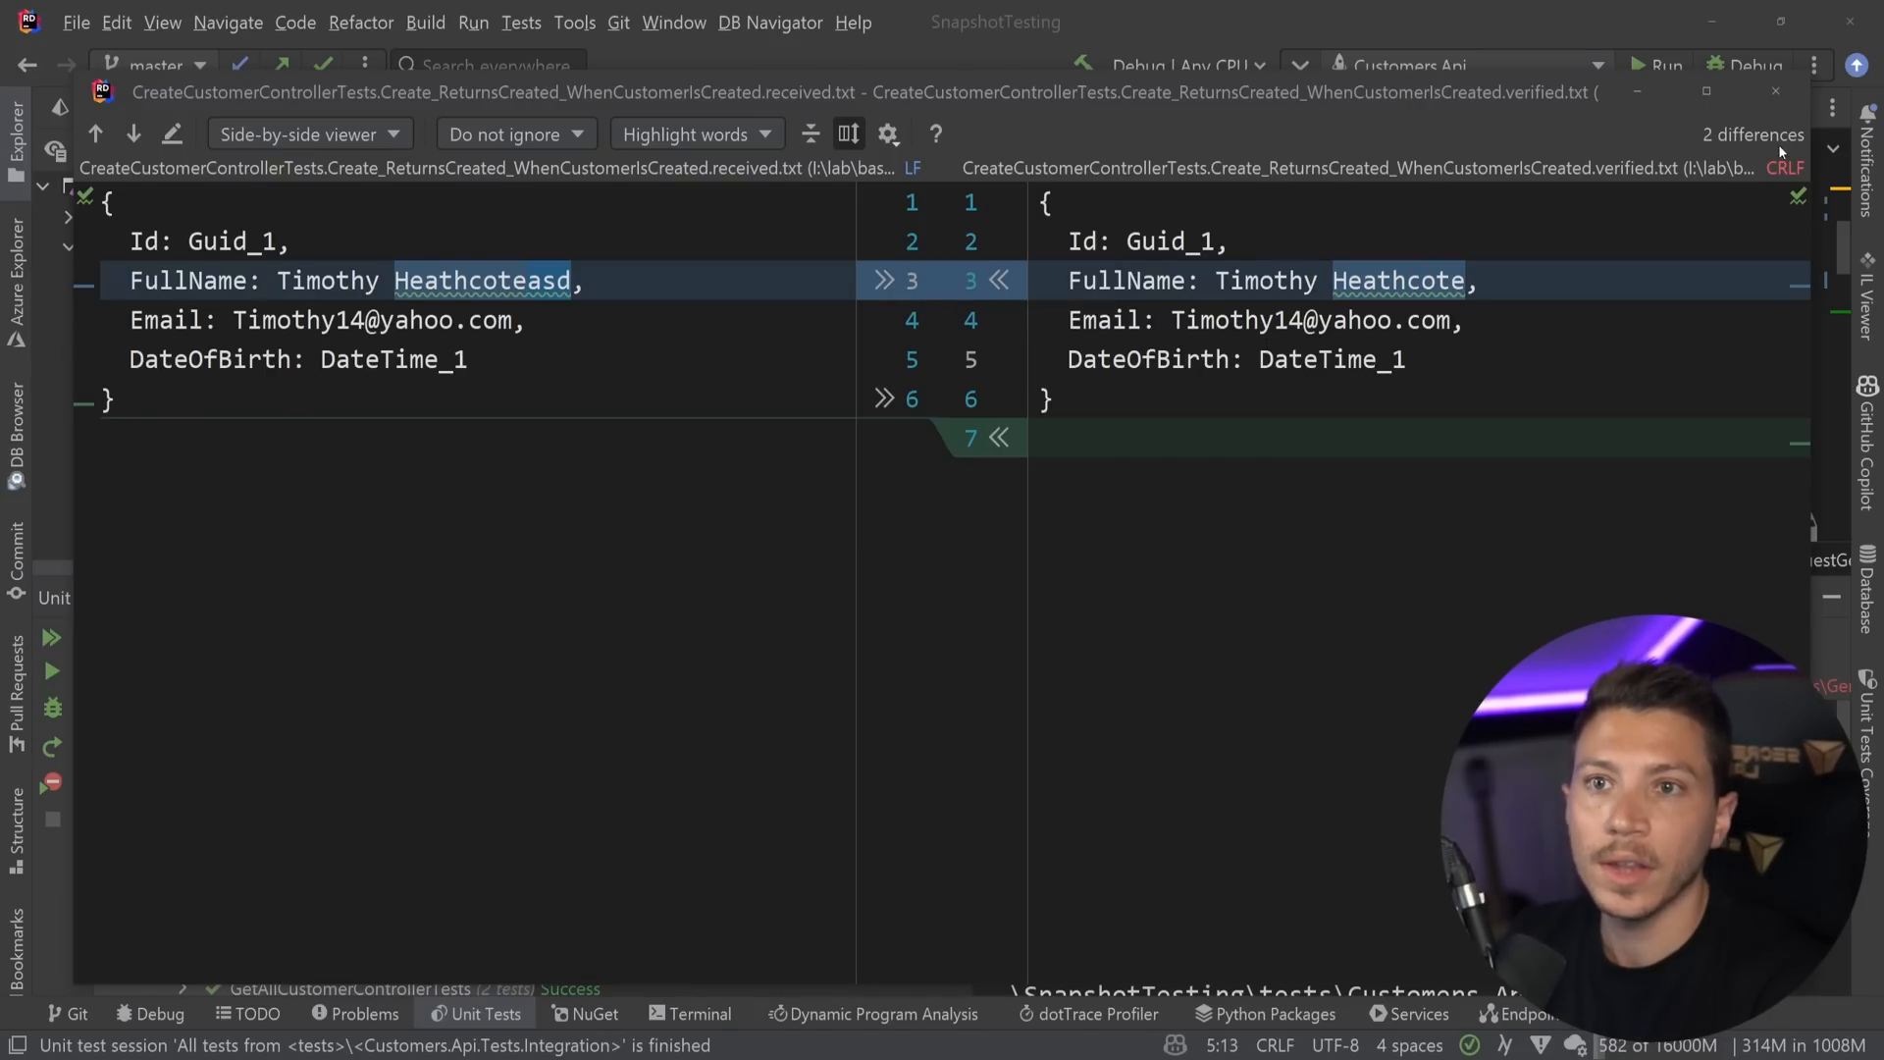
{"action": "left_click", "coordinate": [697, 109]}
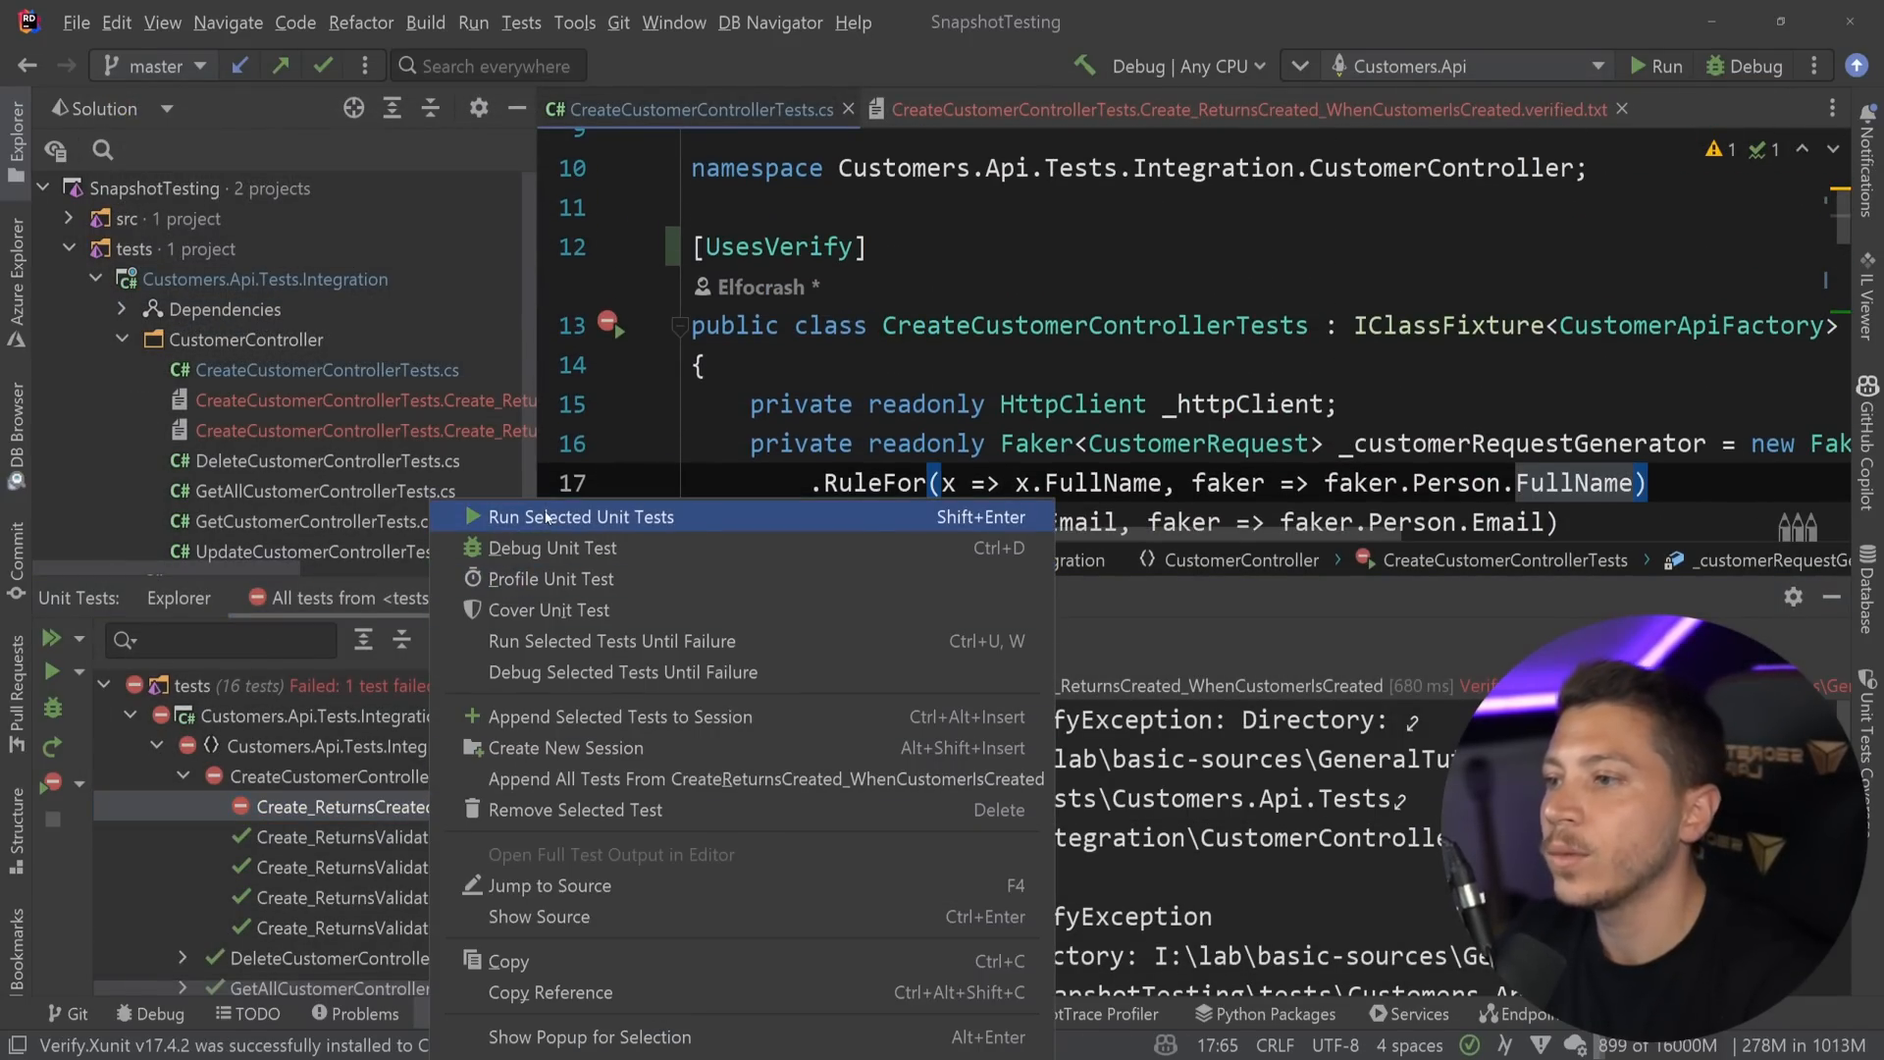
Rerun the create-customer test and scroll to its Assert section verifying customerResponse.
{"action": "left_click", "coordinate": [580, 517]}
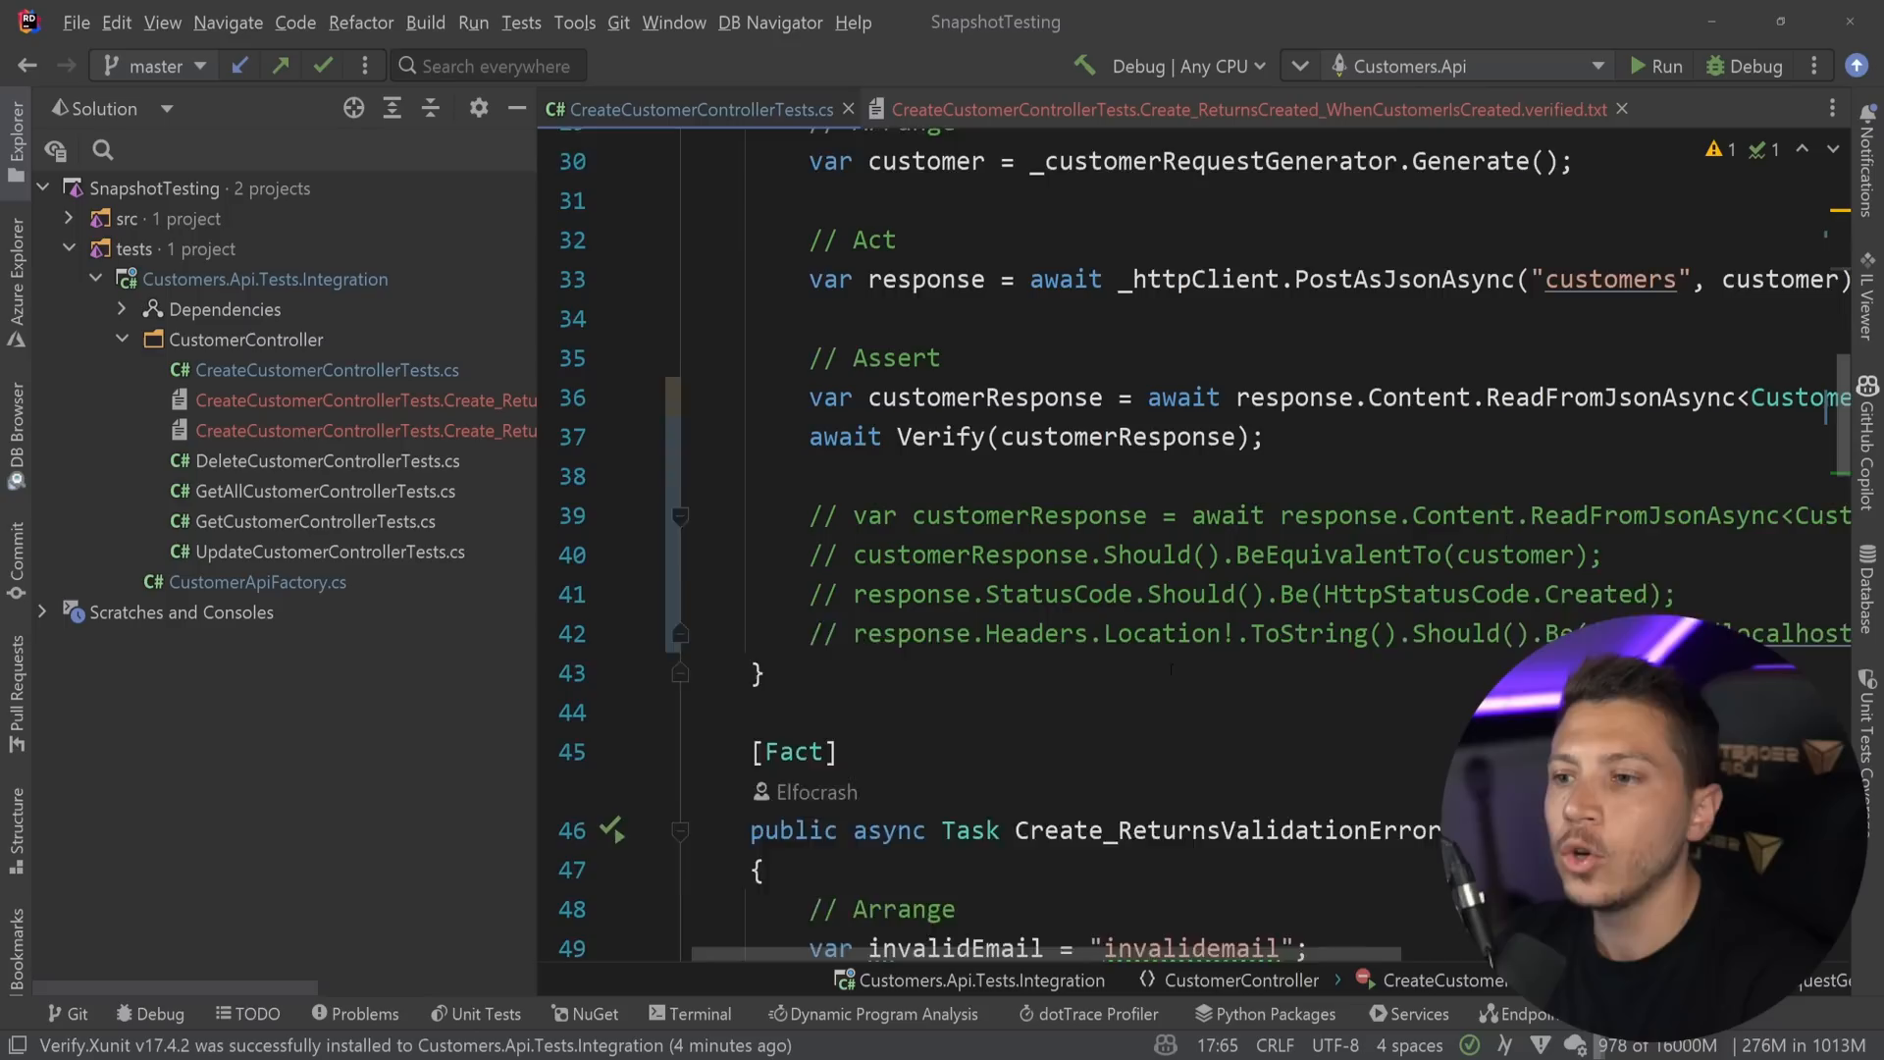
{"action": "scroll", "scroll_direction": "down", "scroll_amount": 3}
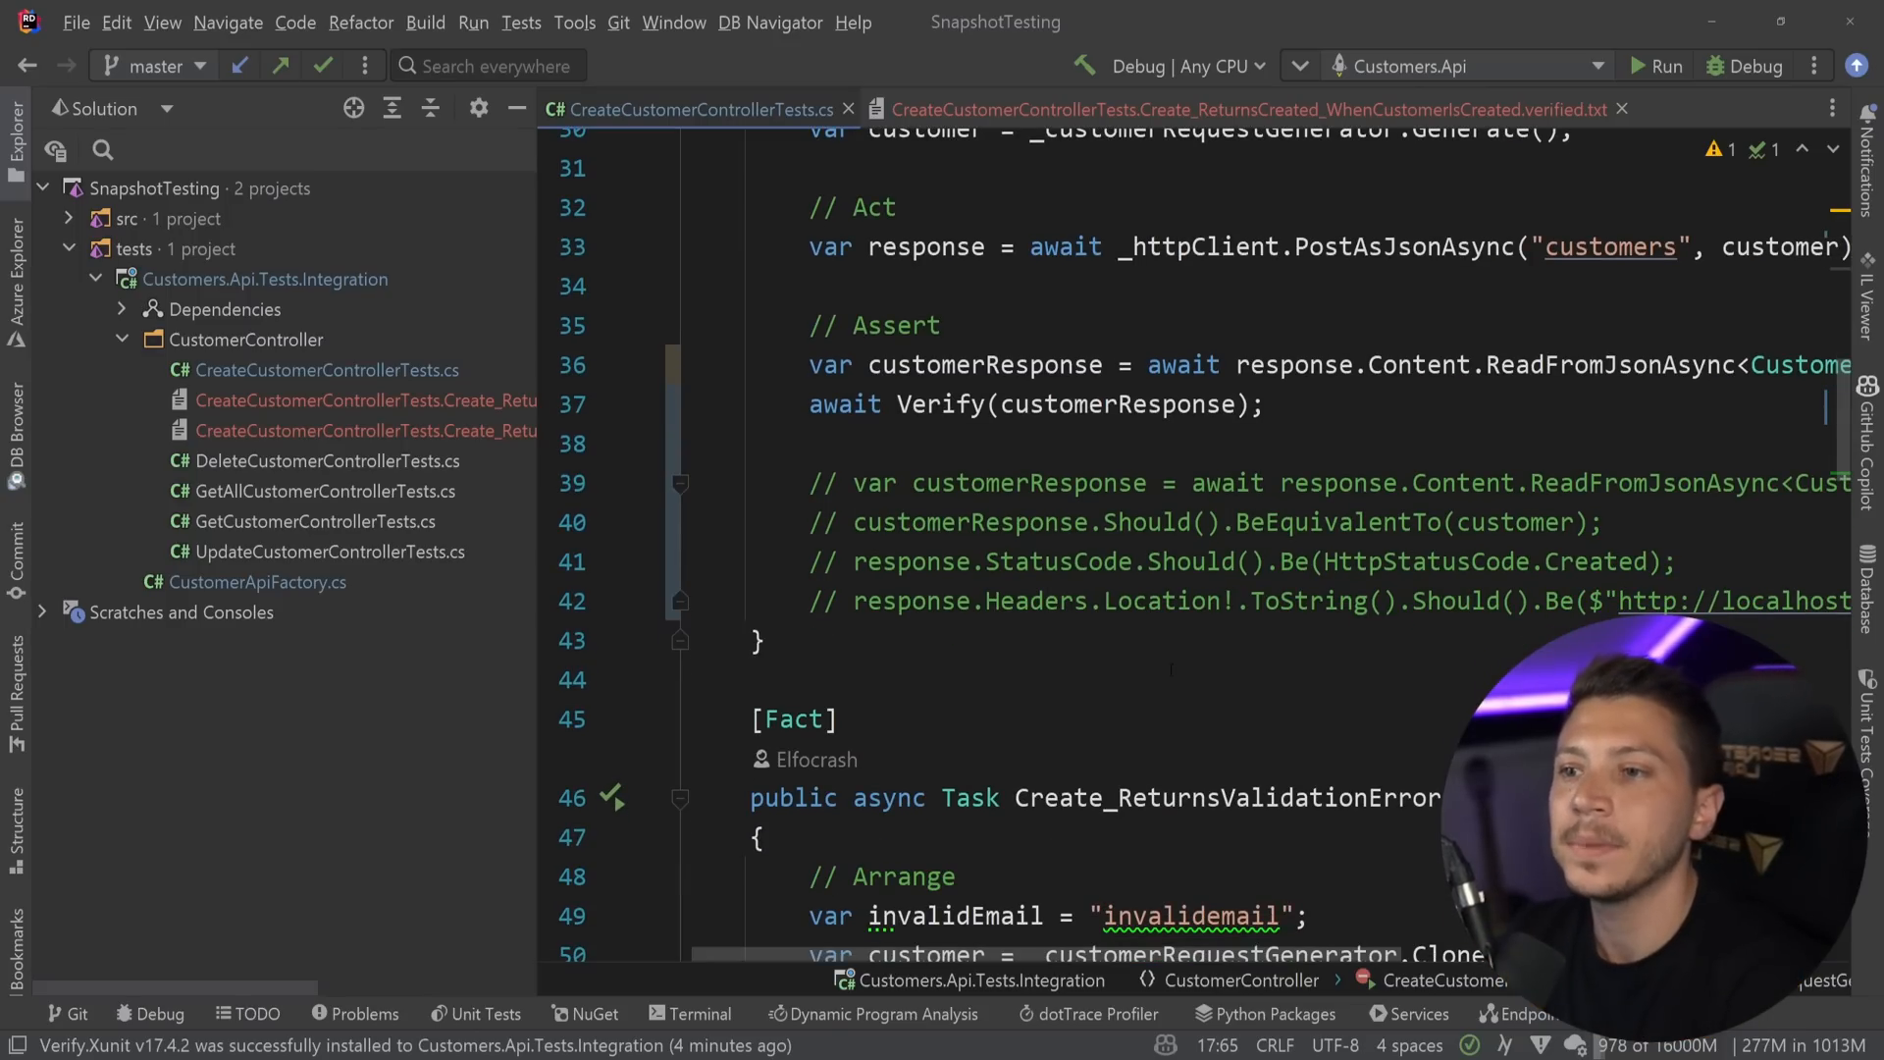
{"action": "left_click", "coordinate": [1021, 403]}
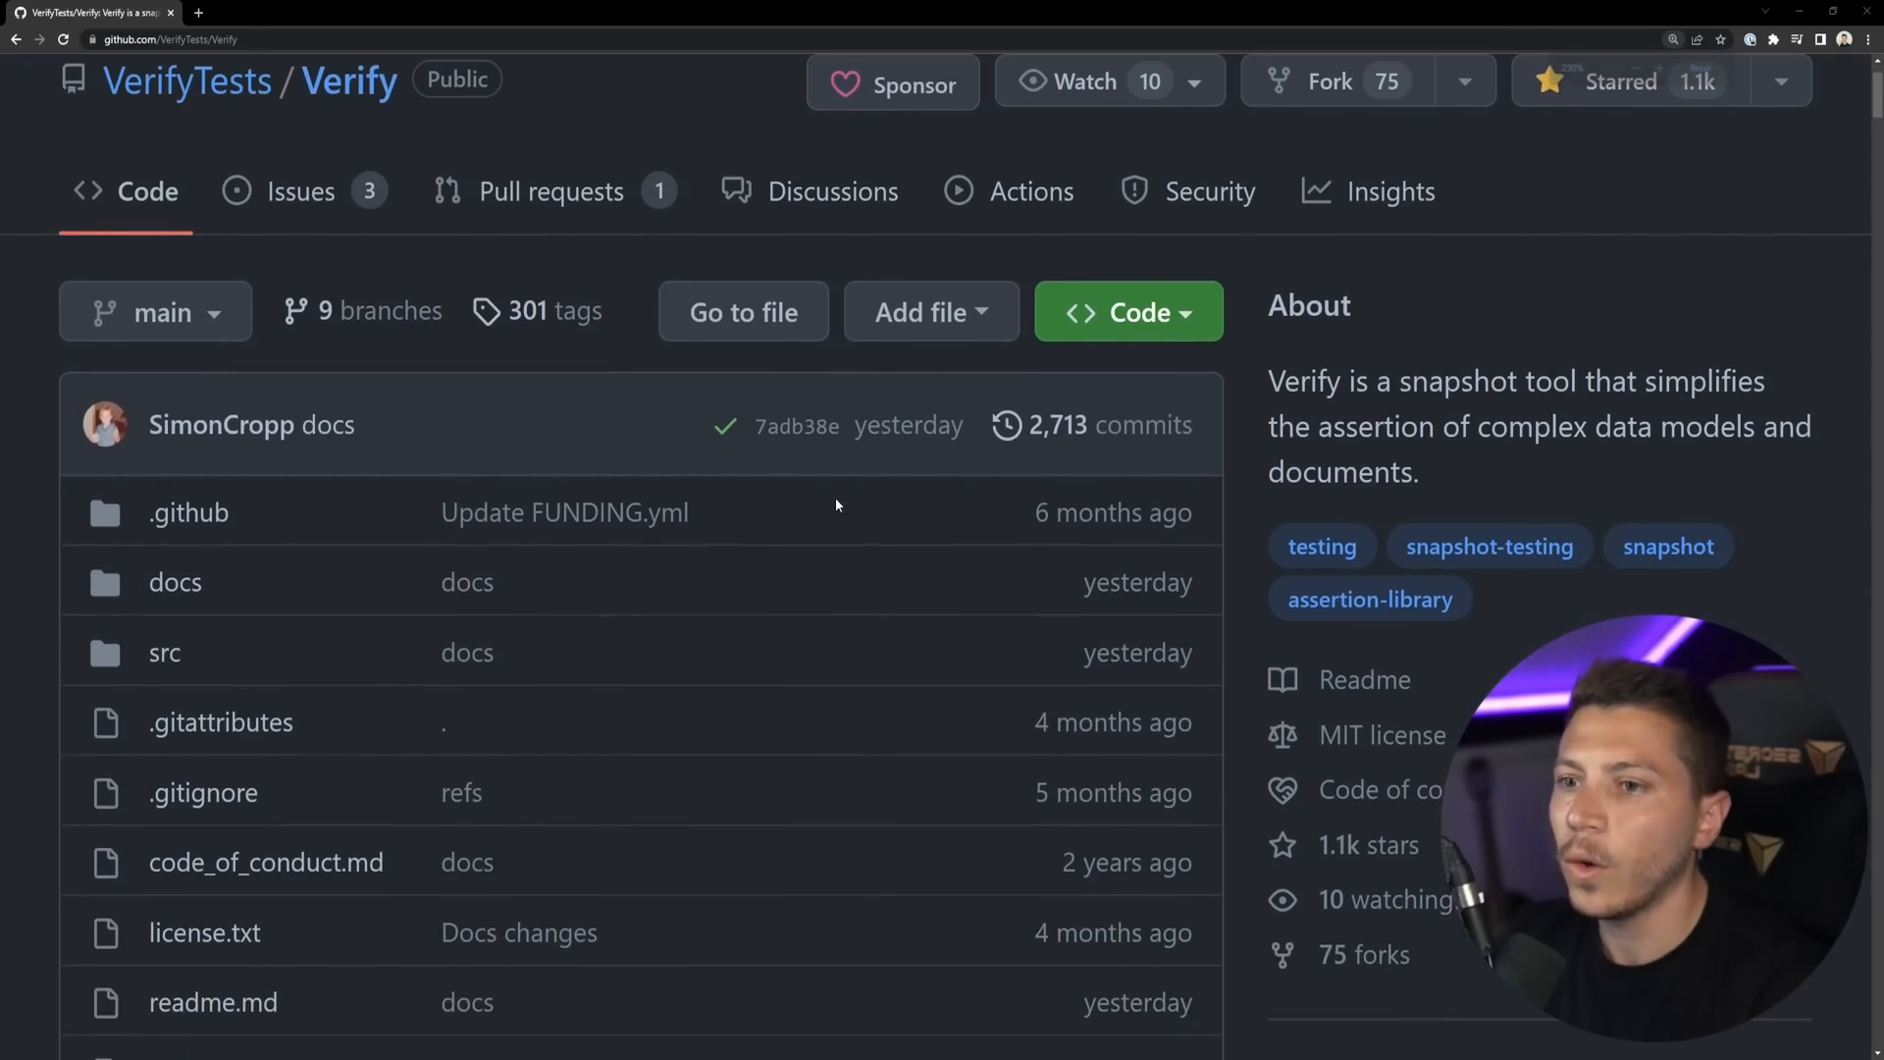
Scroll Verify's GitHub readme through Snapshot management, highlighting the Aspose documents description.
{"action": "scroll", "scroll_direction": "down", "scroll_amount": 3}
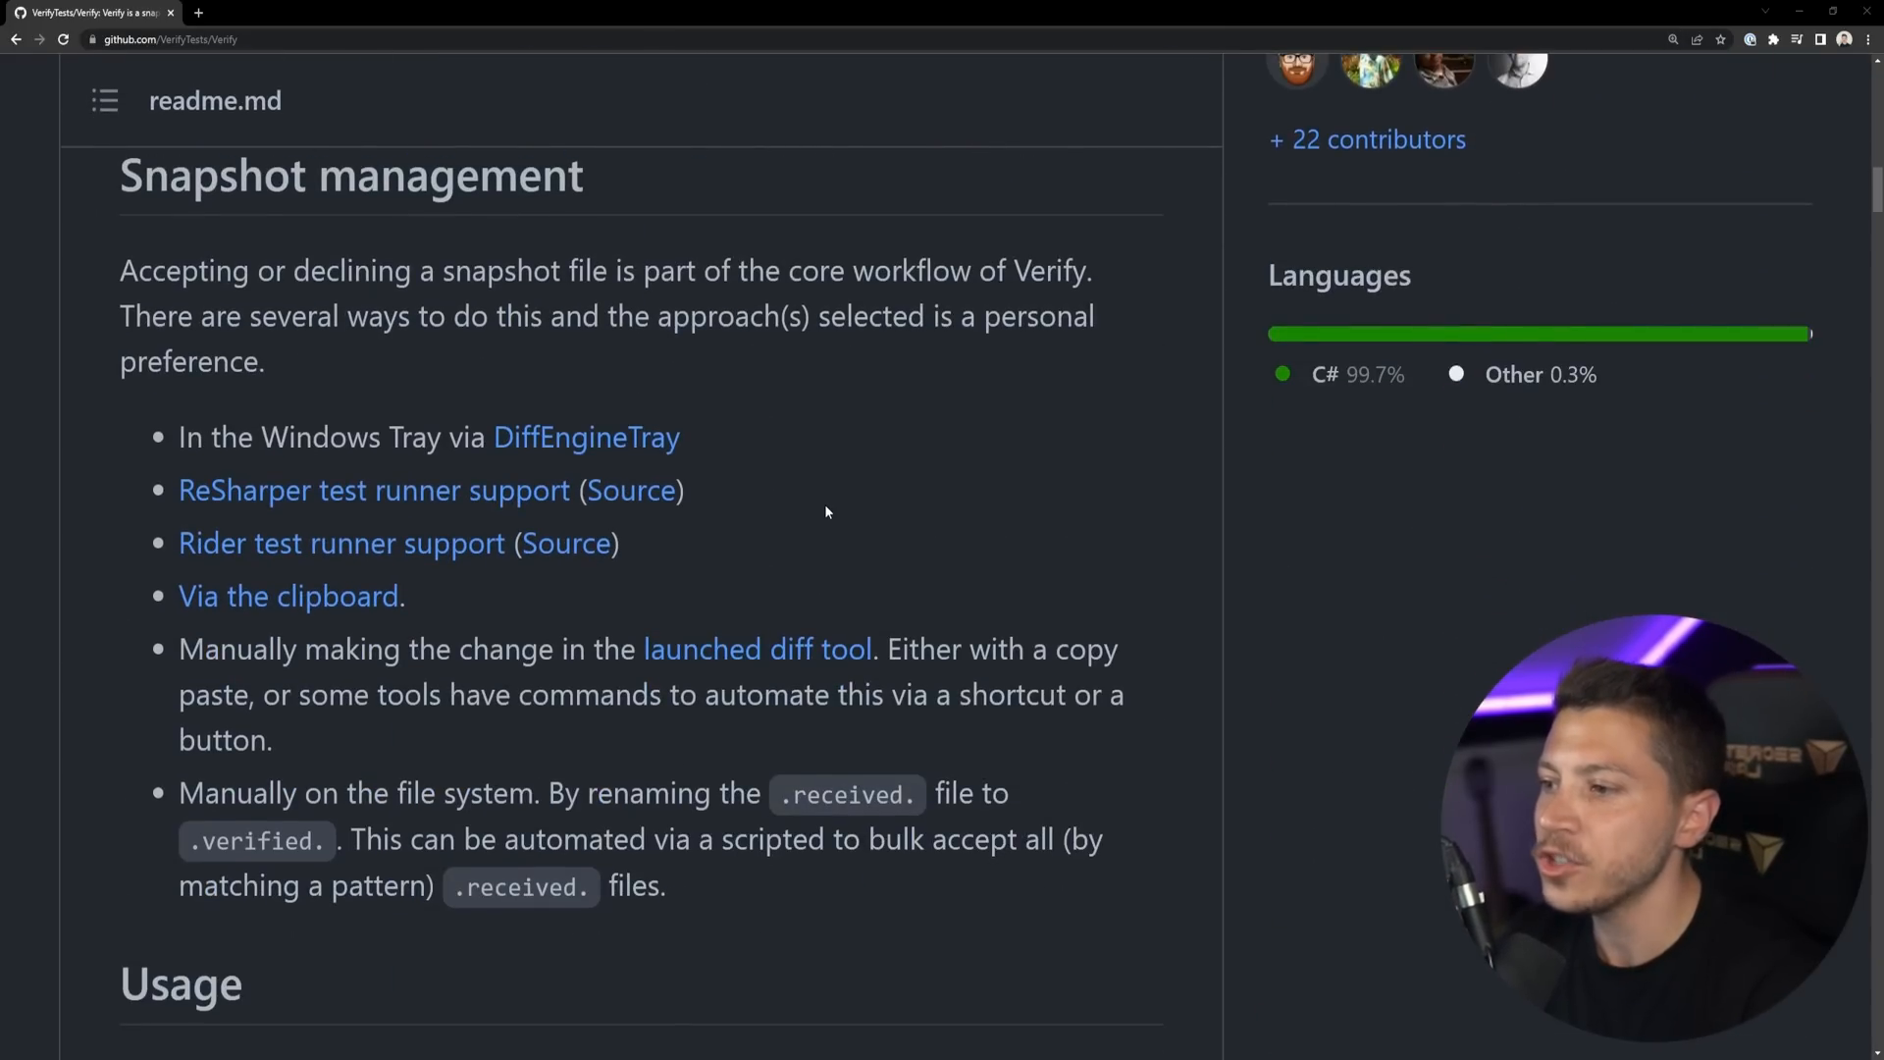
{"action": "scroll", "scroll_direction": "down", "scroll_amount": 3}
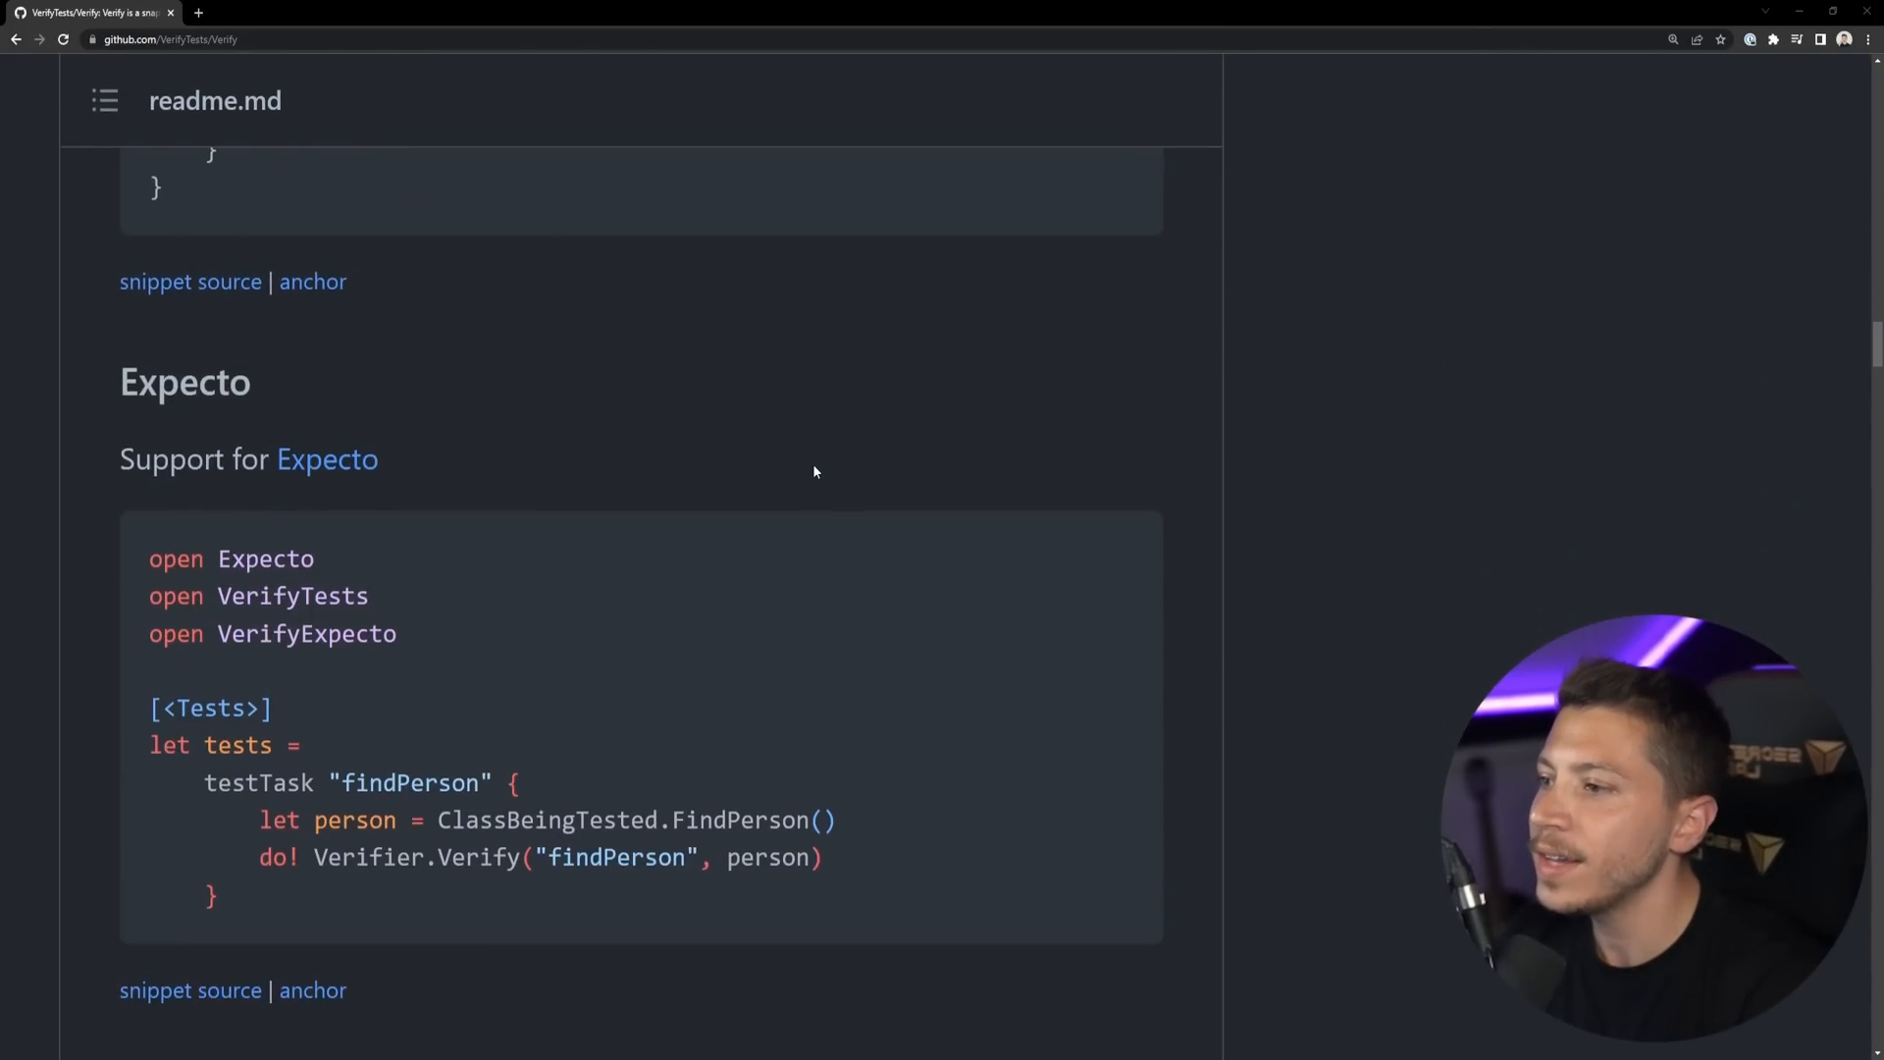
{"action": "scroll", "scroll_direction": "down", "scroll_amount": 3}
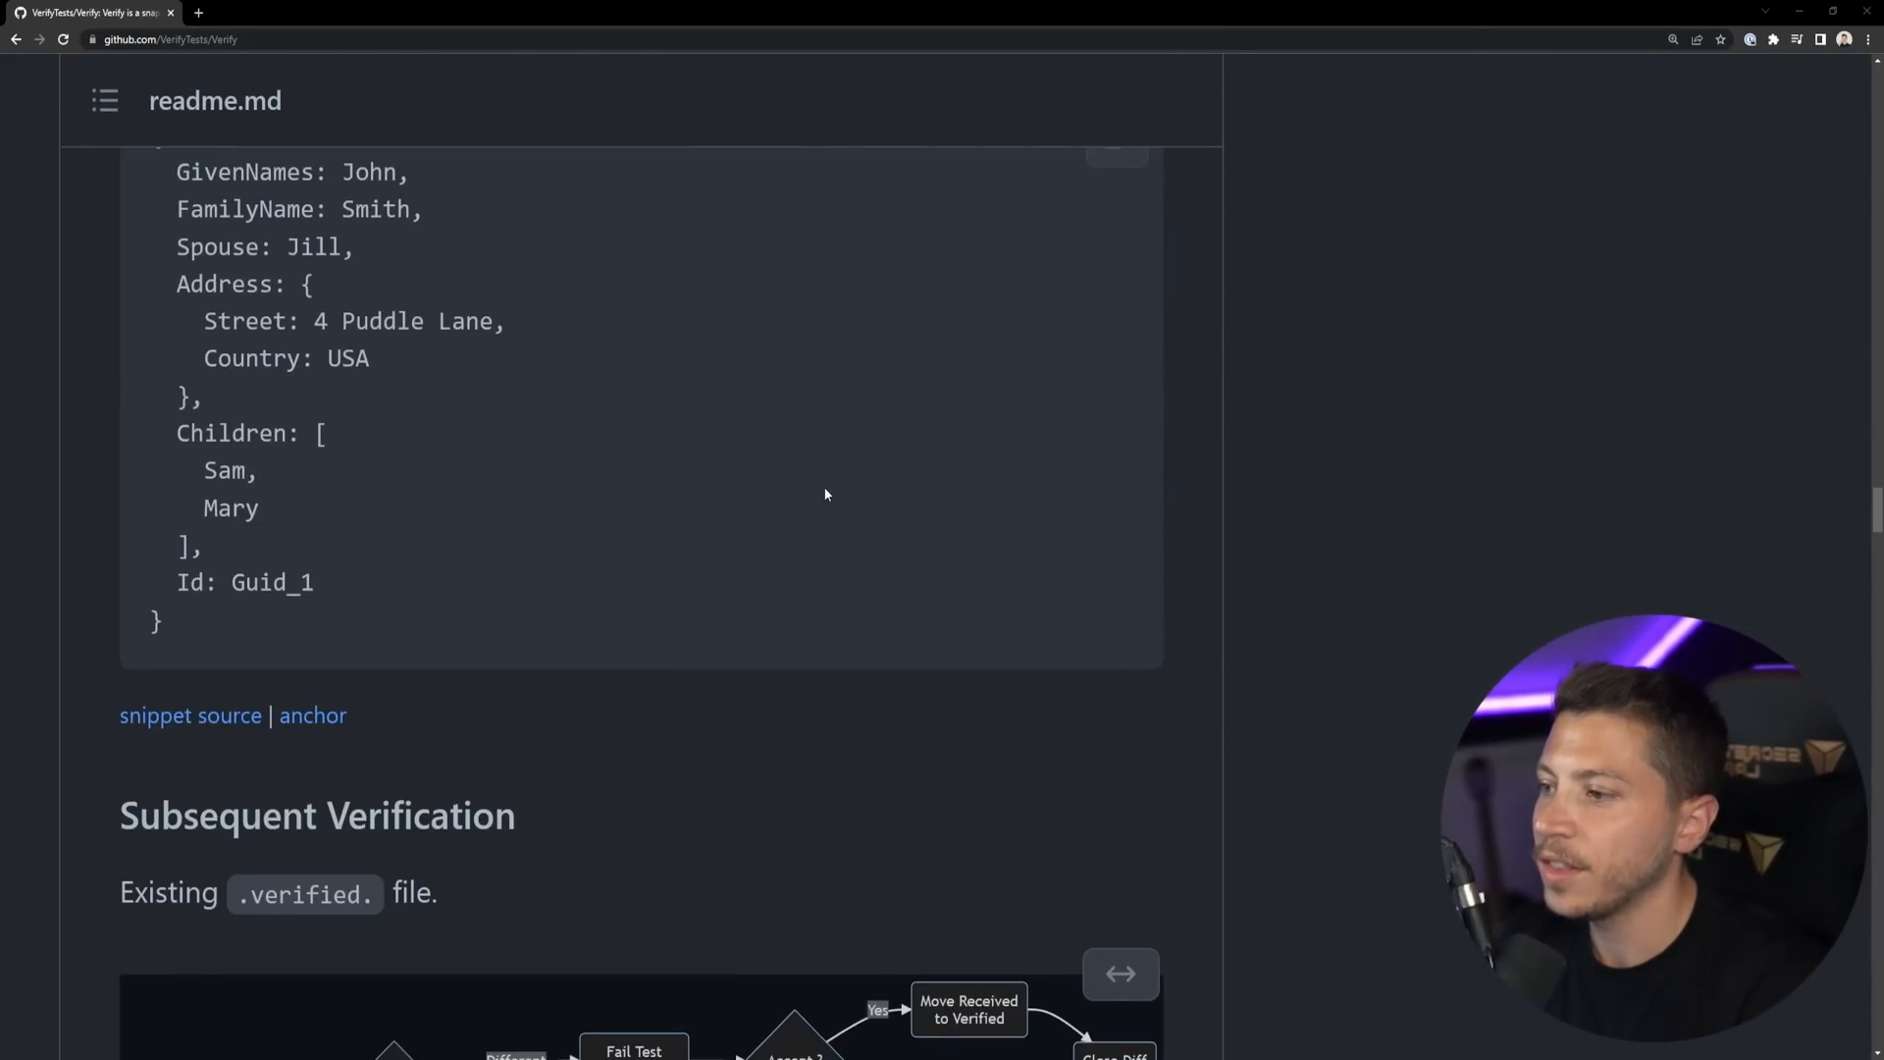
{"action": "scroll", "scroll_direction": "down", "scroll_amount": 3}
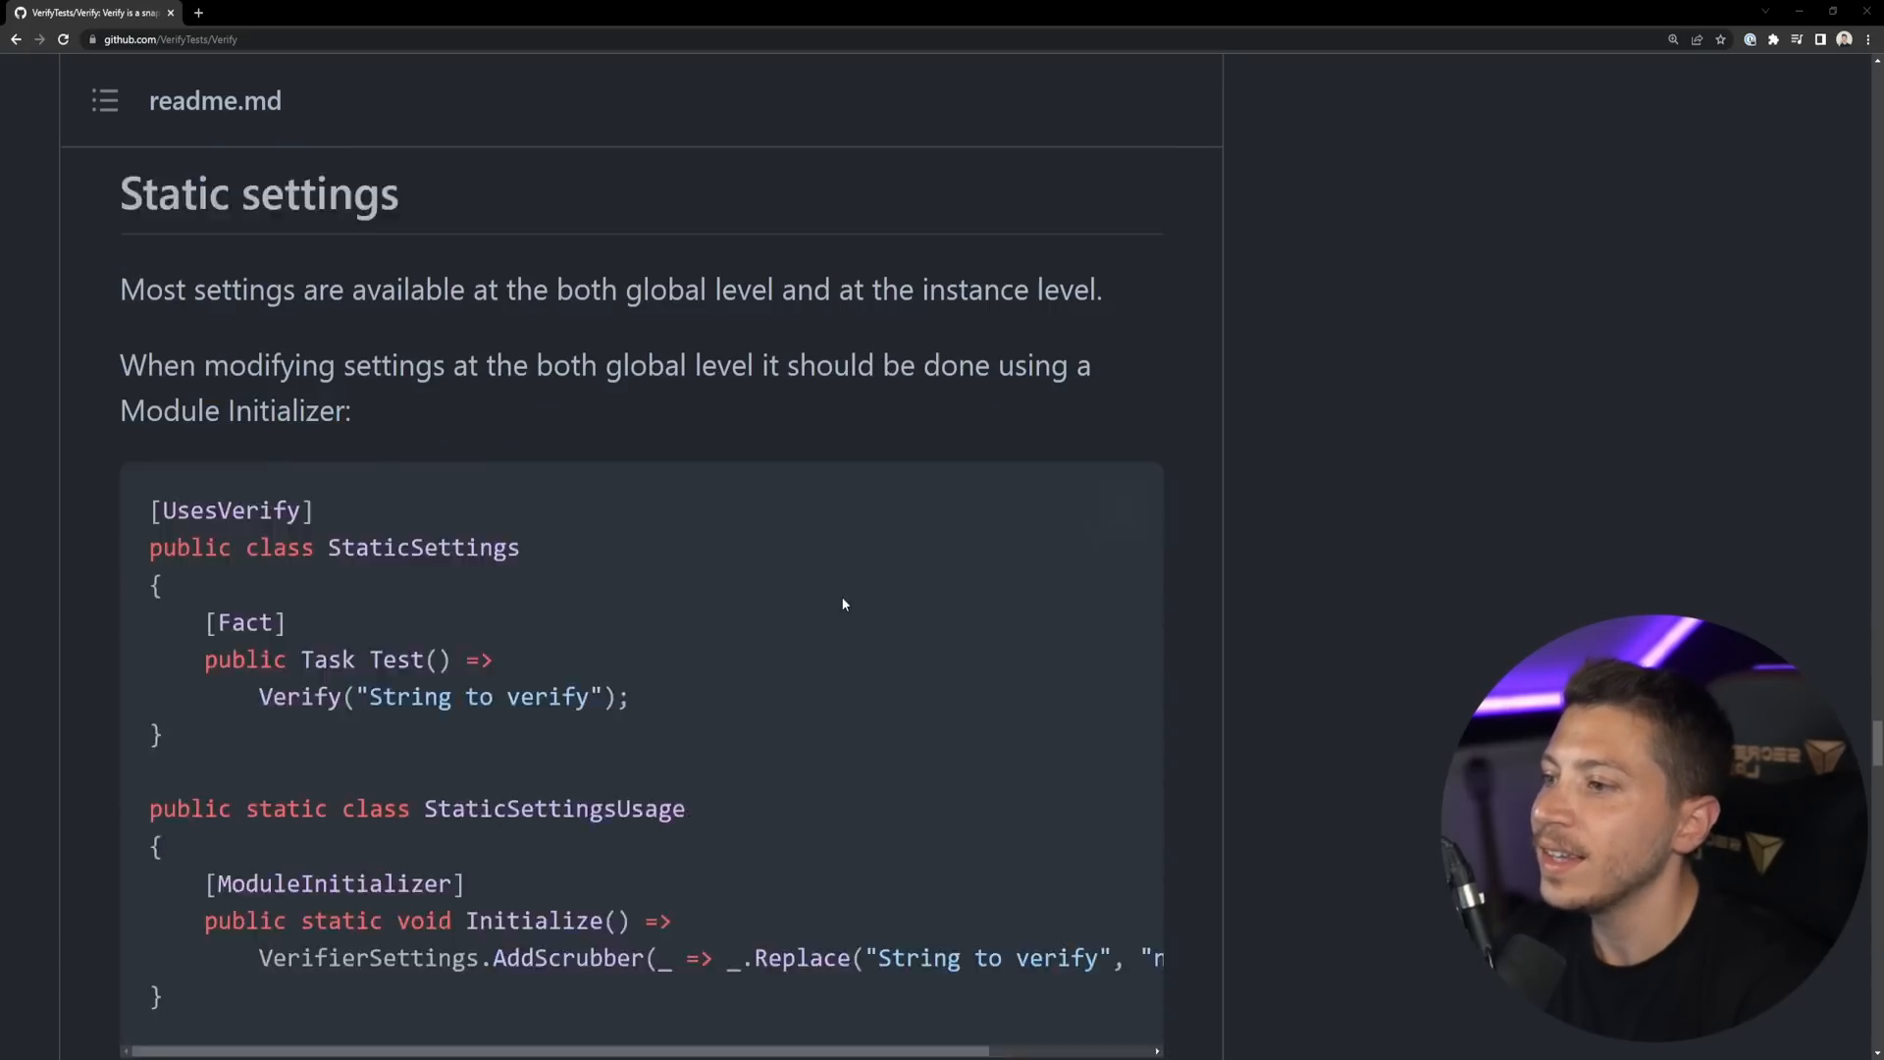
{"action": "scroll", "scroll_direction": "up", "scroll_amount": 3}
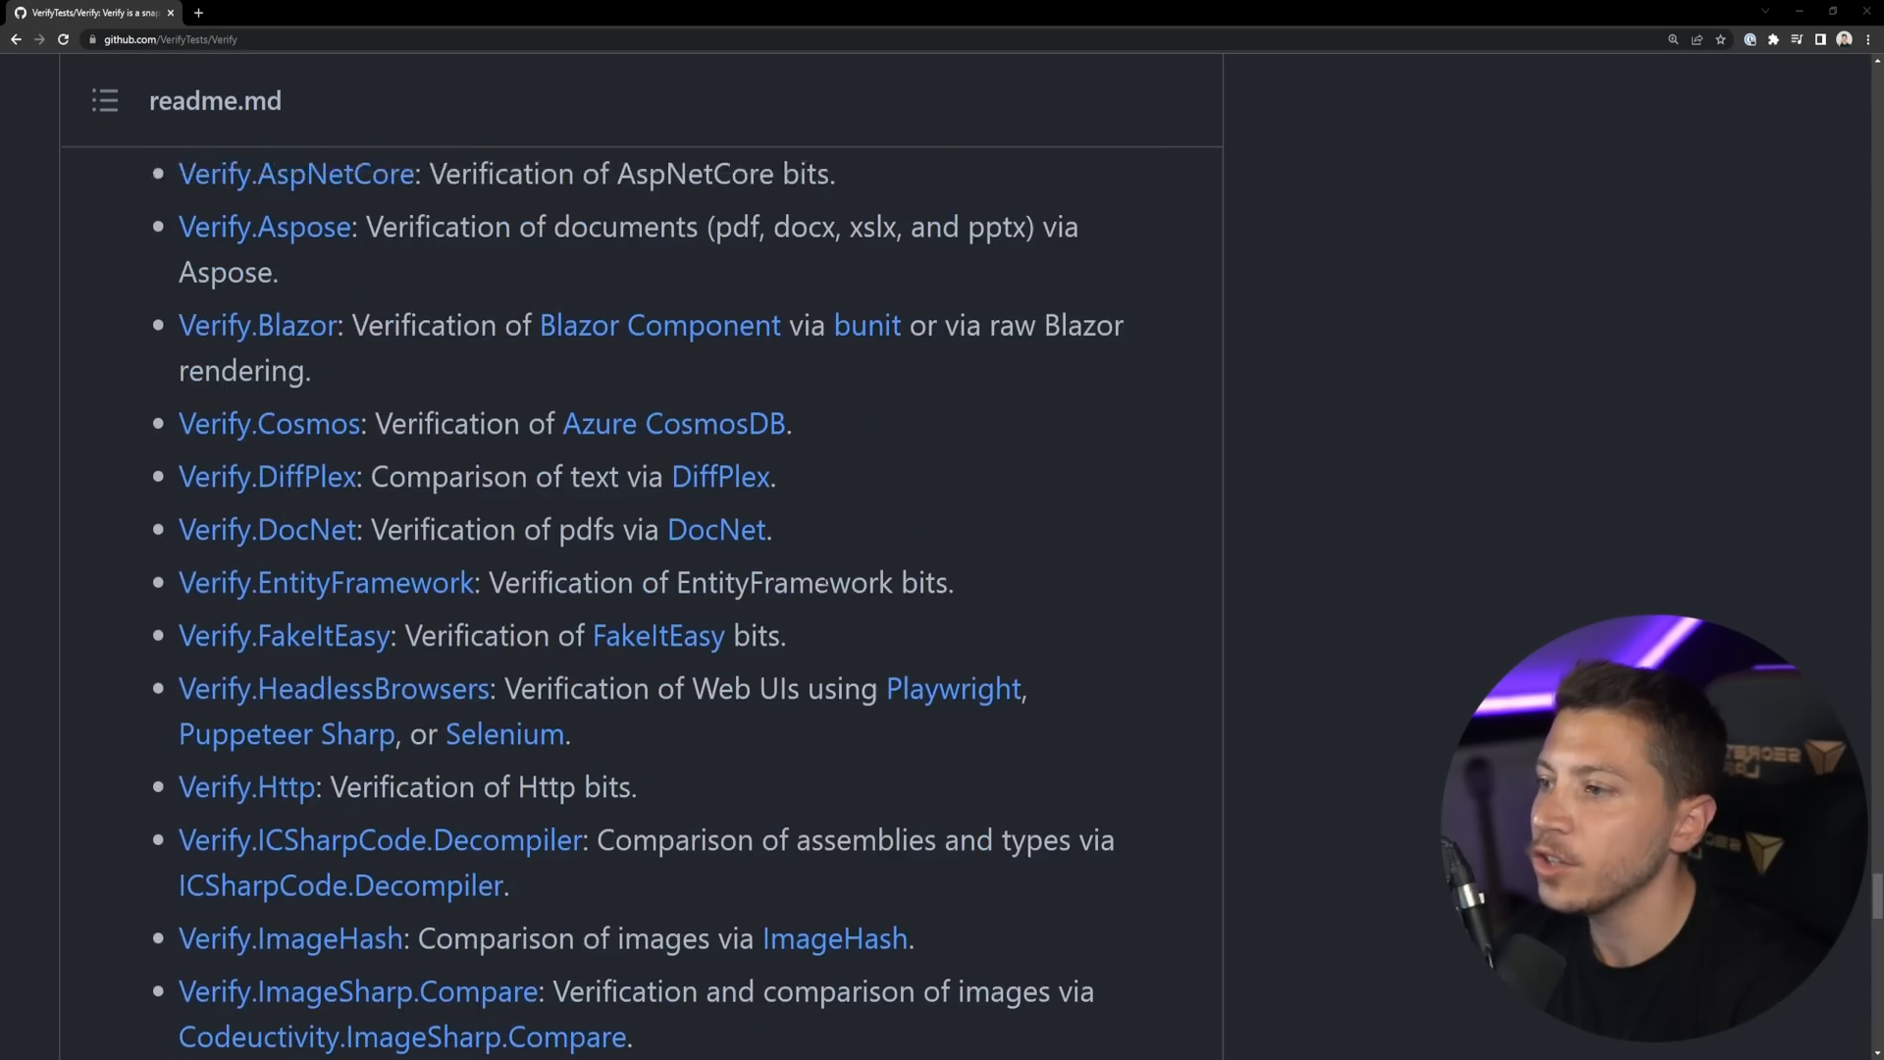
{"action": "scroll", "scroll_direction": "up", "scroll_amount": 3}
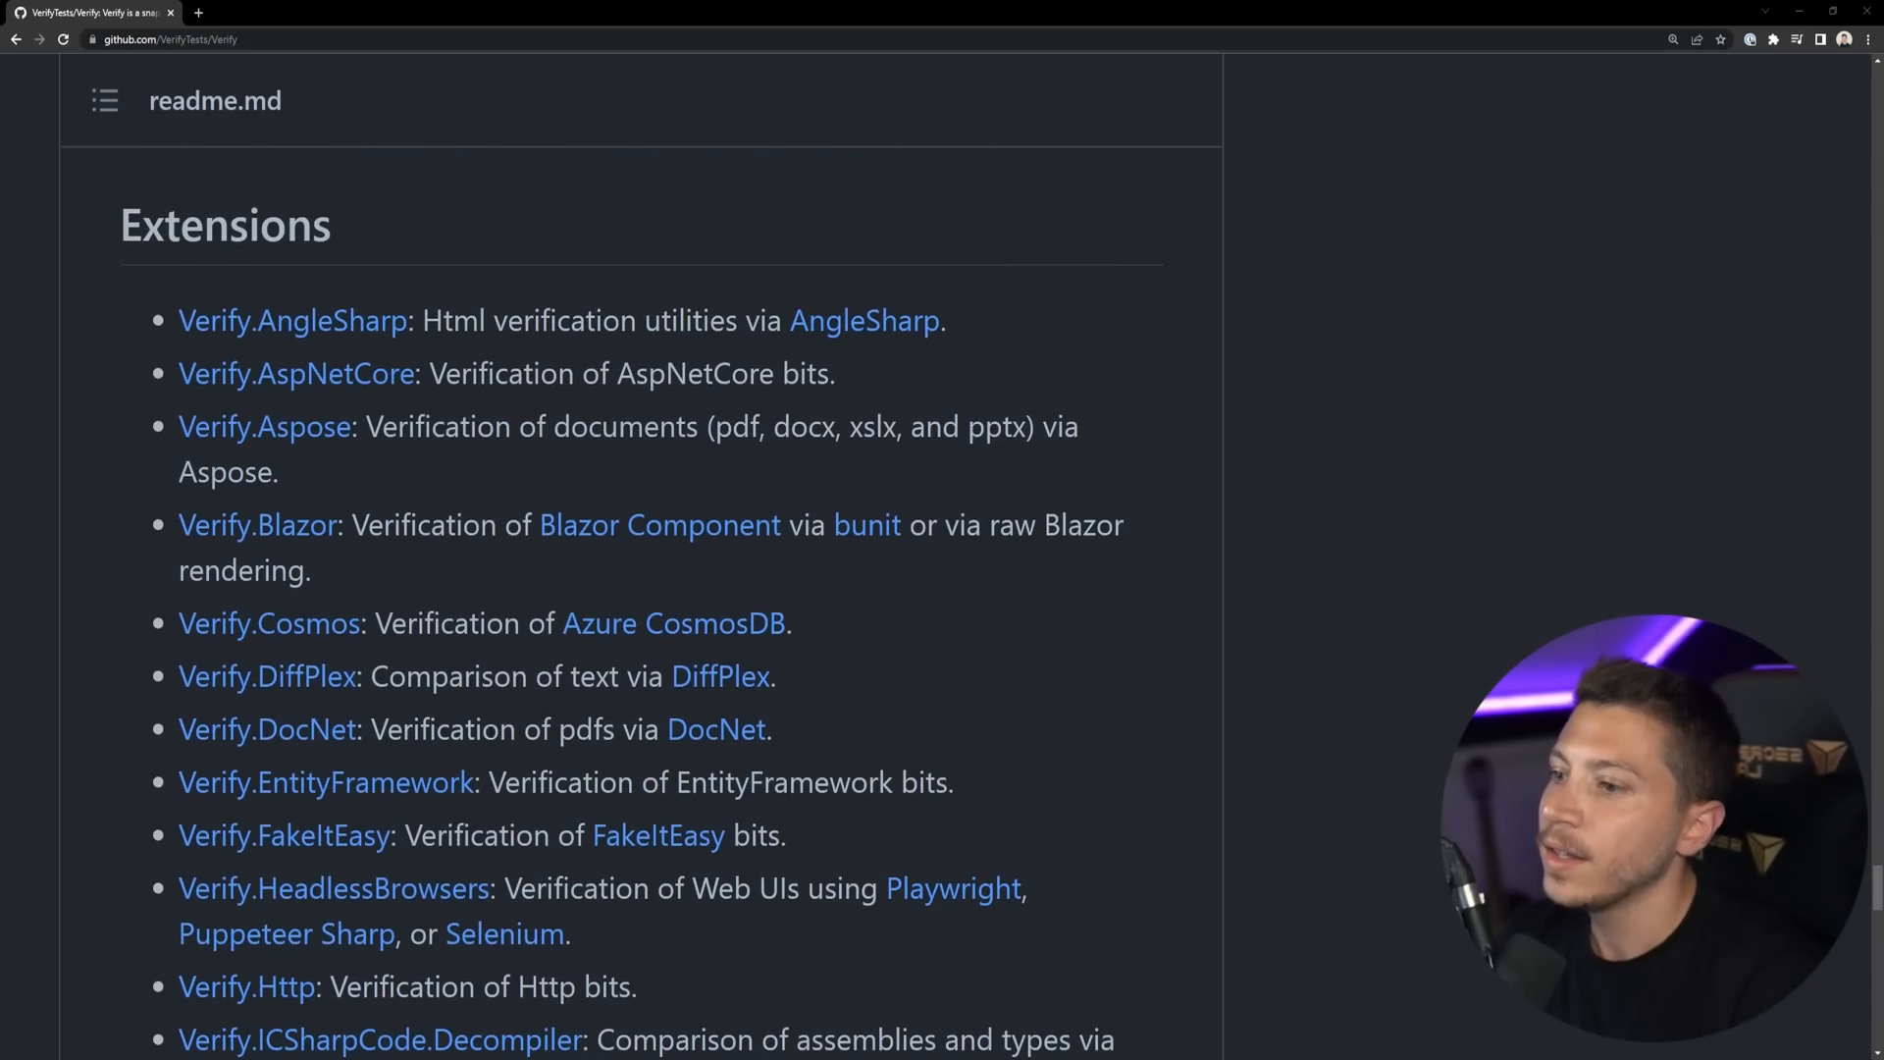
{"action": "double_click", "coordinate": [695, 374]}
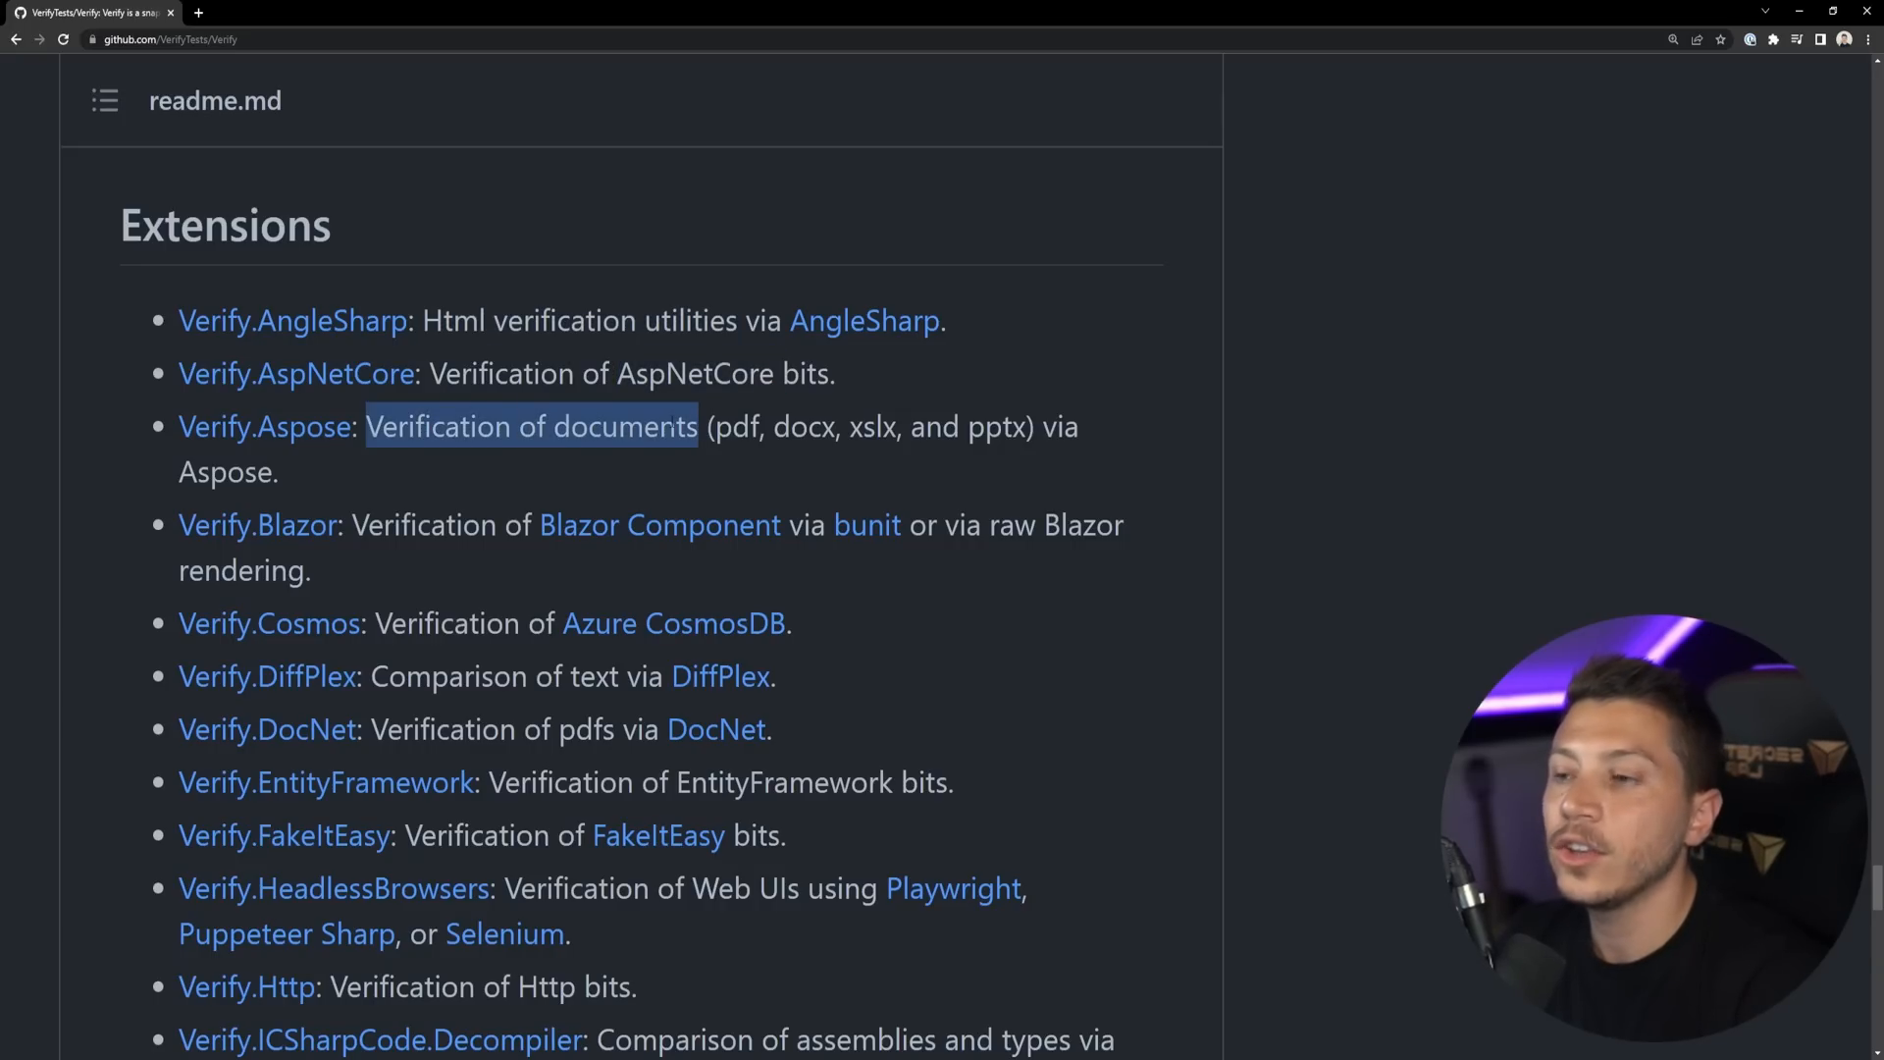
Scroll further down the readme through the list of Verify extensions.
{"action": "scroll", "scroll_direction": "down", "scroll_amount": 3}
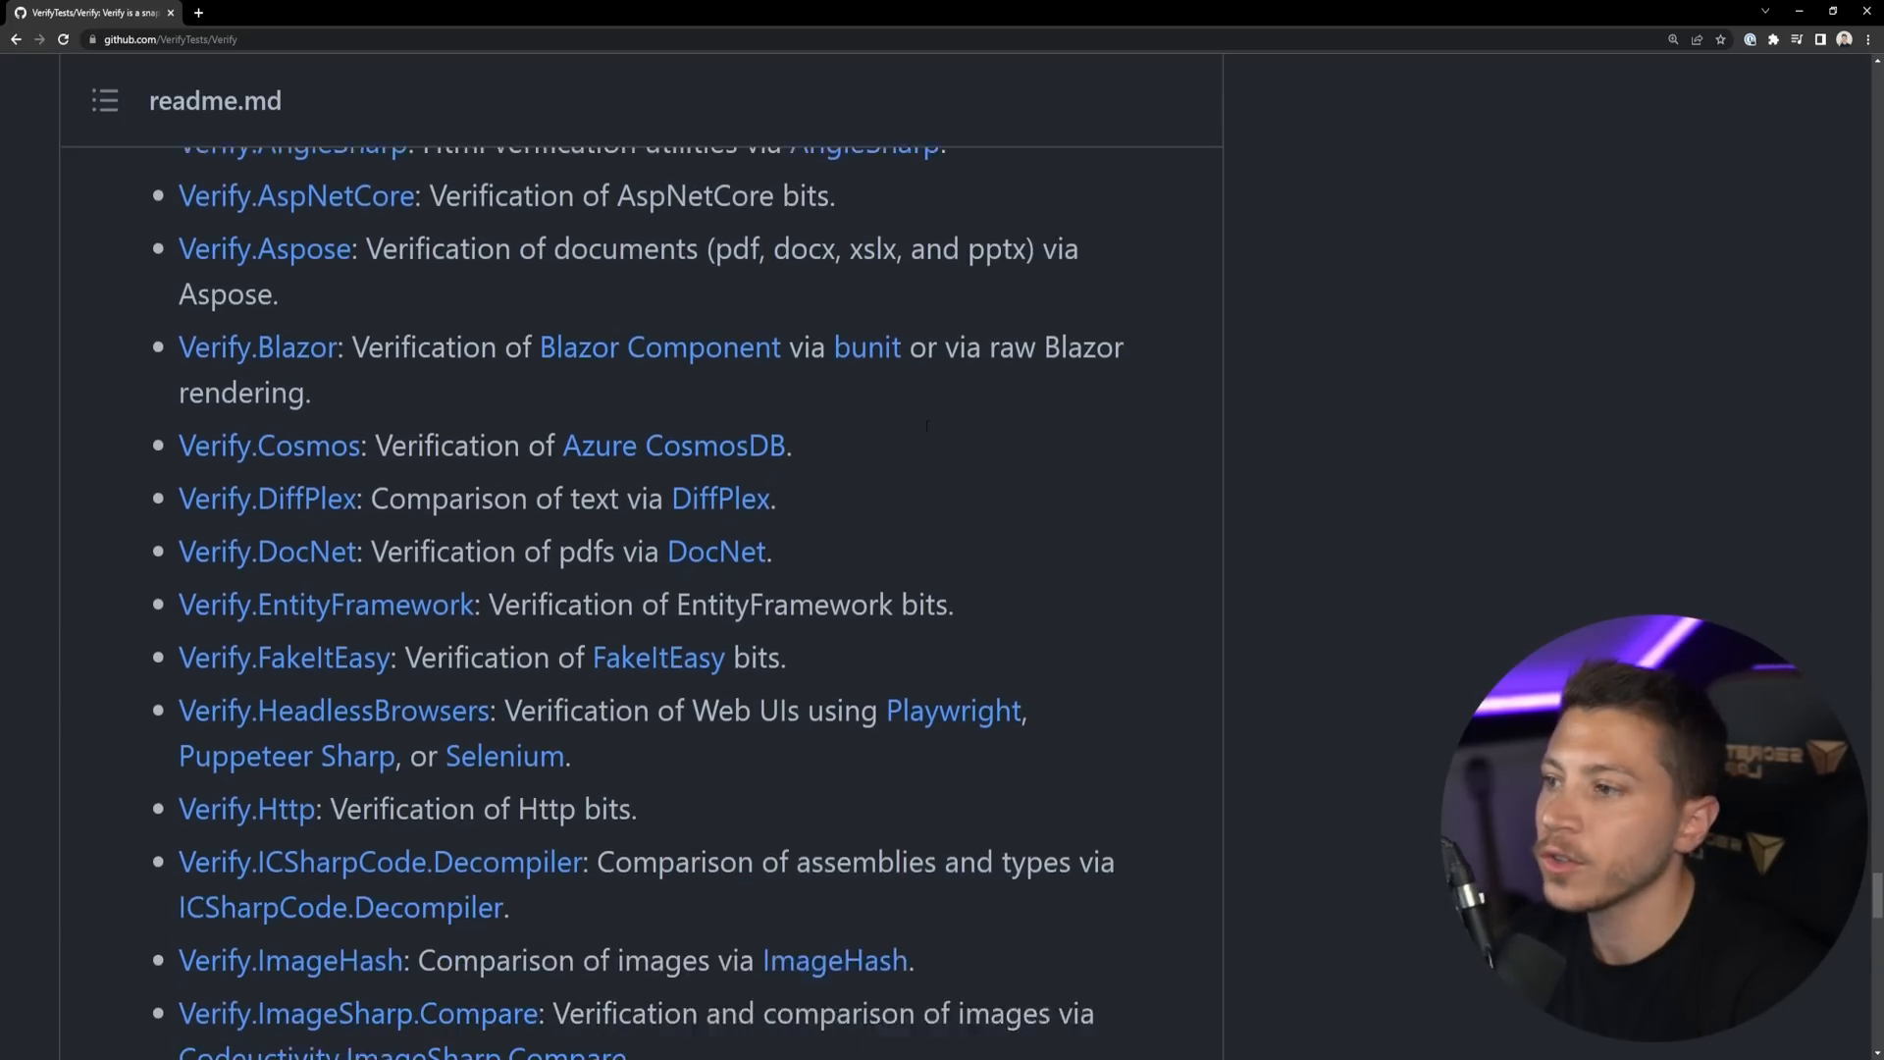
{"action": "scroll", "scroll_direction": "down", "scroll_amount": 3}
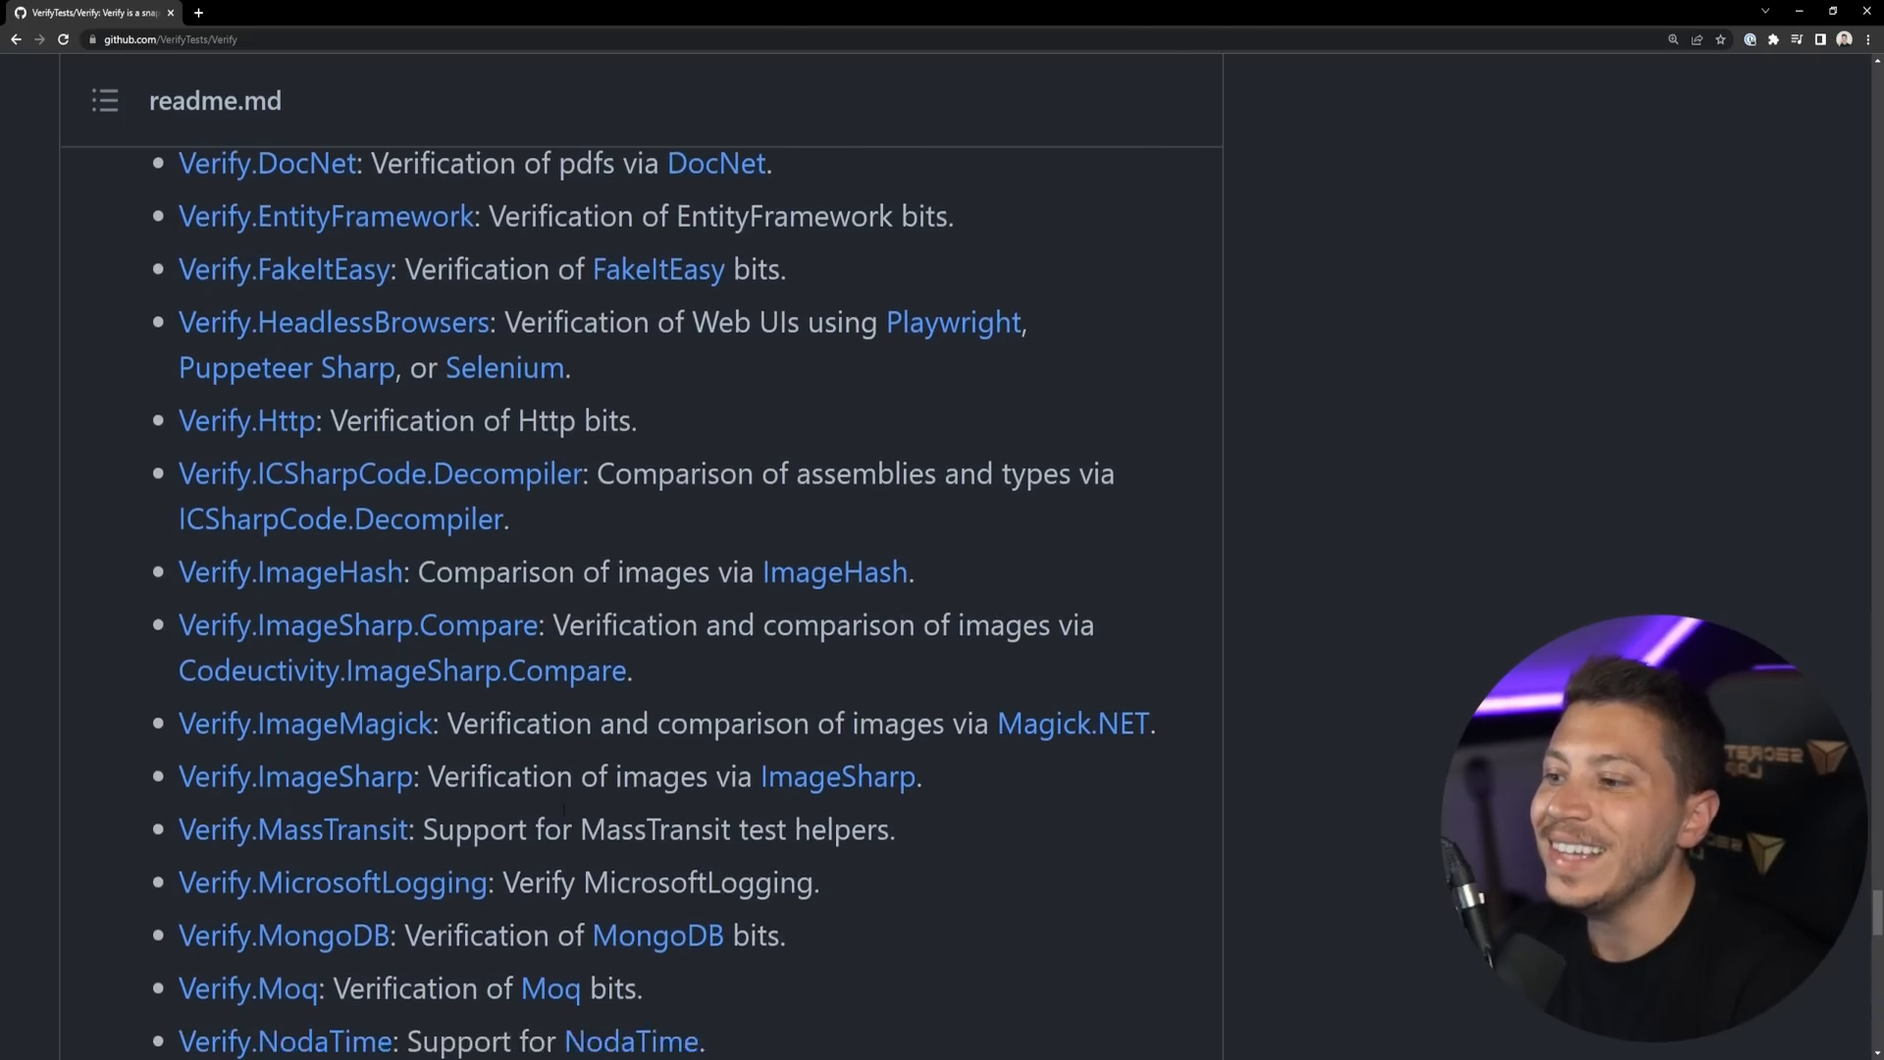
{"action": "scroll", "scroll_direction": "down", "scroll_amount": 3}
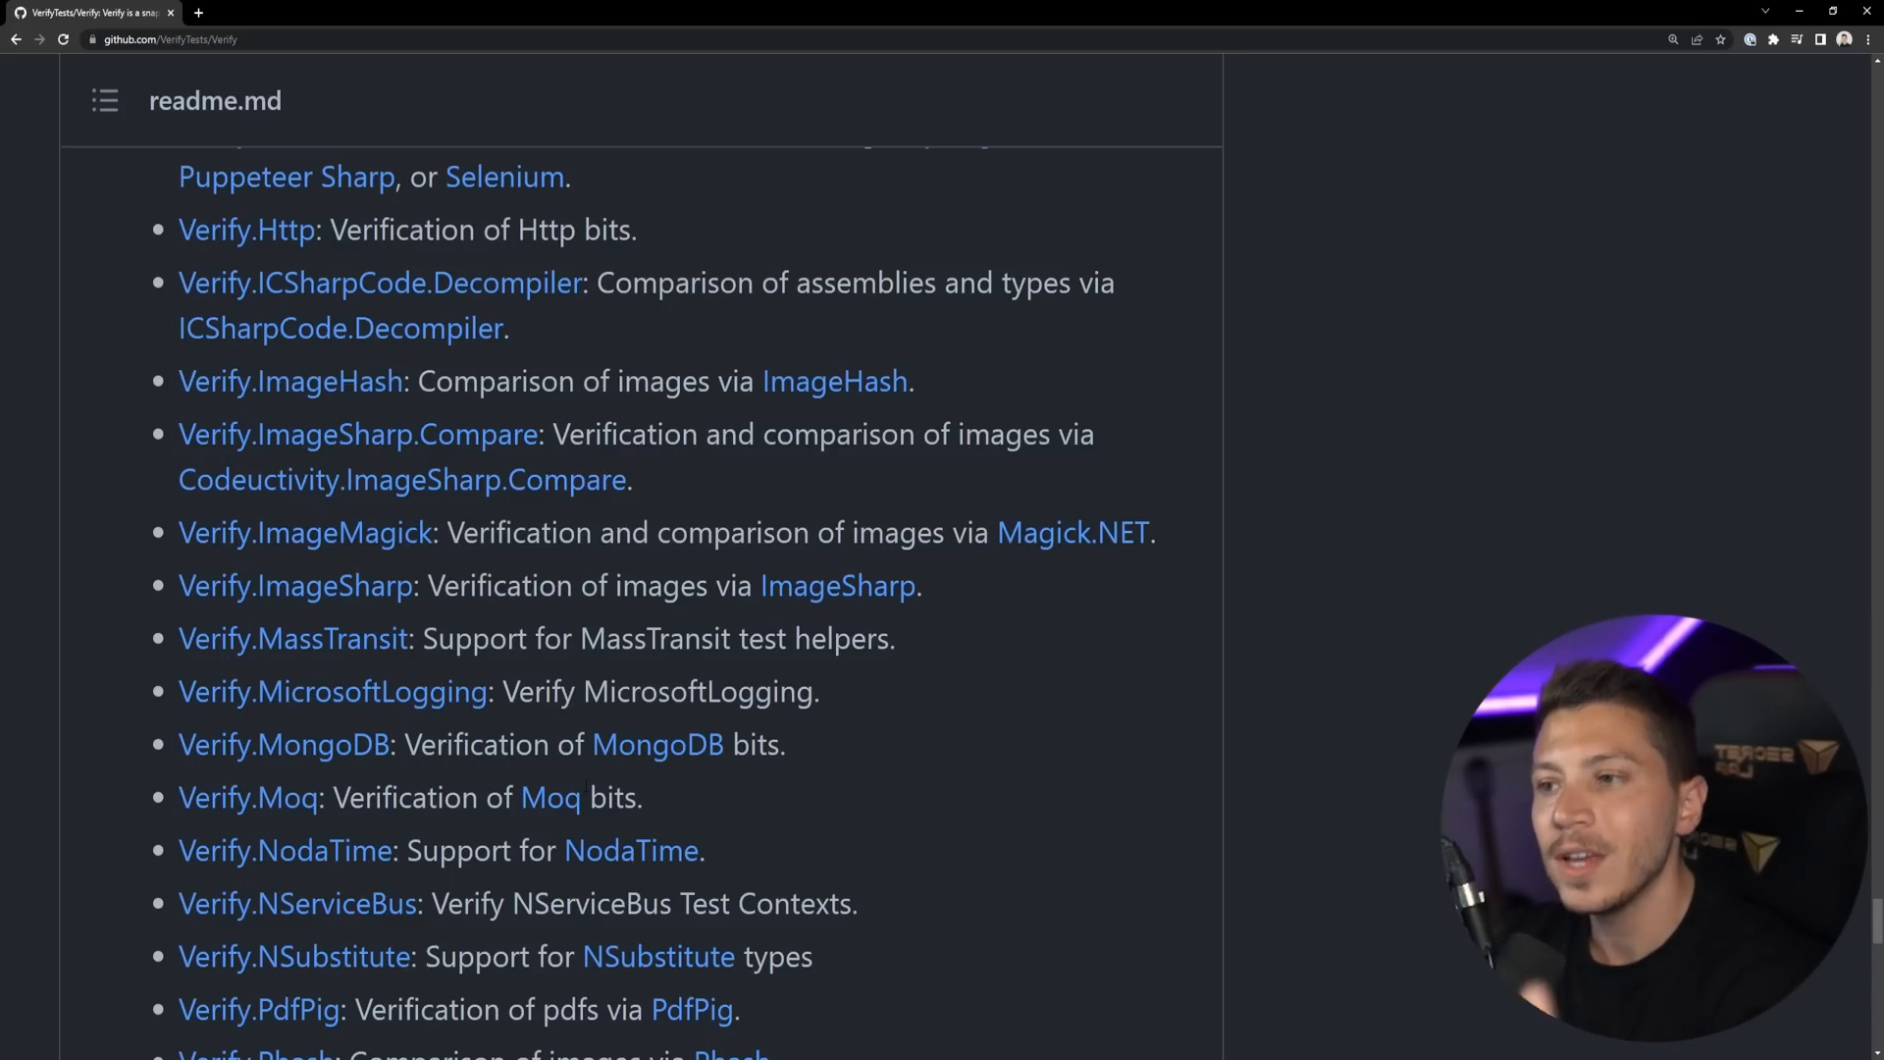
{"action": "scroll", "scroll_direction": "down", "scroll_amount": 3}
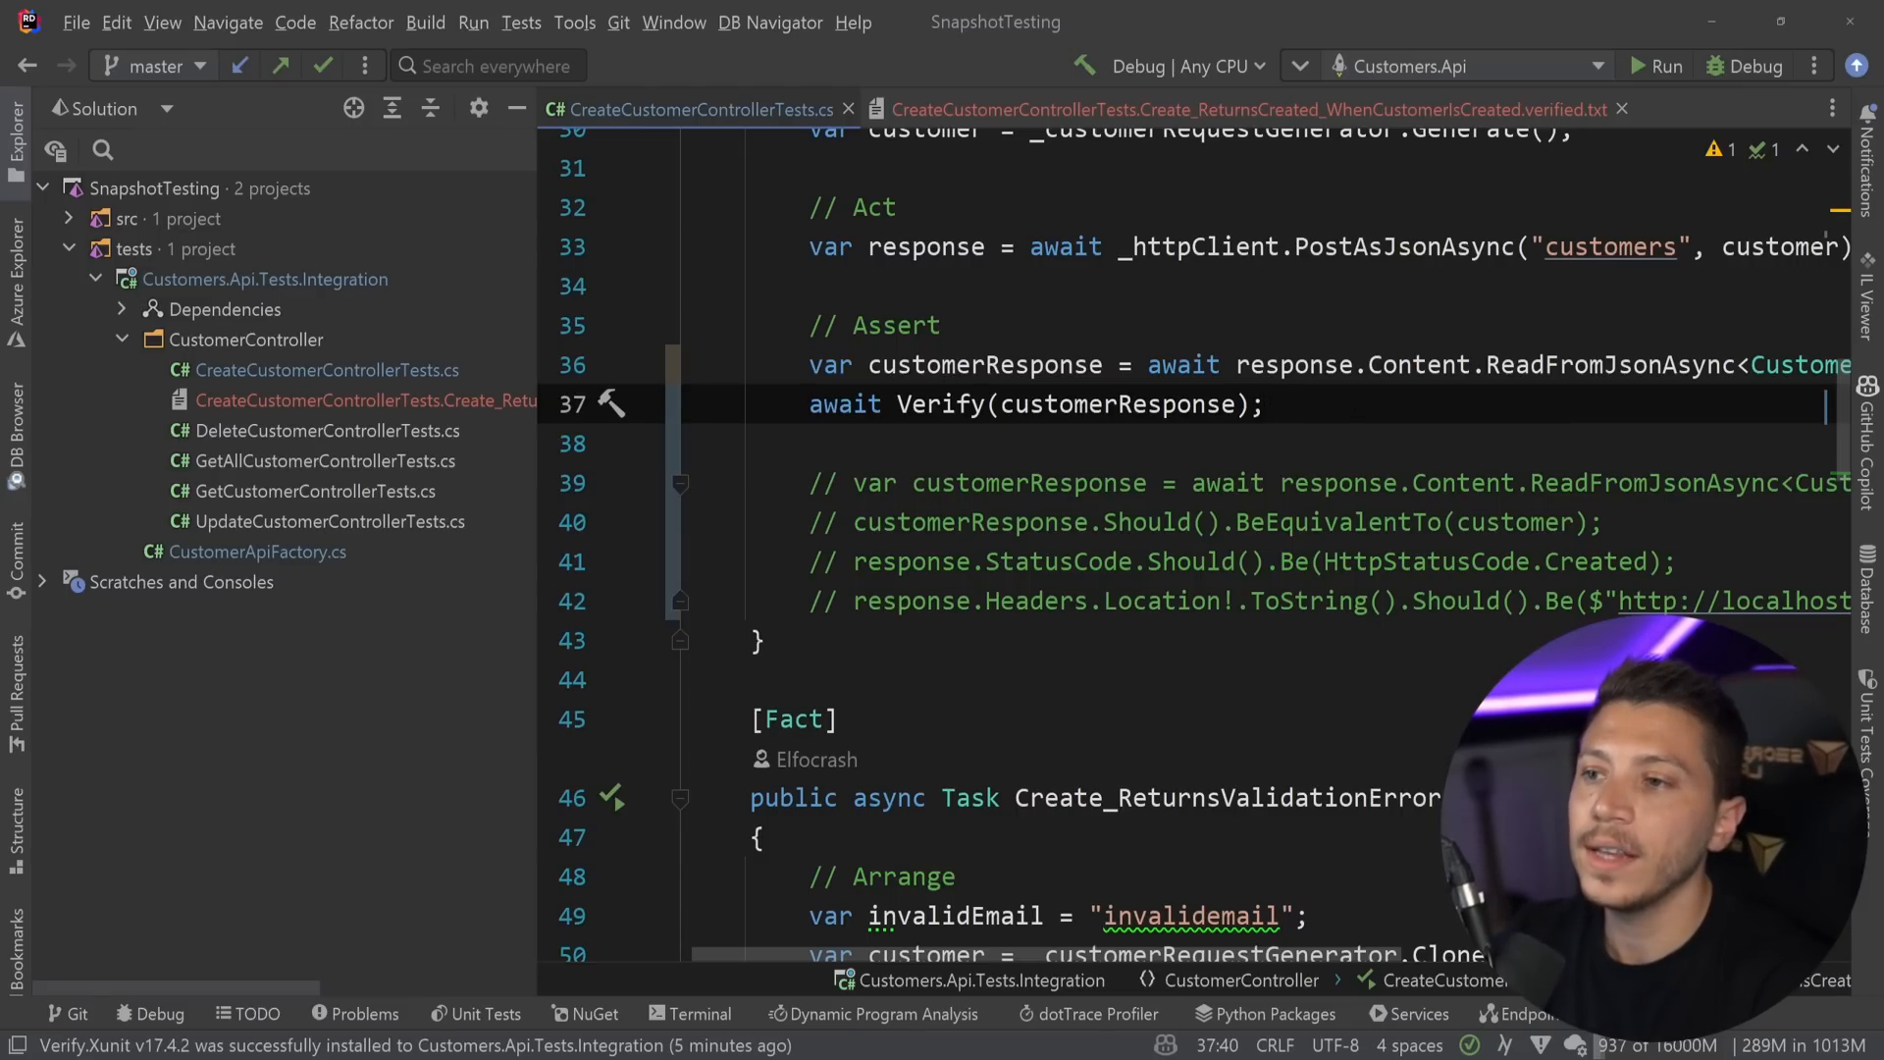
Change the assertion on line 37 to await Verify(new { response, customerResponse }).
{"action": "double_click", "coordinate": [982, 364]}
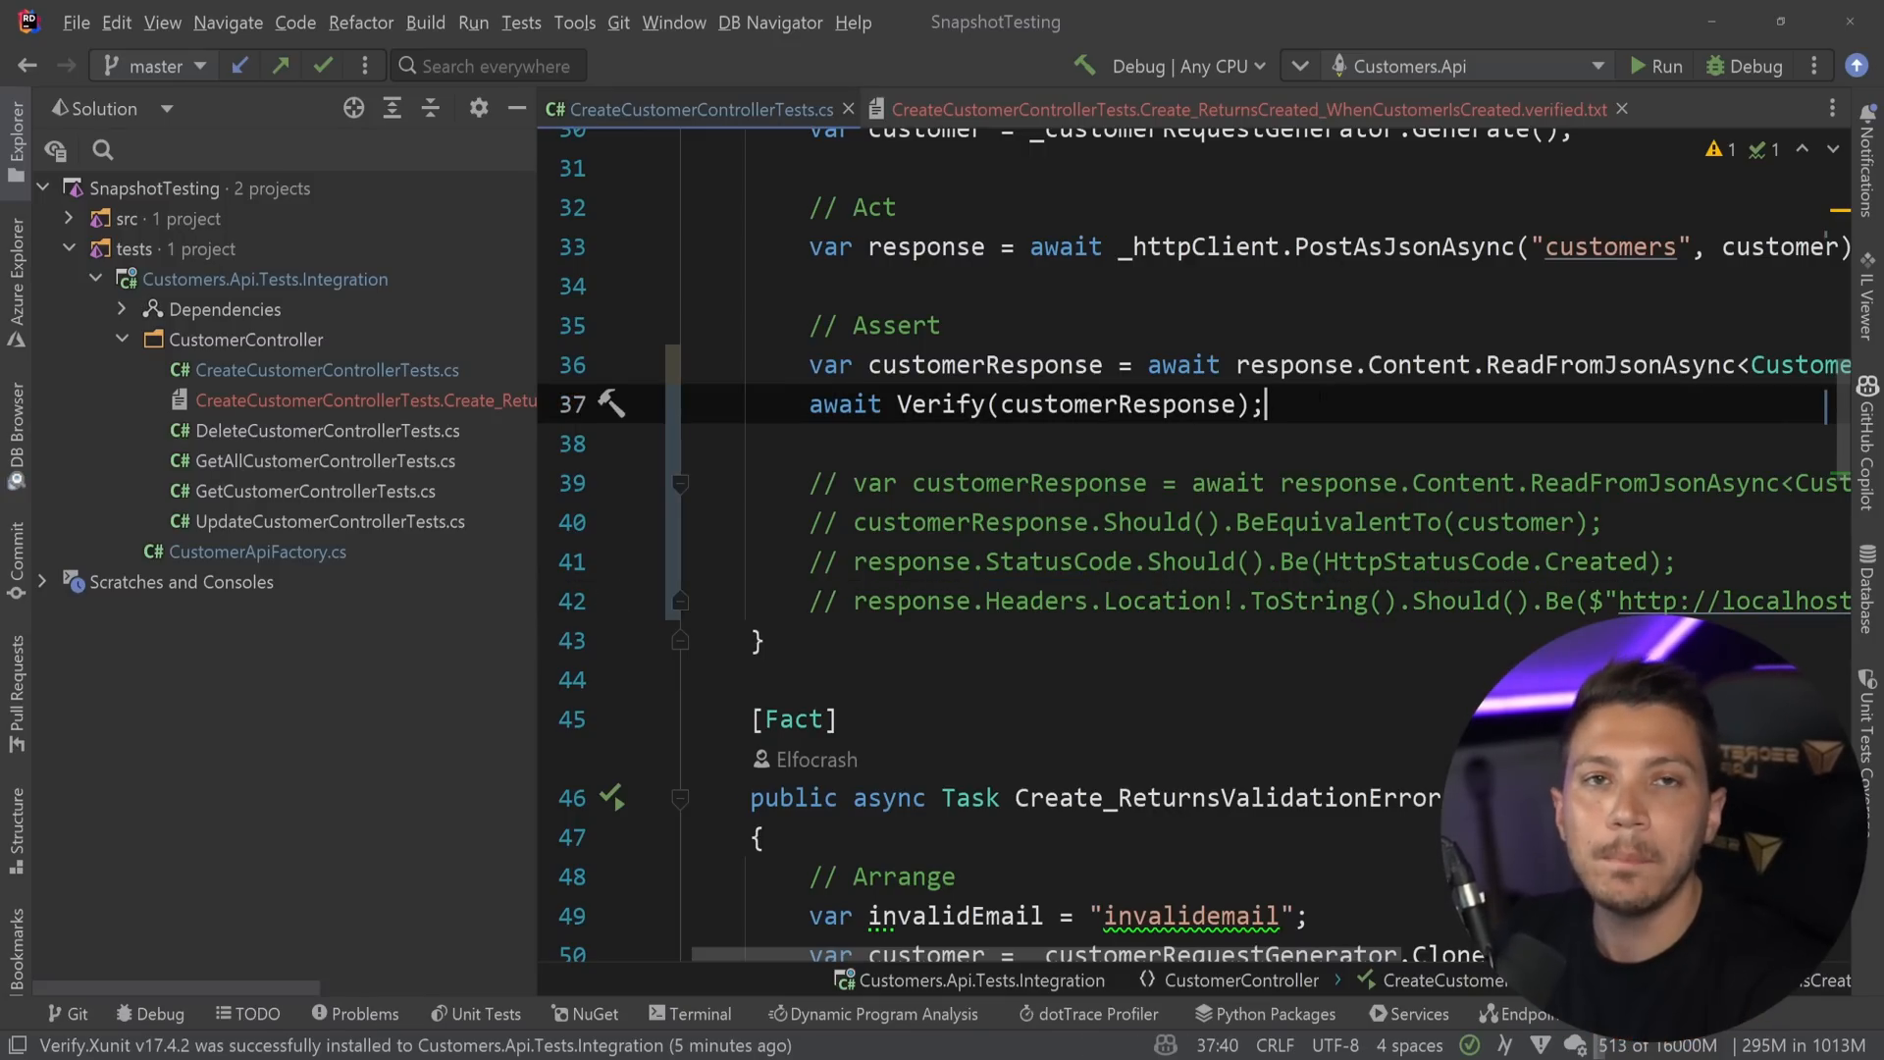
{"action": "key", "text": "Backspace"}
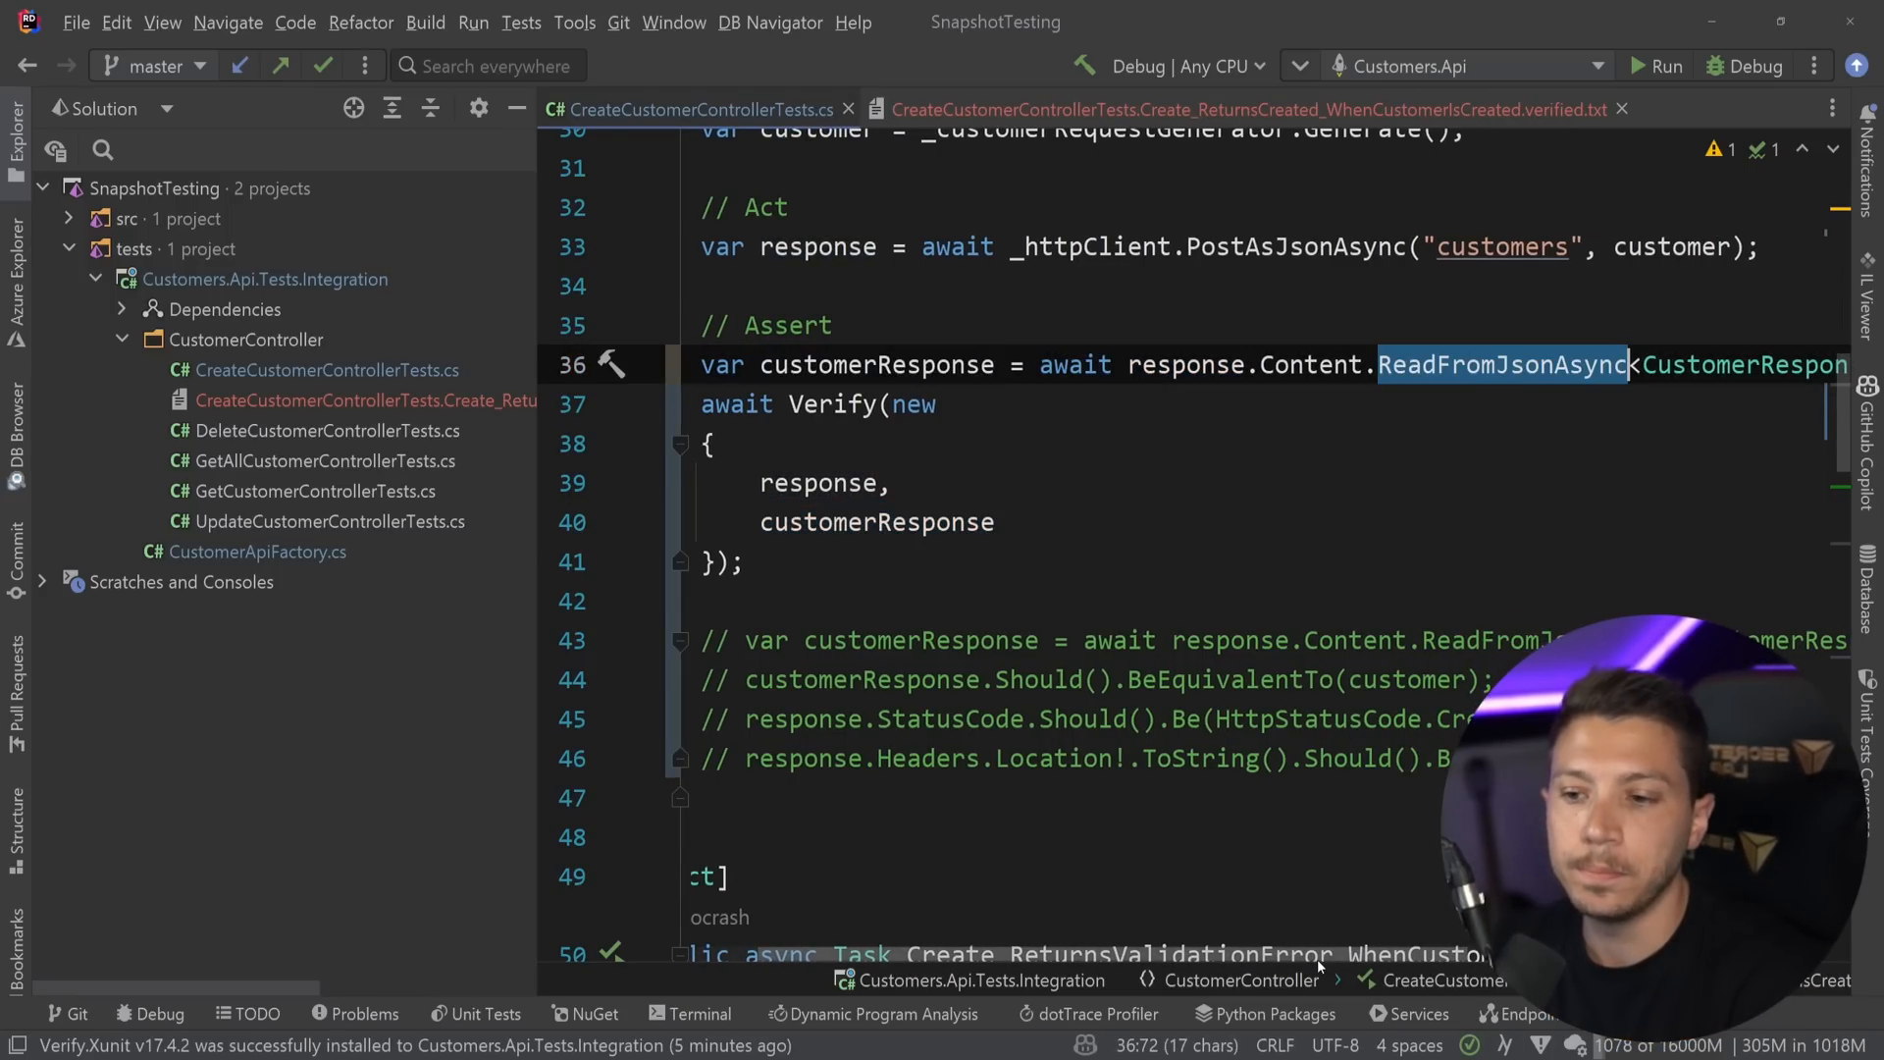
{"action": "scroll", "scroll_direction": "up", "scroll_amount": 3}
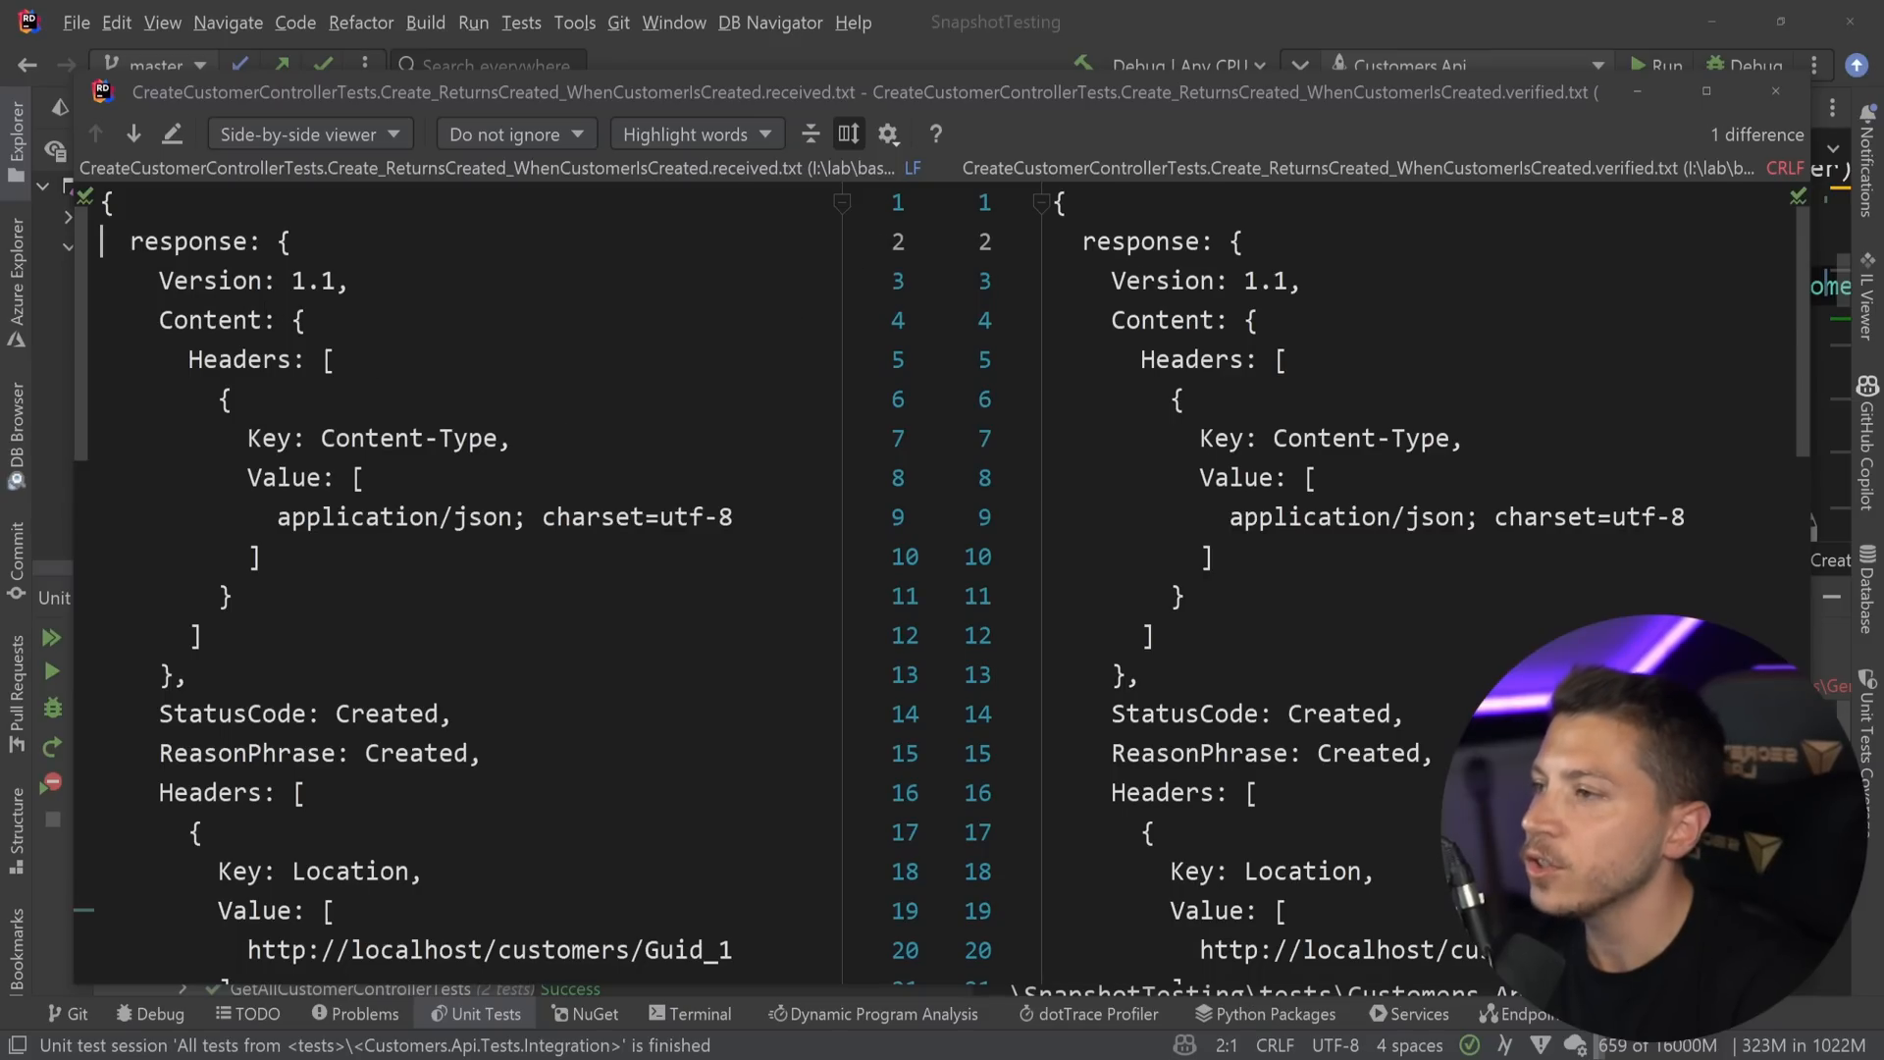
Scroll the received-vs-verified diff showing Created status, Location header and request message.
{"action": "scroll", "scroll_direction": "down", "scroll_amount": 3}
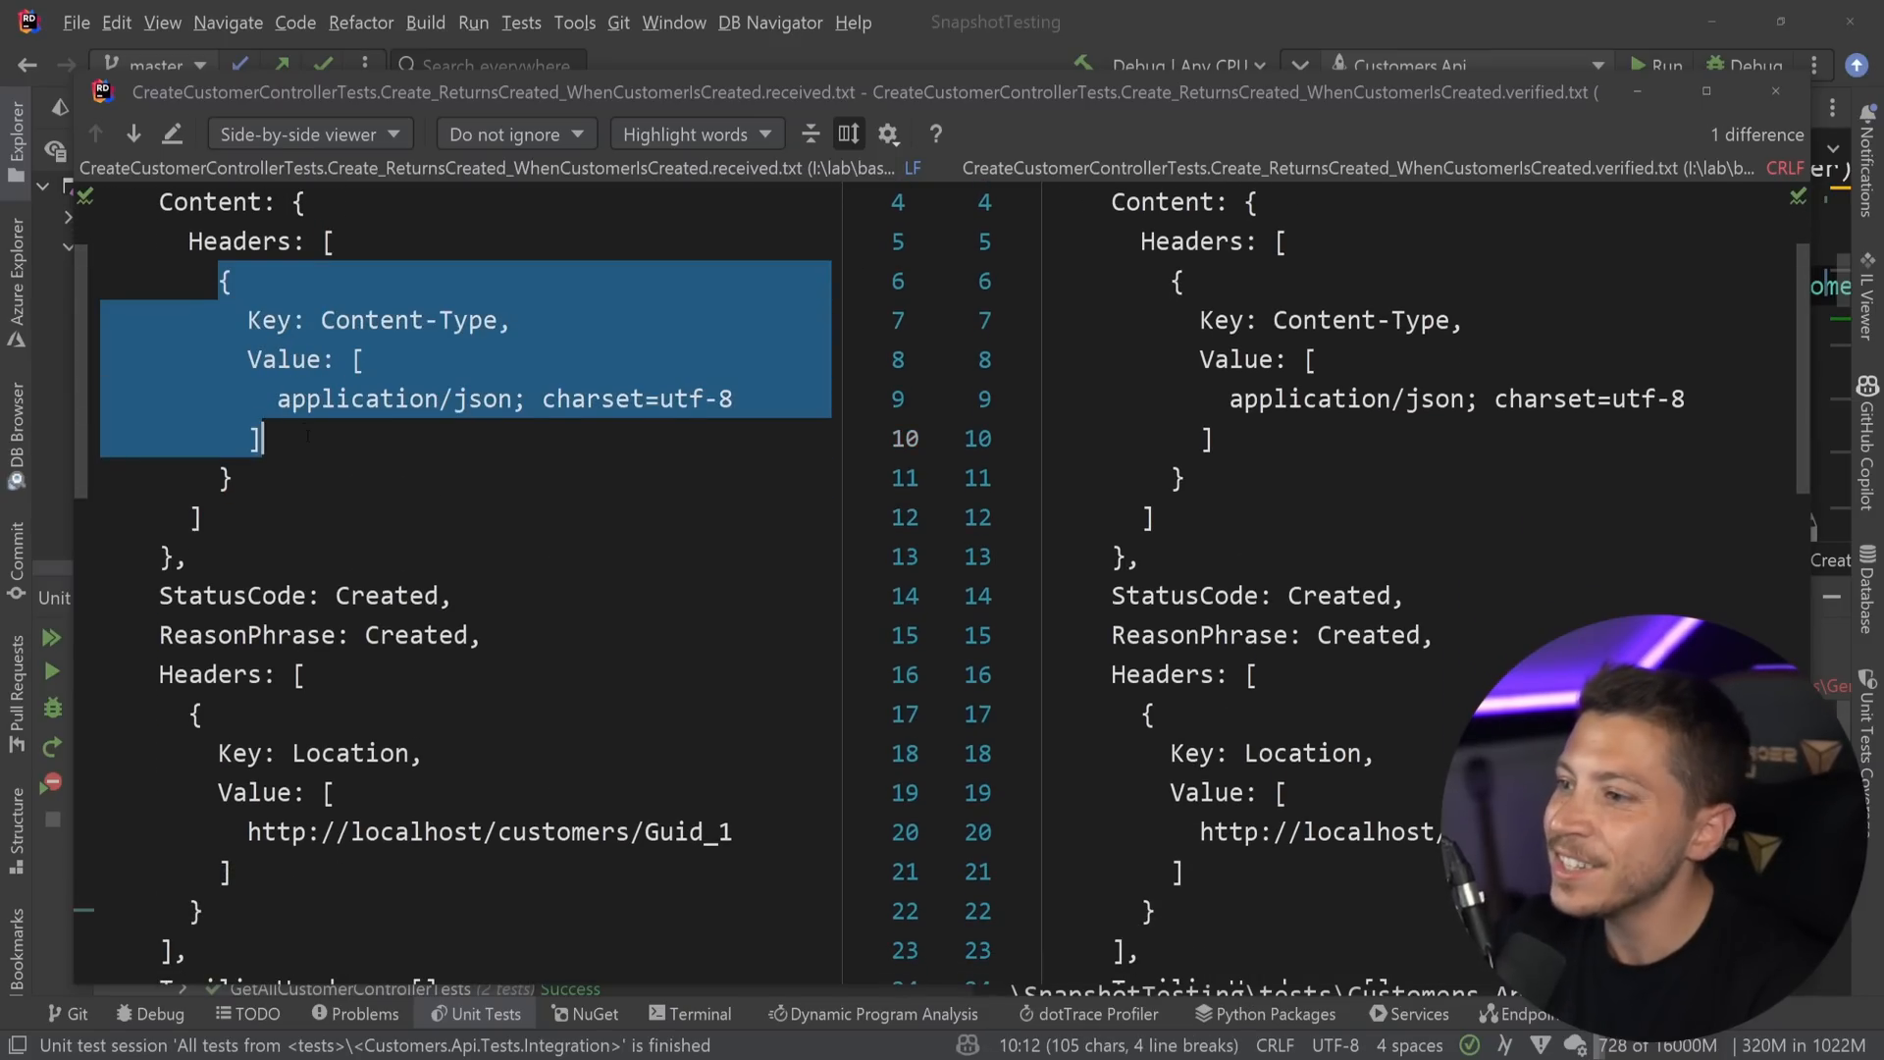
{"action": "scroll", "scroll_direction": "down", "scroll_amount": 3}
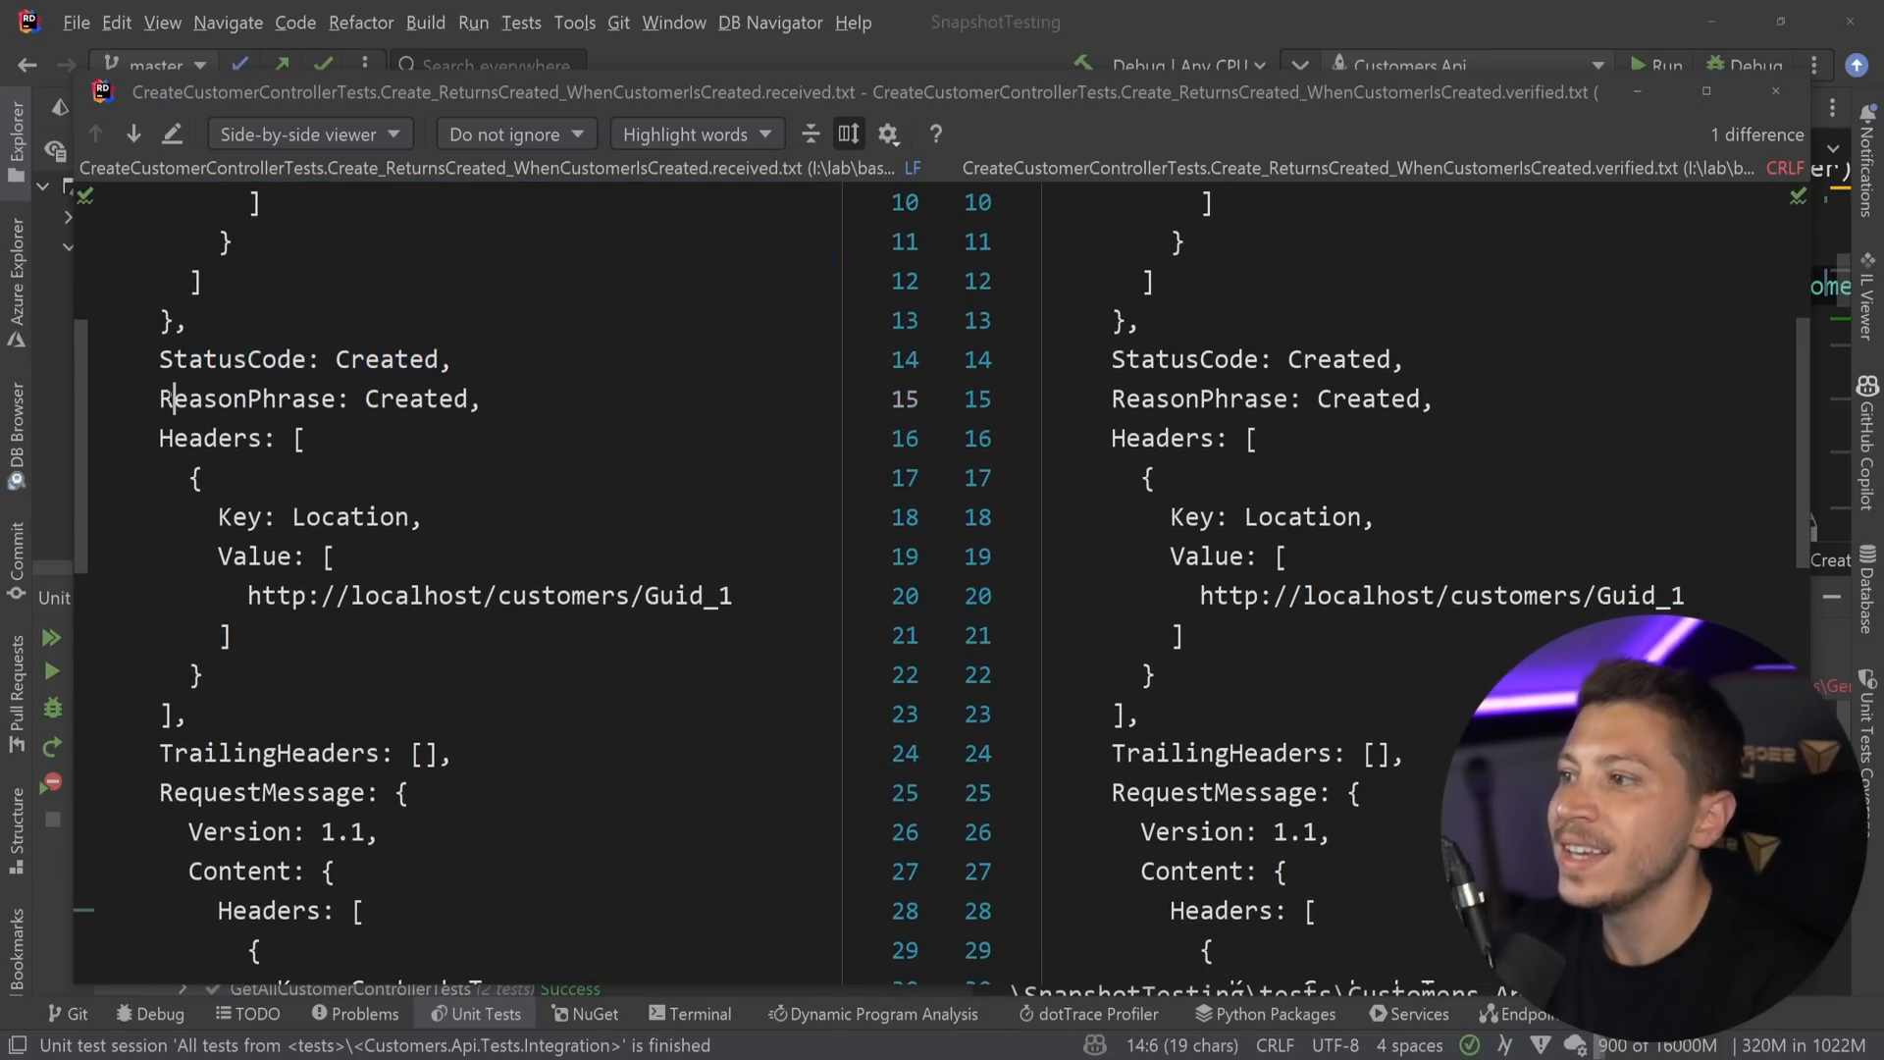
{"action": "scroll", "scroll_direction": "down", "scroll_amount": 3}
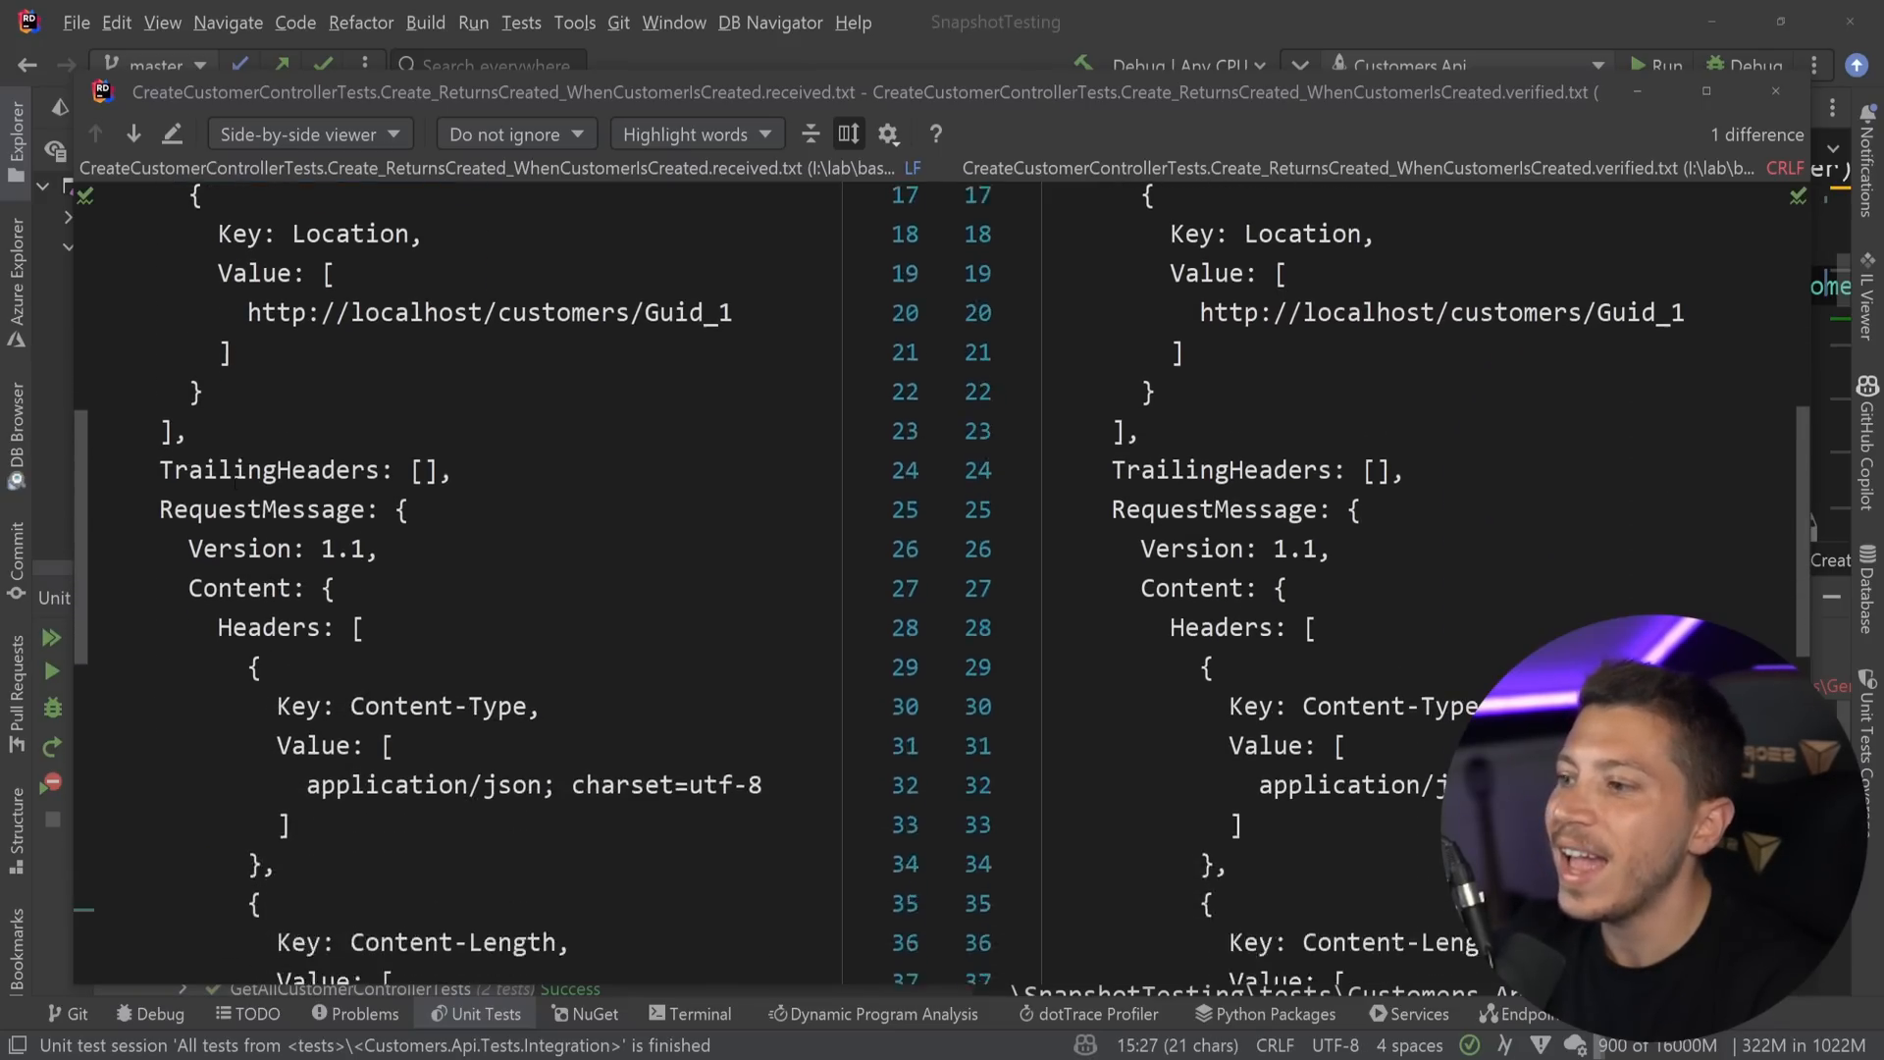
{"action": "scroll", "scroll_direction": "up", "scroll_amount": 3}
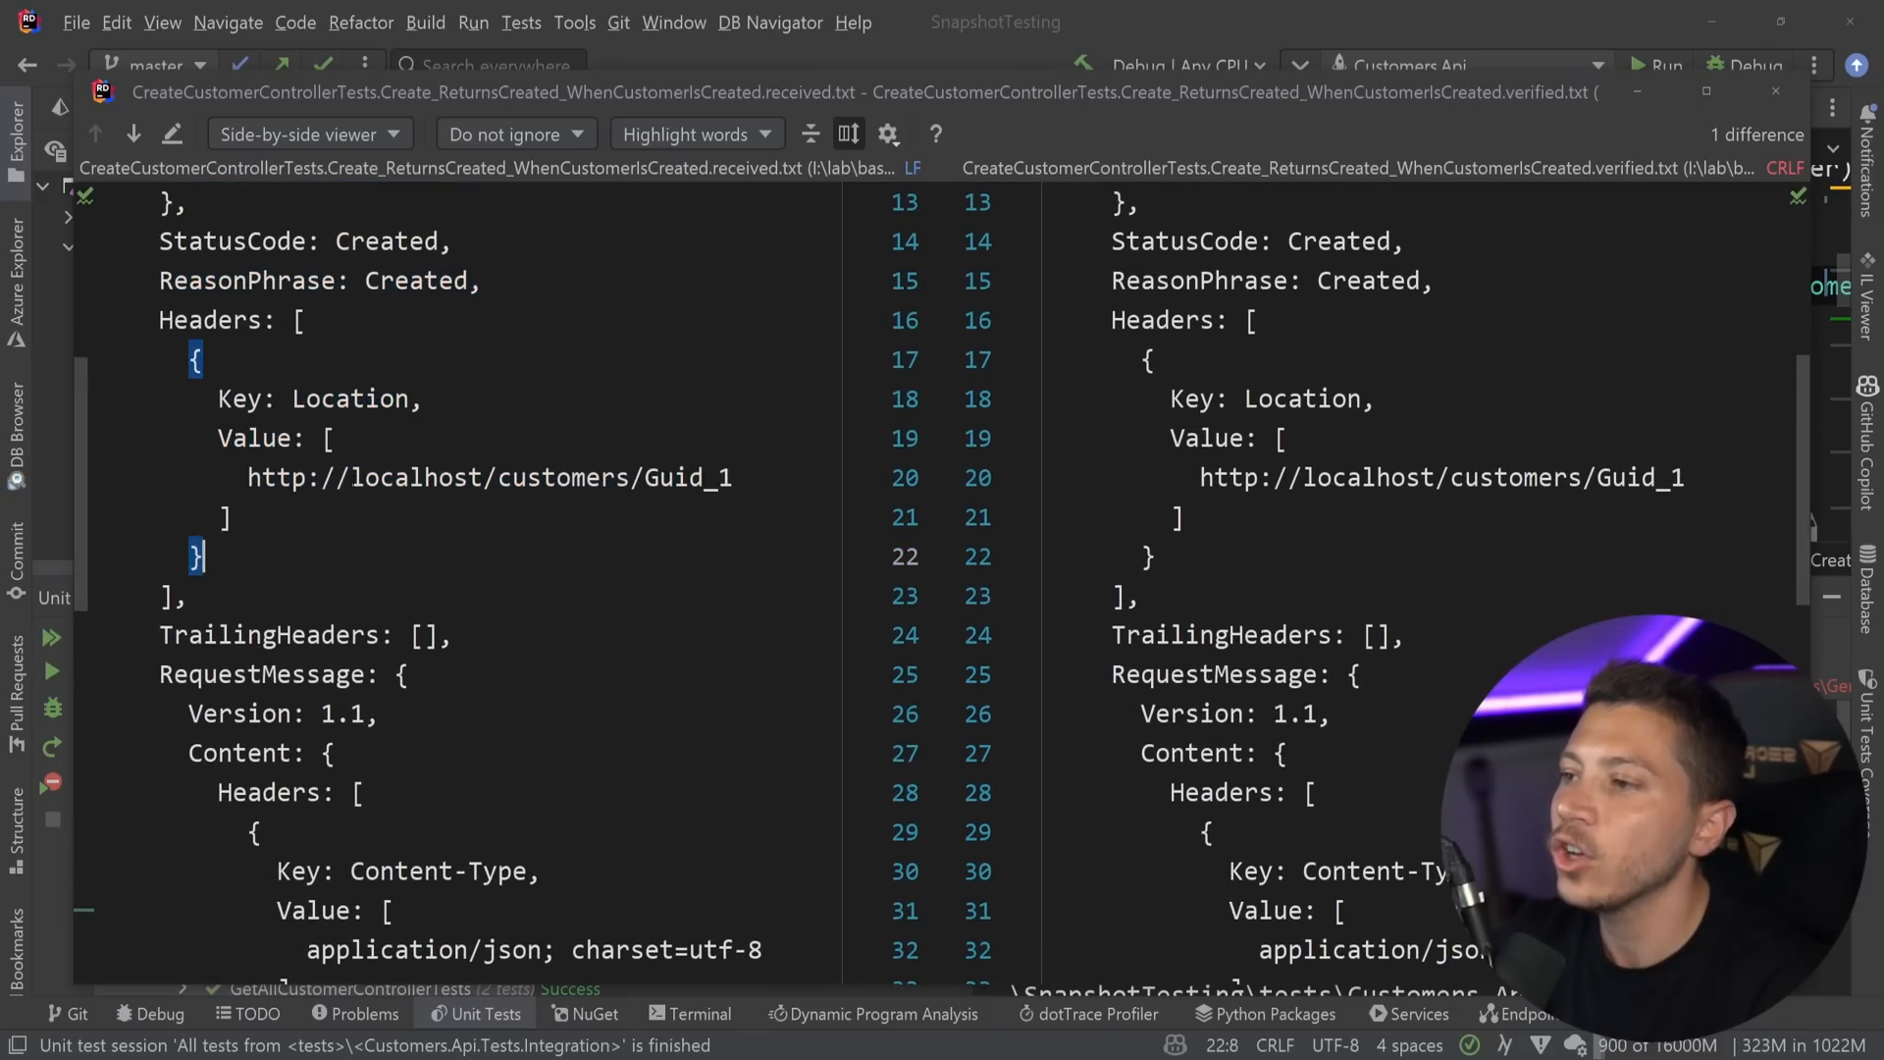
{"action": "scroll", "scroll_direction": "down", "scroll_amount": 3}
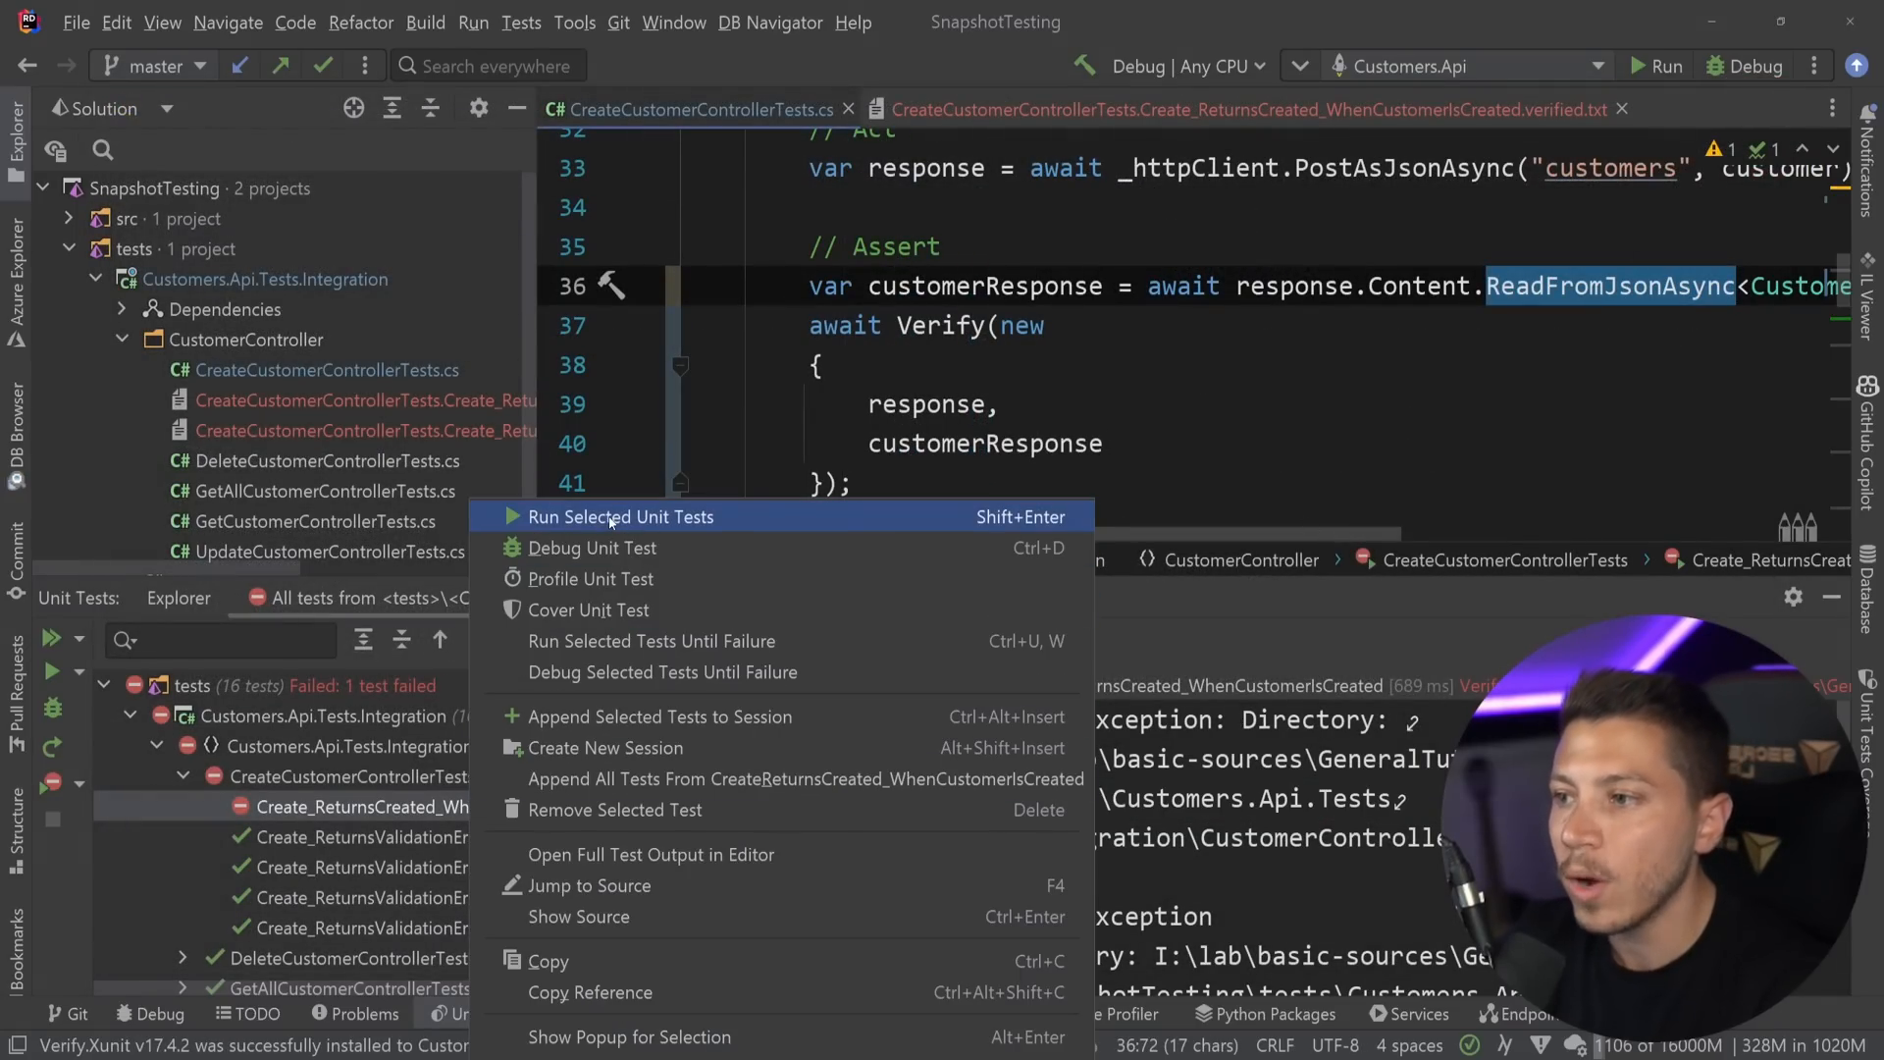
Rerun the test, append .UseDirectory() to the Verify call, and view the verified snapshot.
{"action": "left_click", "coordinate": [621, 516]}
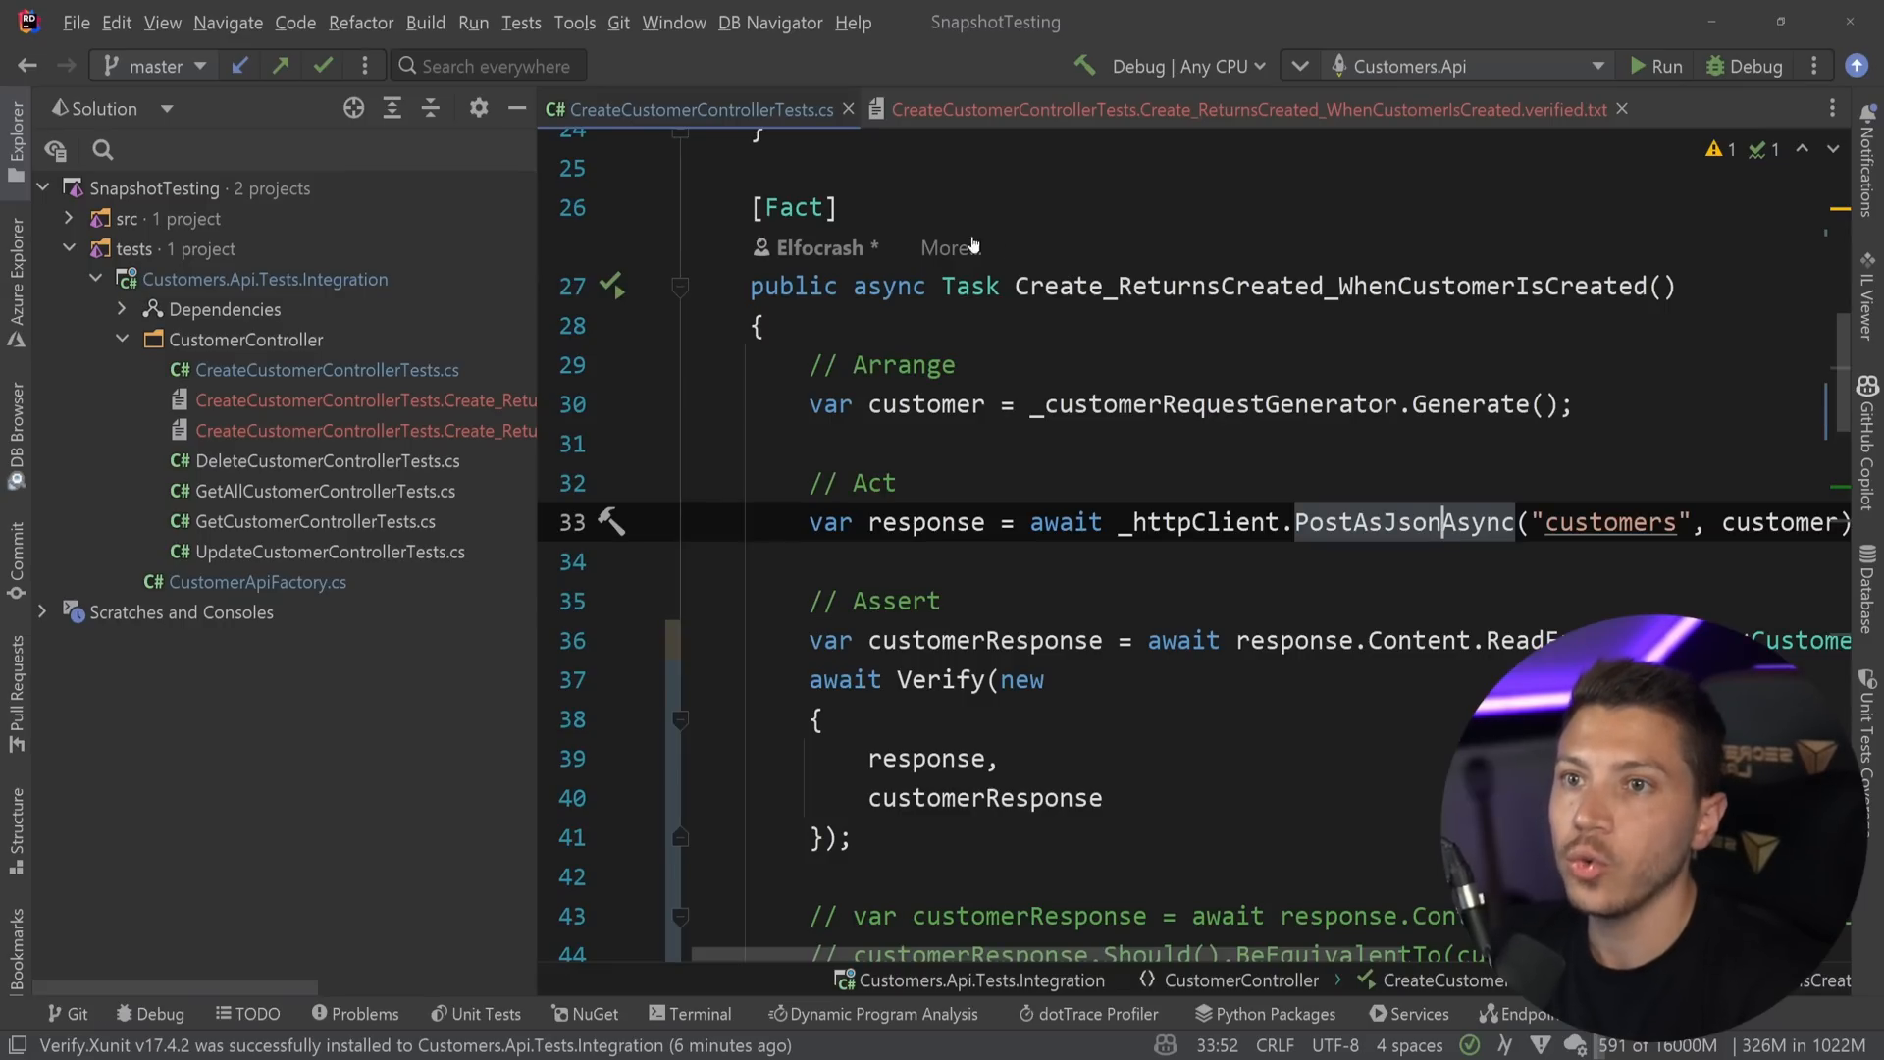
{"action": "left_click", "coordinate": [1249, 109]}
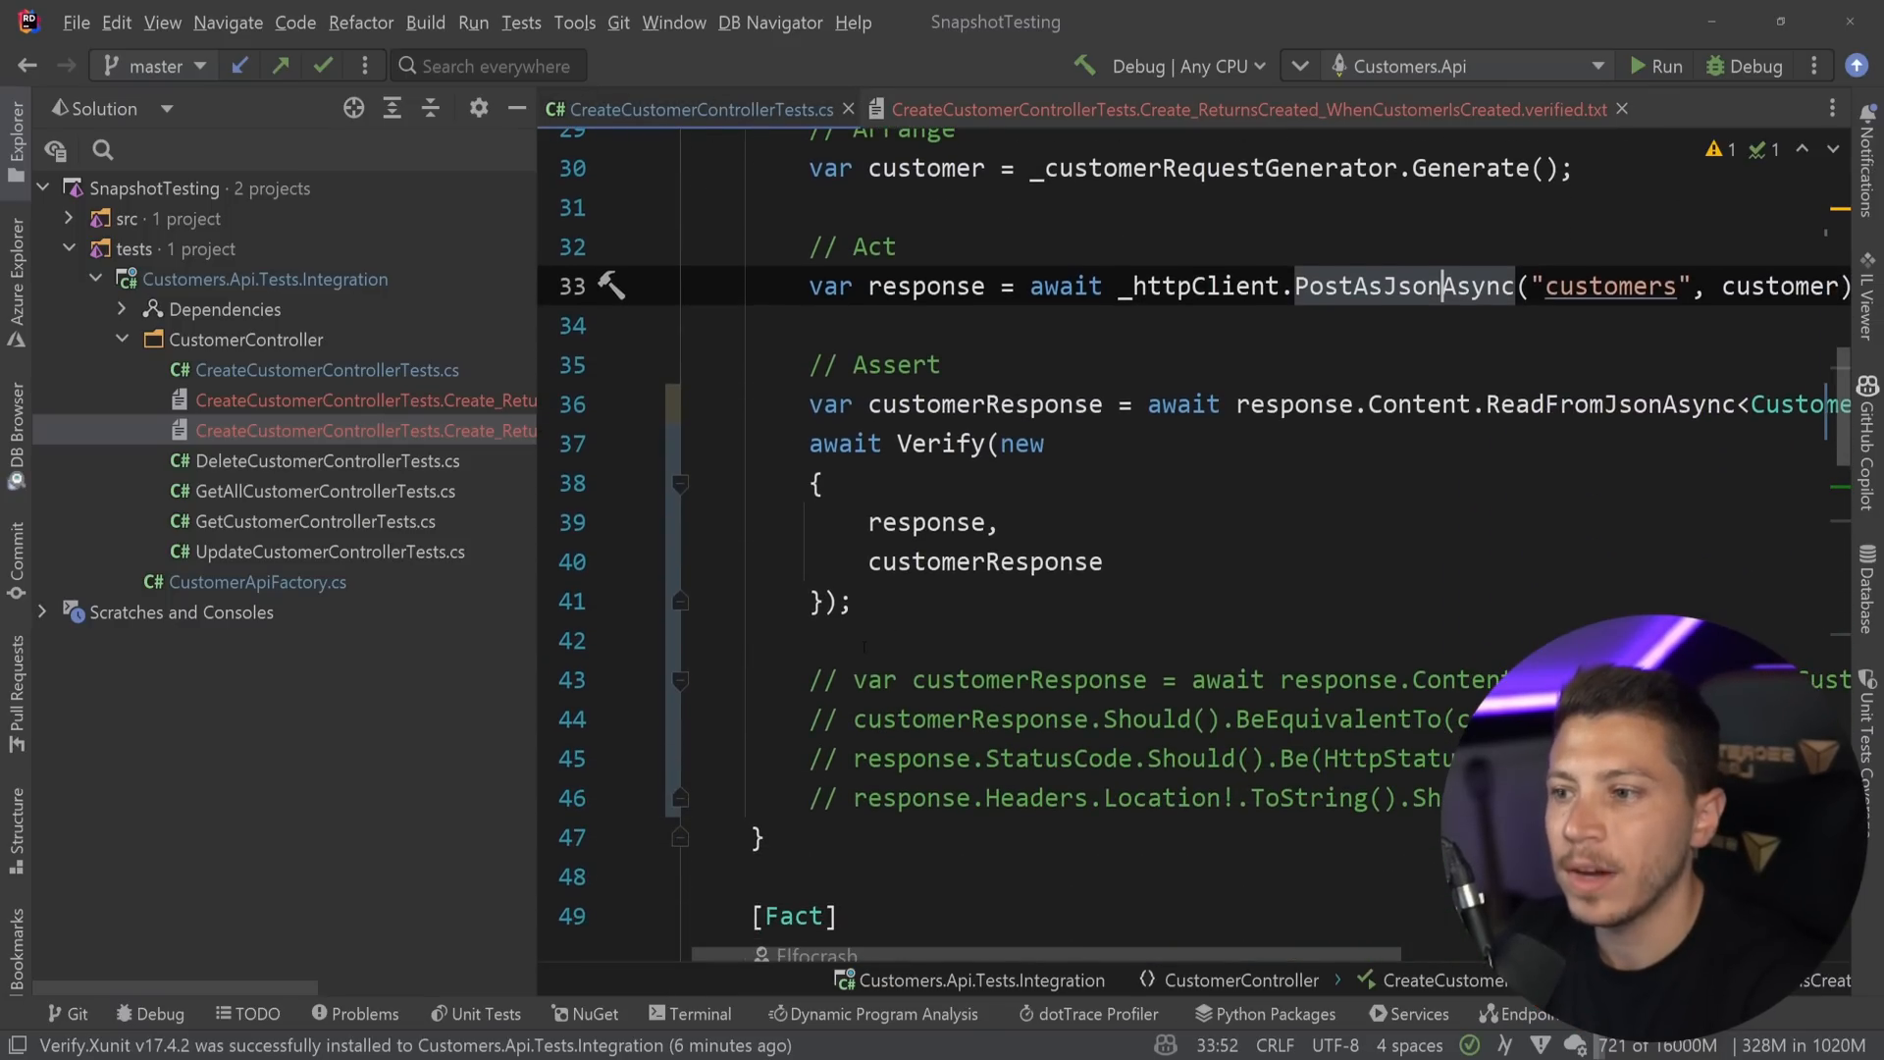
{"action": "left_click", "coordinate": [829, 601]}
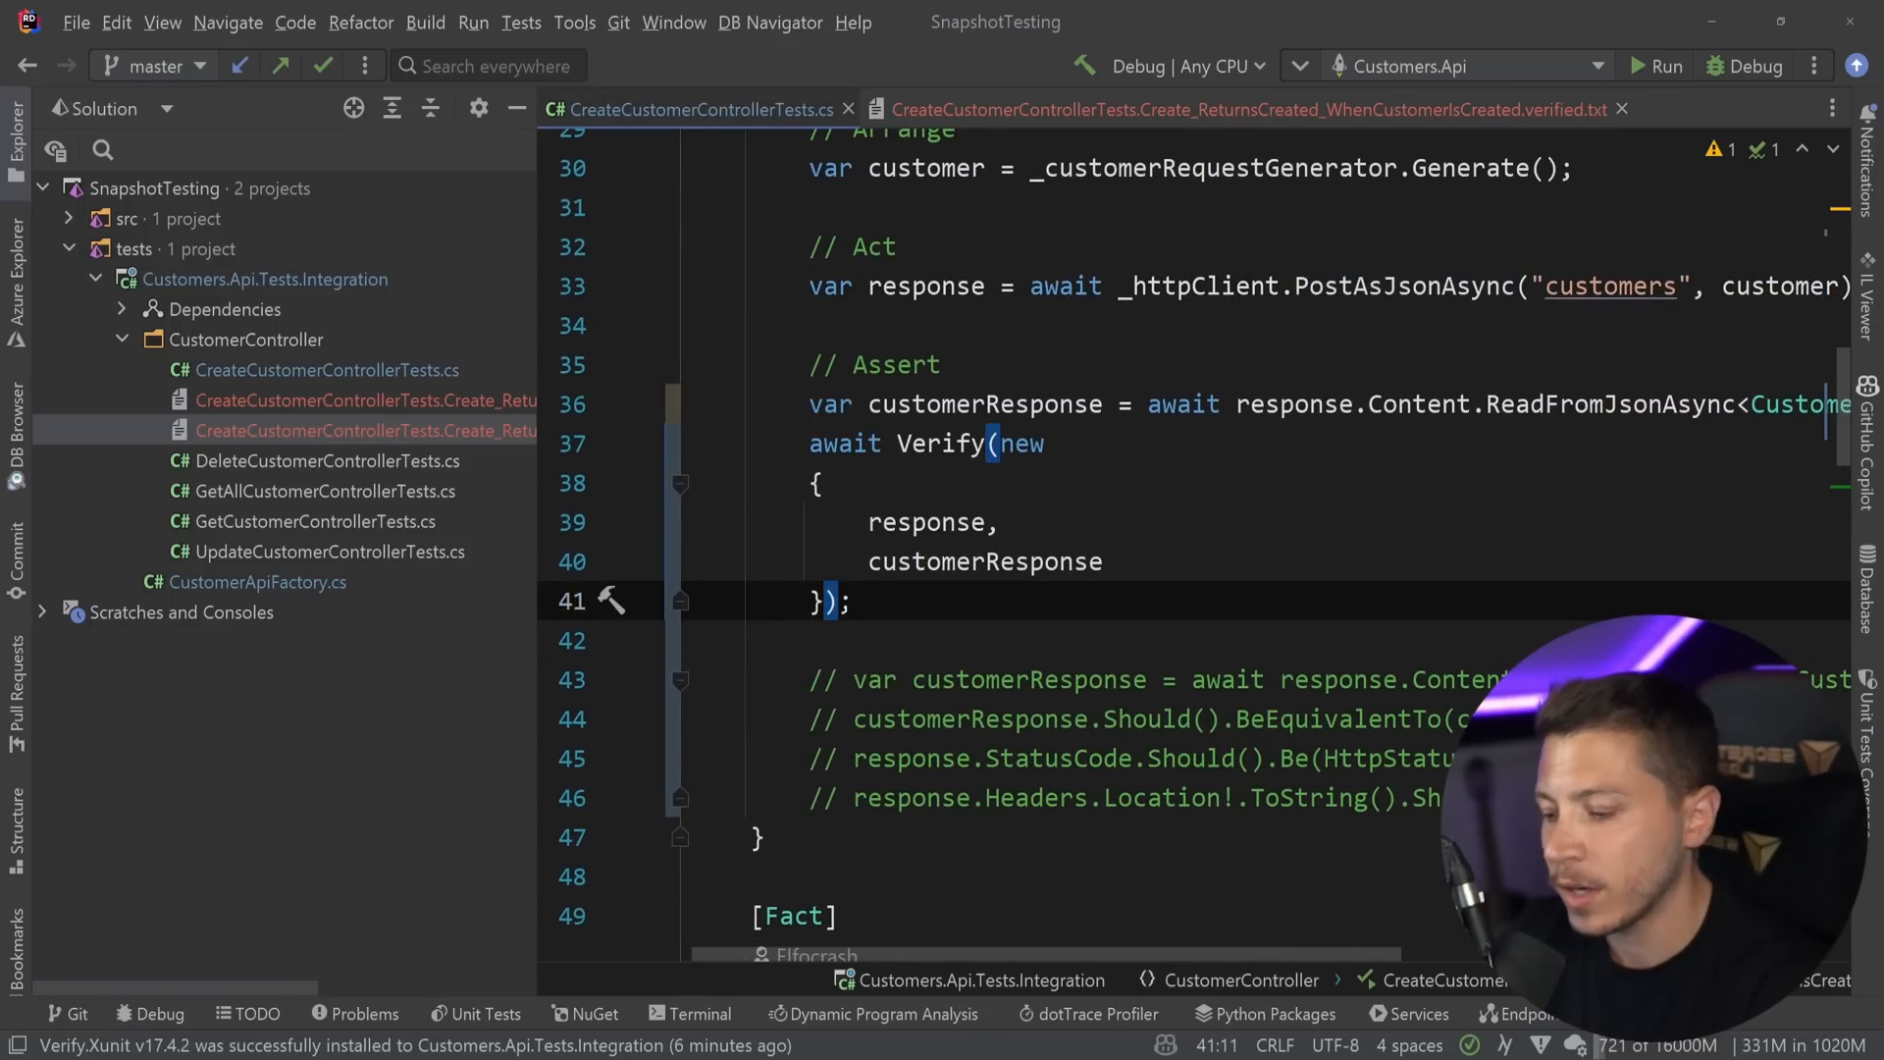
{"action": "type", "text": ".UseDirectory()"}
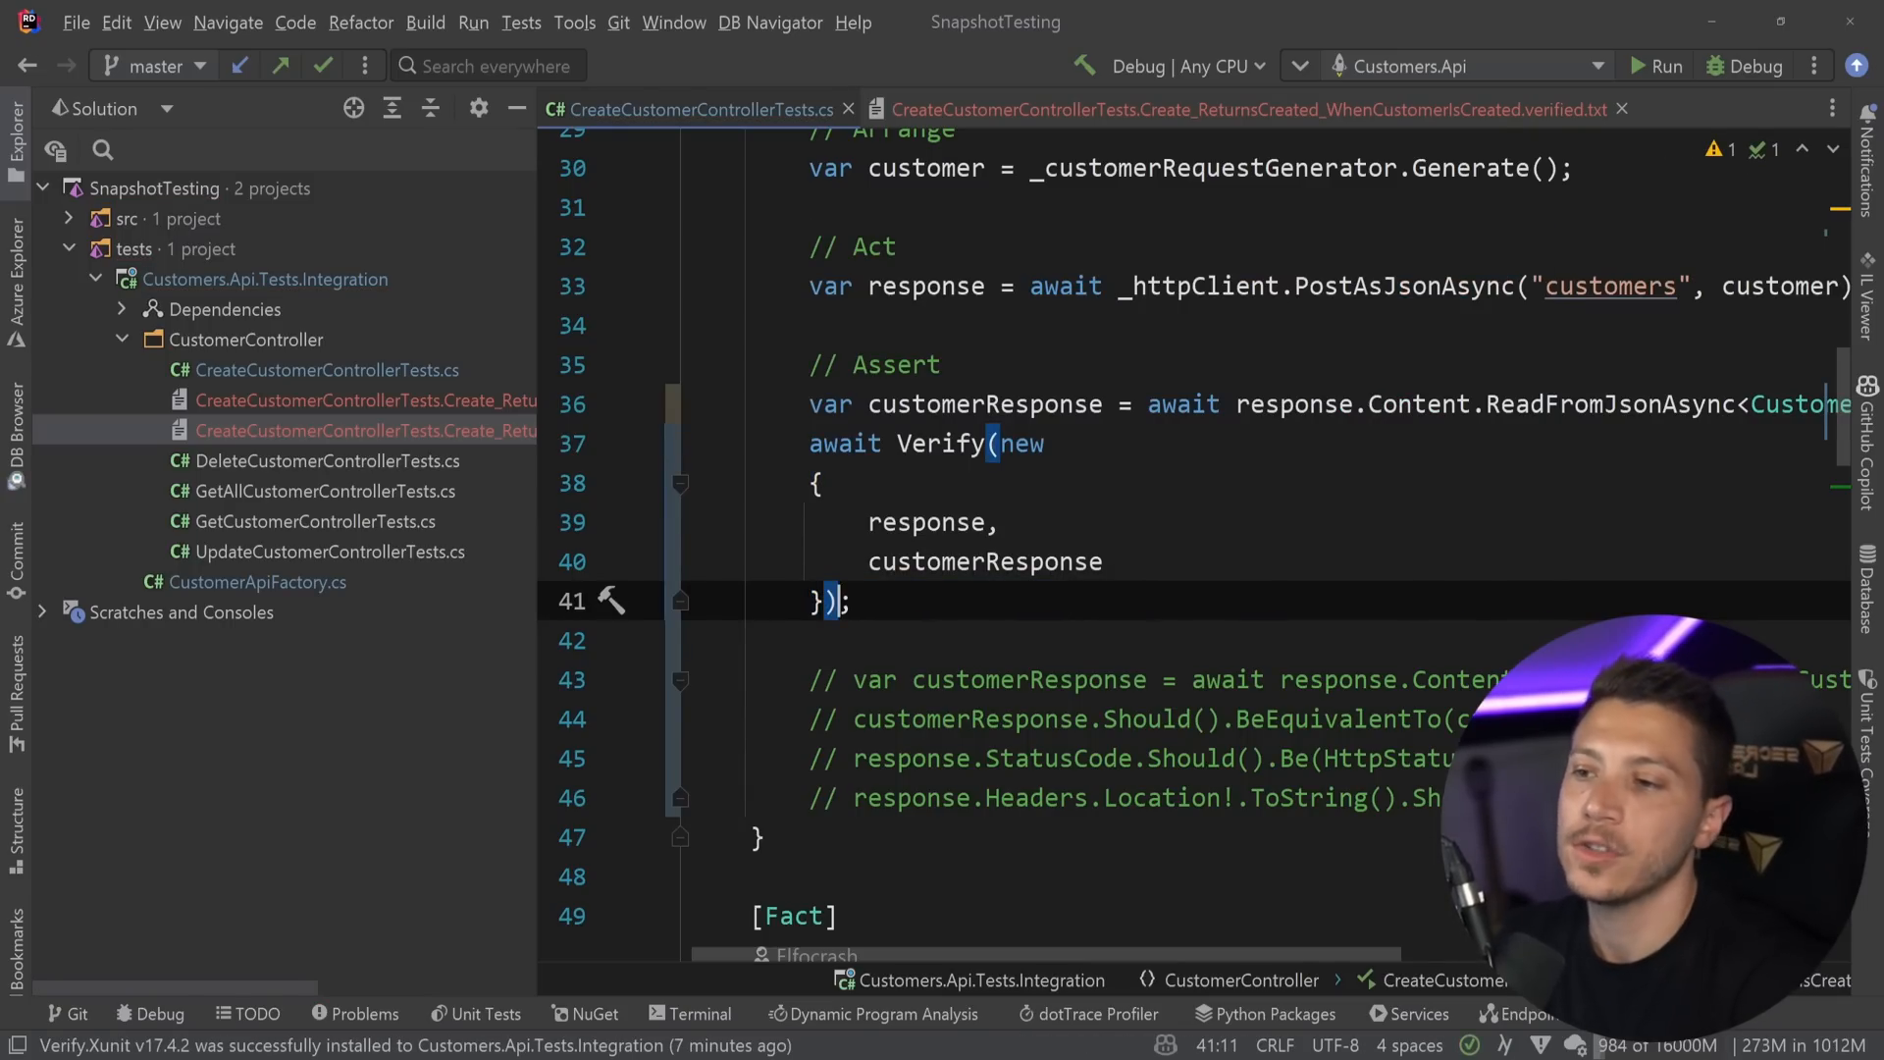
{"action": "mouse_move", "coordinate": [984, 562]}
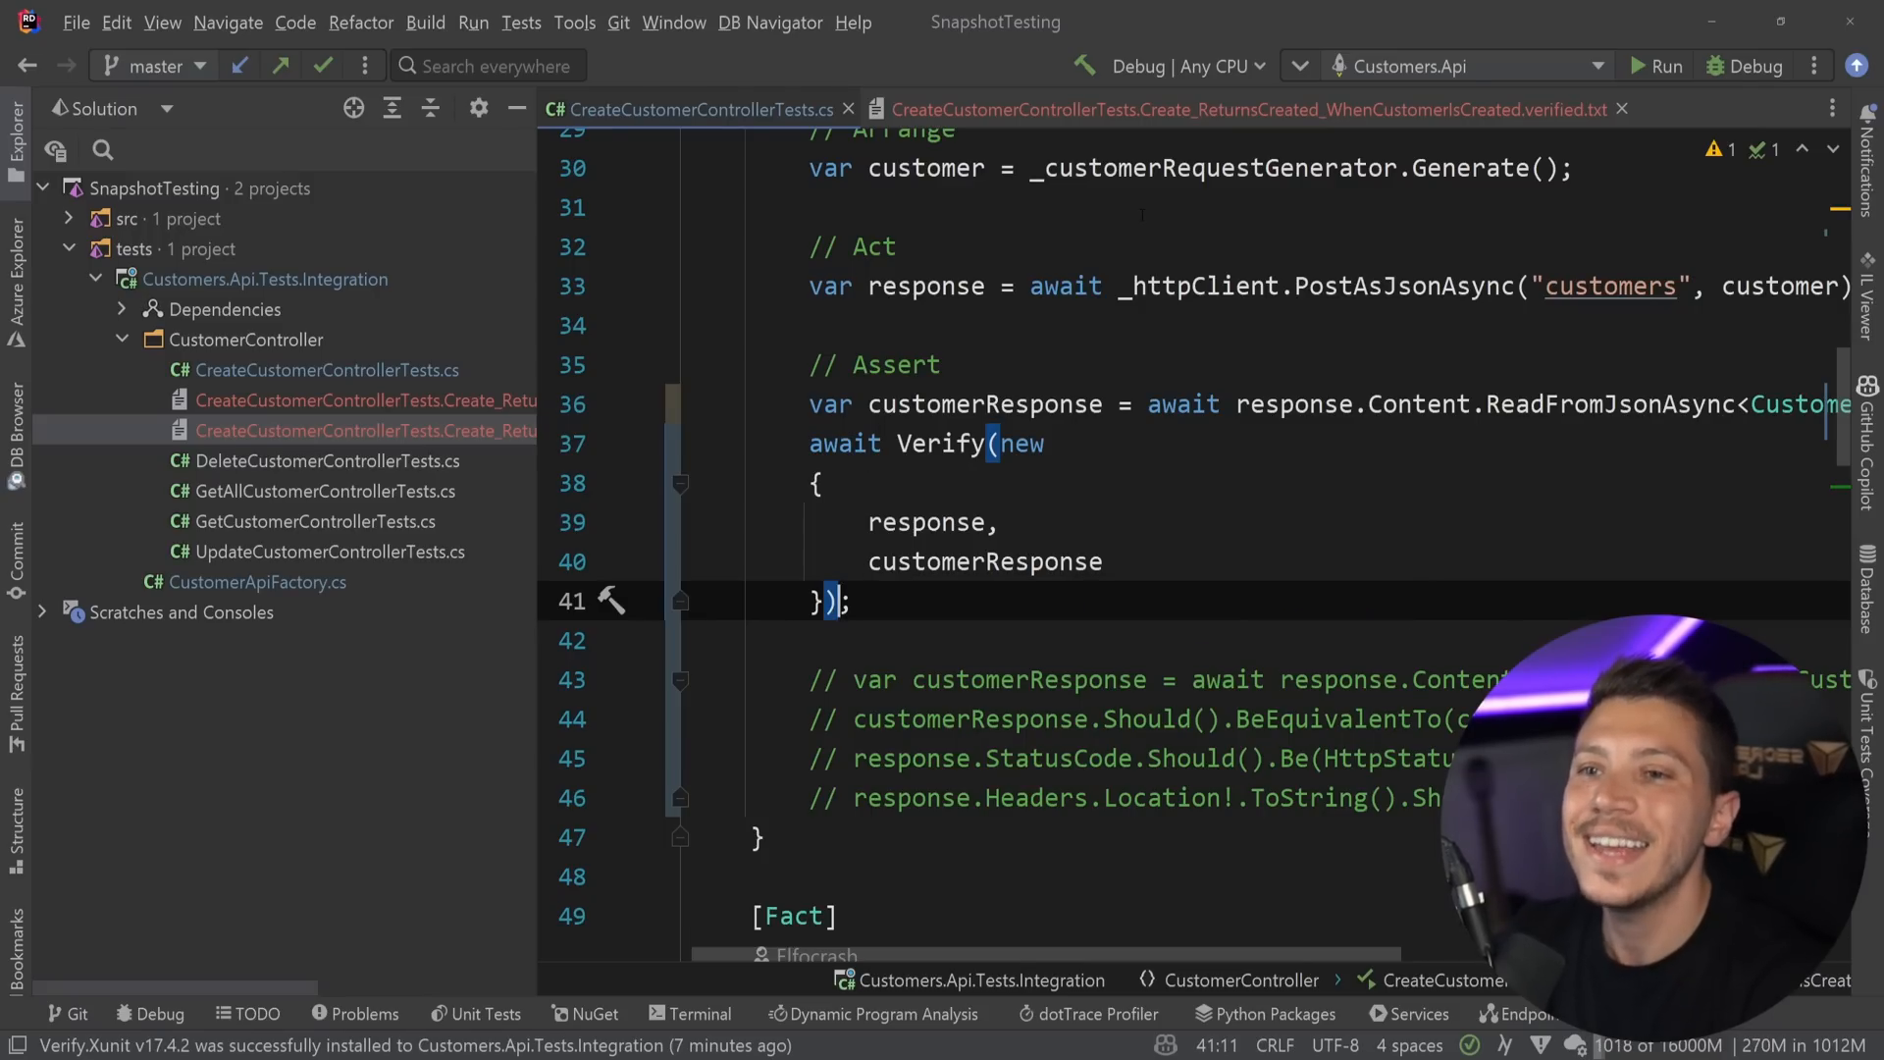
{"action": "left_click", "coordinate": [1249, 108]}
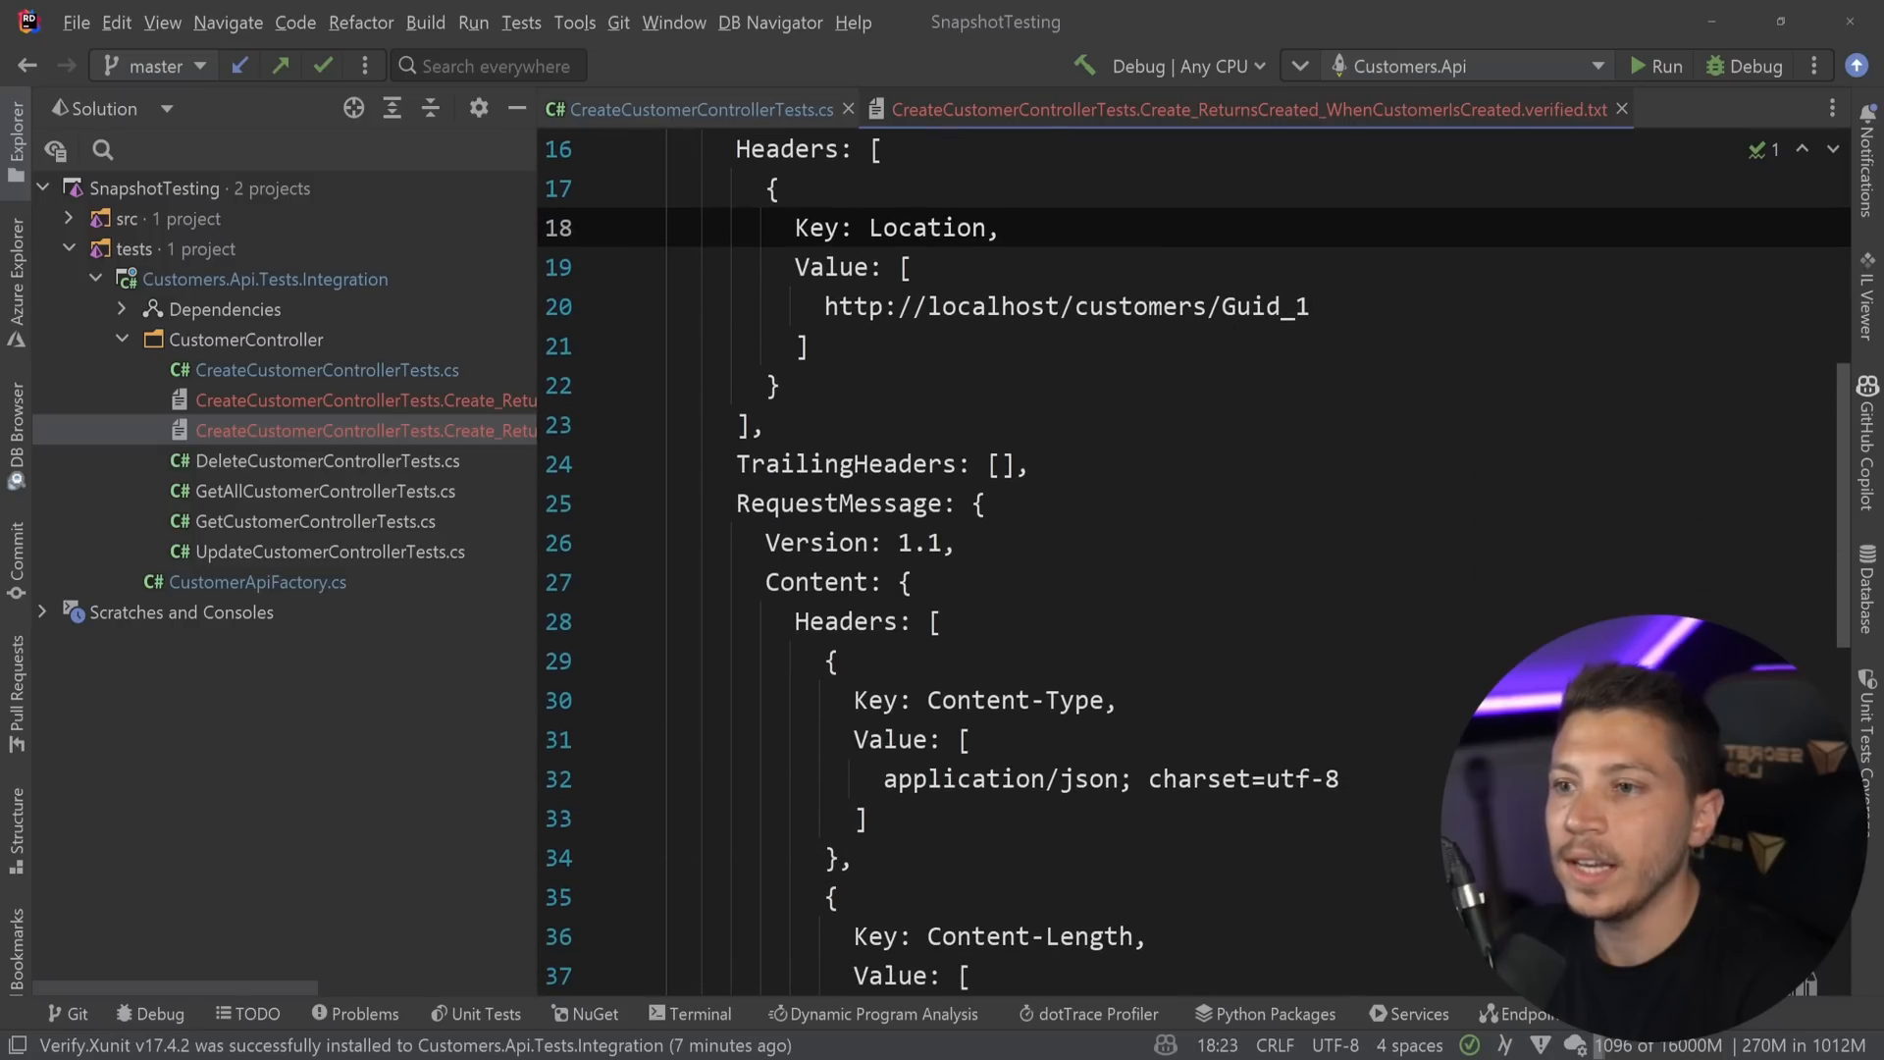
Select the Guid_1 placeholder in the snapshot, then open CustomerApiFactory.cs.
{"action": "double_click", "coordinate": [1265, 305]}
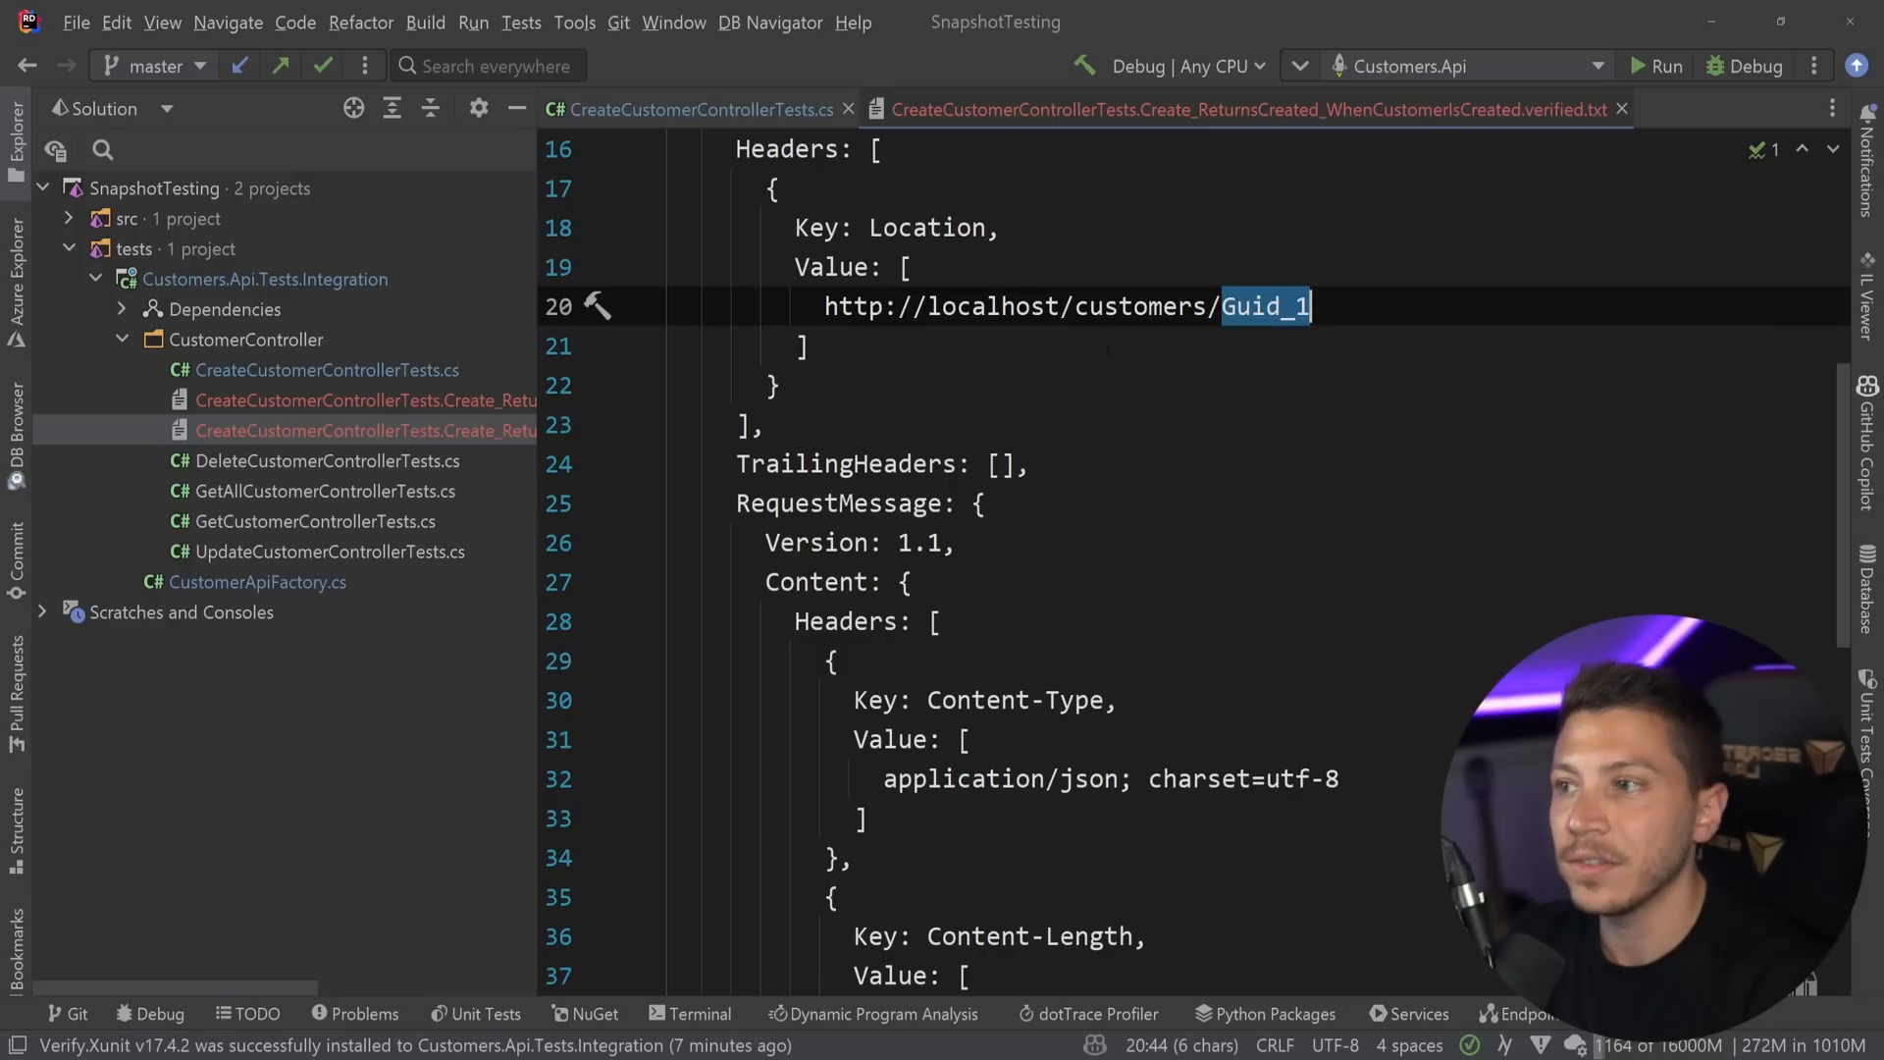
{"action": "left_click", "coordinate": [689, 109]}
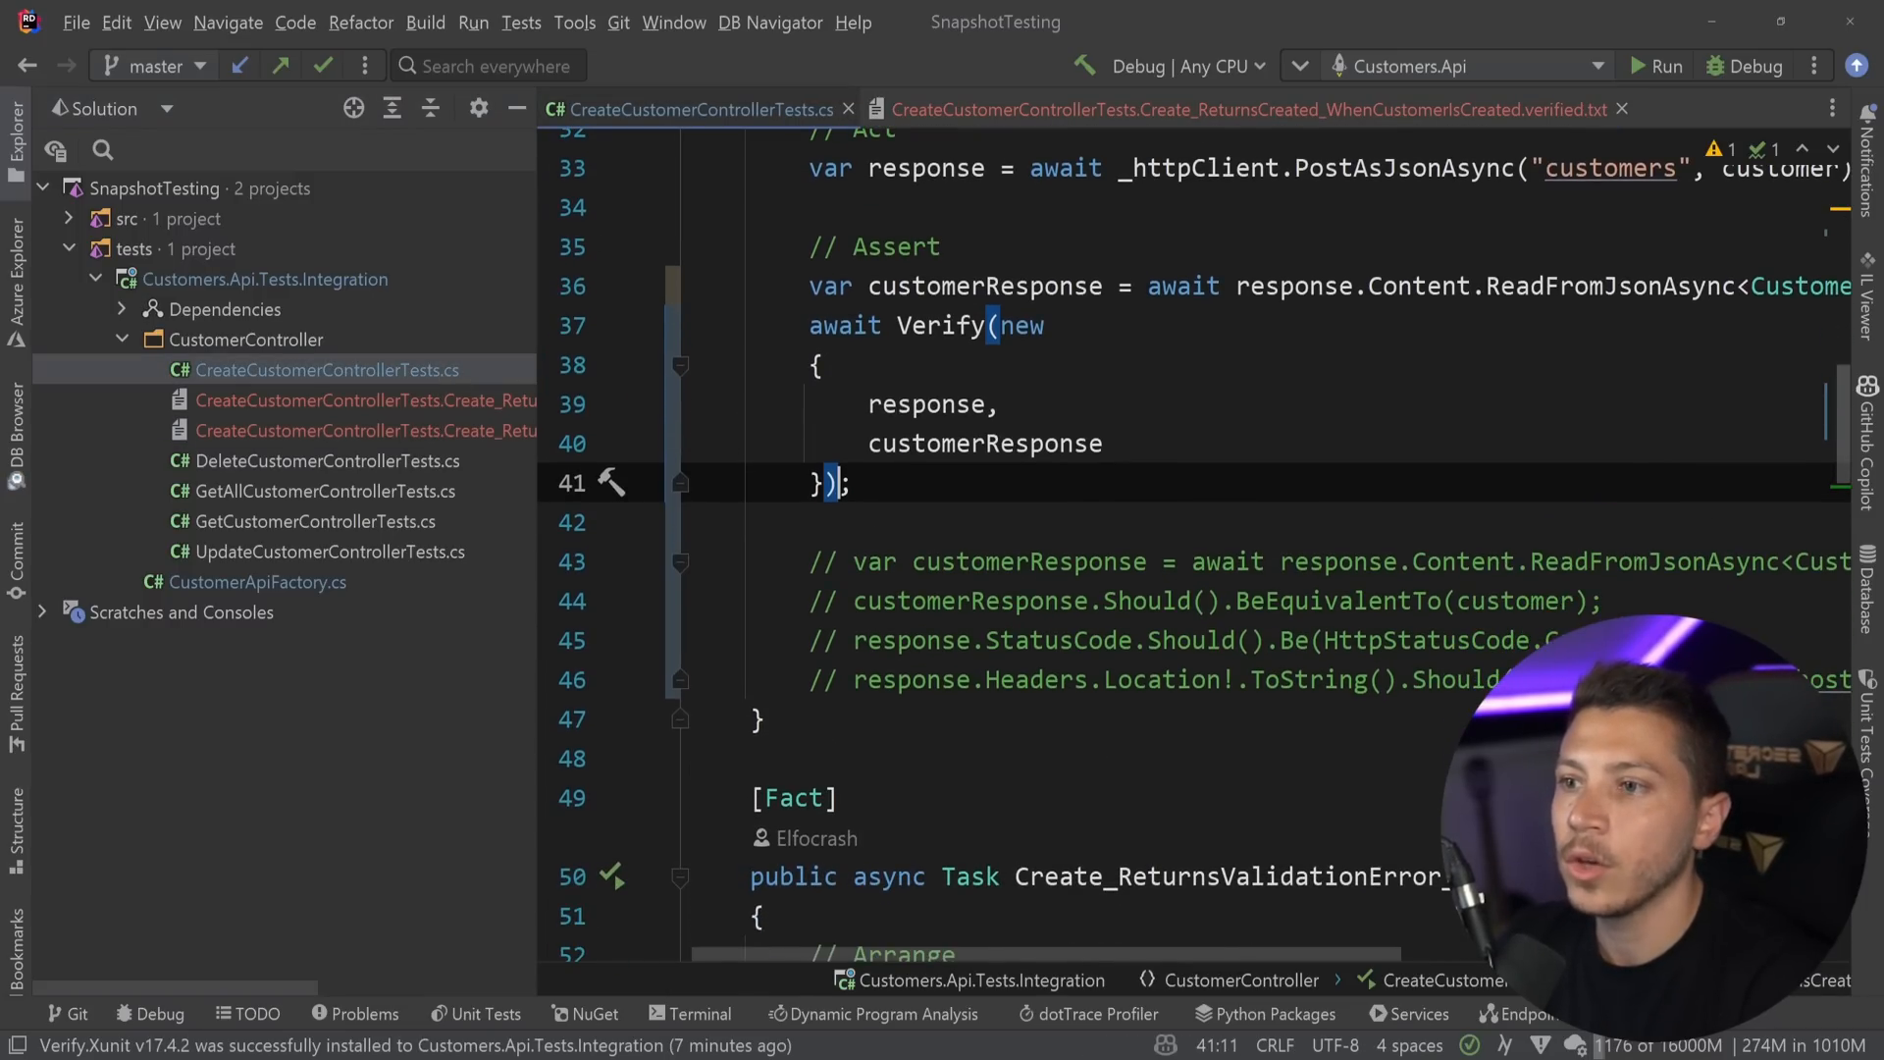
{"action": "left_click", "coordinate": [253, 582]}
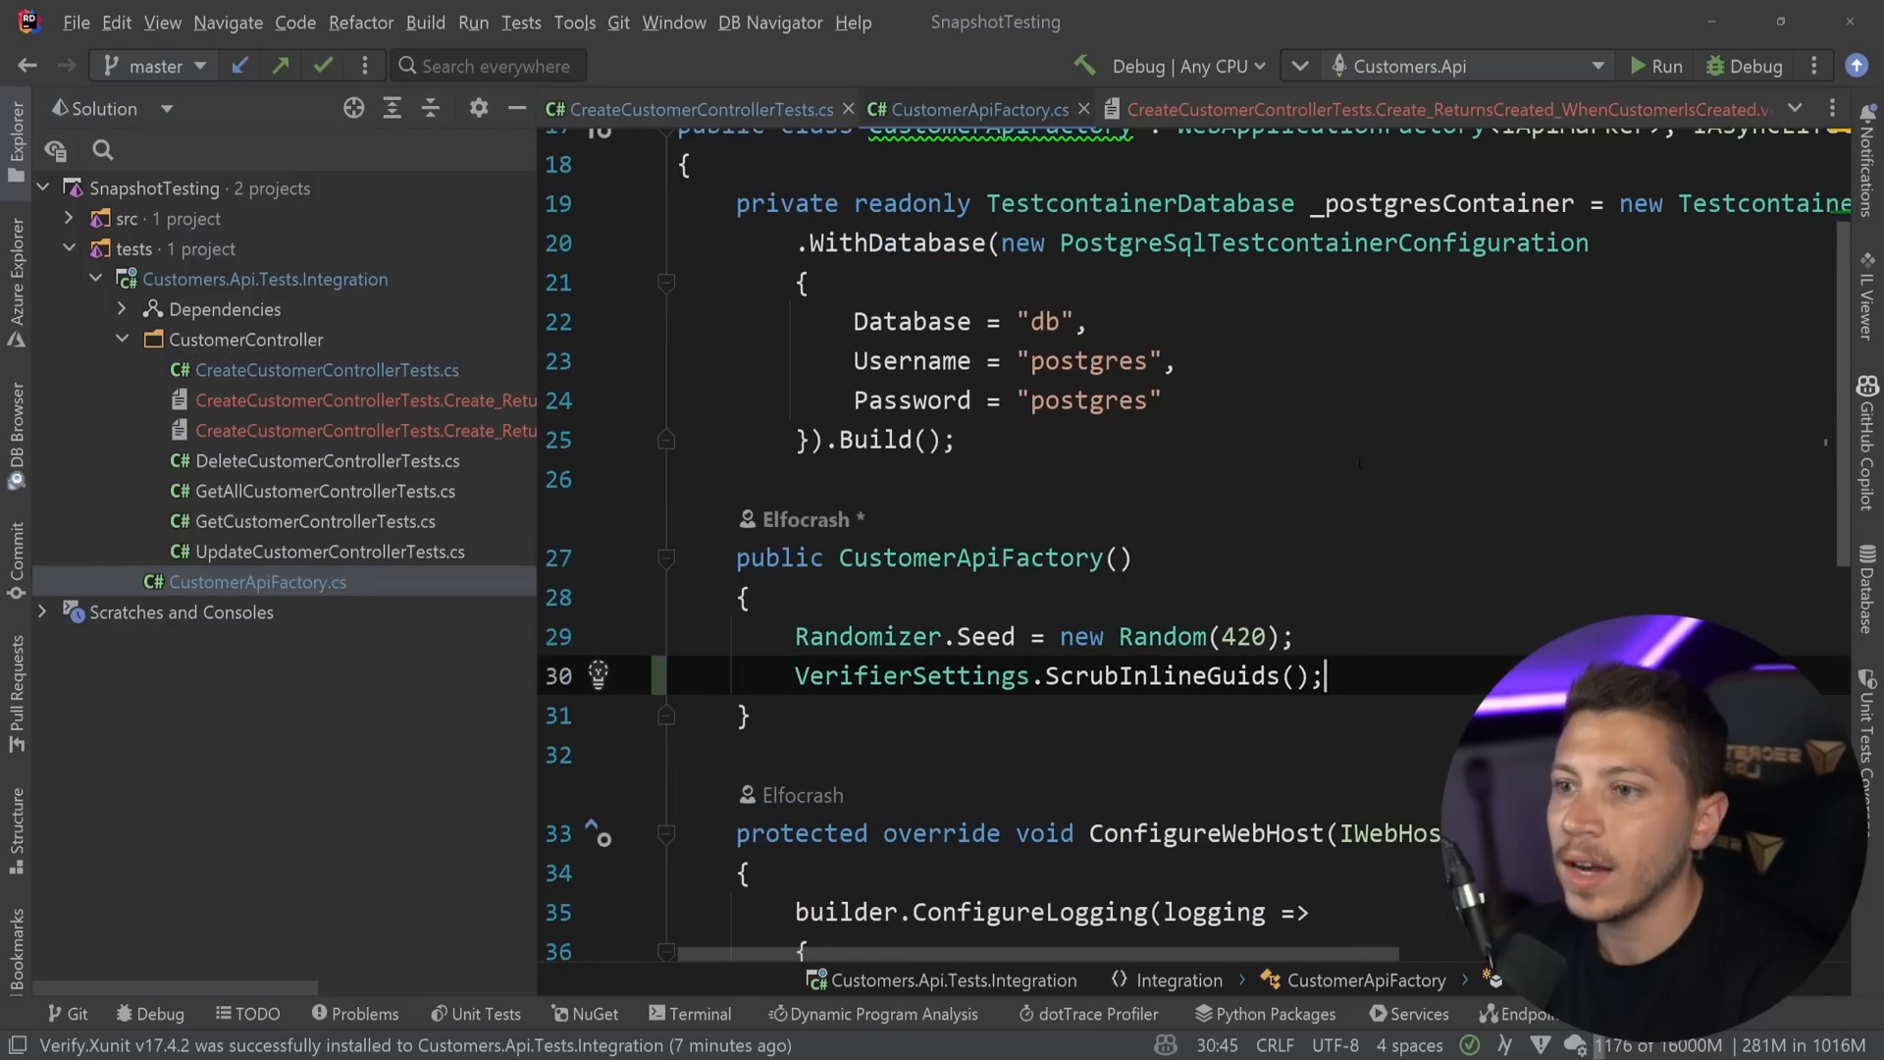
Inspect ScrubInlineGuids, browse VerifierSettings IntelliSense options, and return to the verified snapshot.
{"action": "double_click", "coordinate": [911, 438]}
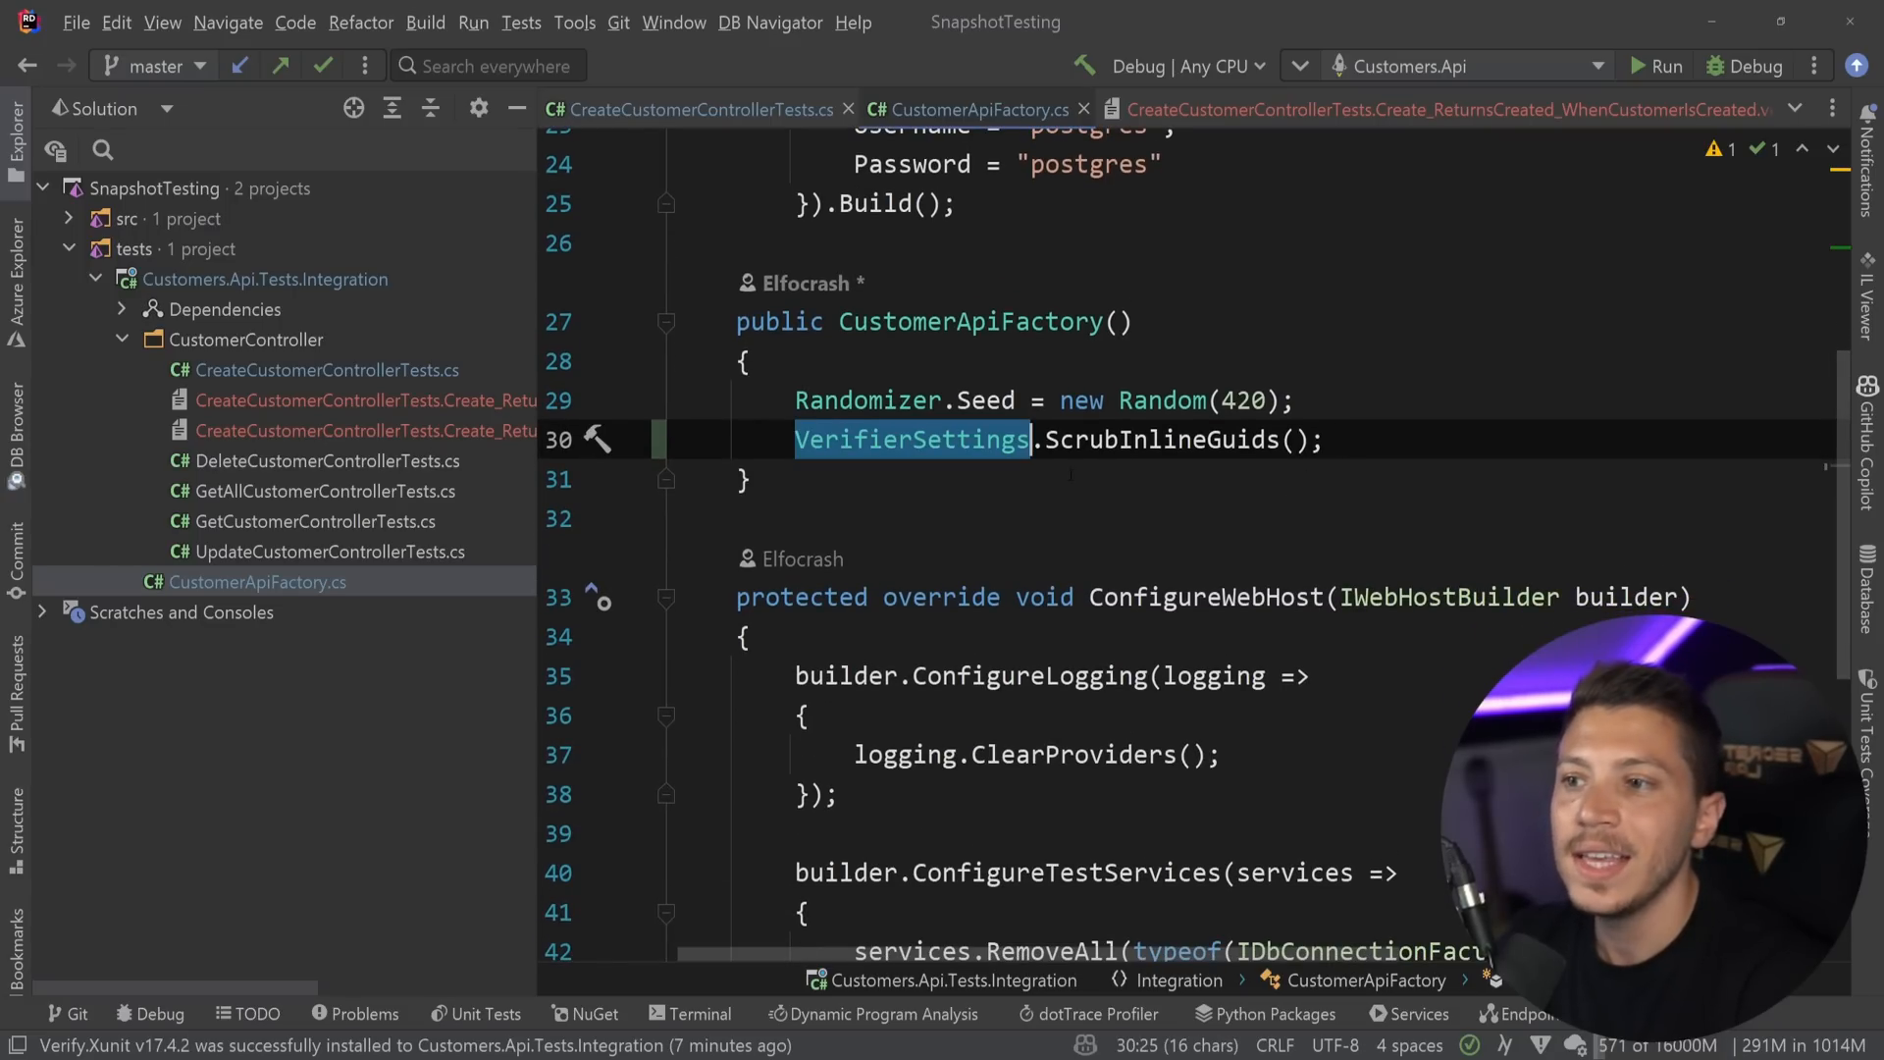
{"action": "left_click", "coordinate": [1054, 439]}
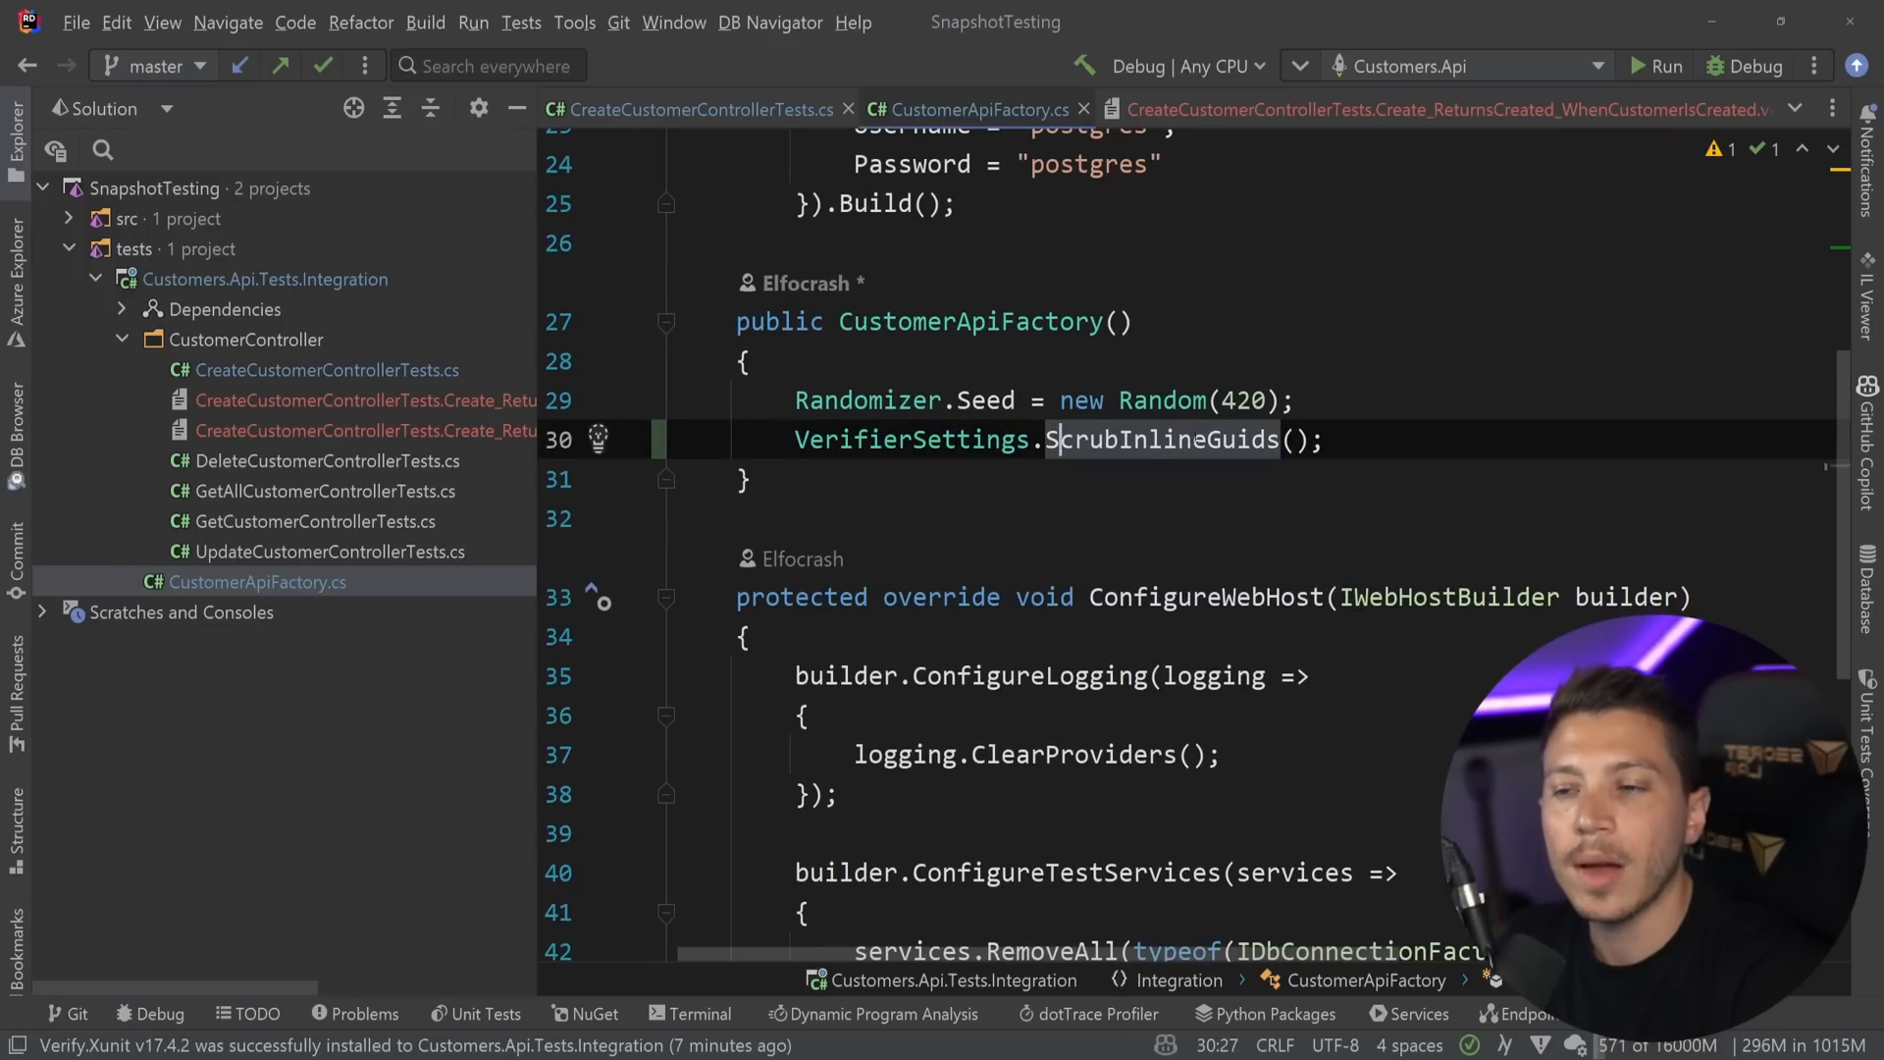
{"action": "left_click", "coordinate": [1388, 109]}
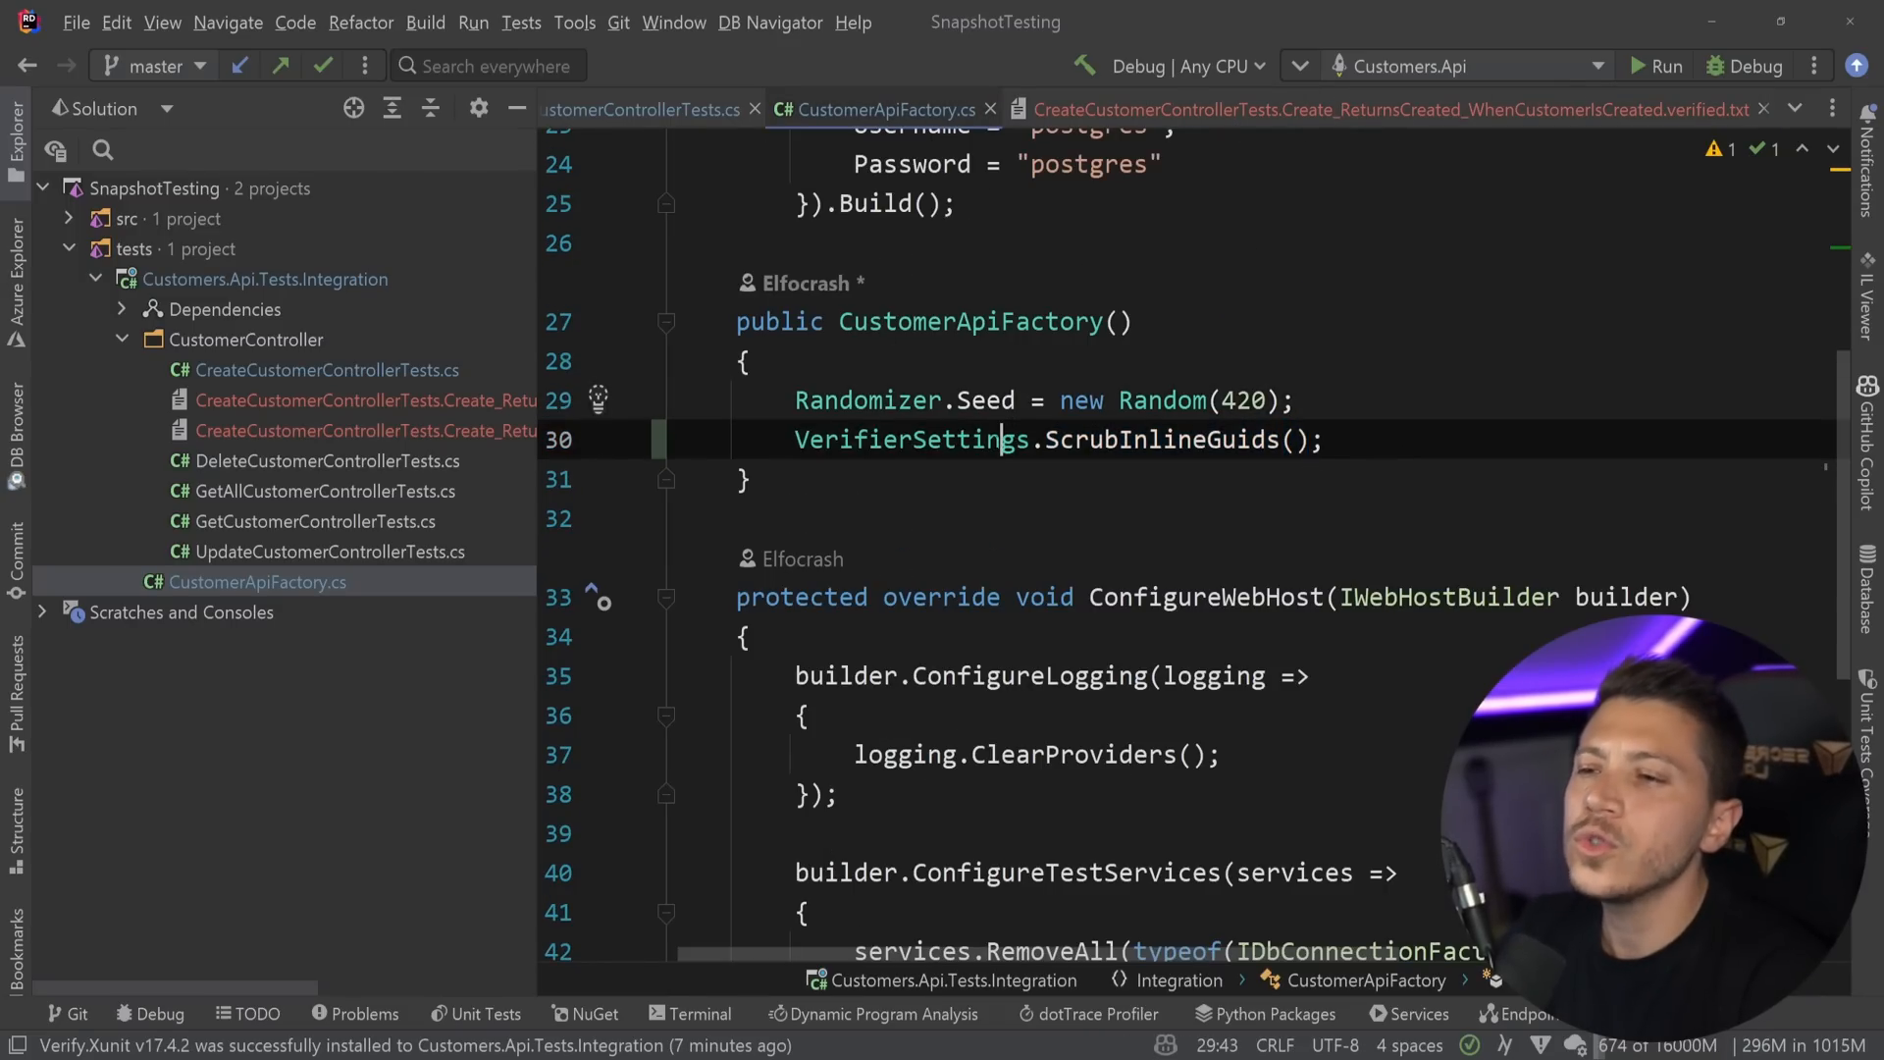
{"action": "type", "text": "VerifierSettings."}
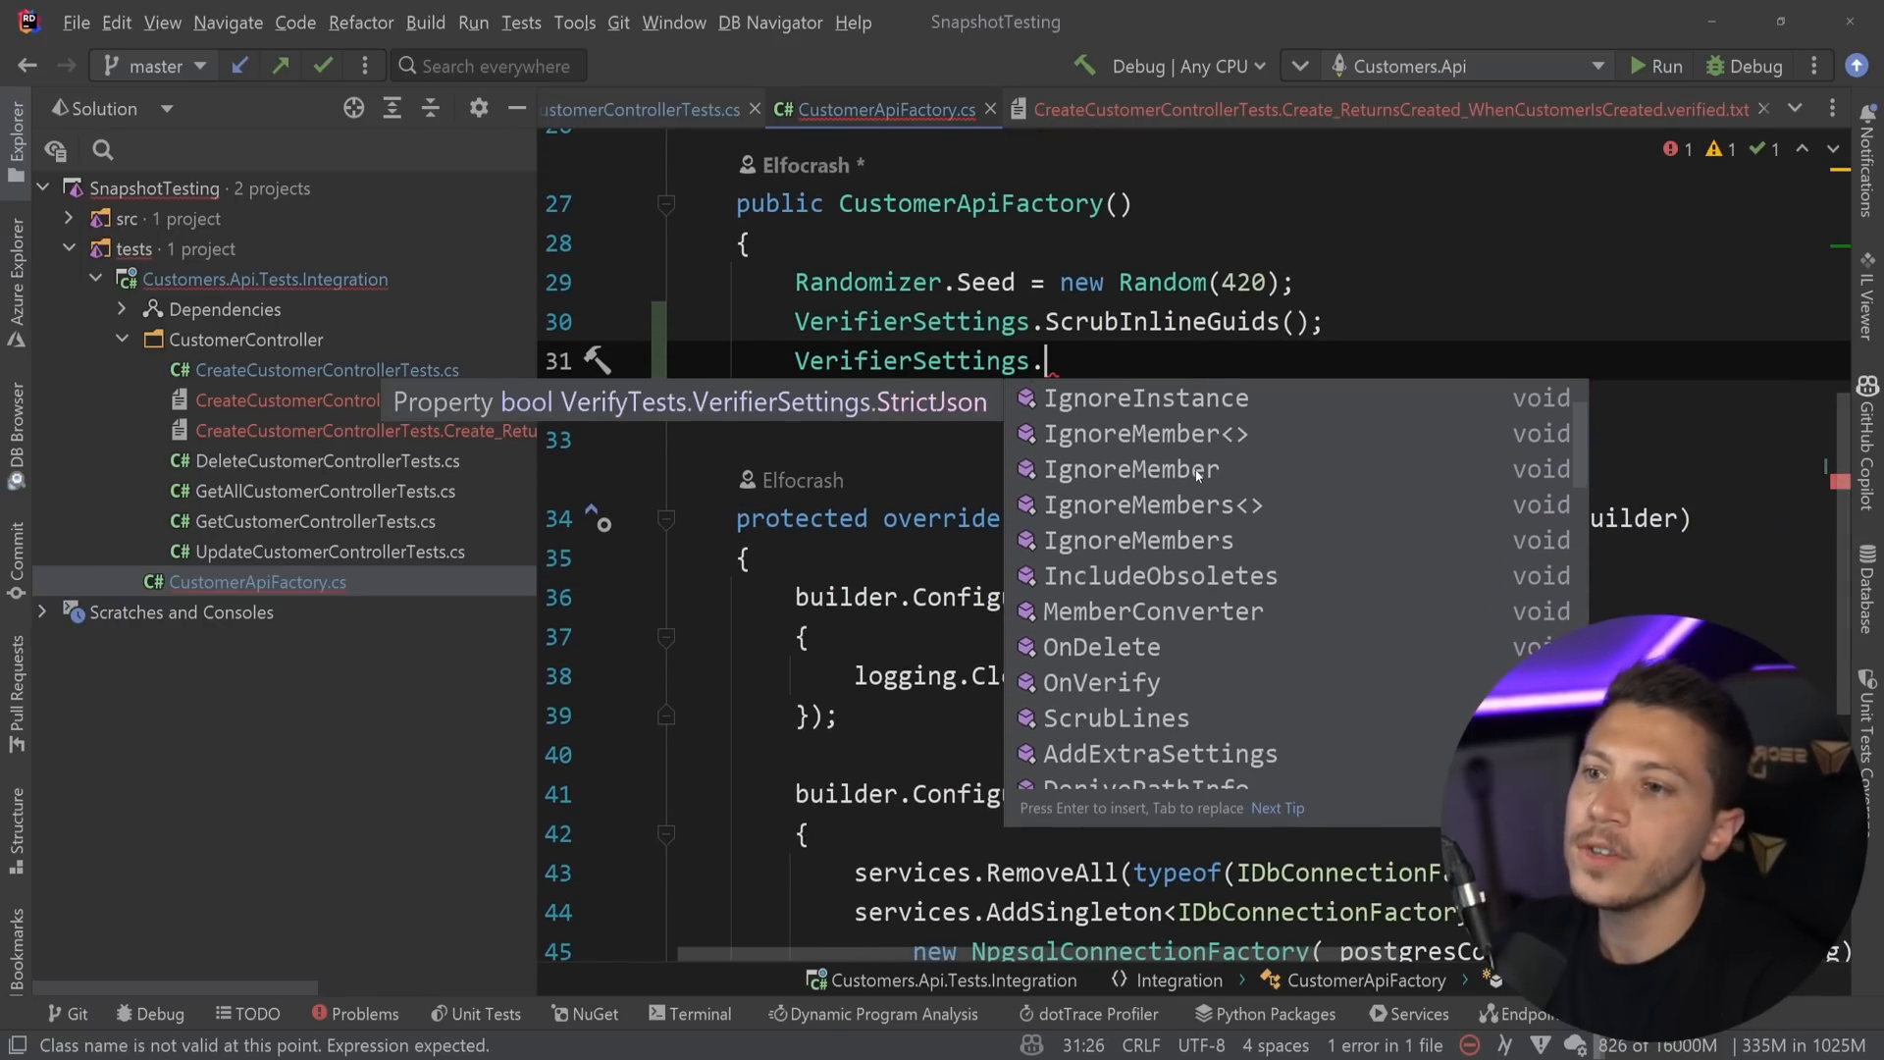
{"action": "scroll", "scroll_direction": "down", "scroll_amount": 3}
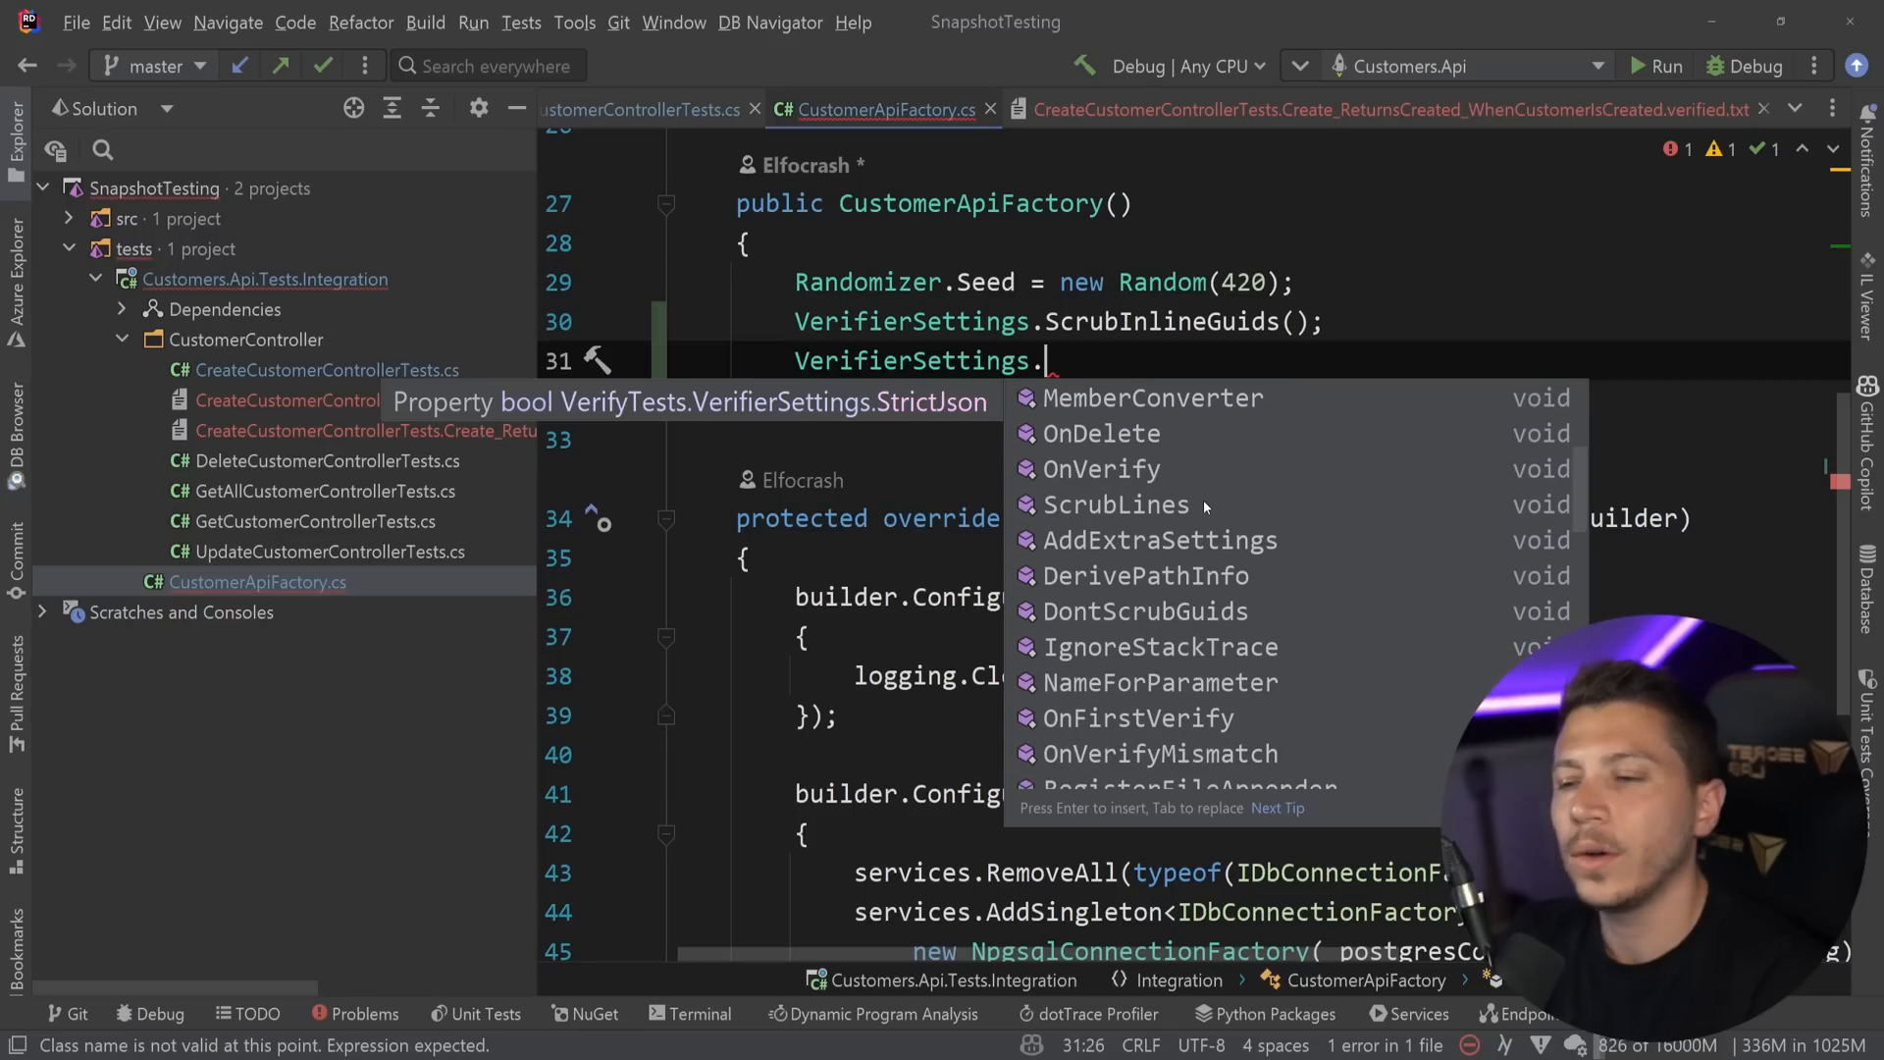
{"action": "scroll", "scroll_direction": "down", "scroll_amount": 3}
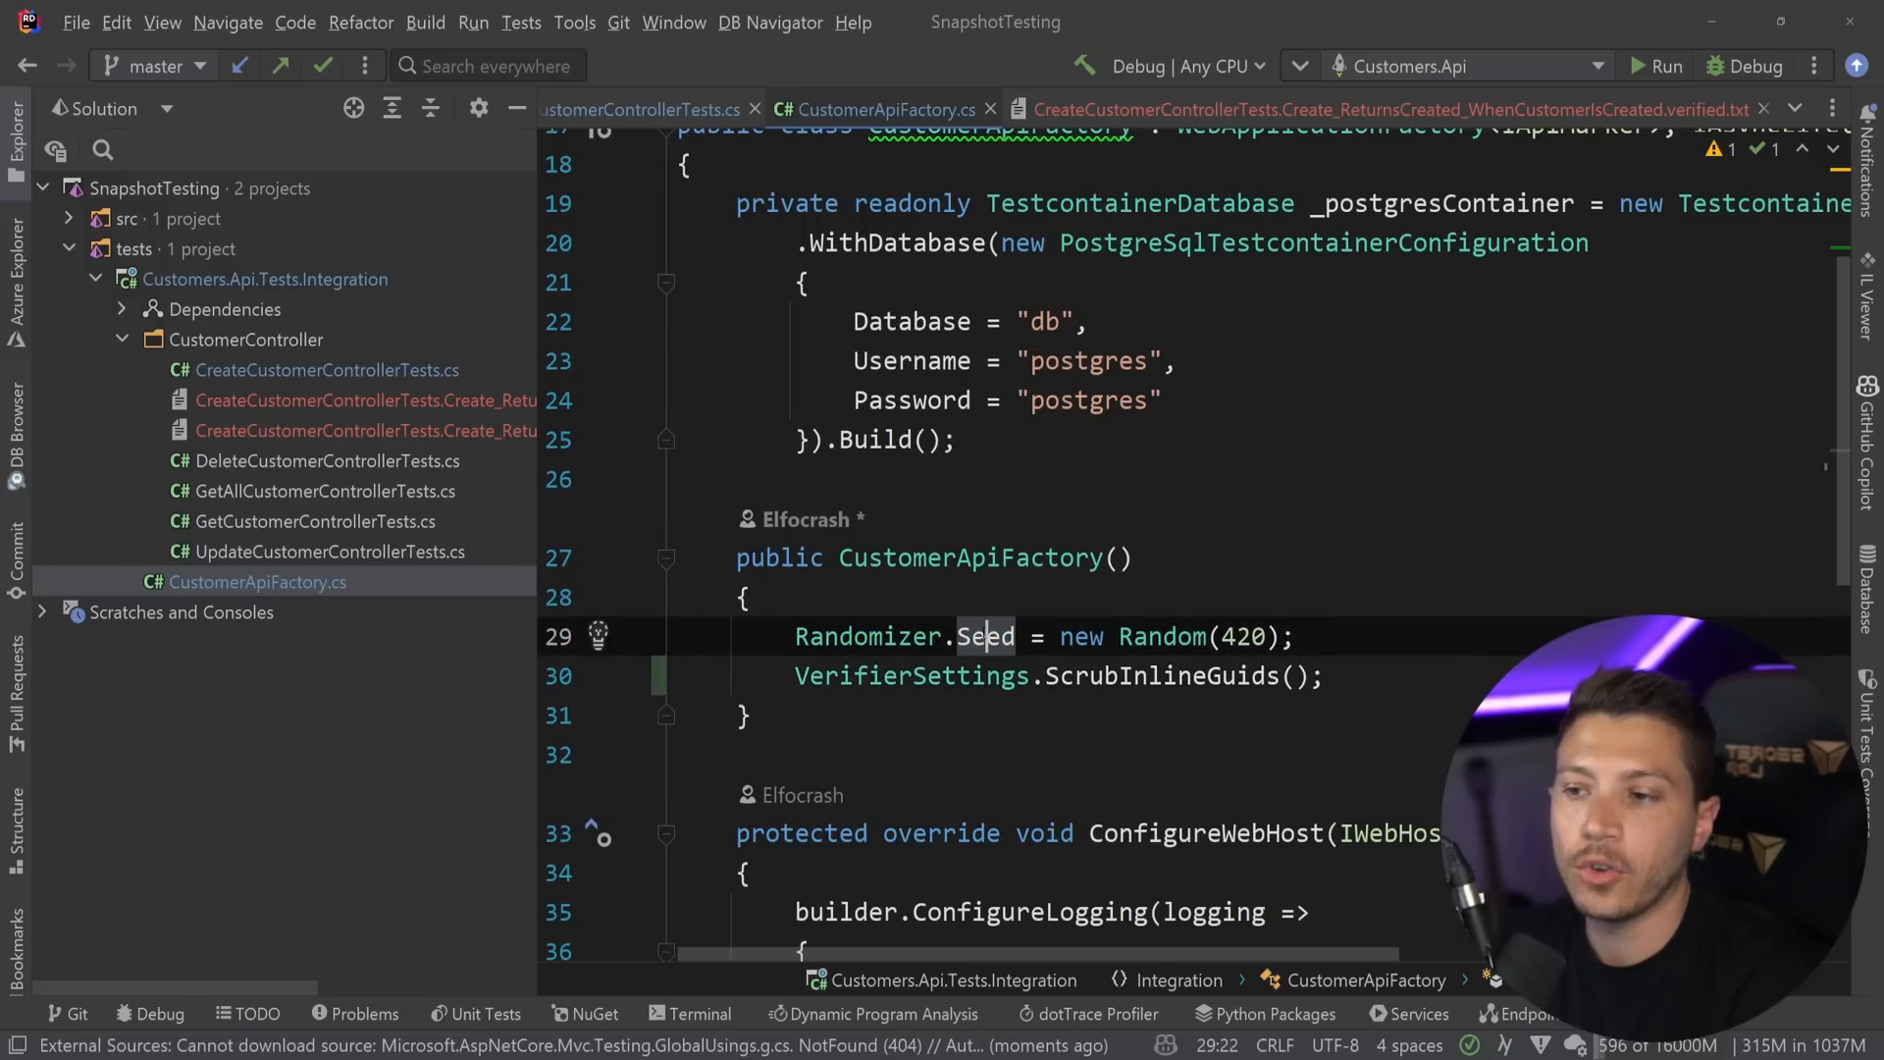
{"action": "mouse_move", "coordinate": [983, 636]}
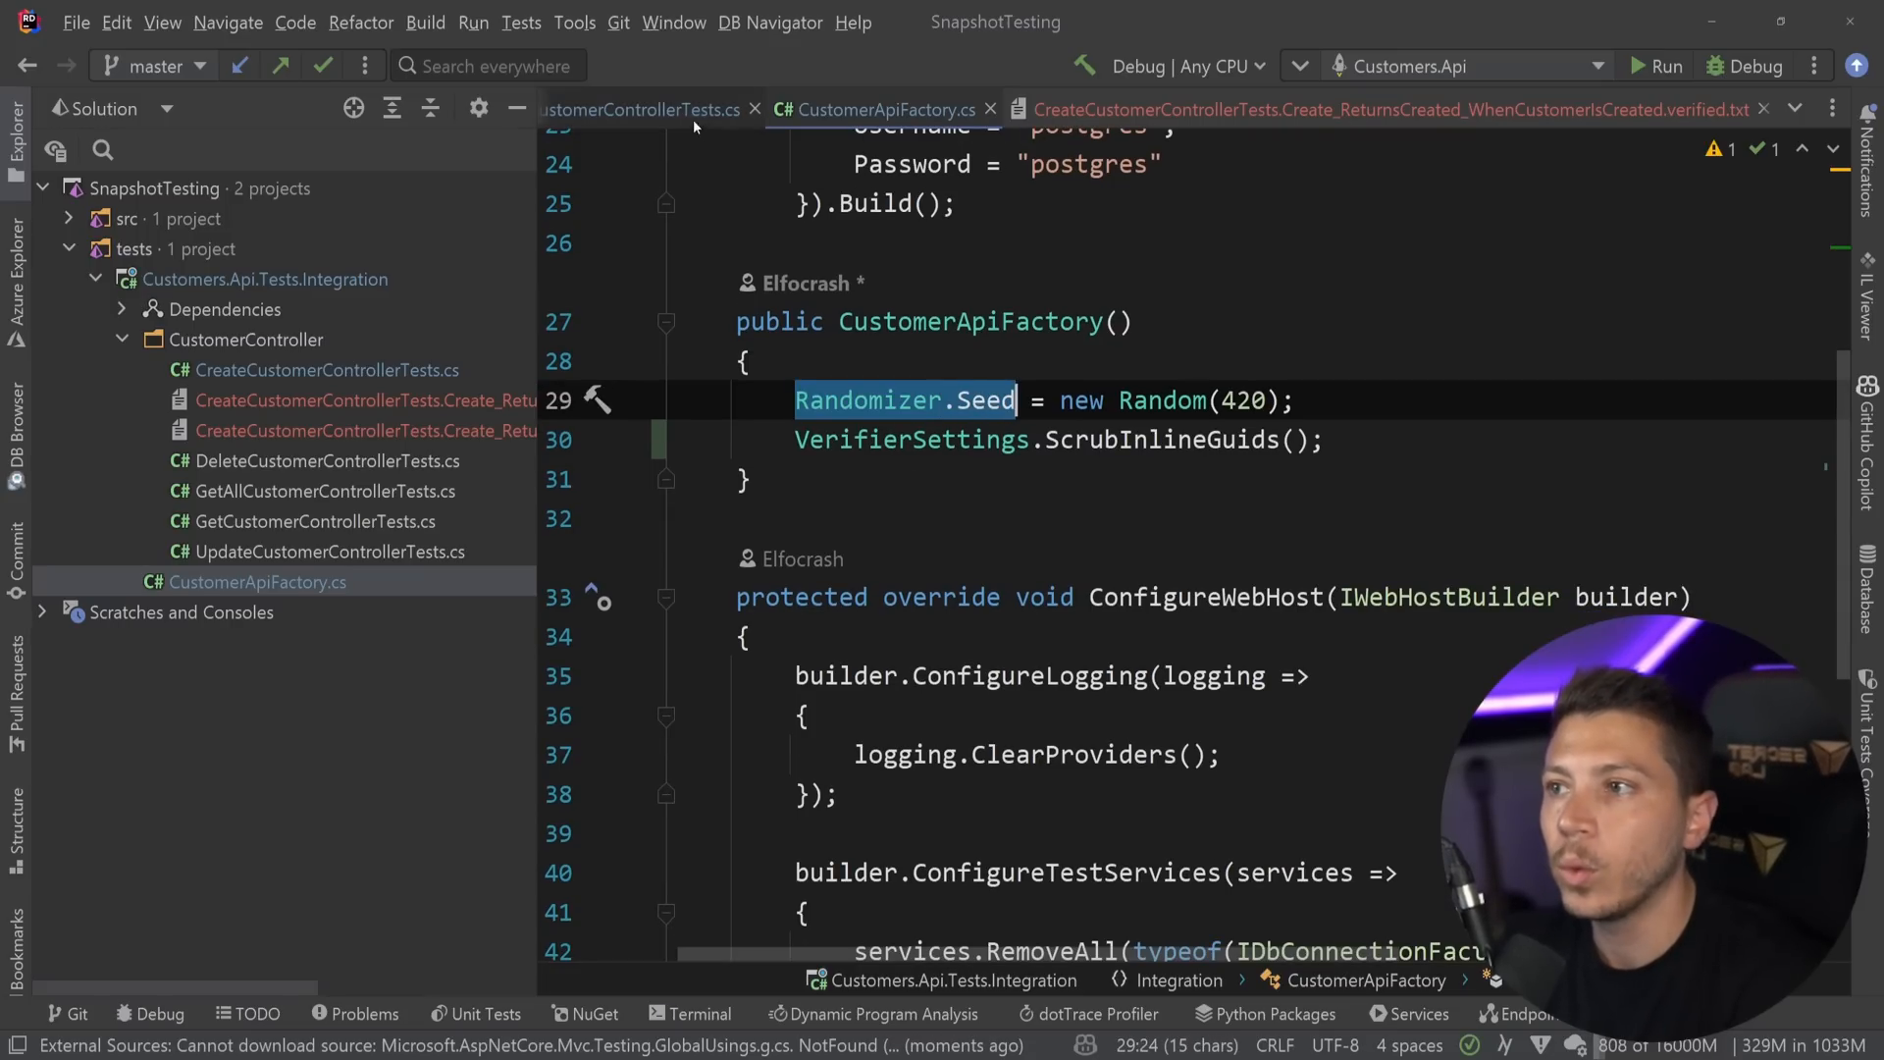
{"action": "left_click", "coordinate": [1388, 109]}
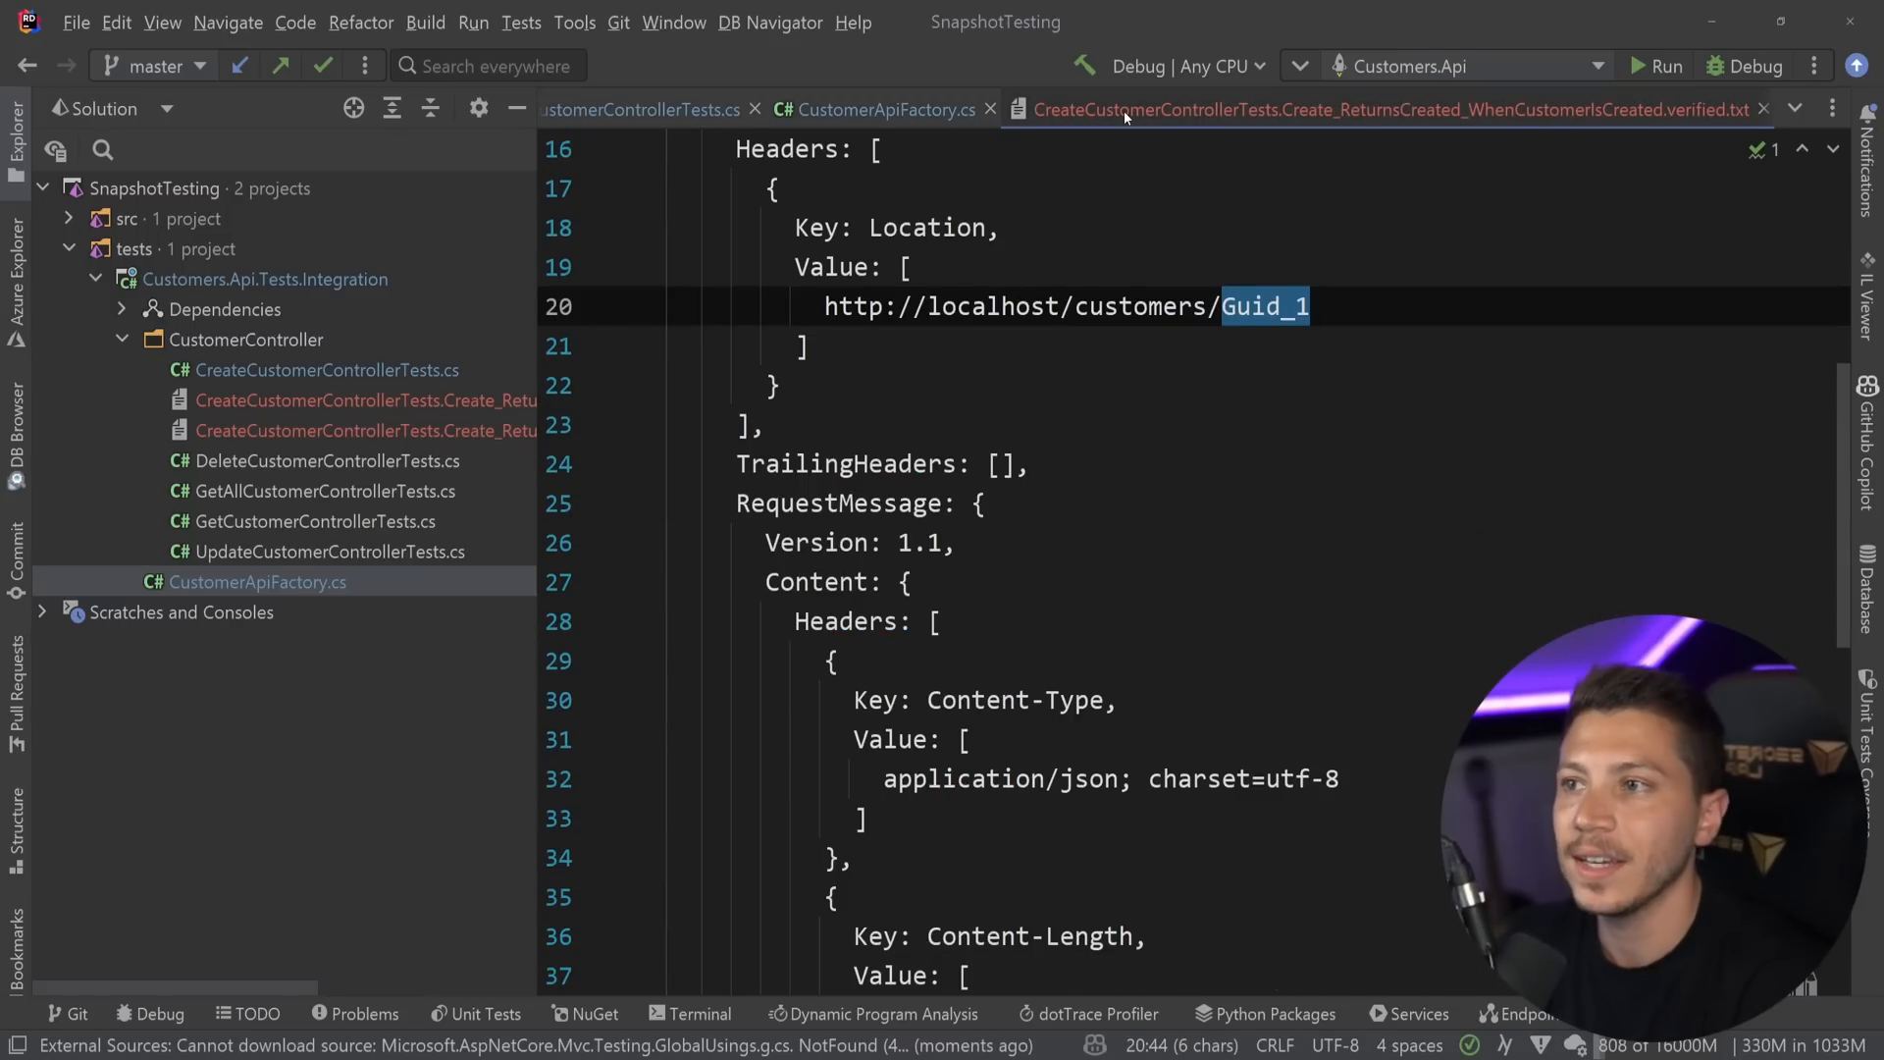
Review the snapshot's customerResponse email value, then return to CreateCustomerControllerTests.cs.
{"action": "left_click", "coordinate": [643, 109]}
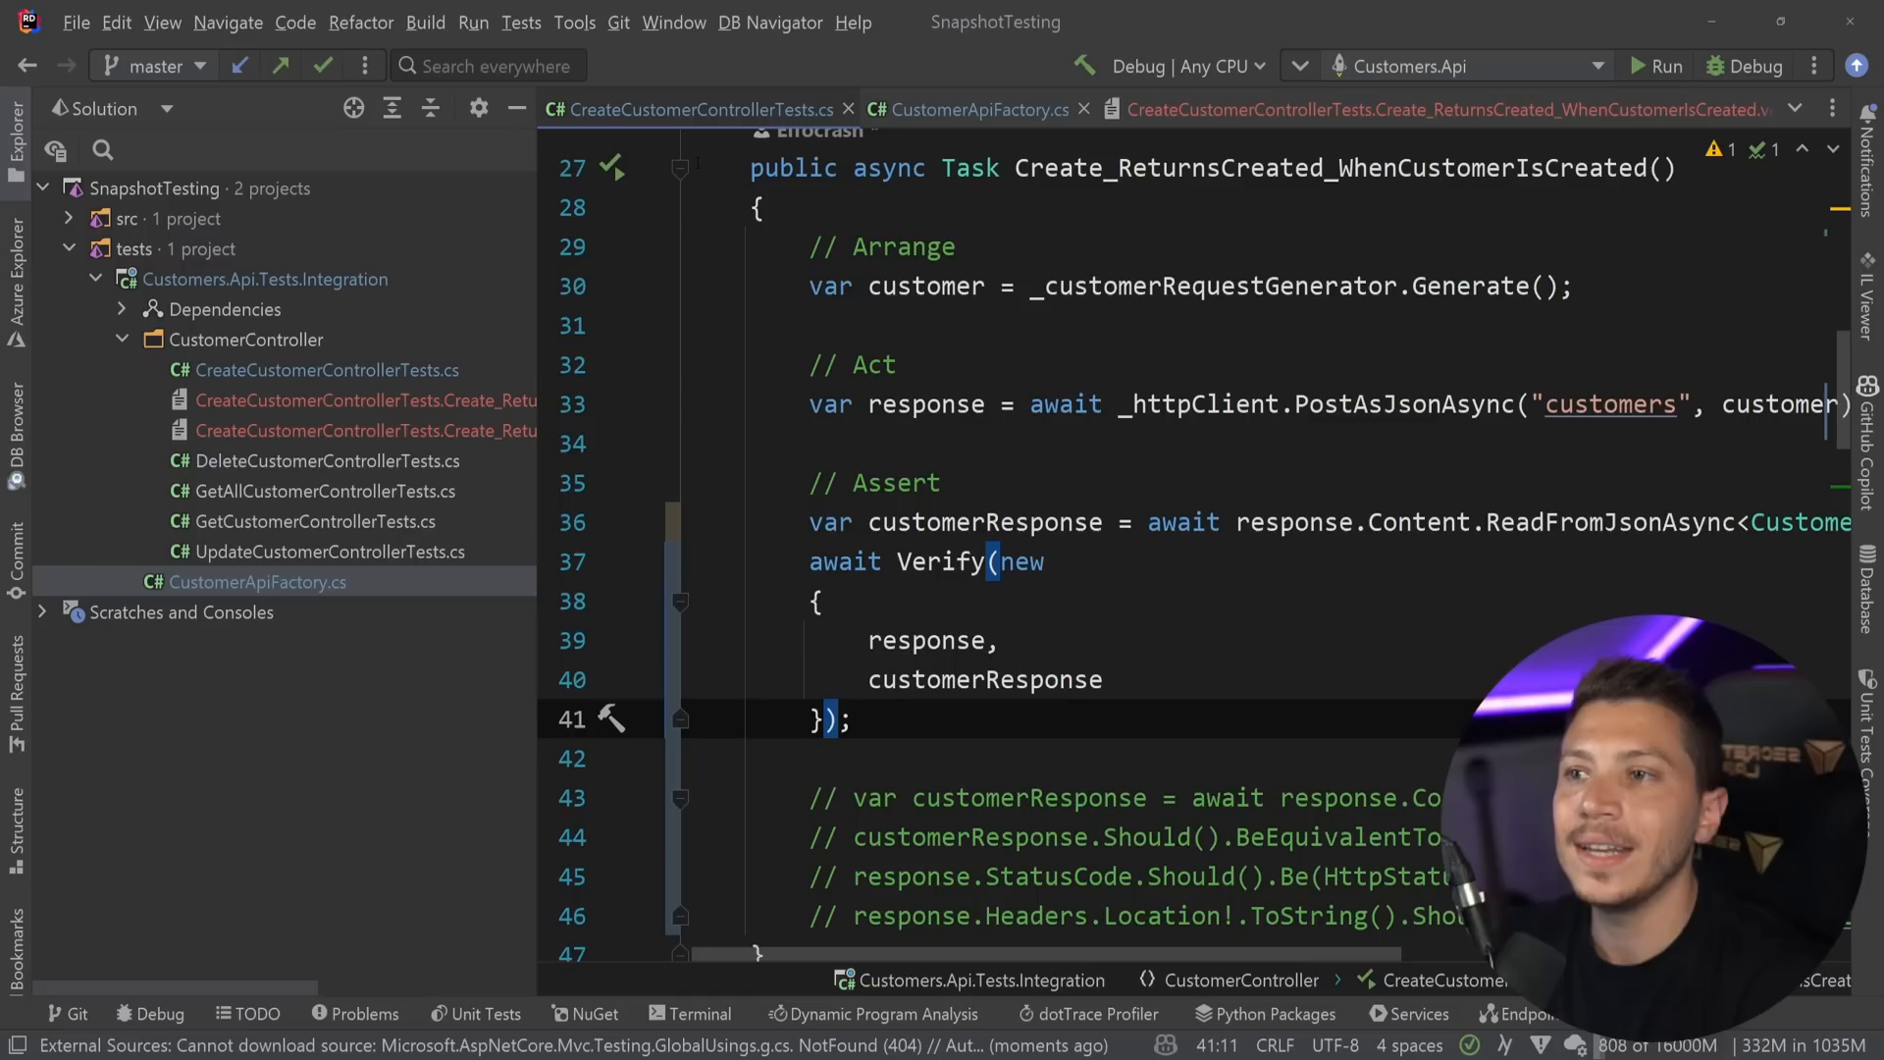
{"action": "left_click", "coordinate": [1419, 109]}
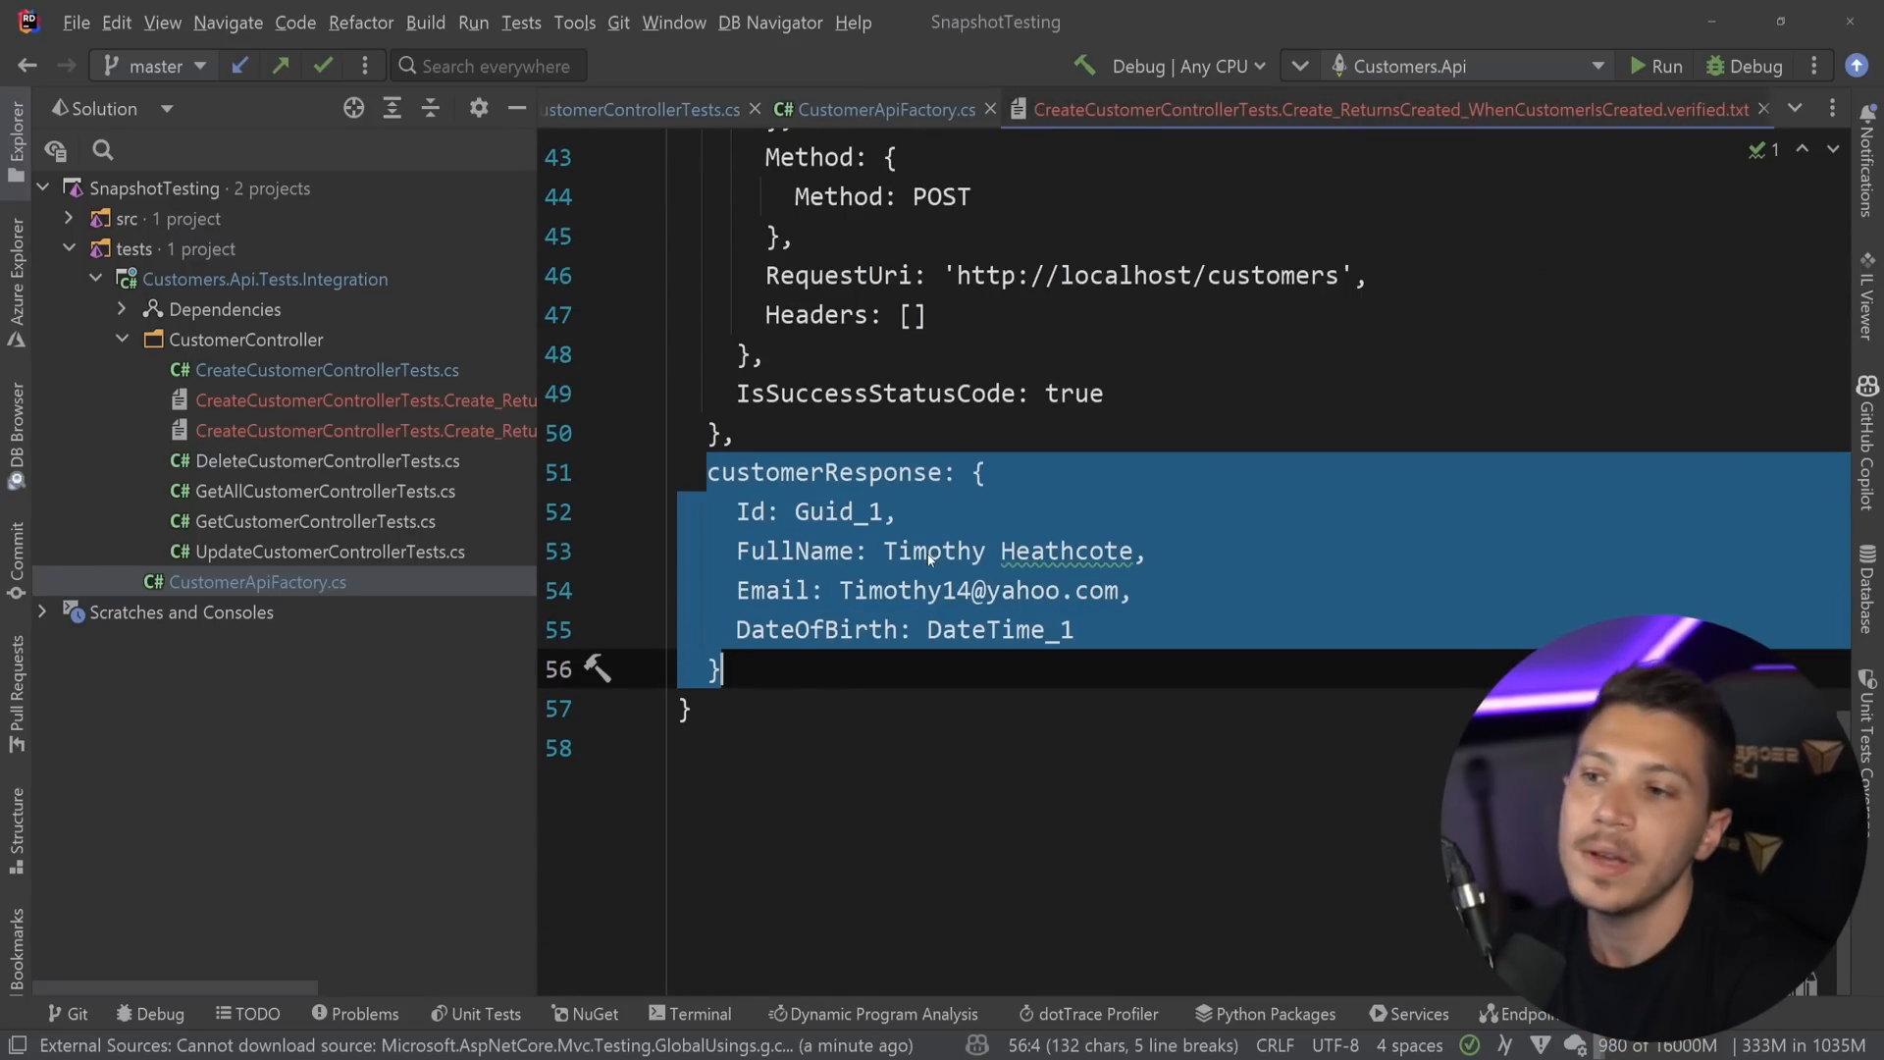
{"action": "double_click", "coordinate": [986, 589]}
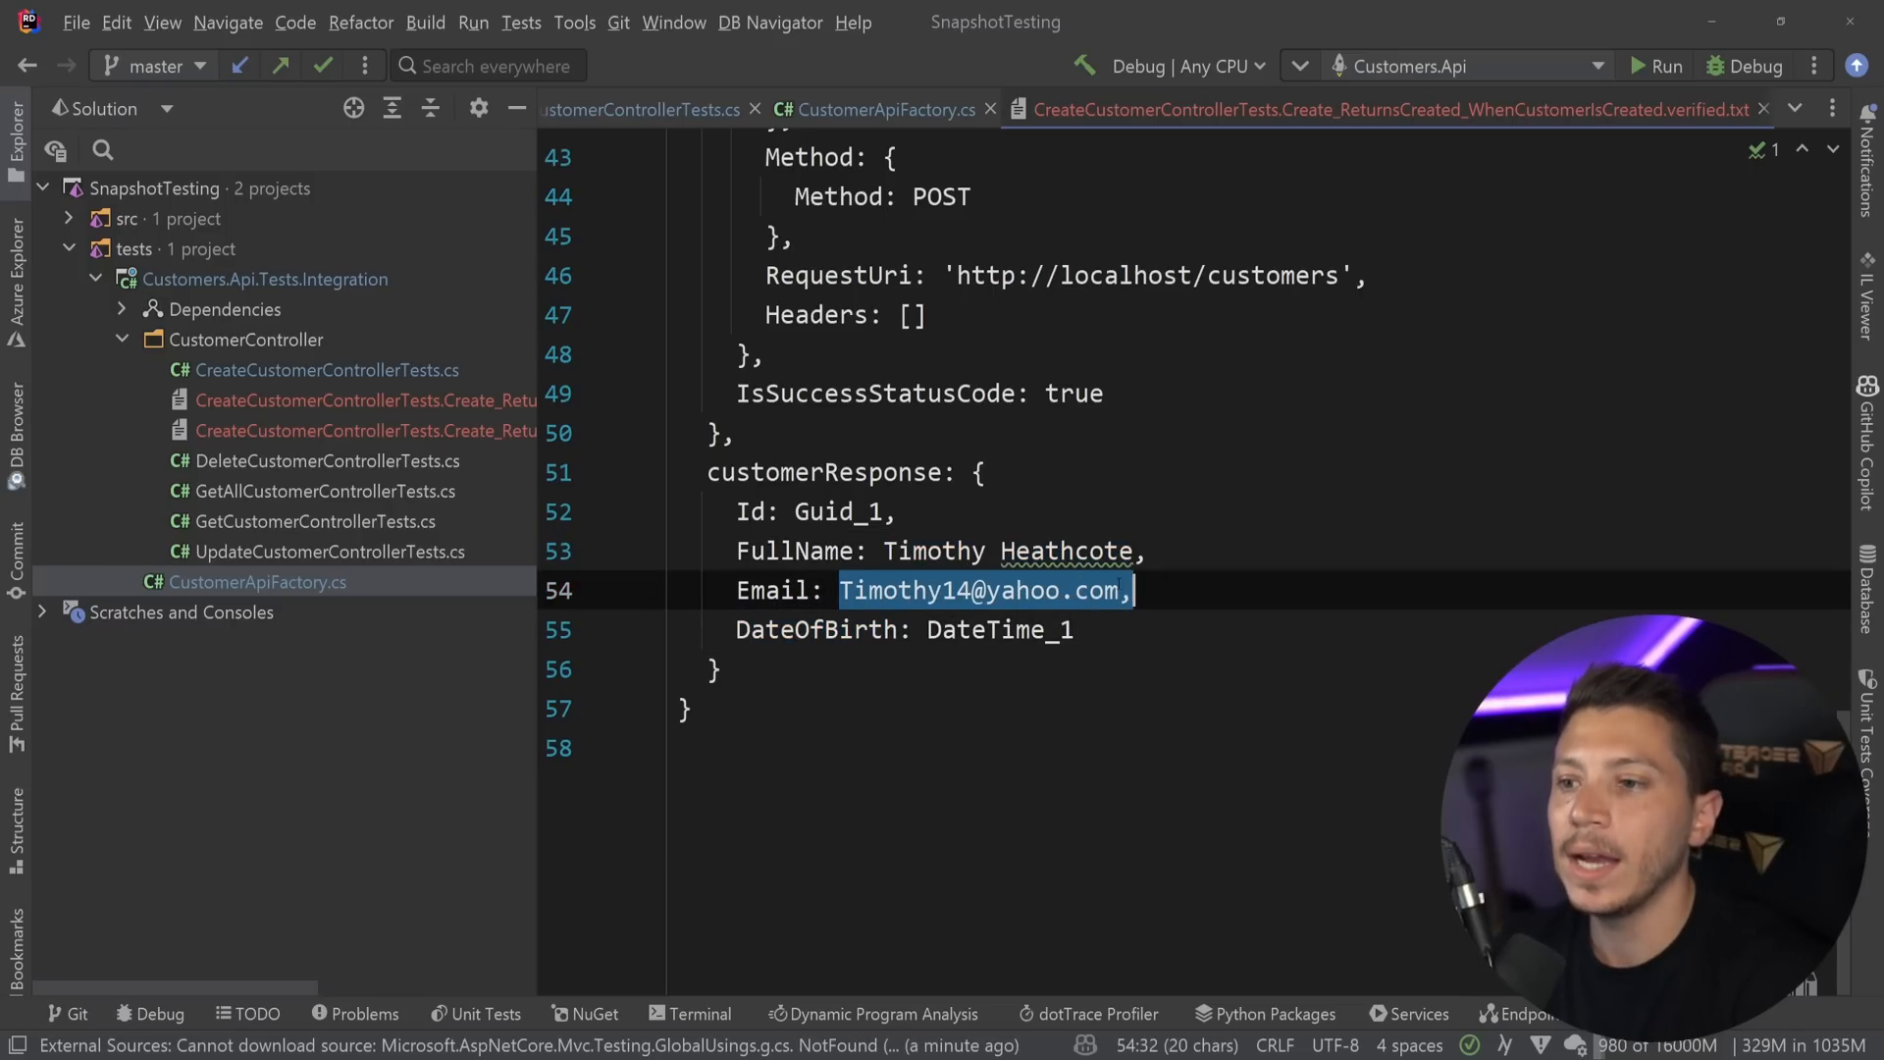
{"action": "left_click", "coordinate": [982, 471]}
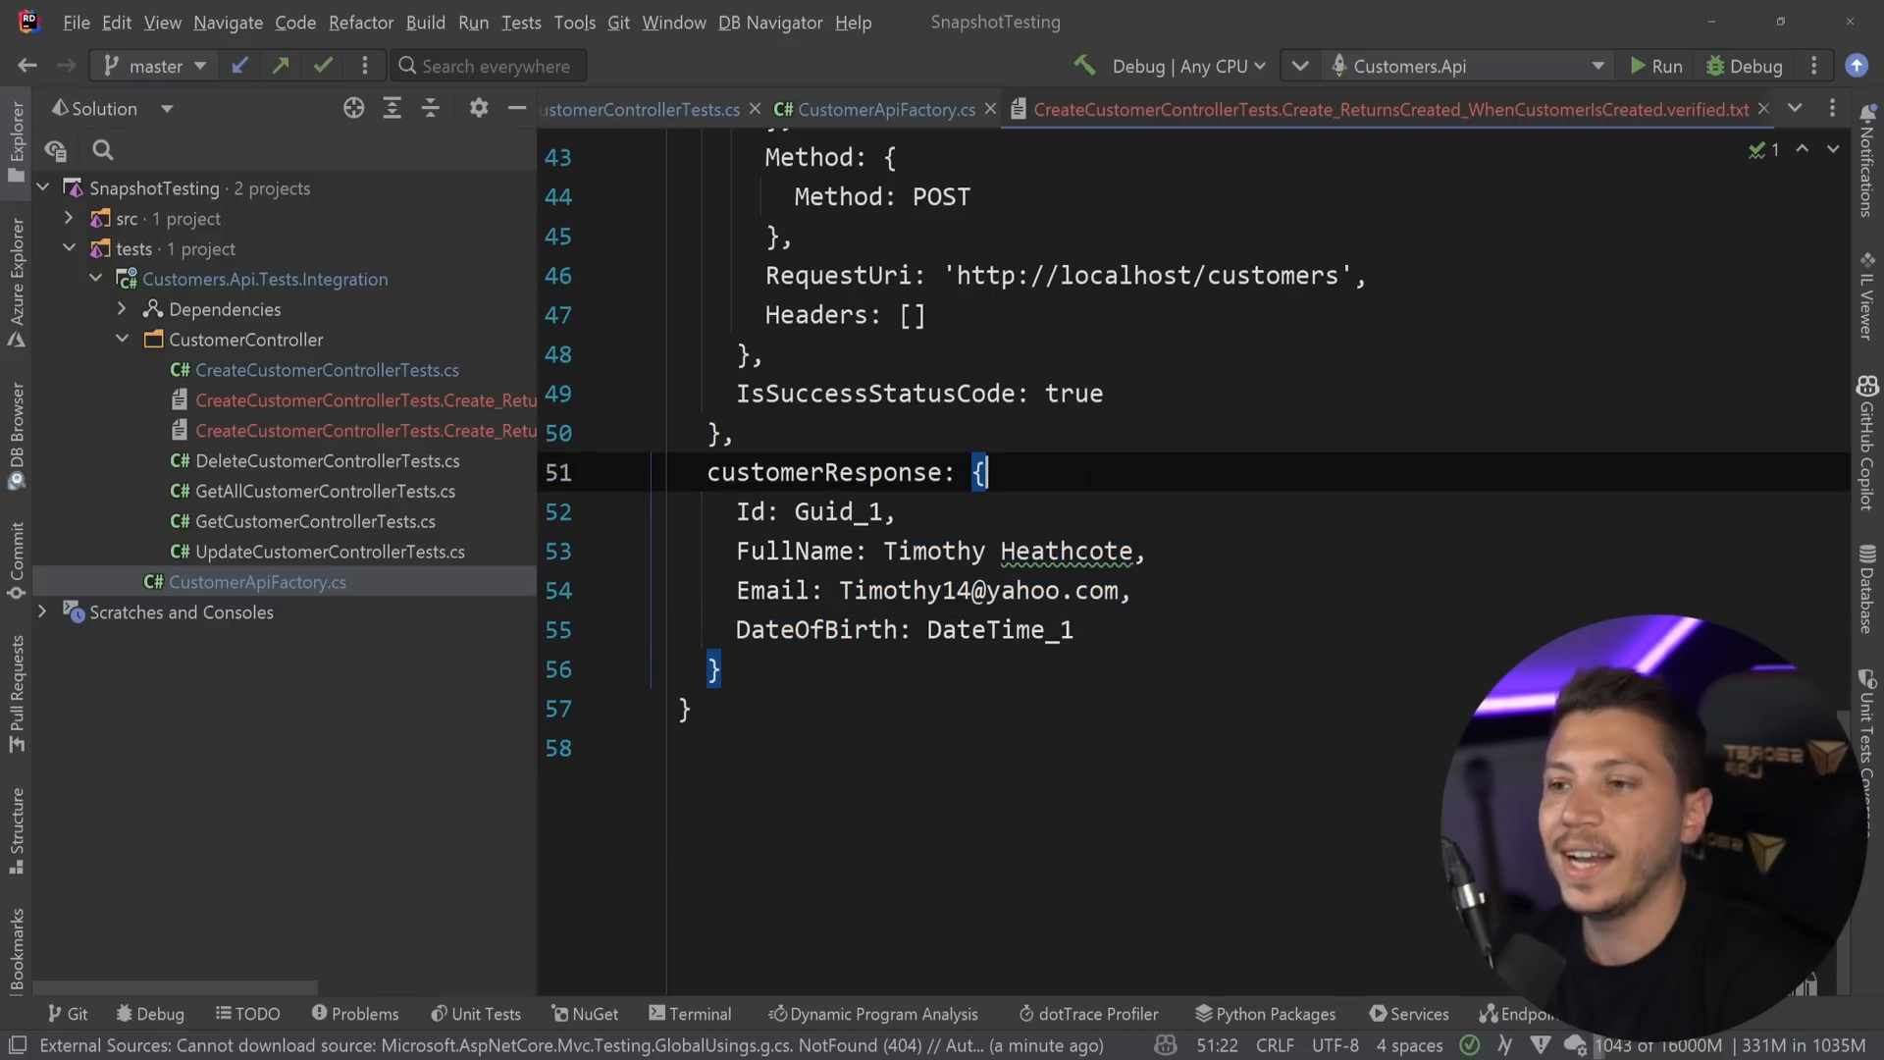
{"action": "left_click", "coordinate": [631, 109]}
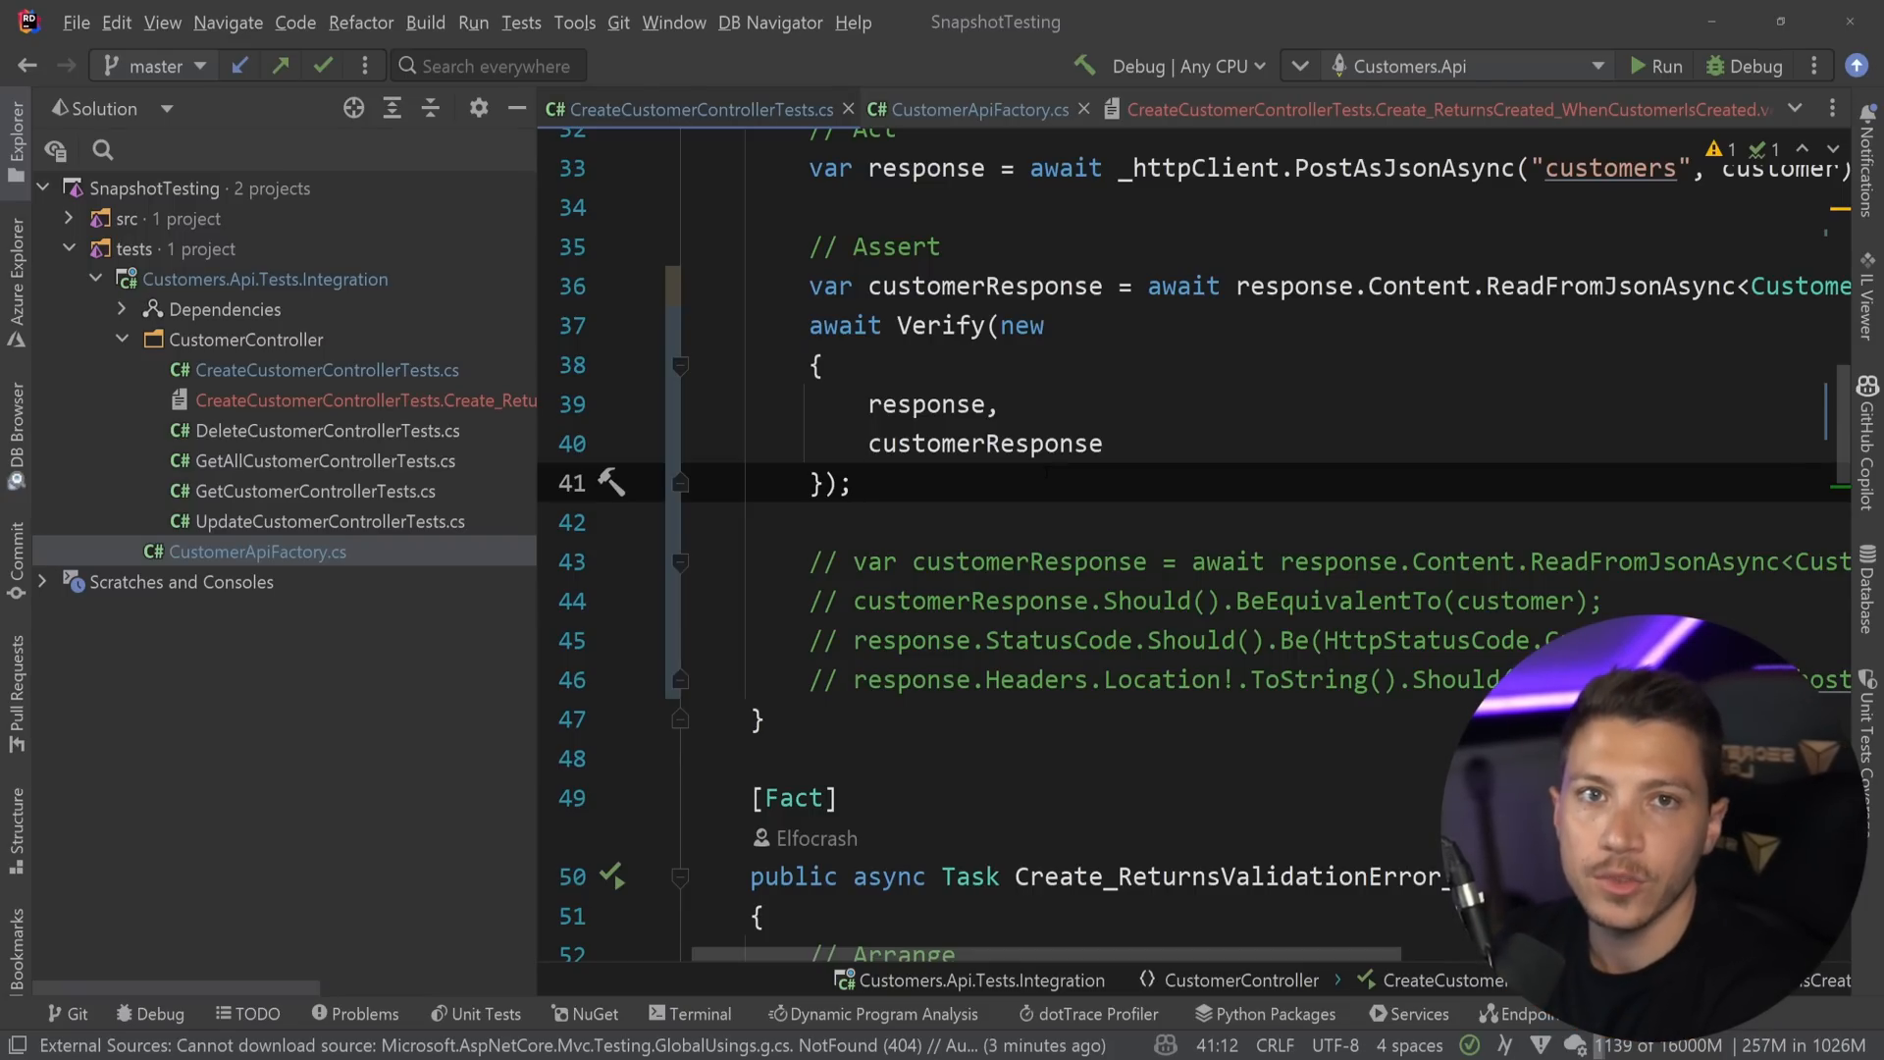
{"action": "left_click", "coordinate": [850, 483]}
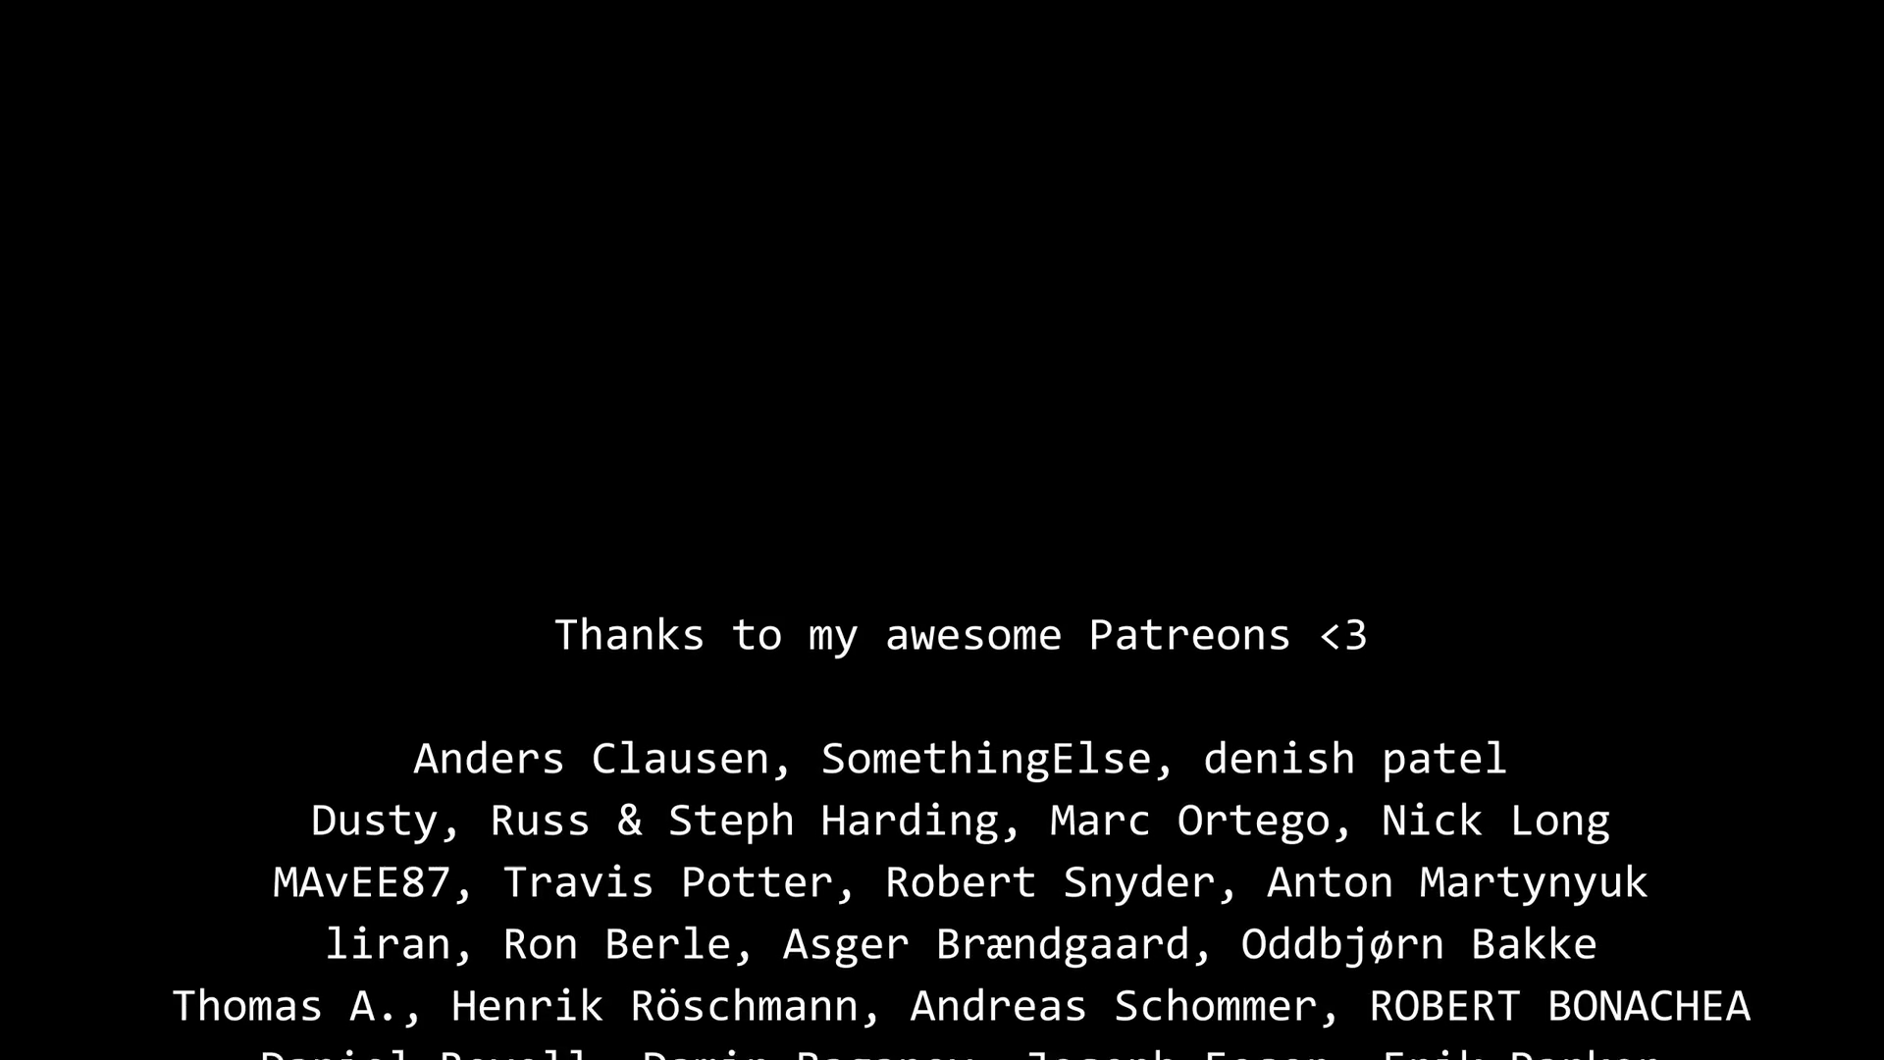
{"action": "scroll", "scroll_direction": "up", "scroll_amount": 3}
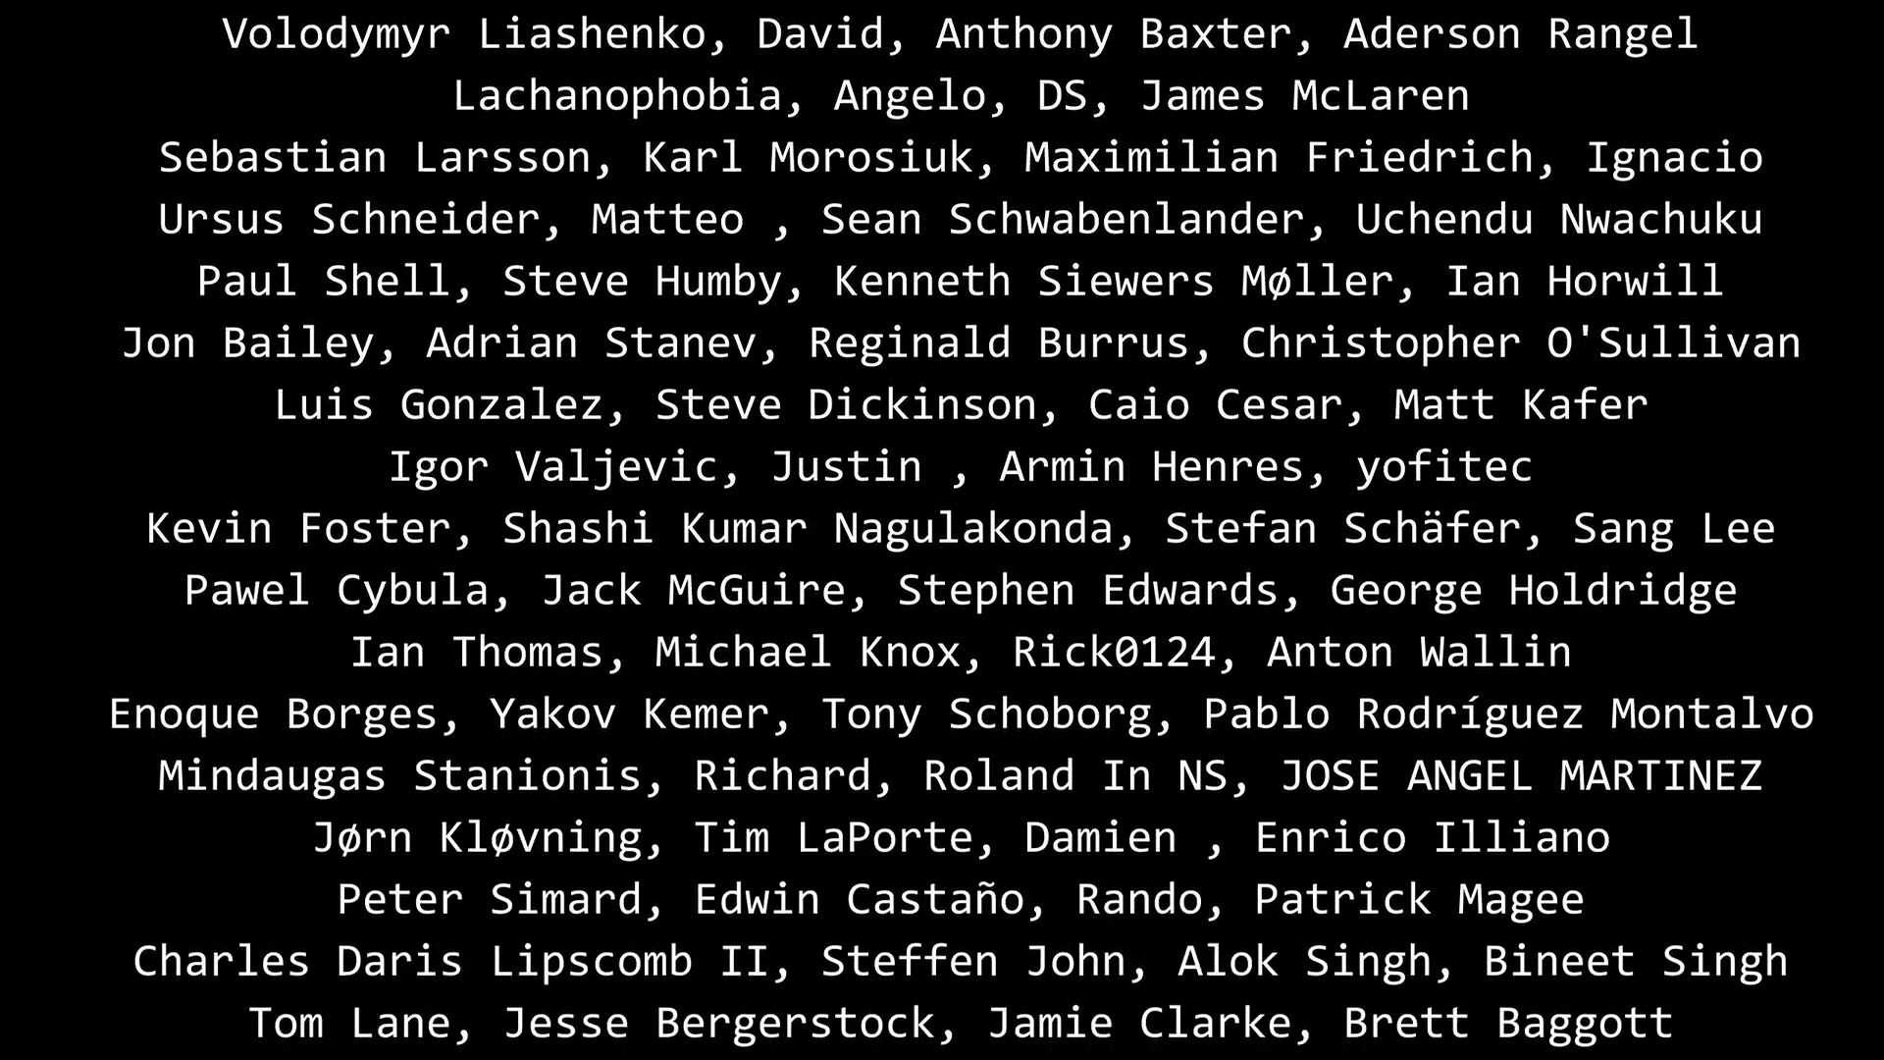
{"action": "scroll", "scroll_direction": "up", "scroll_amount": 3}
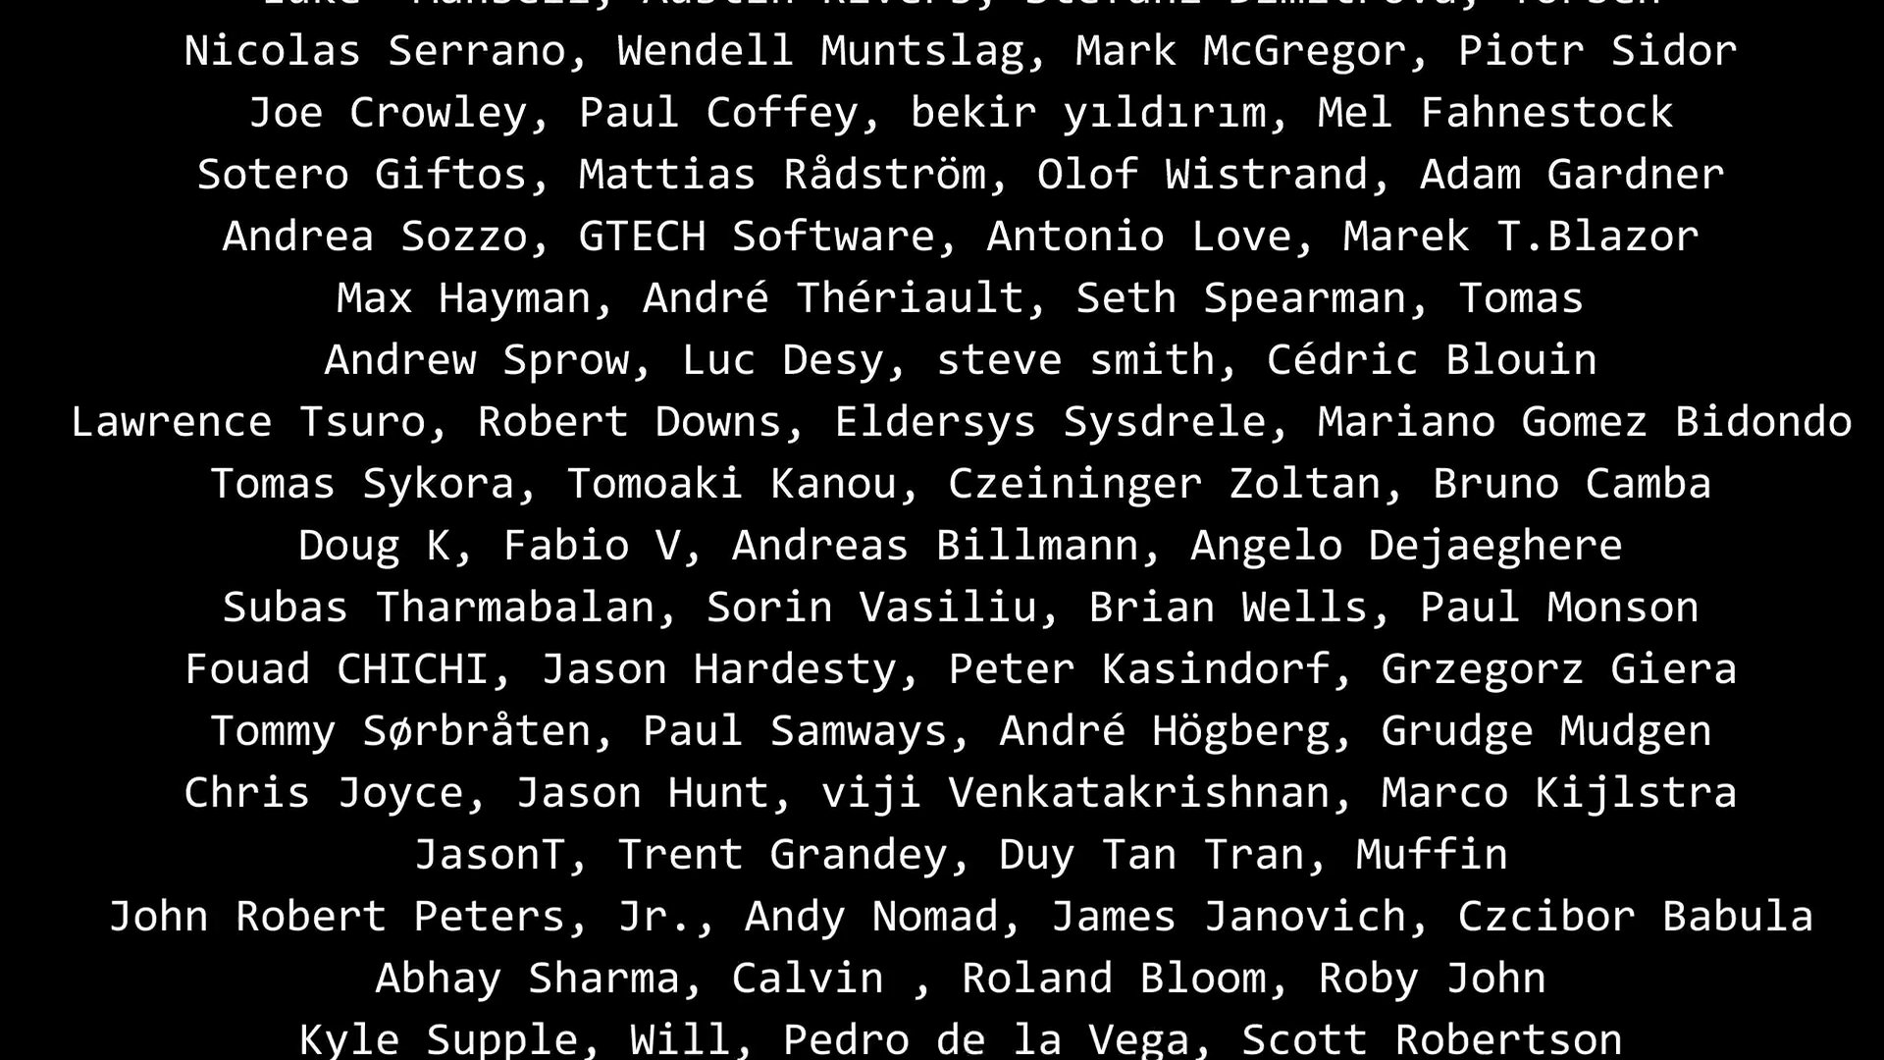
{"action": "scroll", "scroll_direction": "up", "scroll_amount": 3}
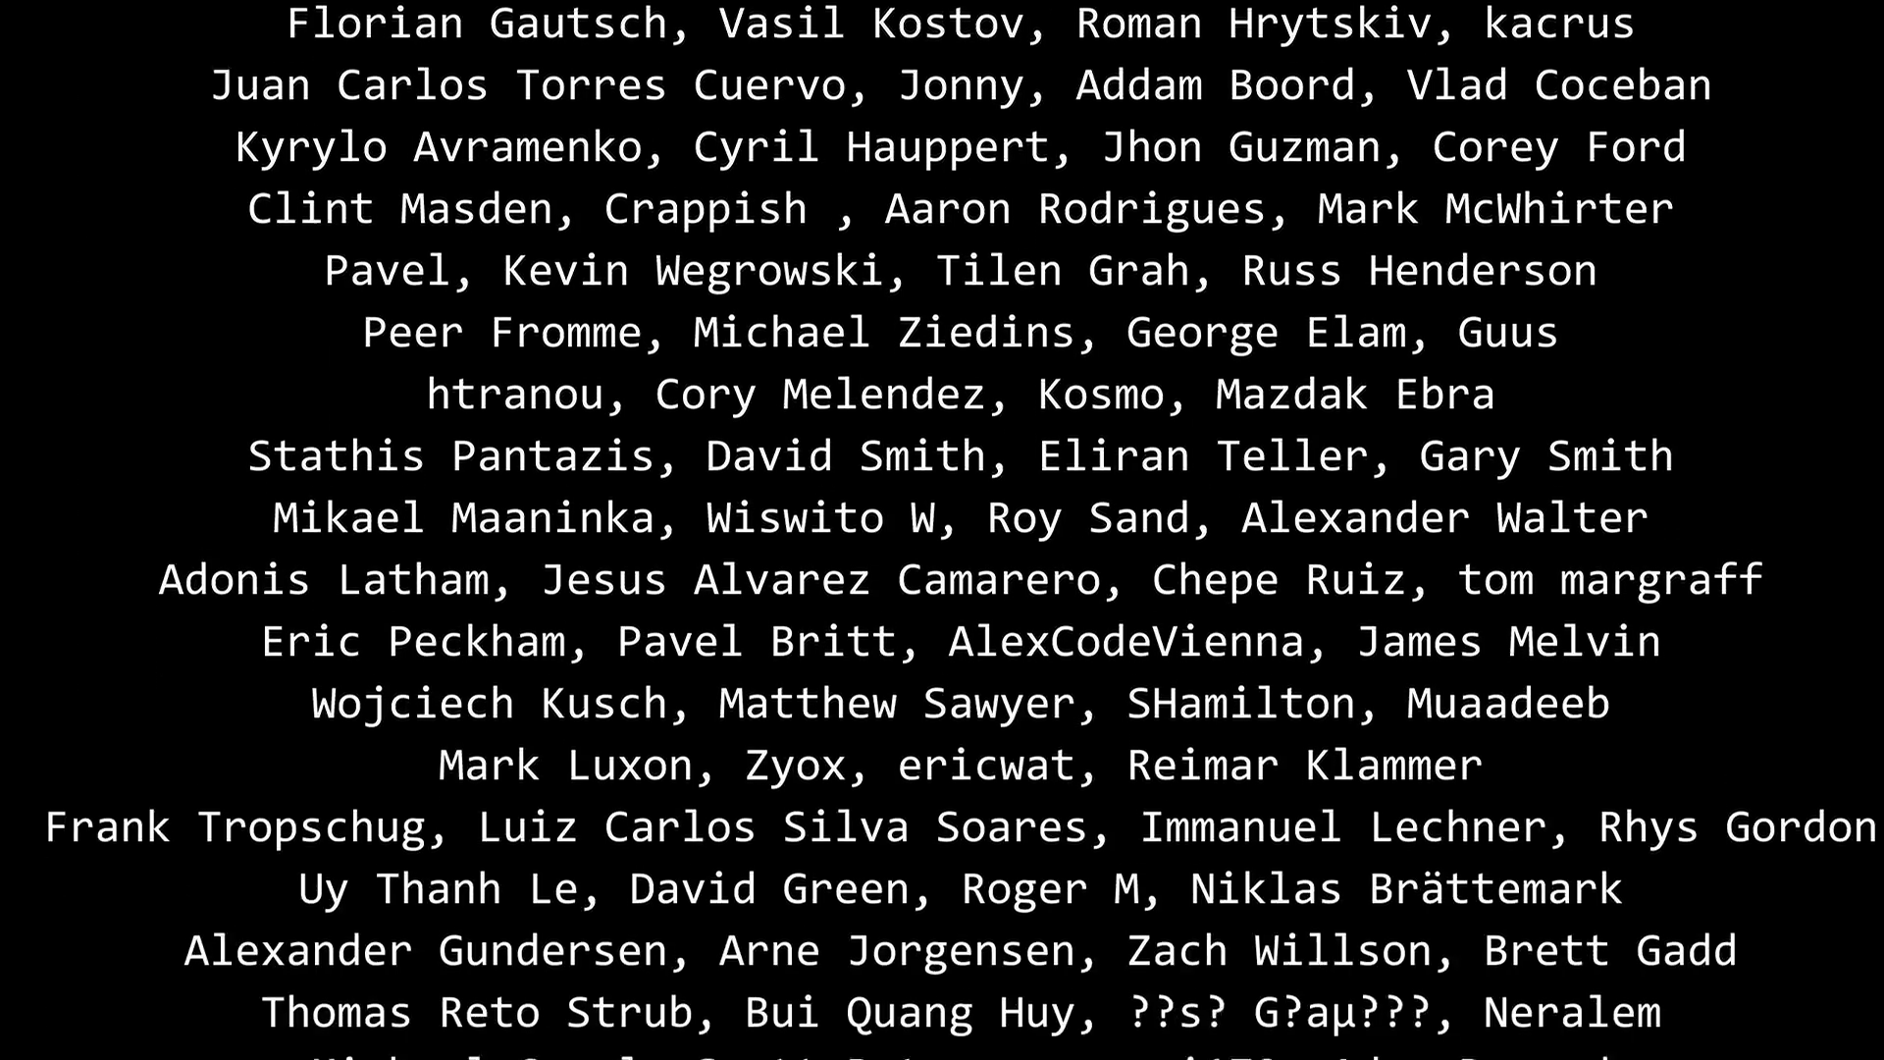
{"action": "scroll", "scroll_direction": "down", "scroll_amount": 3}
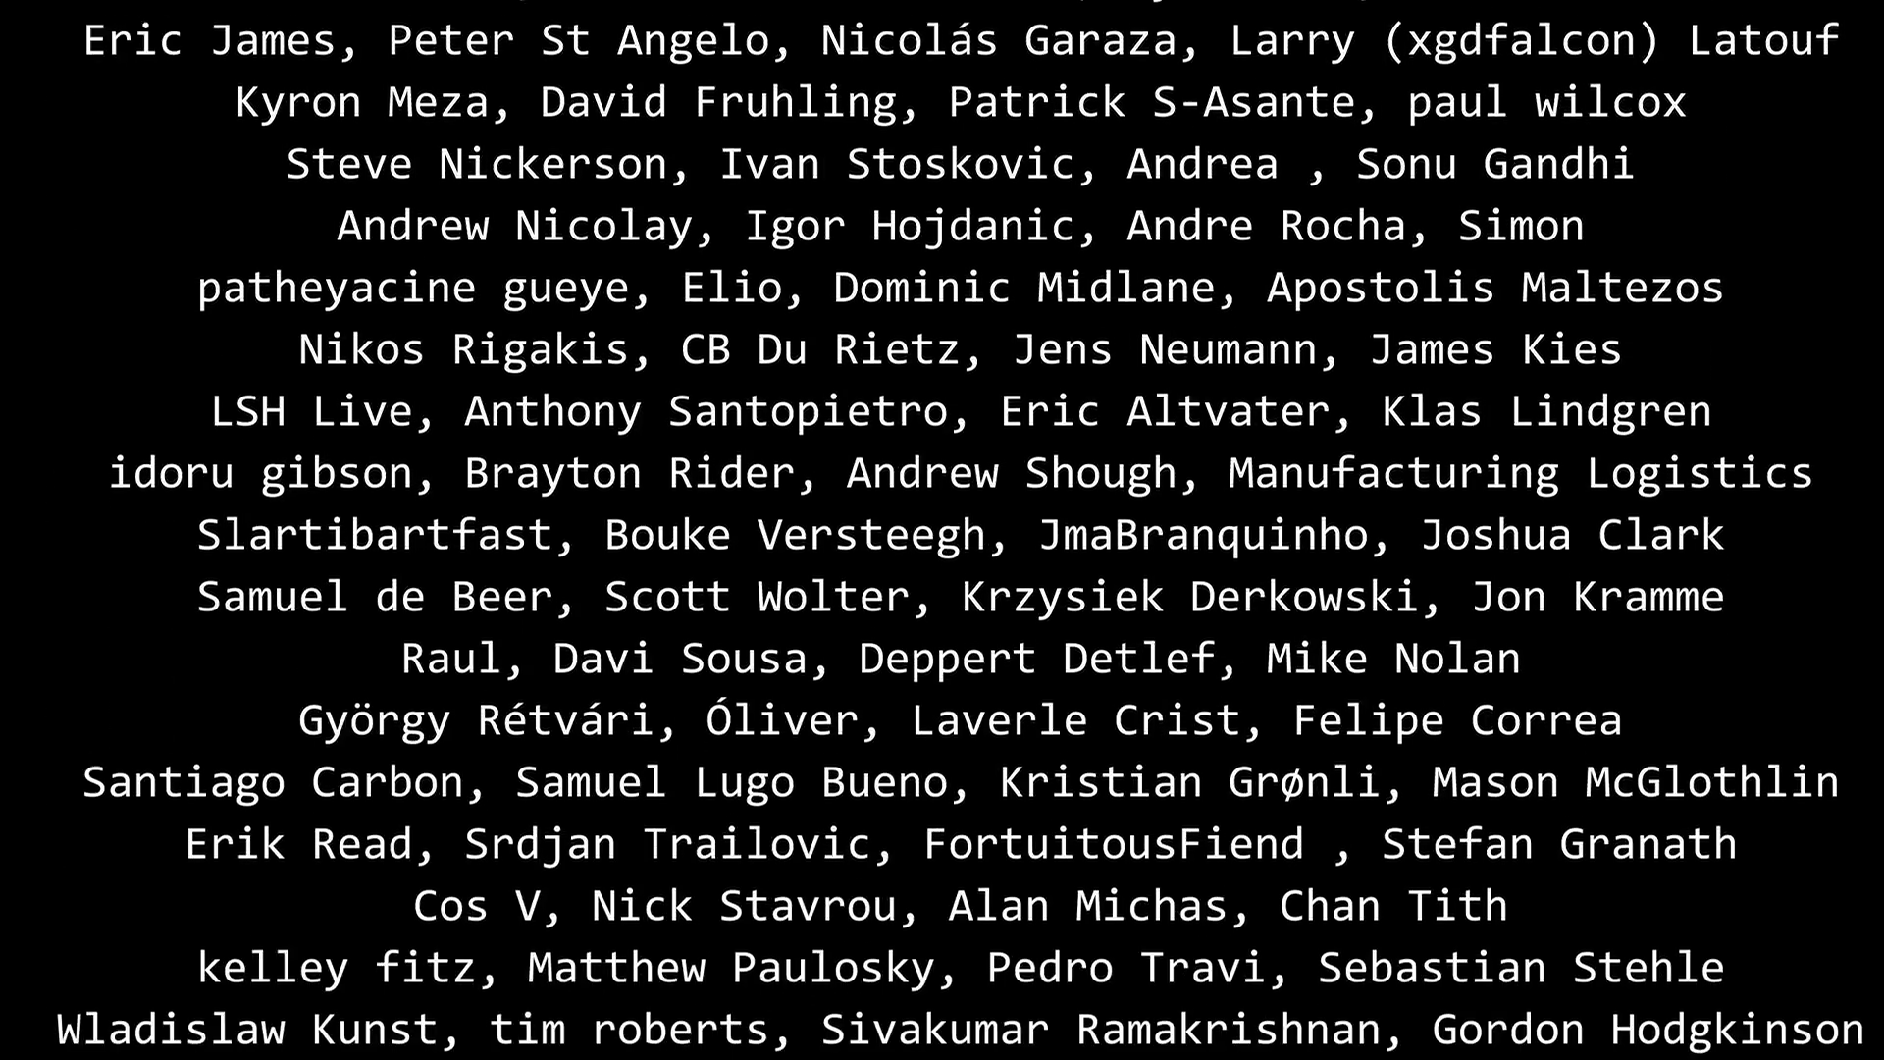